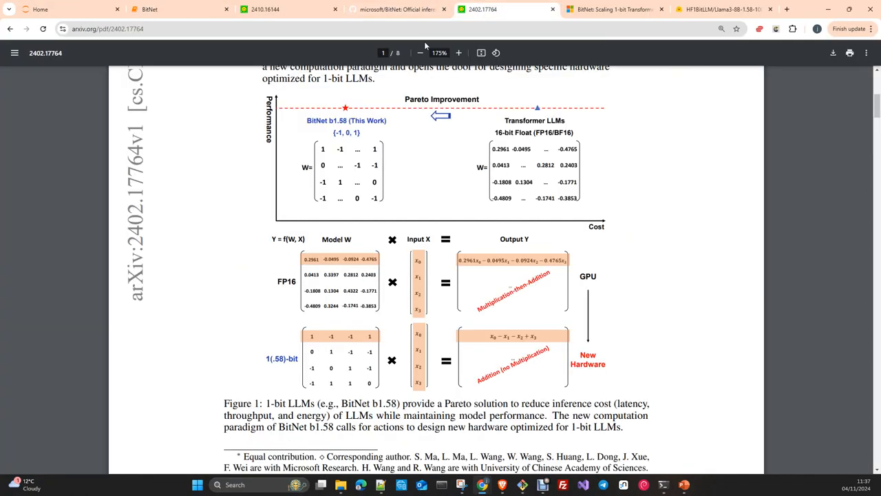
Scroll the 1-bit LLM paper up to its title and abstract, then back toward Figure 1.
scroll(up, 3)
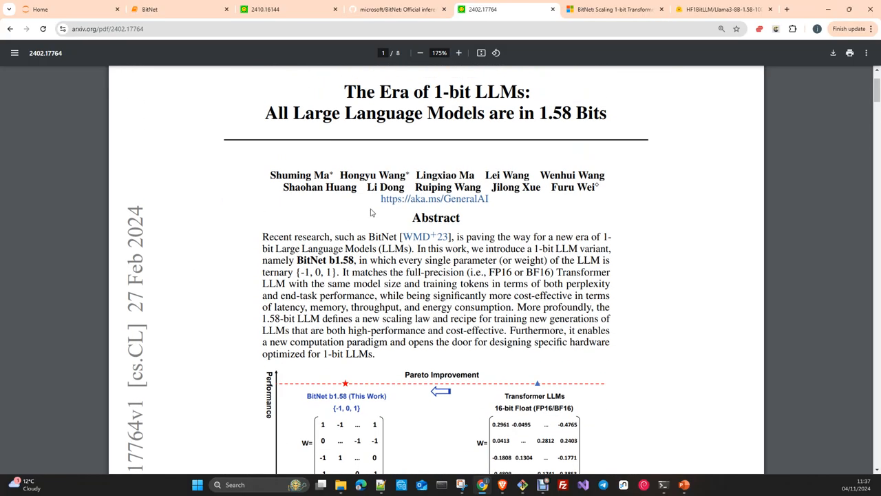
mouse_move(237, 216)
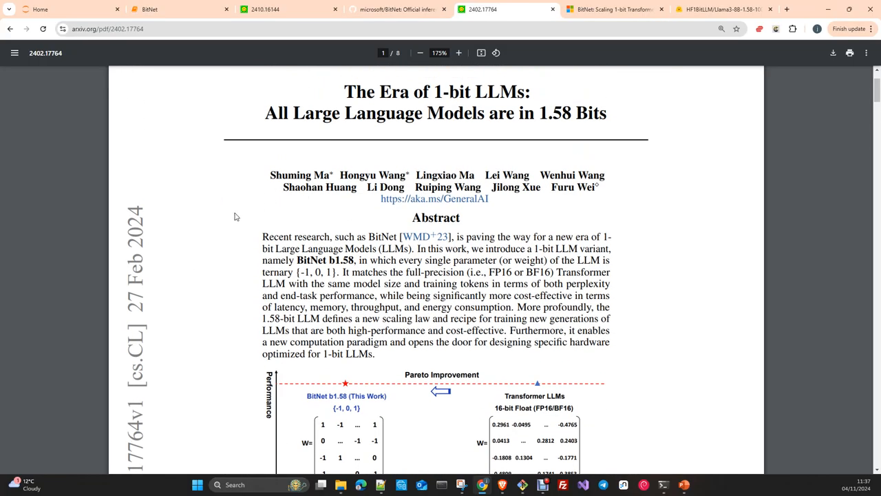
mouse_move(160, 260)
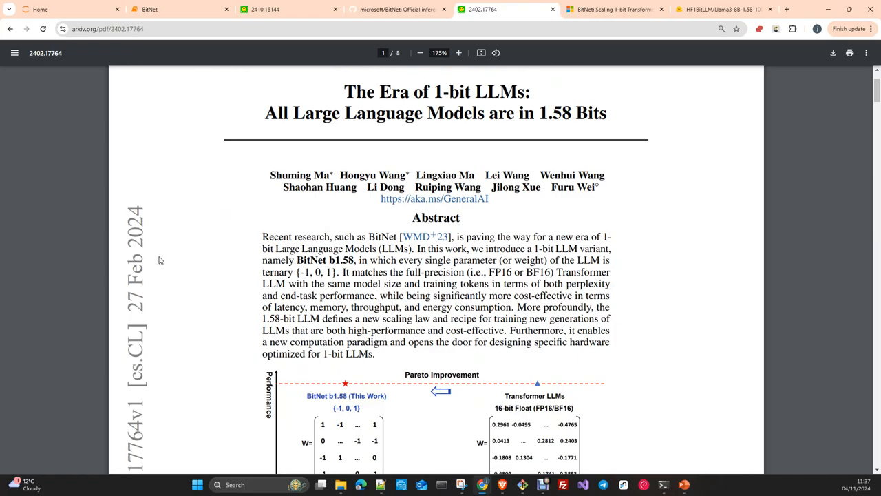
mouse_move(387, 306)
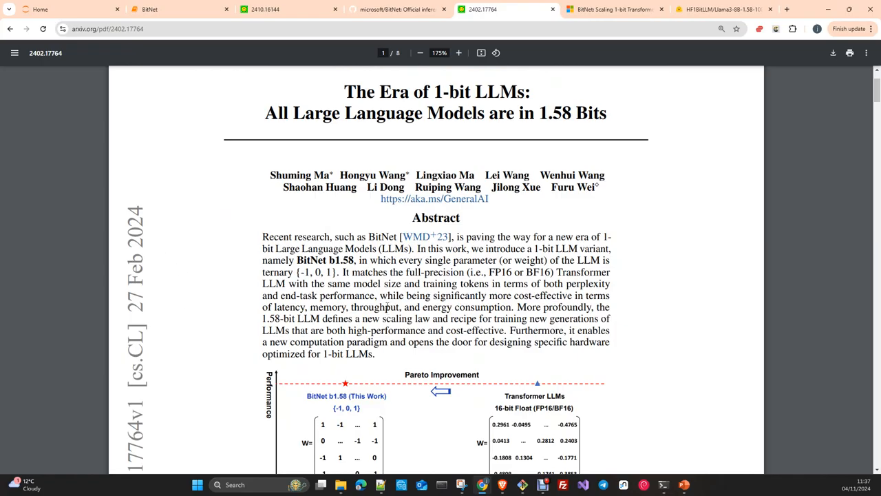
scroll(down, 3)
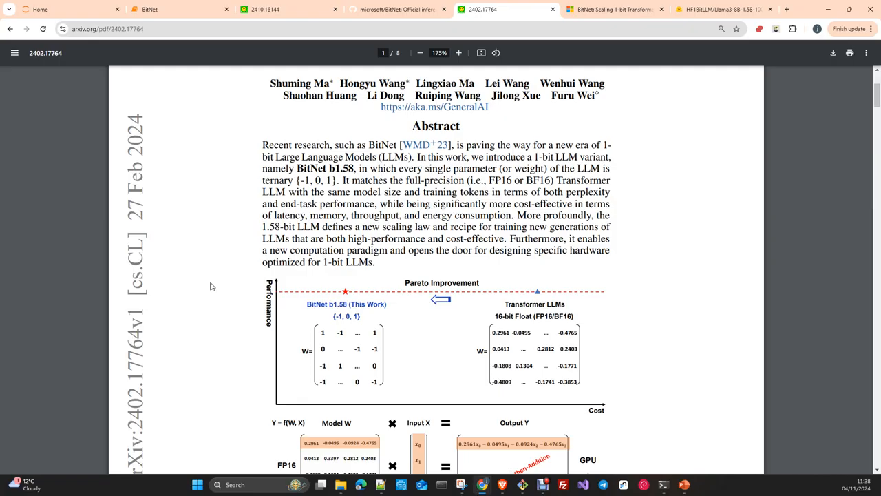
Scroll the PDF so Figure 1 comparing FP16 and 1.58-bit computation shows with its caption.
scroll(down, 3)
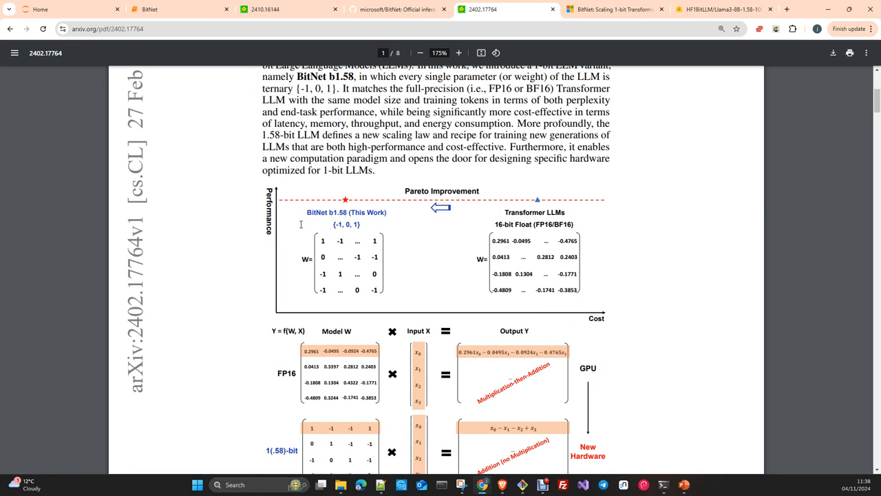
scroll(up, 3)
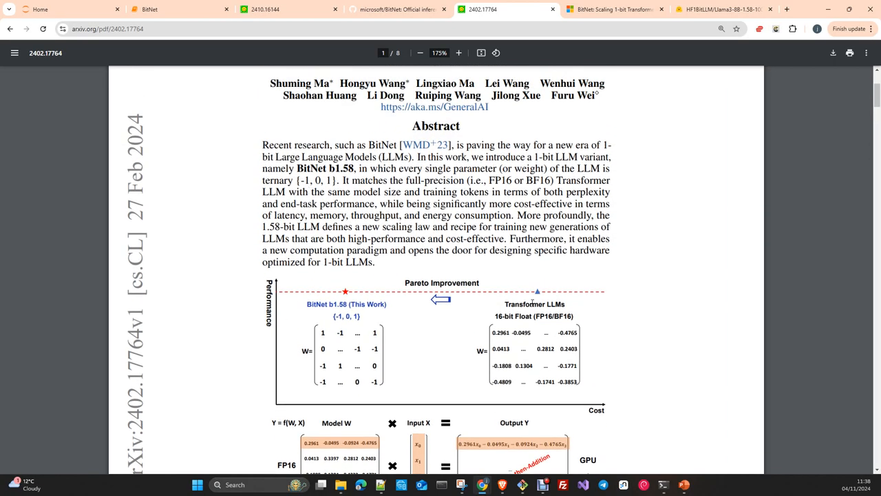
scroll(down, 3)
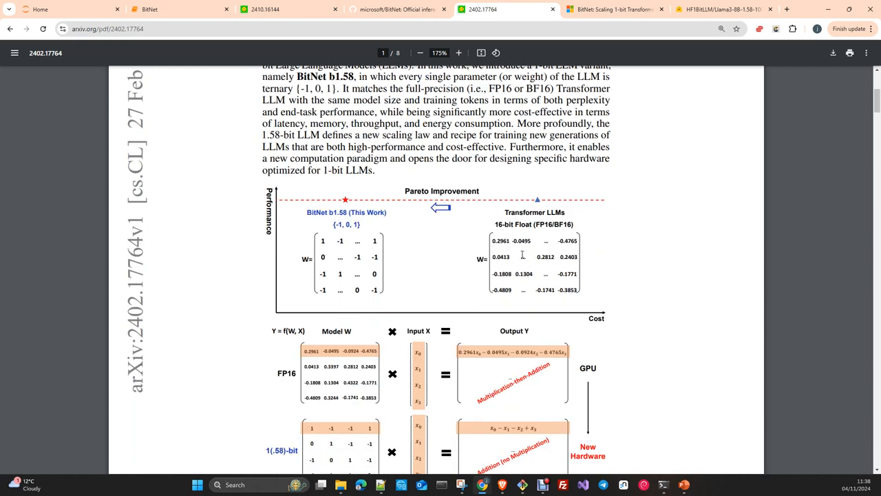
scroll(down, 3)
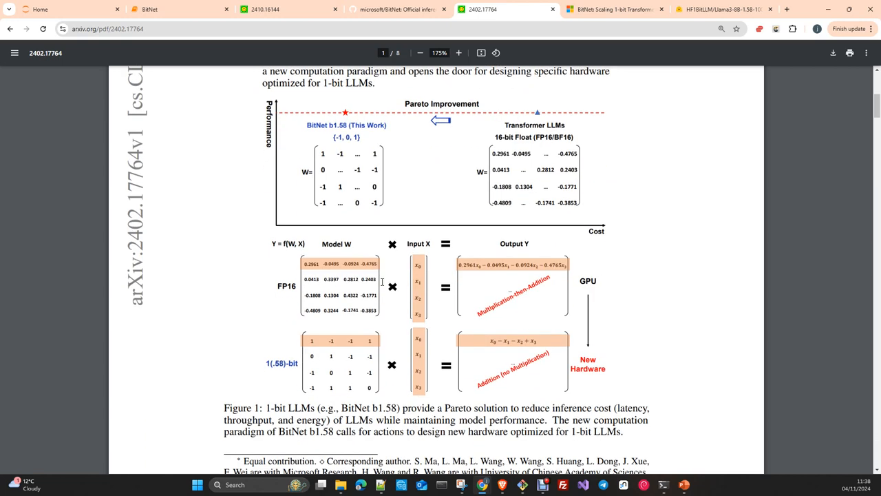
scroll(up, 3)
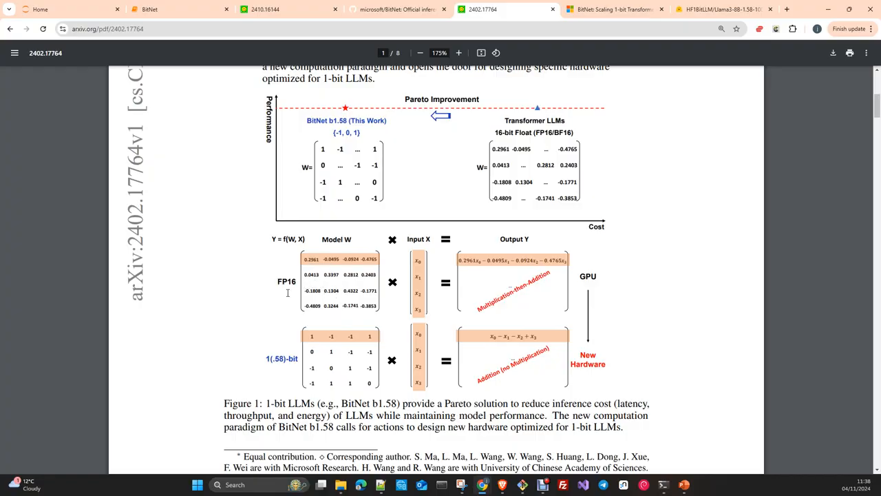
mouse_move(397, 292)
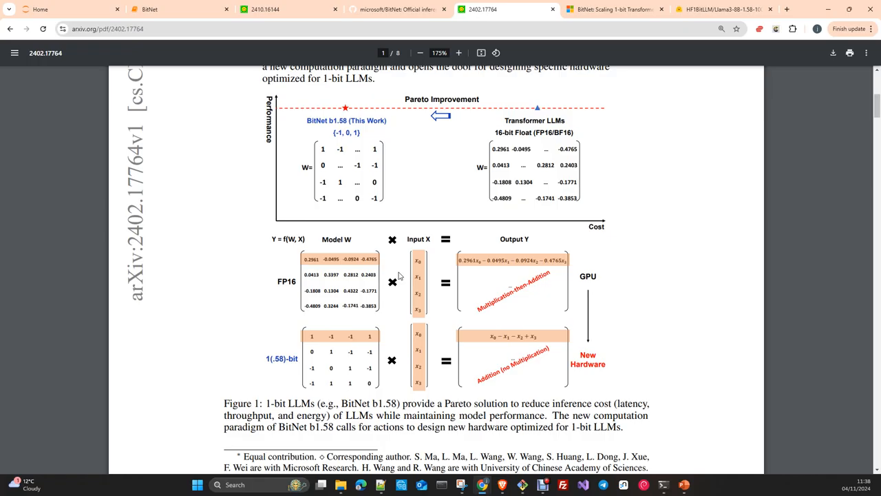
mouse_move(366, 296)
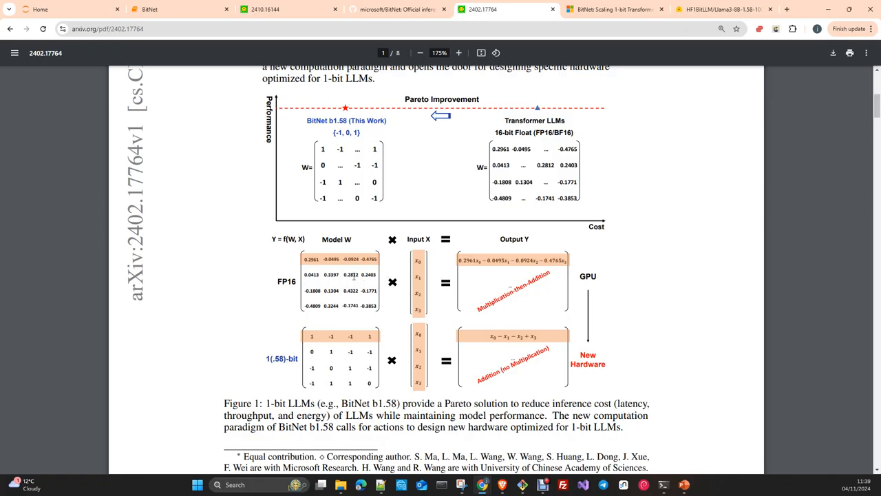
mouse_move(268, 306)
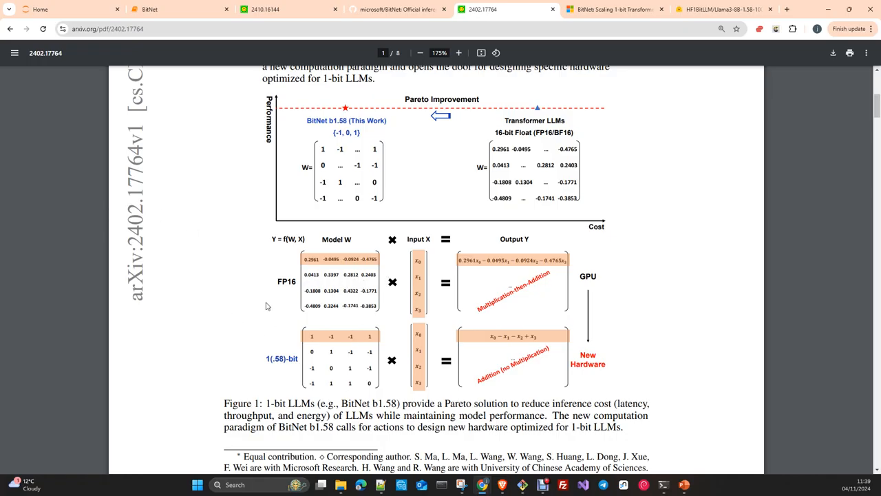
mouse_move(224, 311)
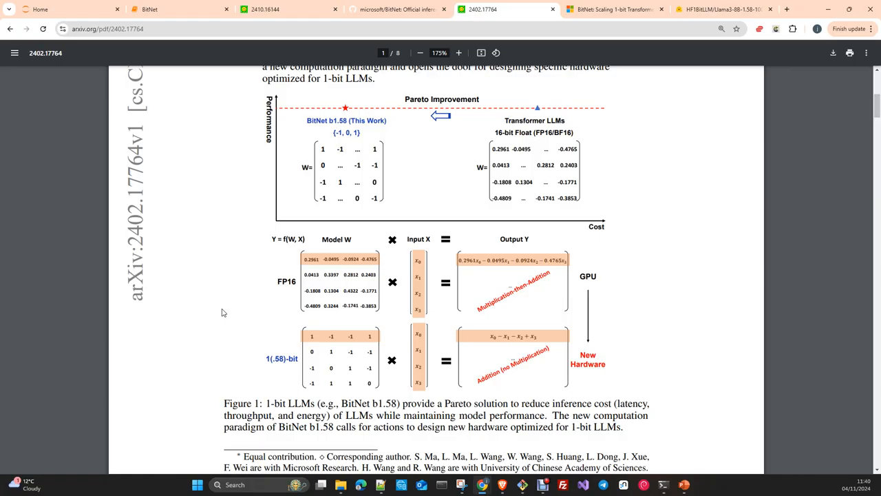
mouse_move(502, 316)
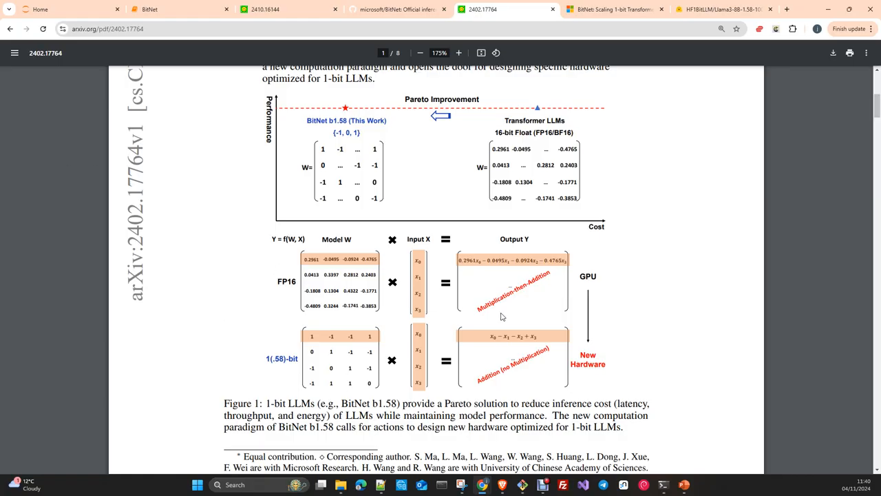
mouse_move(345, 267)
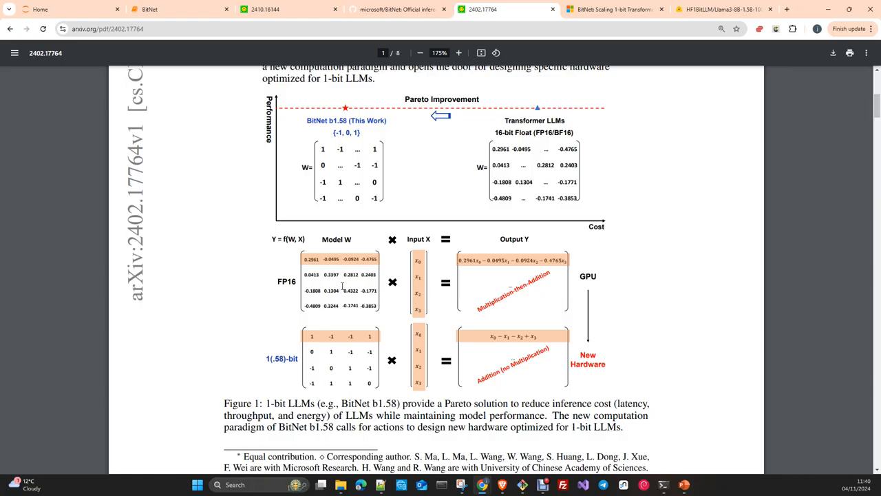
Scroll down slightly so Figure 1, its caption and the contribution footnote fill the view.
scroll(down, 3)
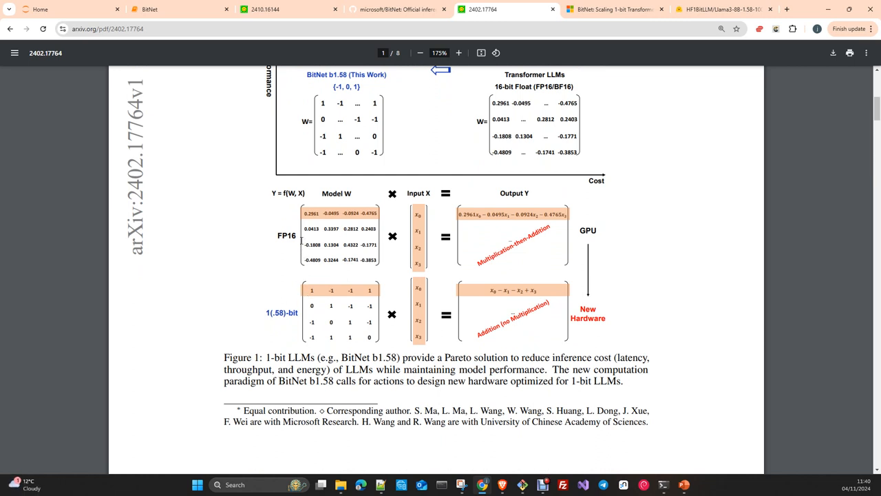
mouse_move(295, 259)
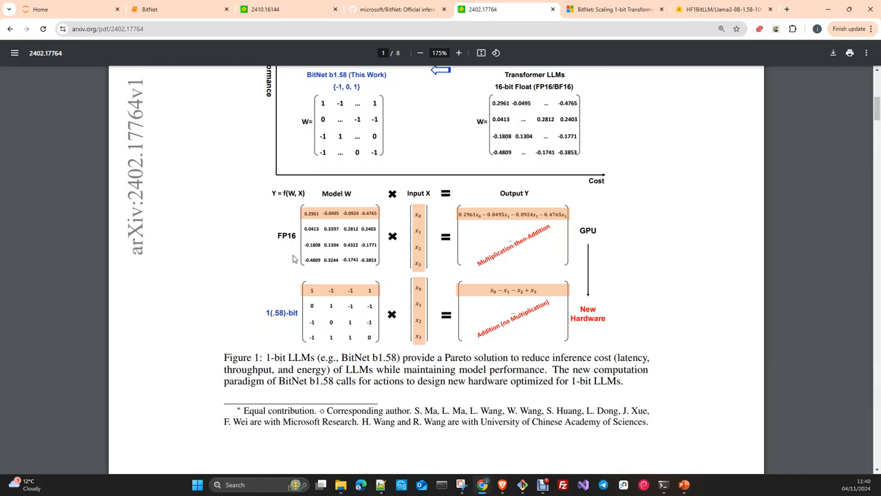
mouse_move(284, 259)
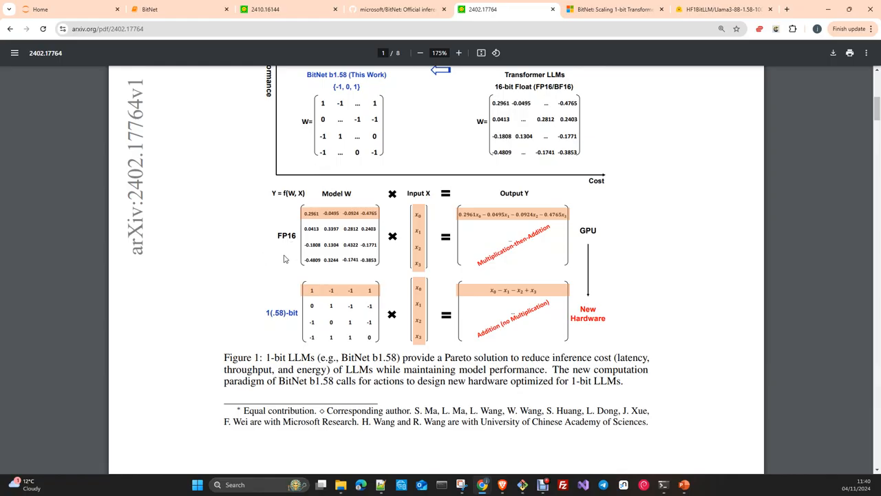
mouse_move(270, 262)
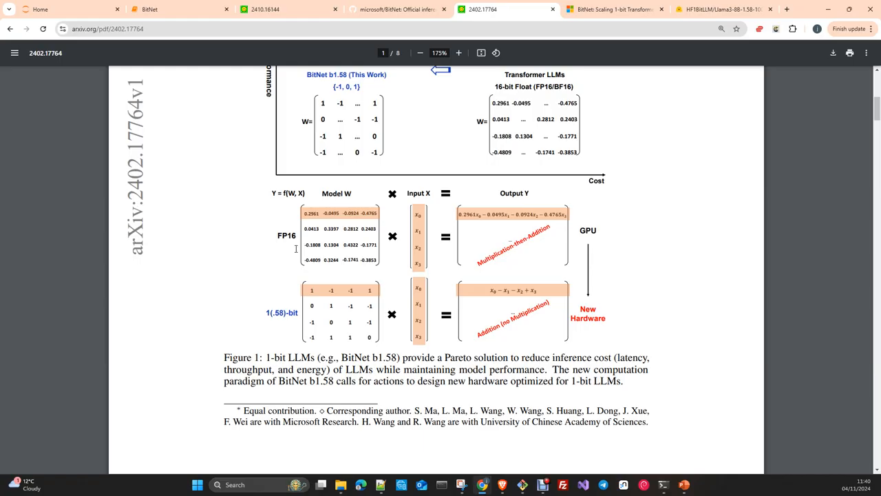
mouse_move(281, 264)
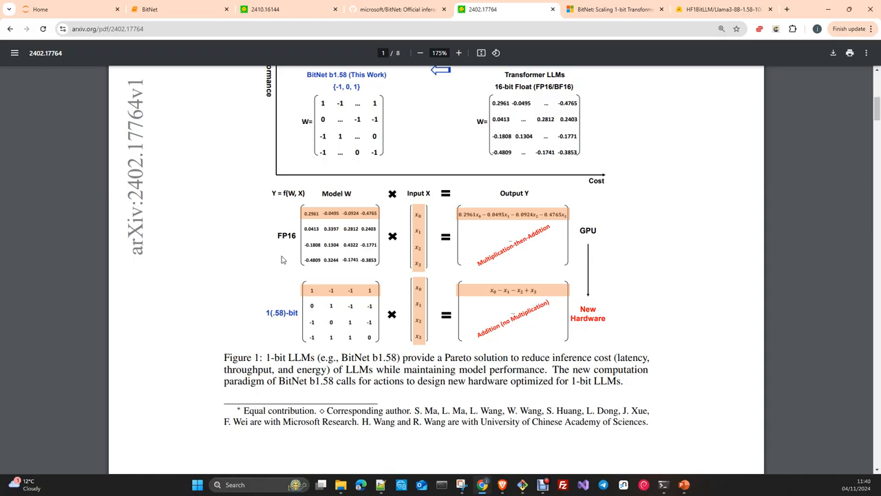
mouse_move(281, 287)
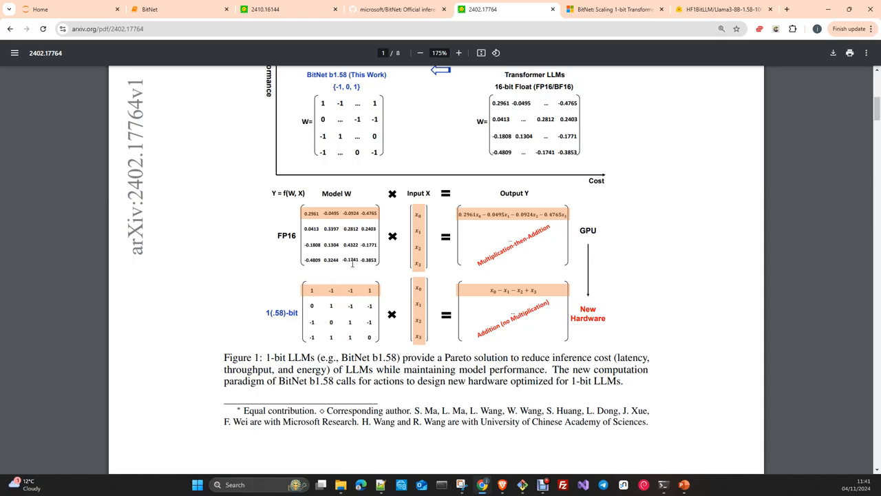
mouse_move(397, 270)
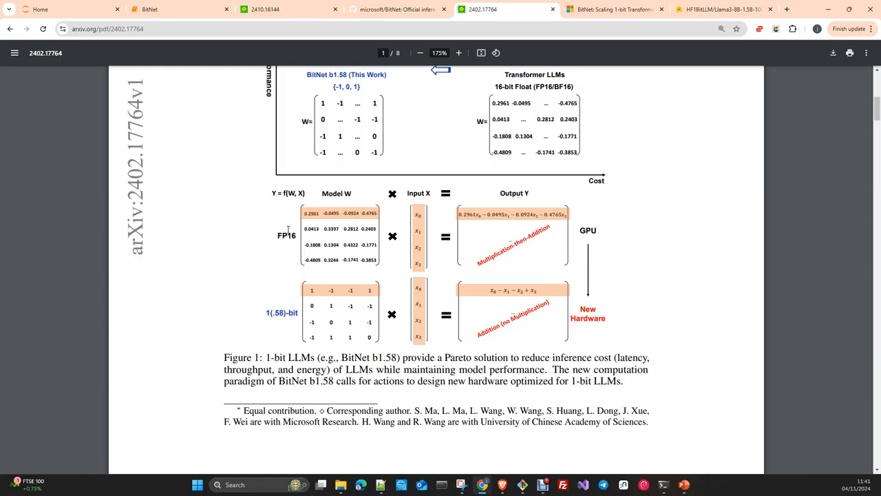
mouse_move(323, 215)
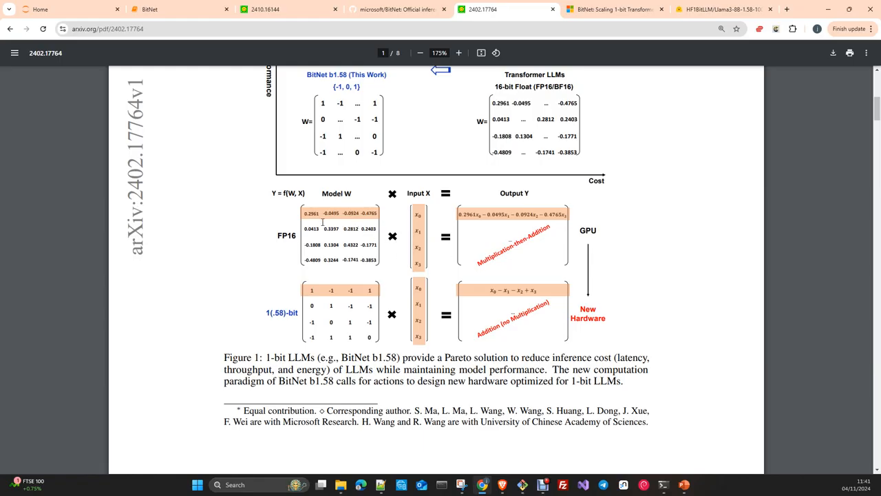
mouse_move(333, 229)
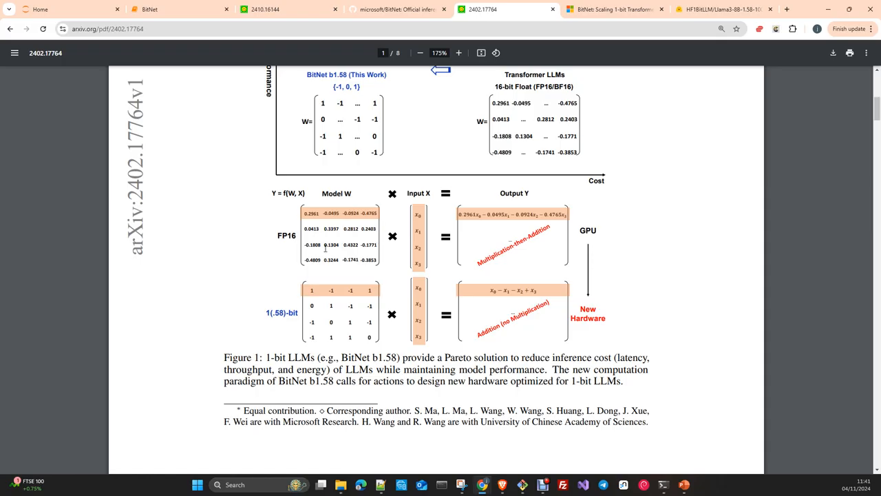
mouse_move(347, 240)
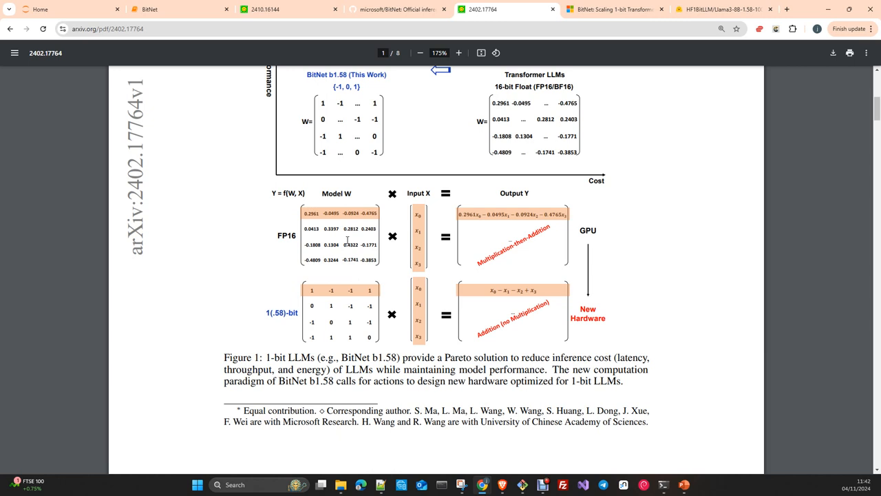
mouse_move(394, 206)
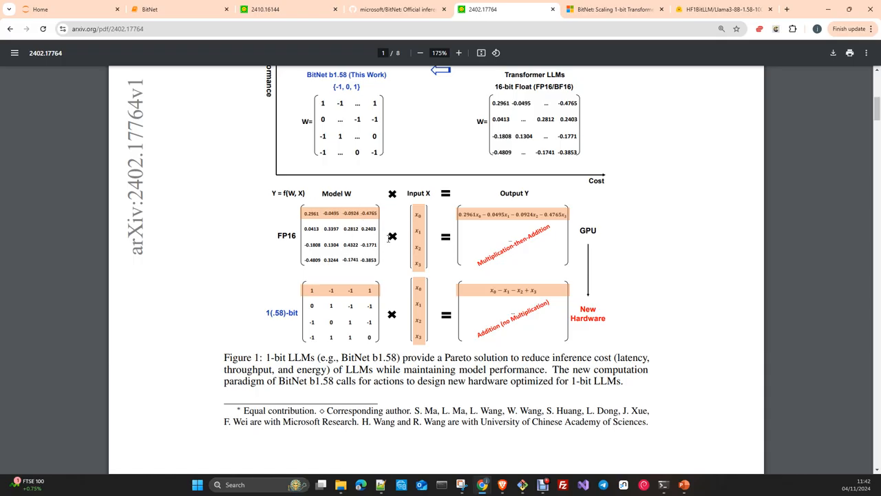
mouse_move(430, 212)
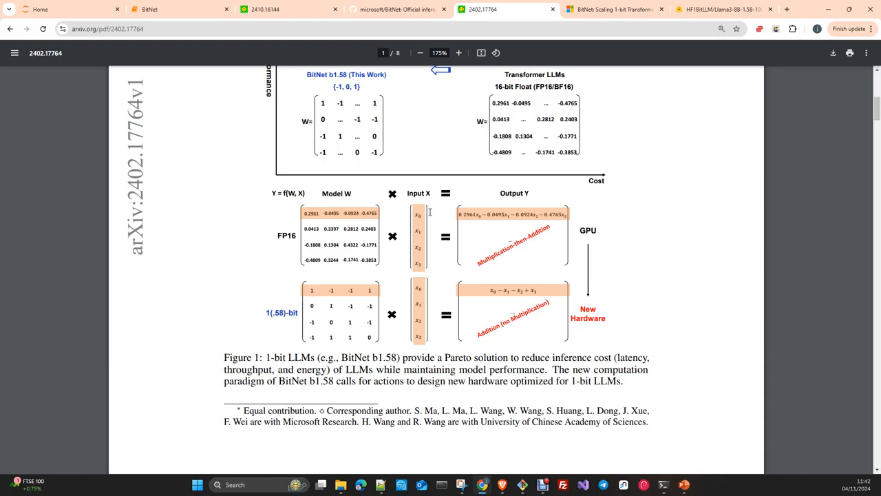
mouse_move(515, 240)
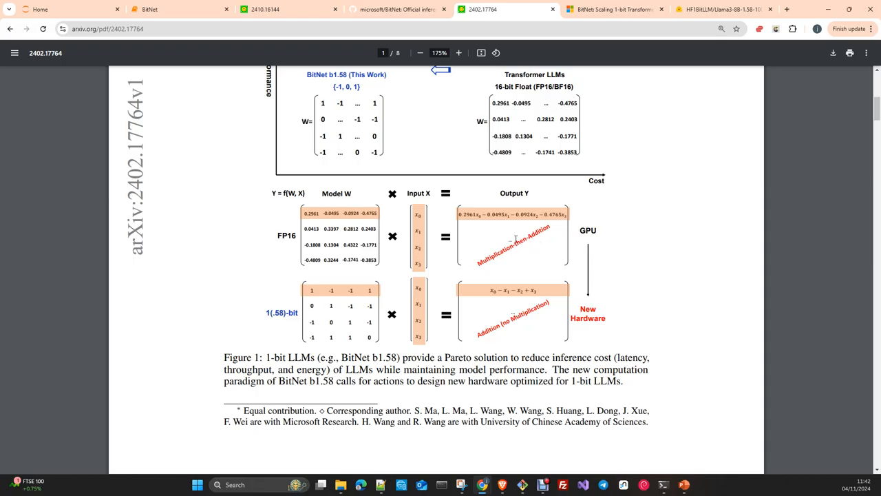
mouse_move(580, 241)
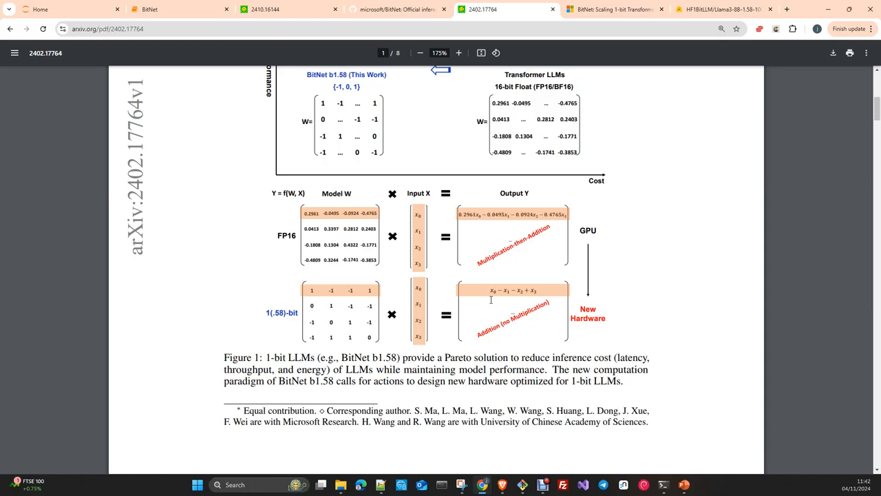
mouse_move(446, 295)
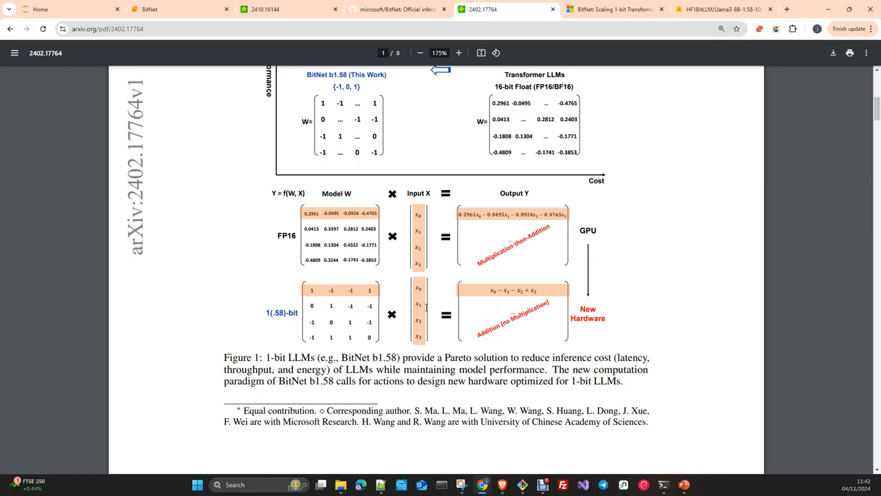
mouse_move(452, 262)
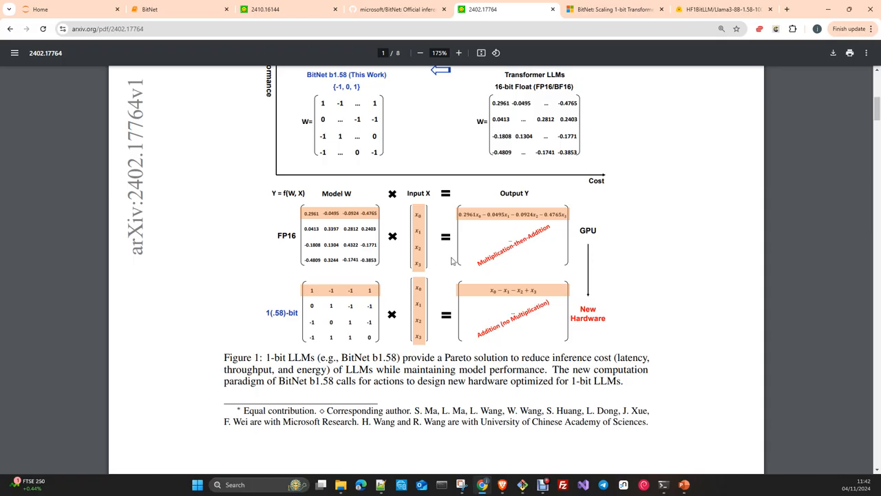
mouse_move(620, 267)
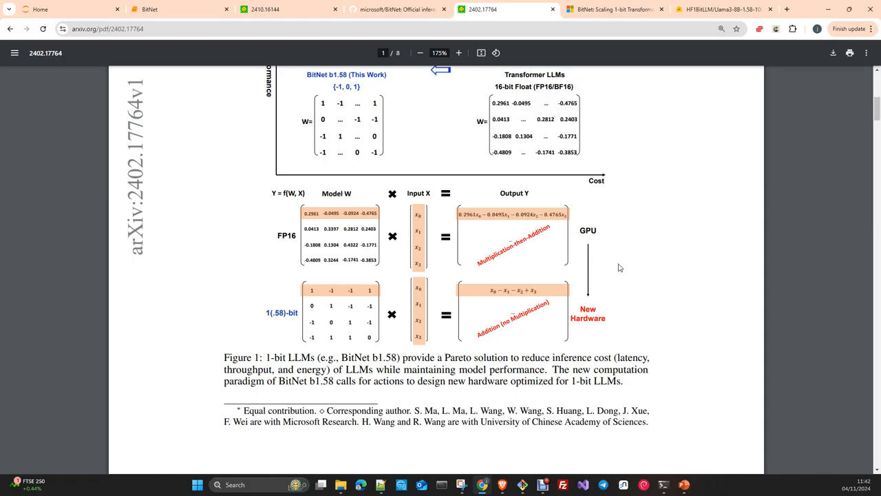
mouse_move(626, 270)
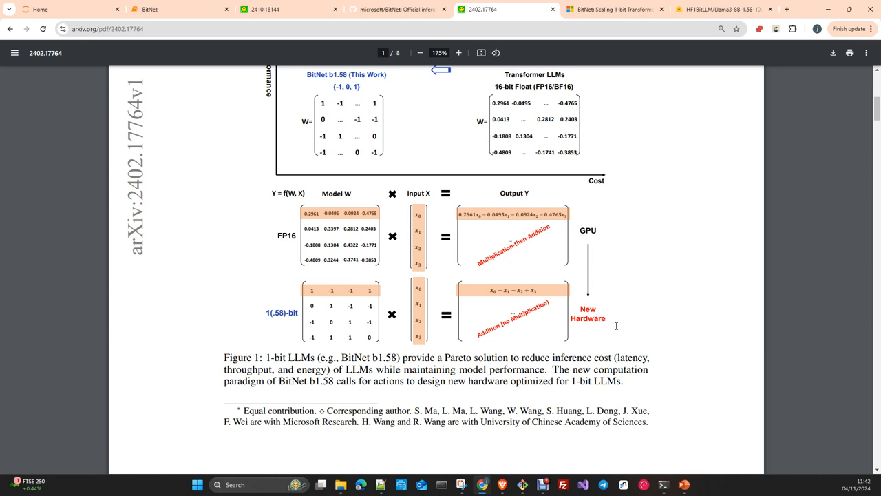
mouse_move(298, 245)
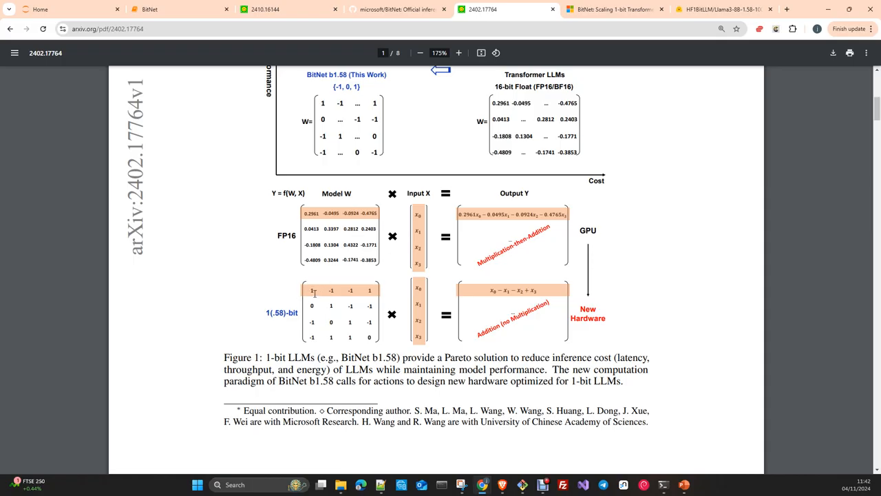
mouse_move(522, 321)
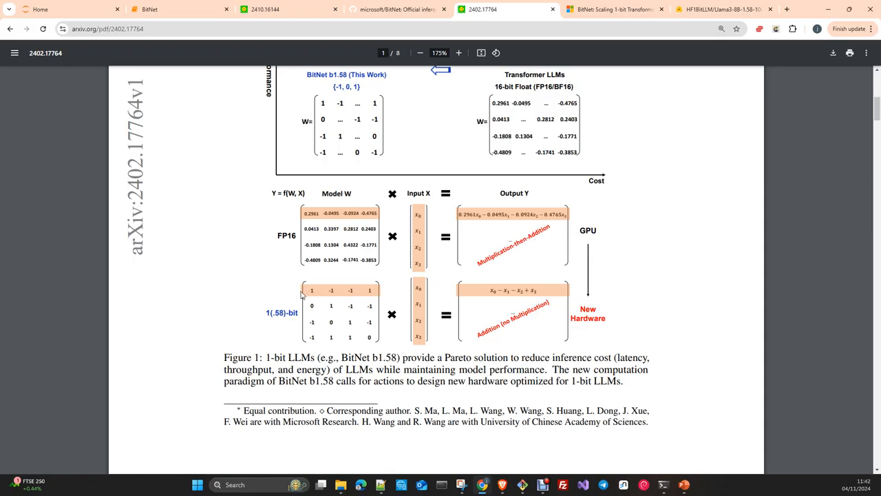
mouse_move(424, 343)
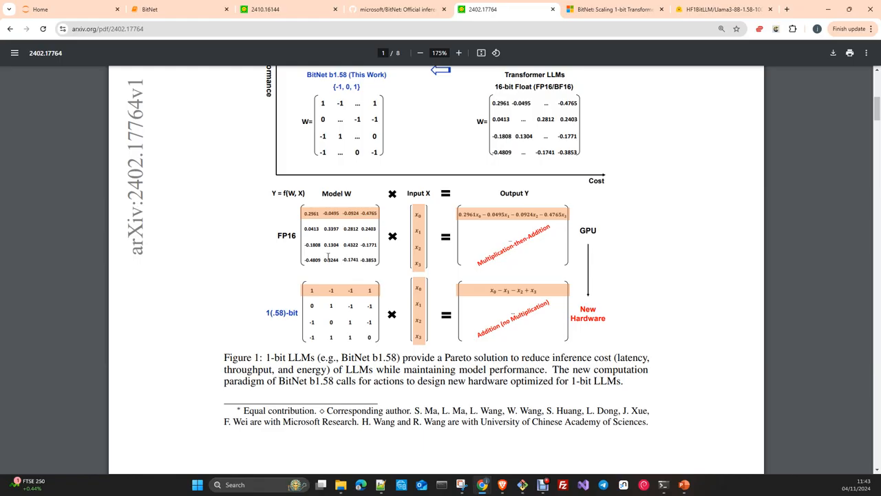
mouse_move(403, 231)
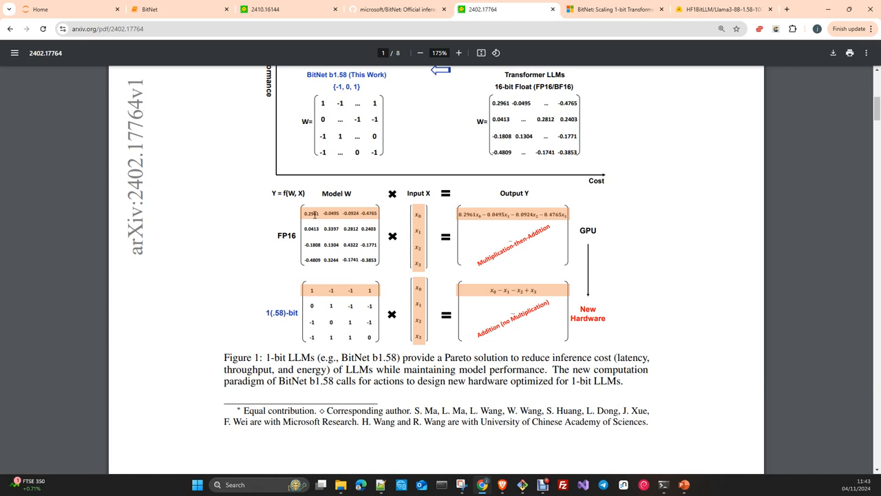
mouse_move(557, 264)
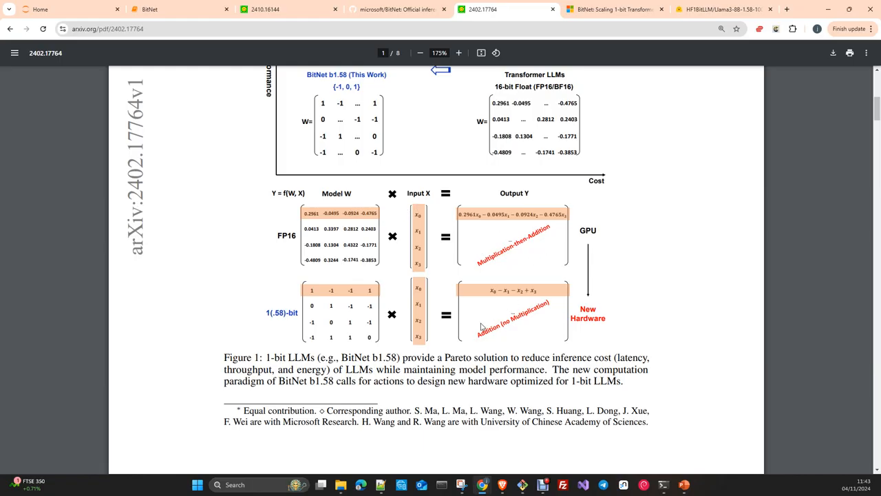
mouse_move(468, 249)
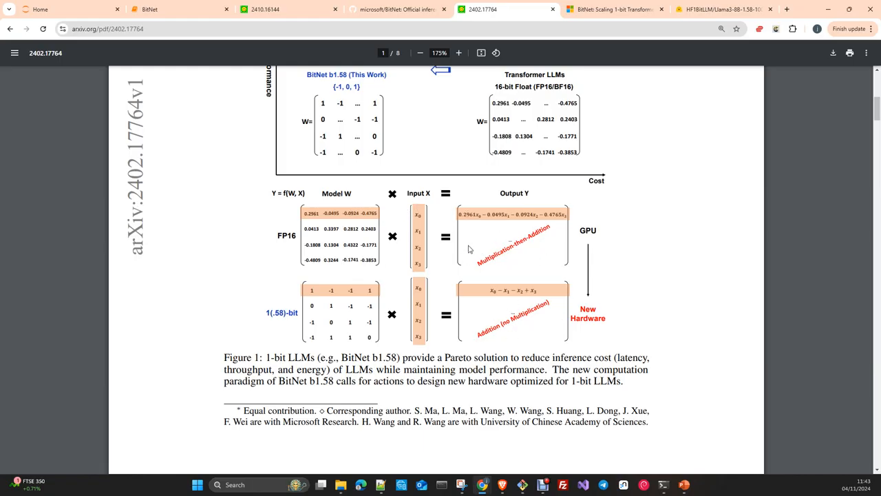
mouse_move(446, 274)
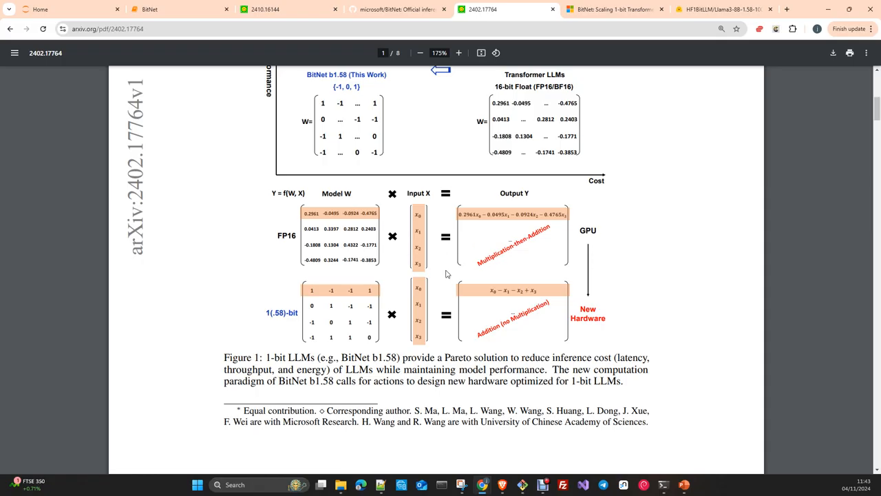
mouse_move(454, 259)
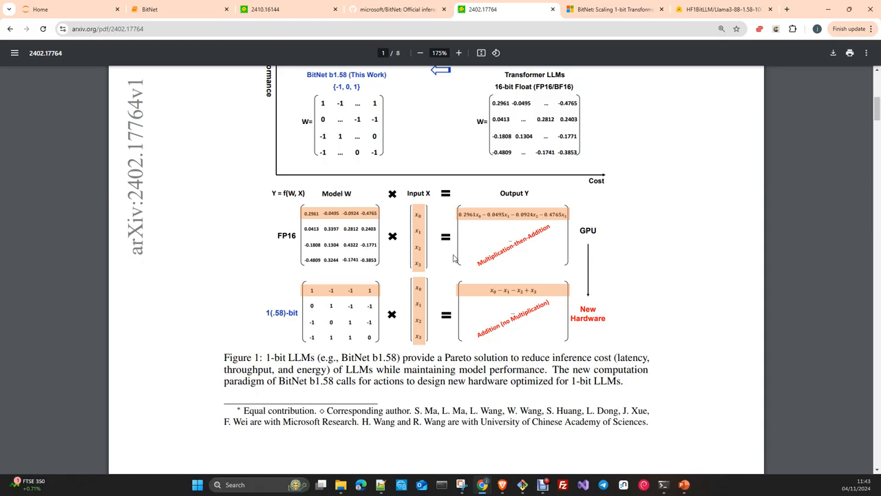
mouse_move(331, 325)
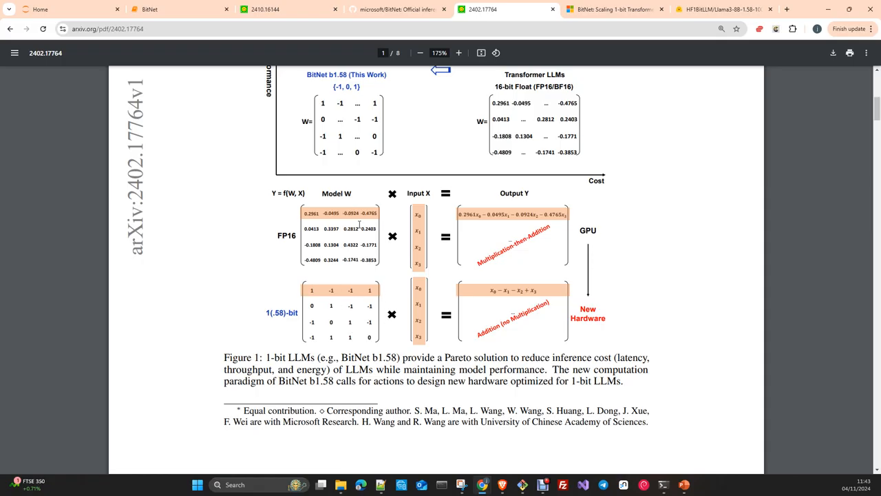
mouse_move(297, 242)
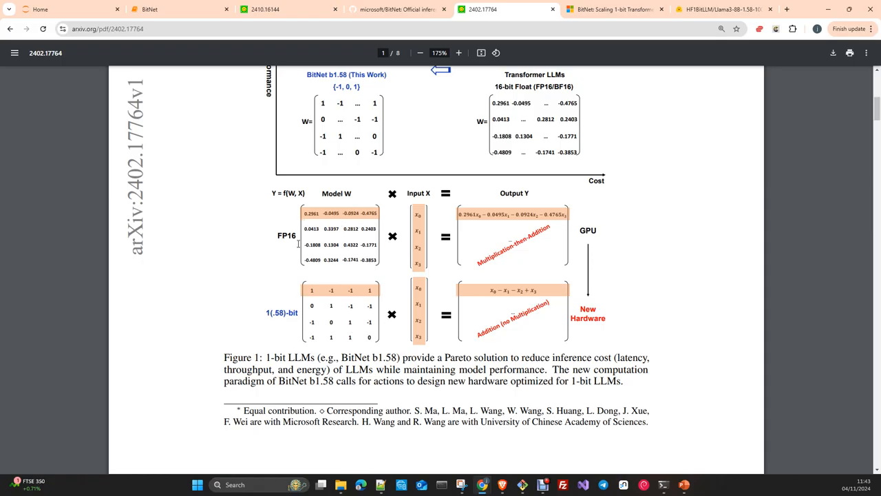
mouse_move(289, 281)
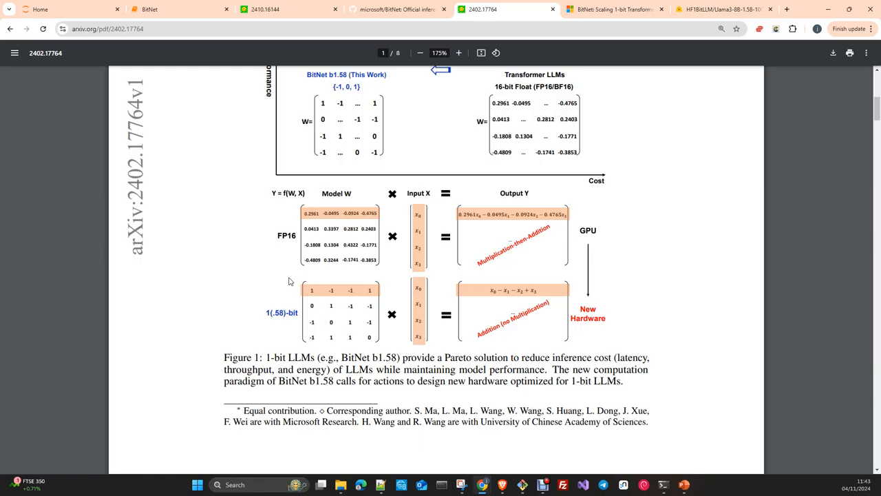
Scroll past the introduction to the Section 2 BitNet b1.58 heading on page 2.
scroll(down, 3)
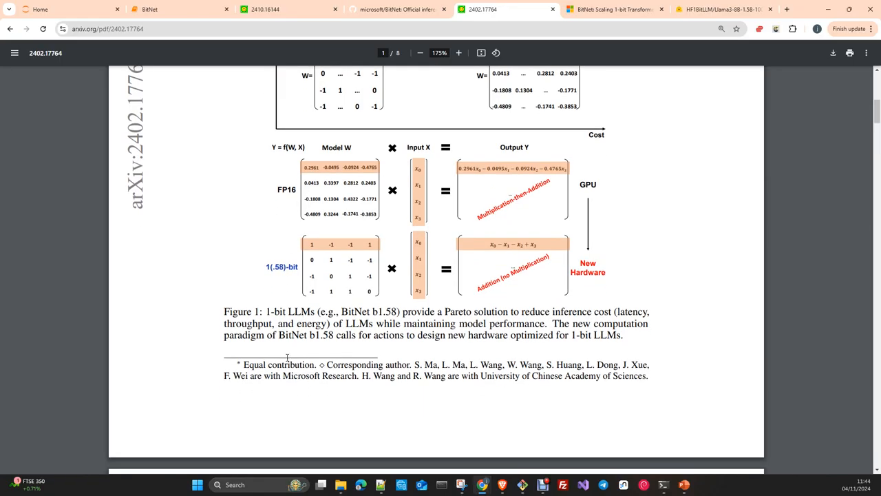
scroll(down, 3)
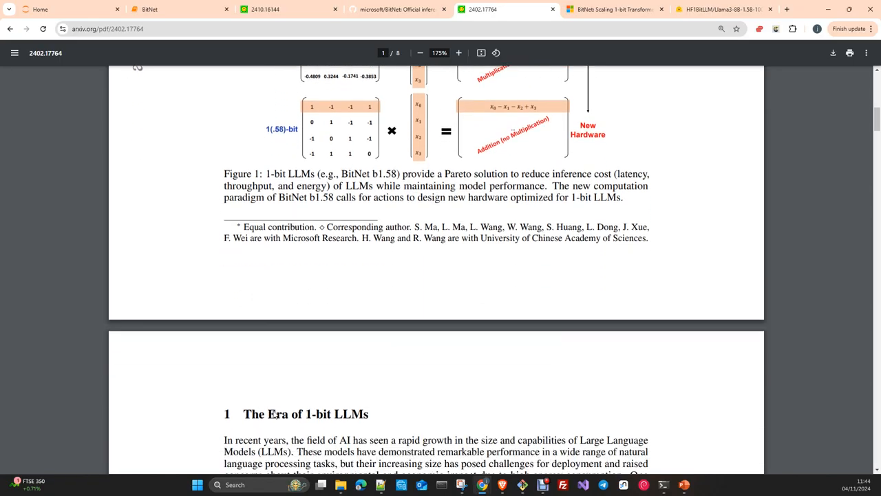
scroll(down, 3)
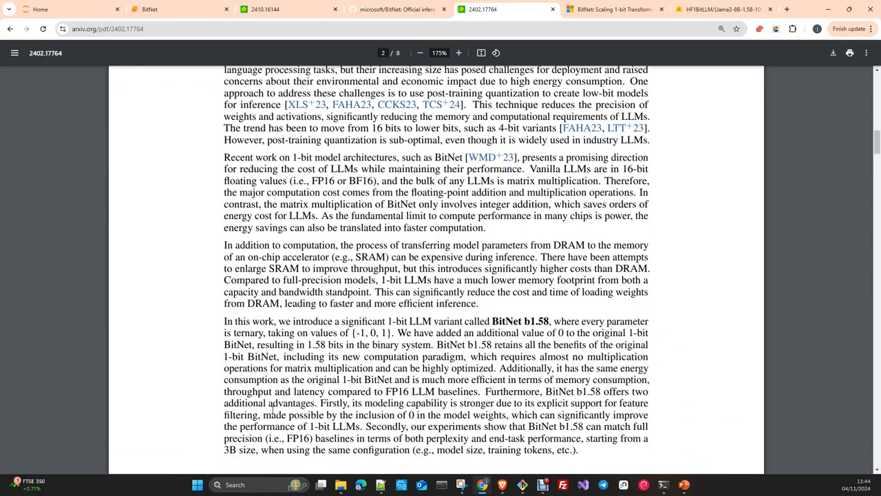
scroll(down, 3)
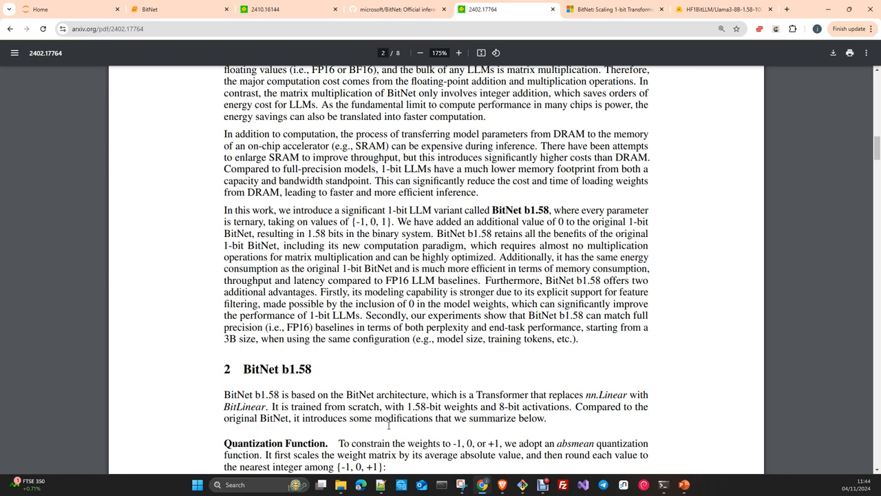
Scroll down to show the absmean Quantization Function equations (1)–(3).
scroll(down, 3)
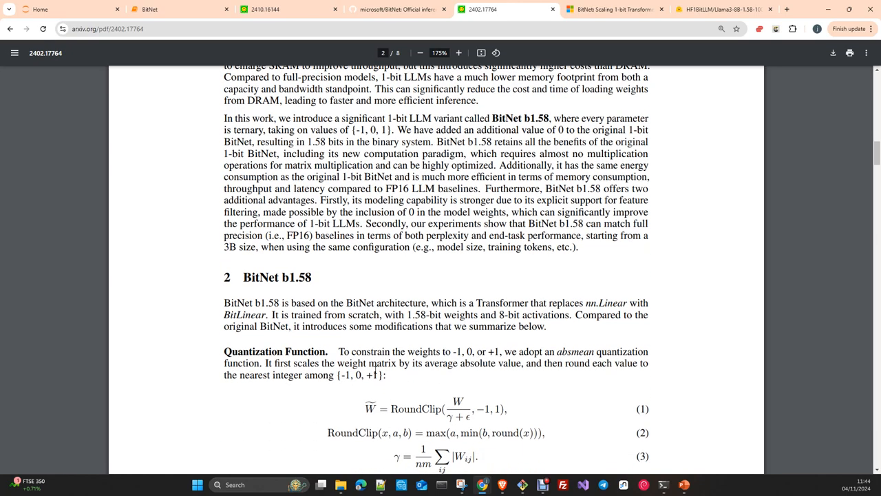
scroll(down, 3)
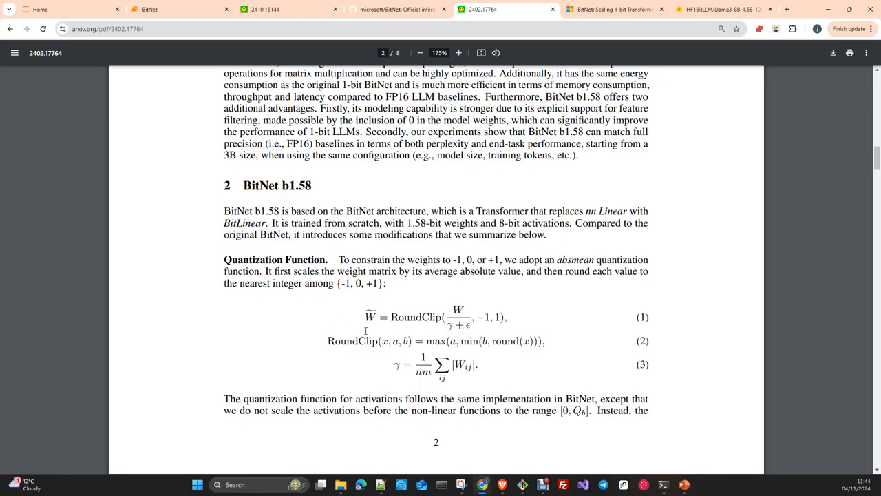
mouse_move(305, 352)
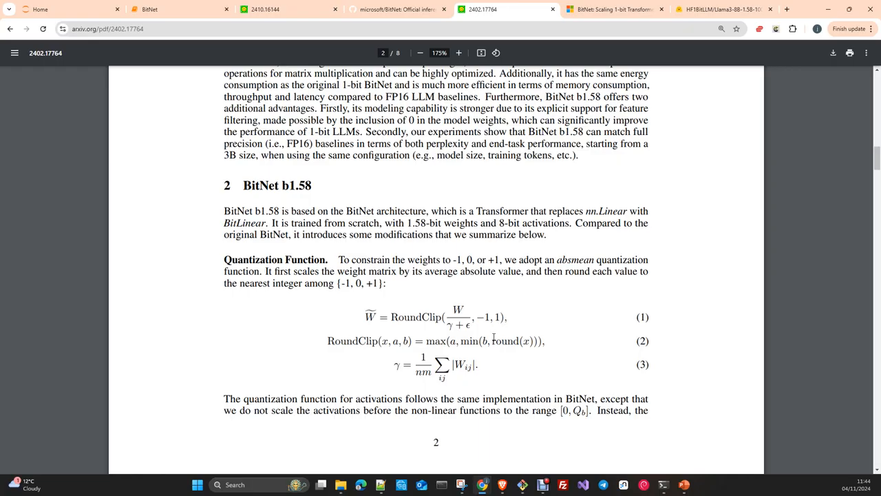
mouse_move(594, 214)
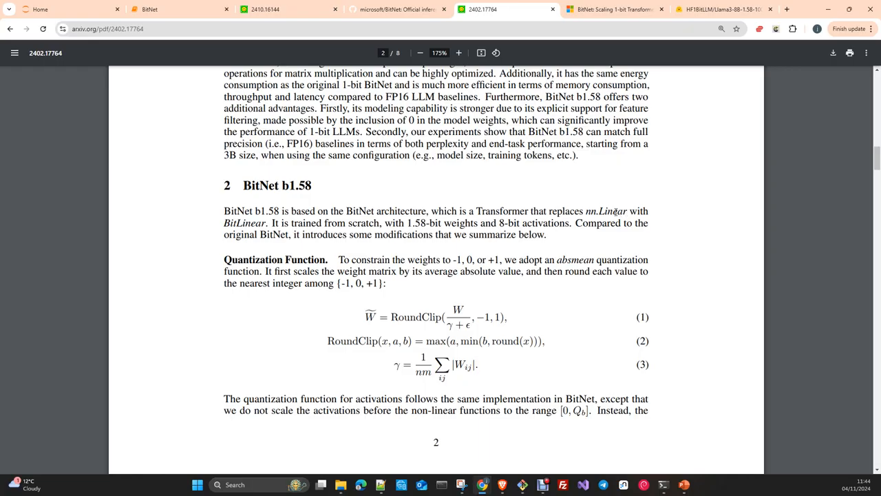
mouse_move(242, 223)
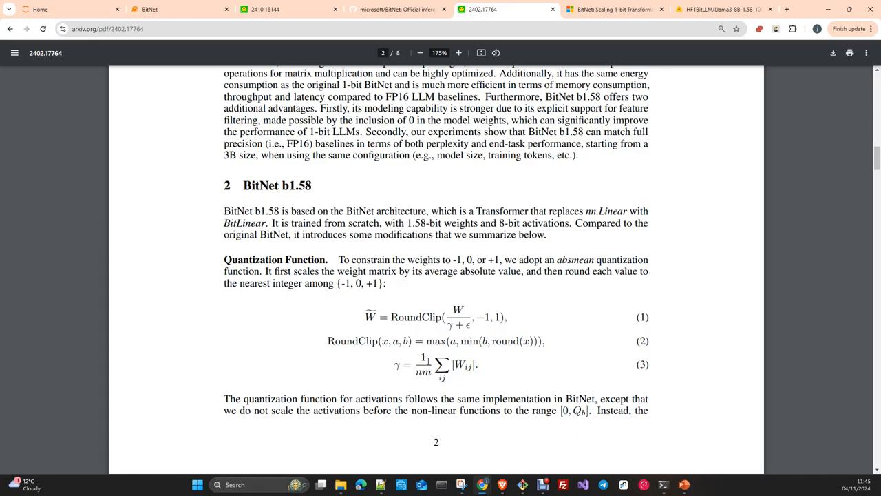
mouse_move(278, 211)
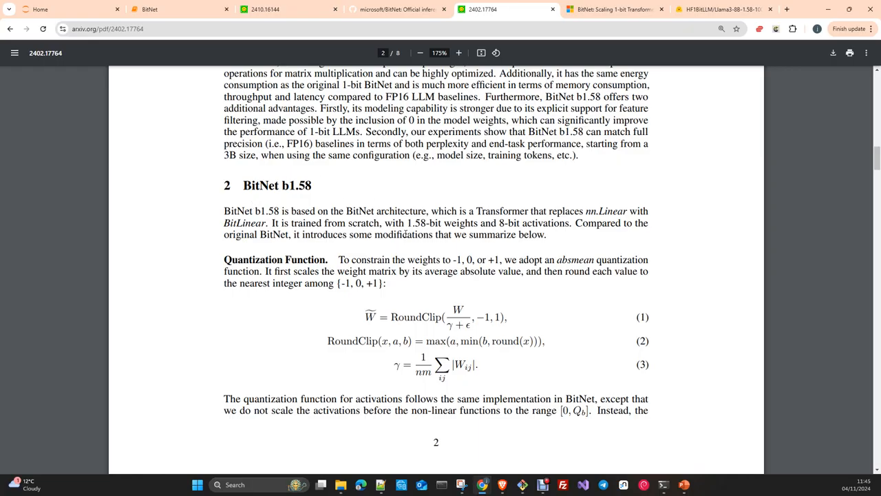
mouse_move(335, 295)
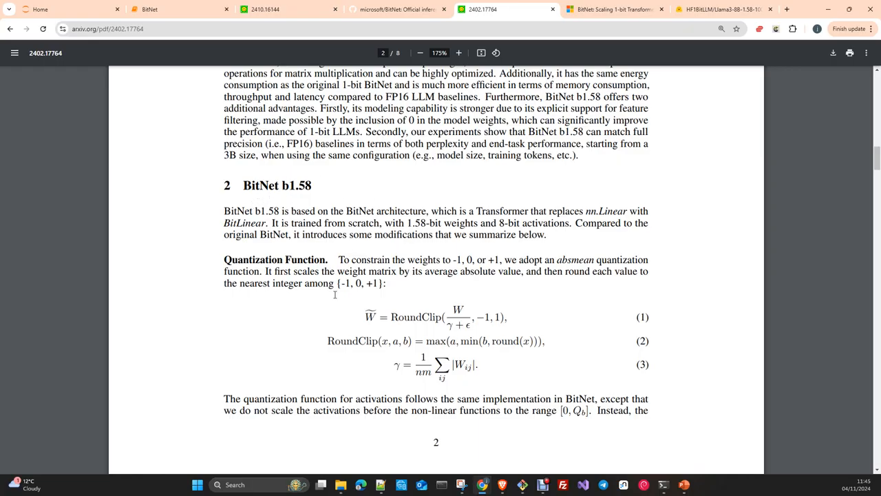
scroll(down, 3)
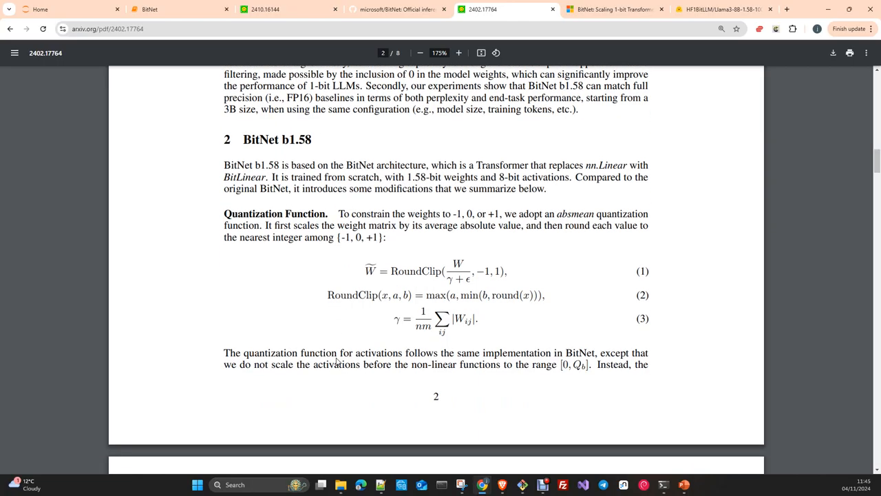
Scroll to page 3 showing Table 1 (perplexity, cost) and Table 2 (zero-shot accuracy).
scroll(down, 3)
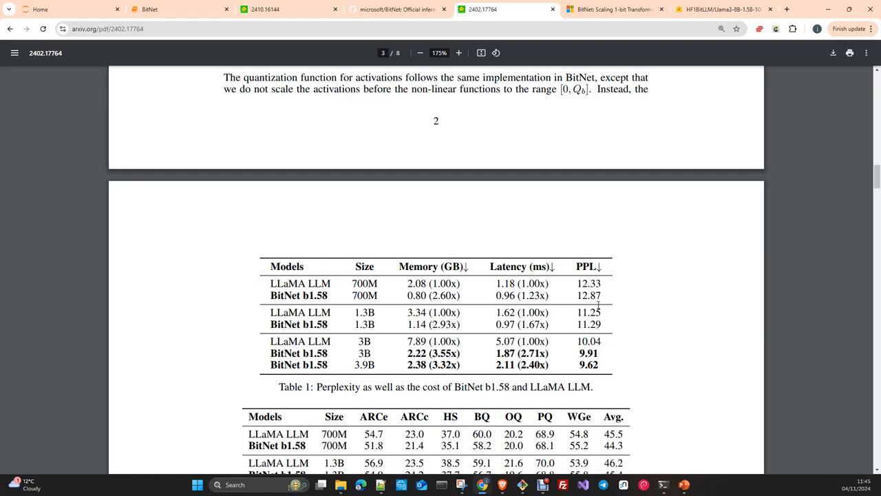
mouse_move(556, 352)
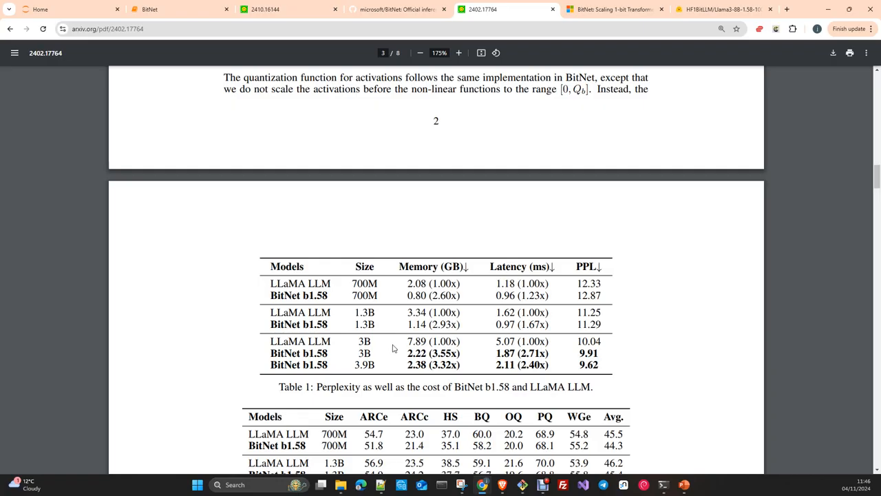
scroll(down, 3)
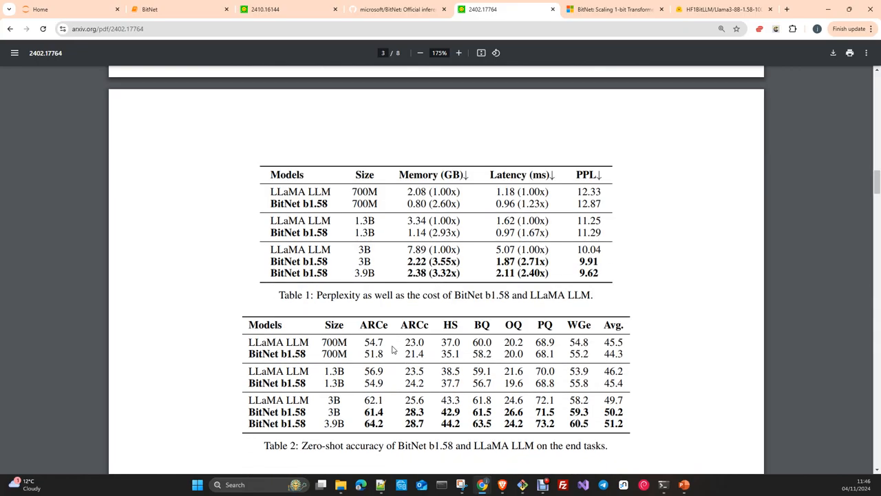
scroll(down, 3)
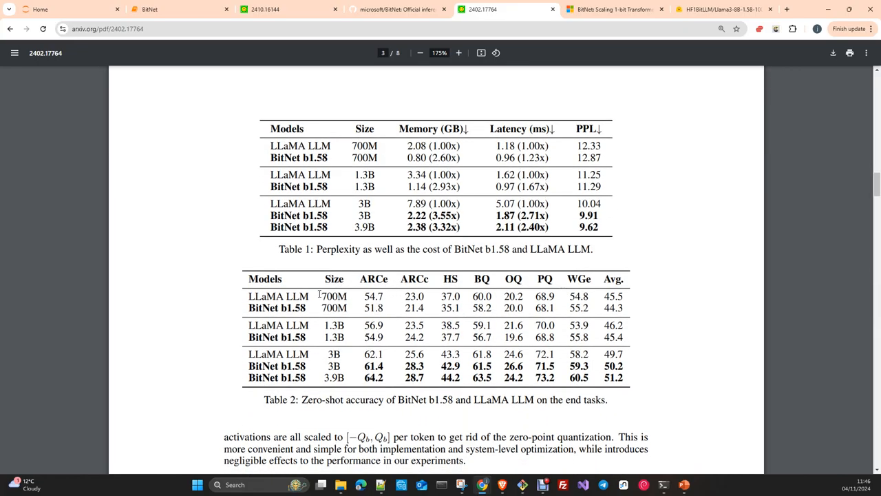
mouse_move(403, 421)
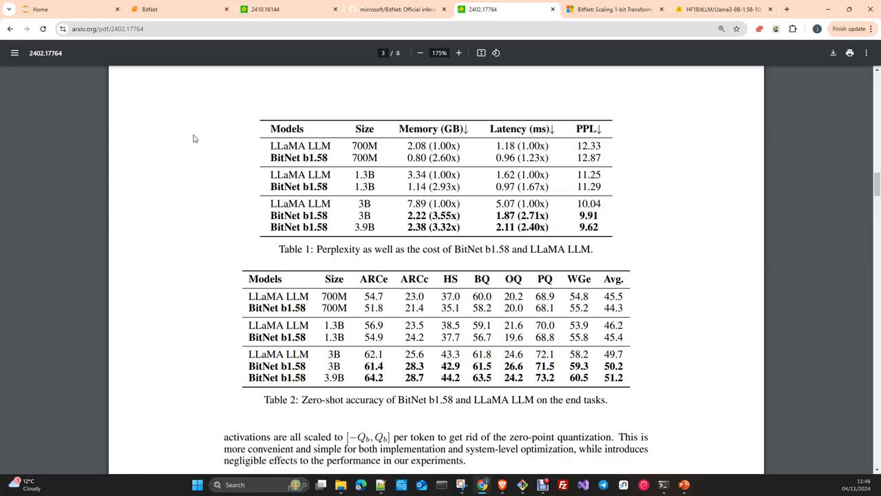
Scroll from the Results section to page 4's Figure 2 latency/memory plots and Table 3 throughput.
scroll(down, 3)
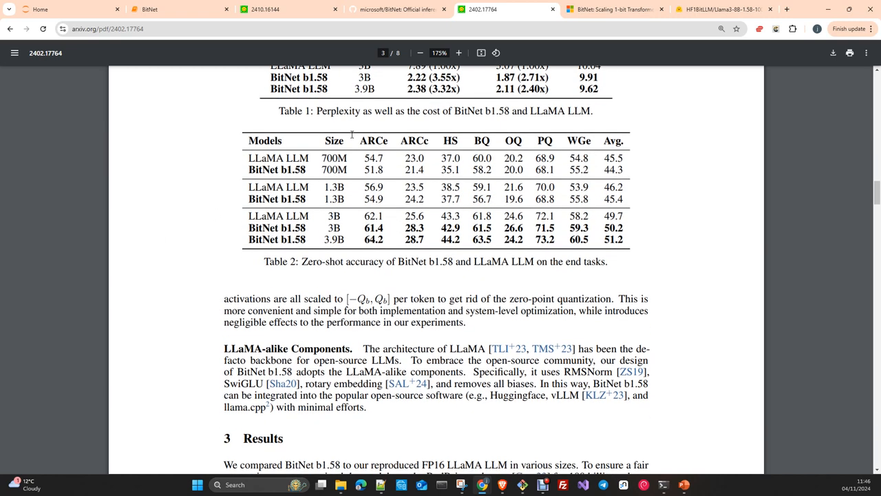
scroll(down, 3)
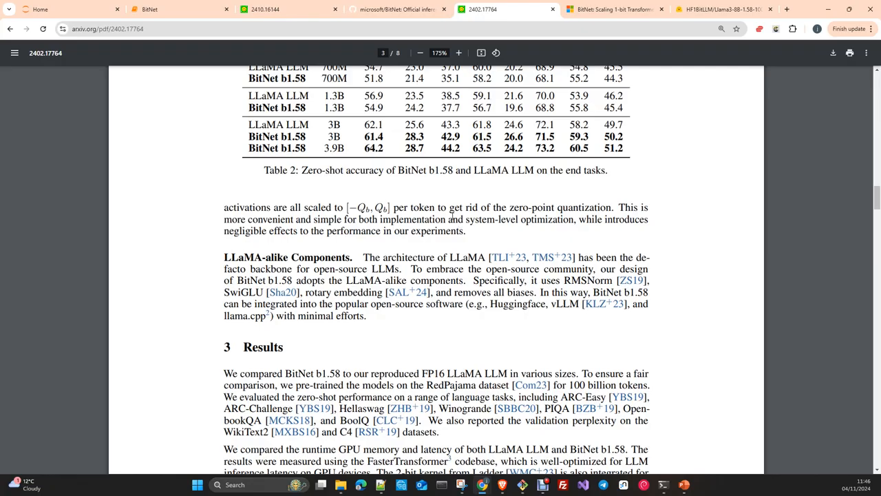
scroll(down, 3)
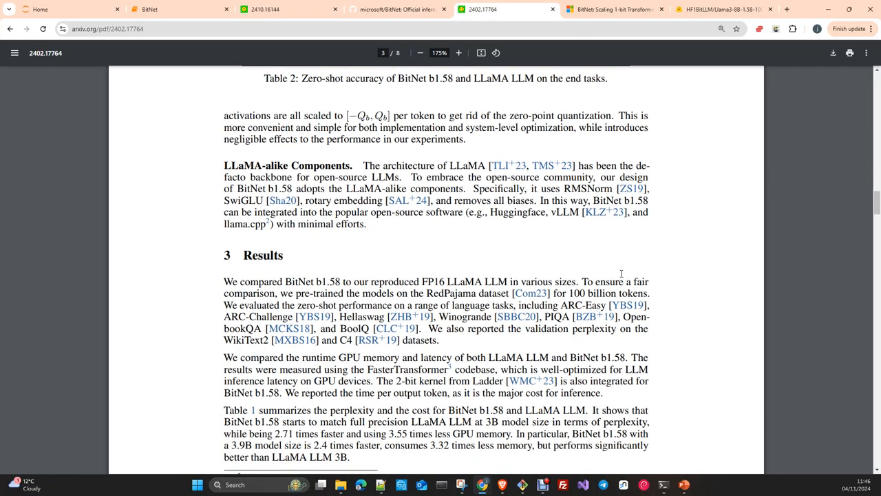
scroll(down, 3)
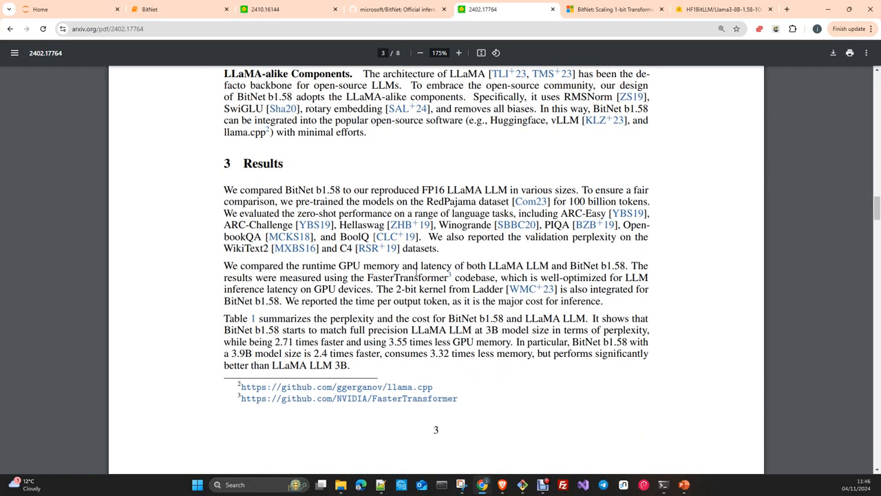
scroll(down, 3)
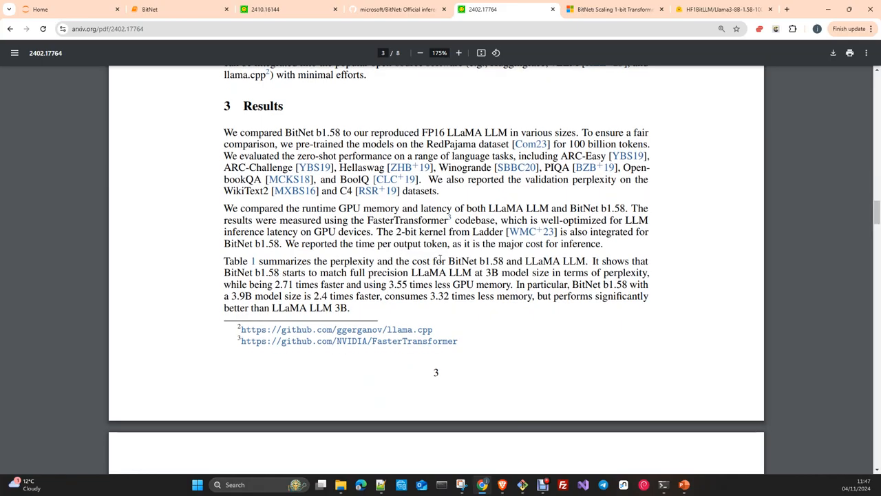
scroll(down, 3)
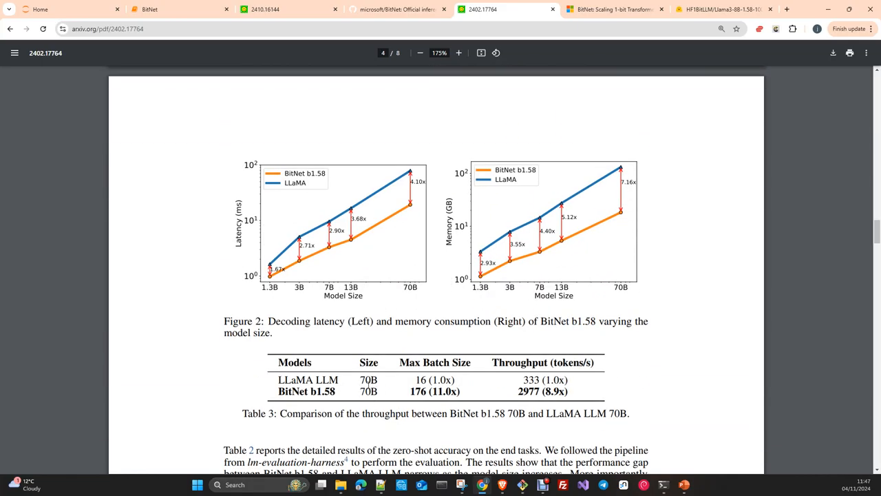
Scroll through pages 4 and 5 to page 6's long-sequence and edge/mobile discussion sections.
scroll(down, 3)
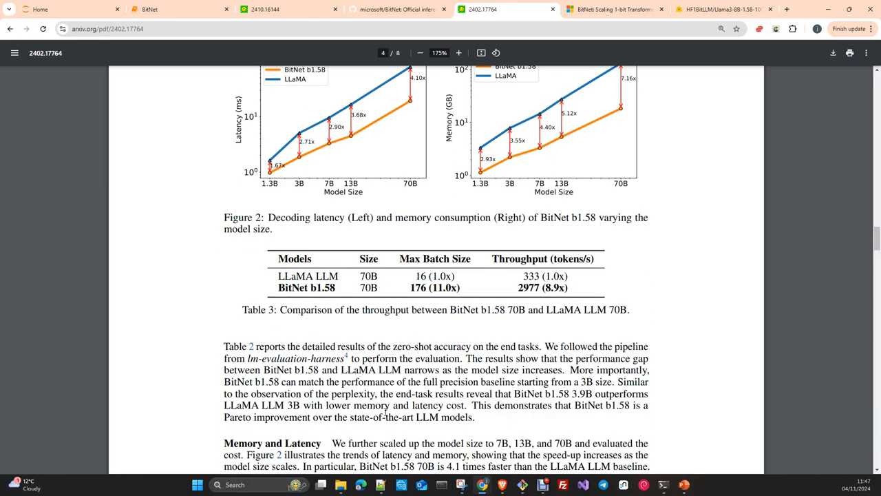
scroll(down, 3)
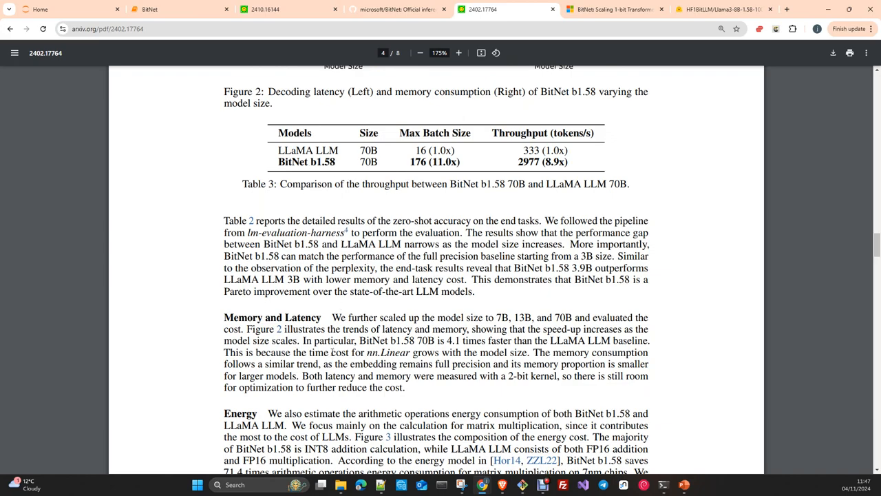
scroll(down, 3)
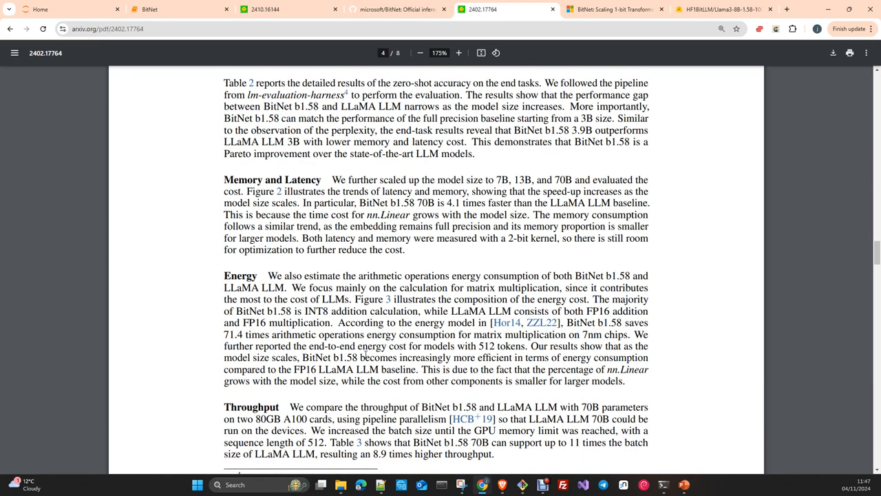
scroll(down, 3)
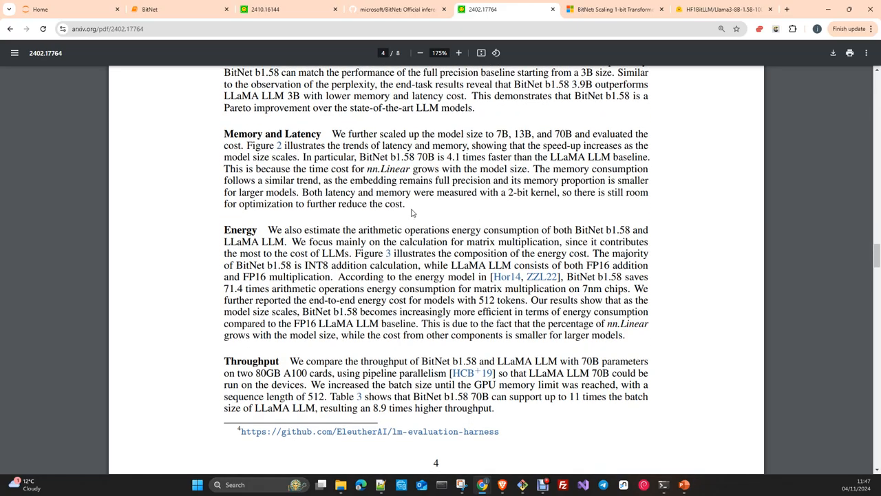
mouse_move(653, 300)
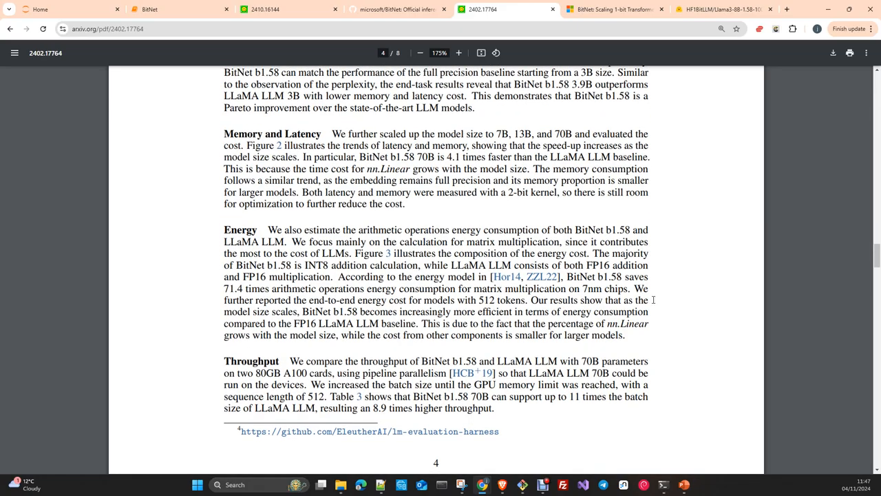
mouse_move(311, 188)
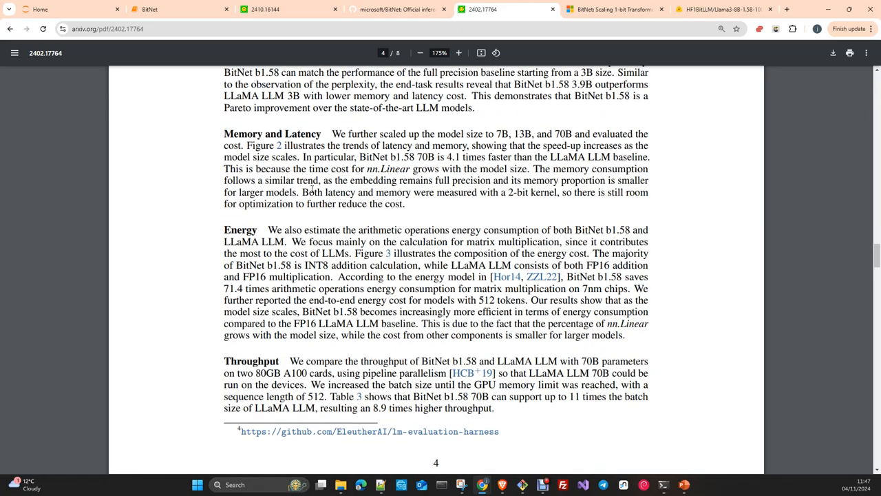
scroll(down, 3)
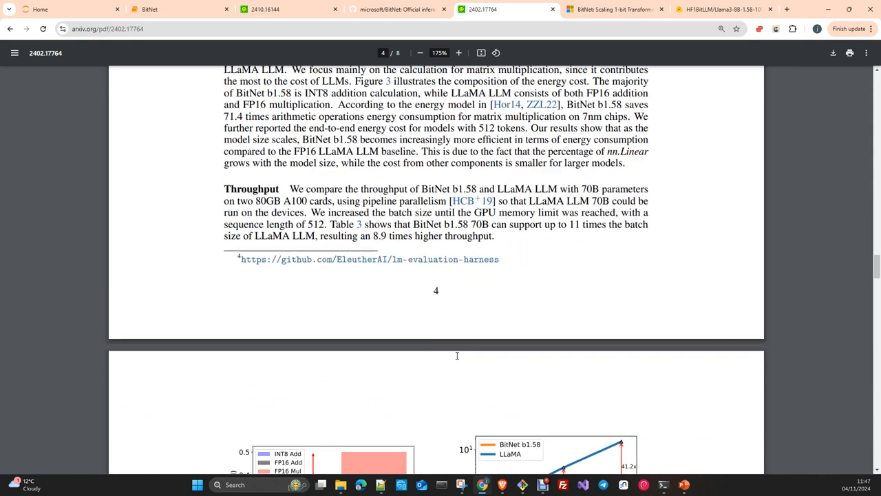
scroll(down, 3)
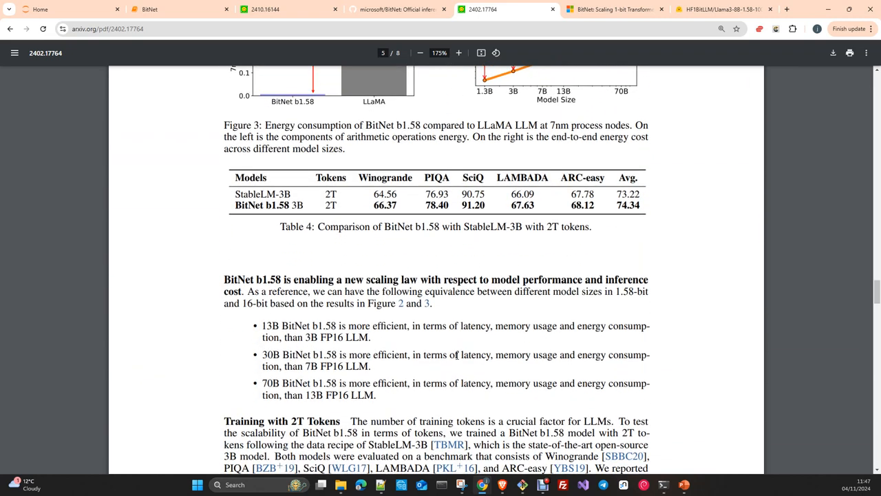
scroll(down, 3)
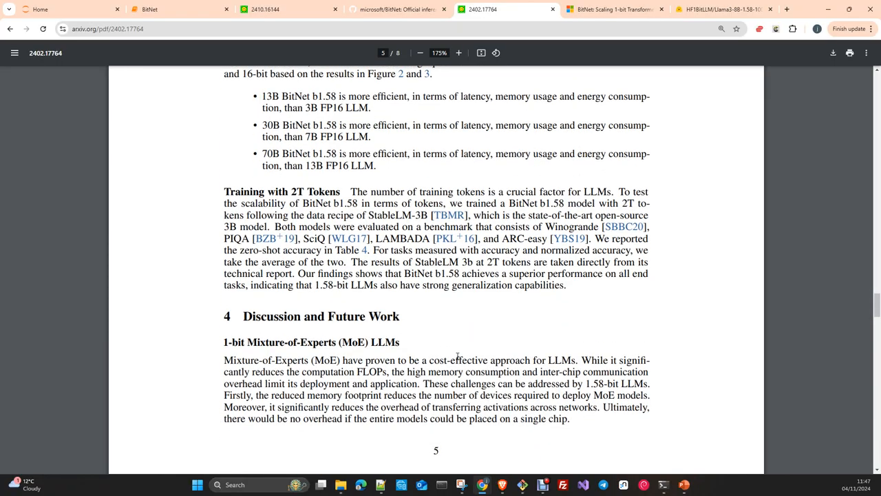
scroll(down, 3)
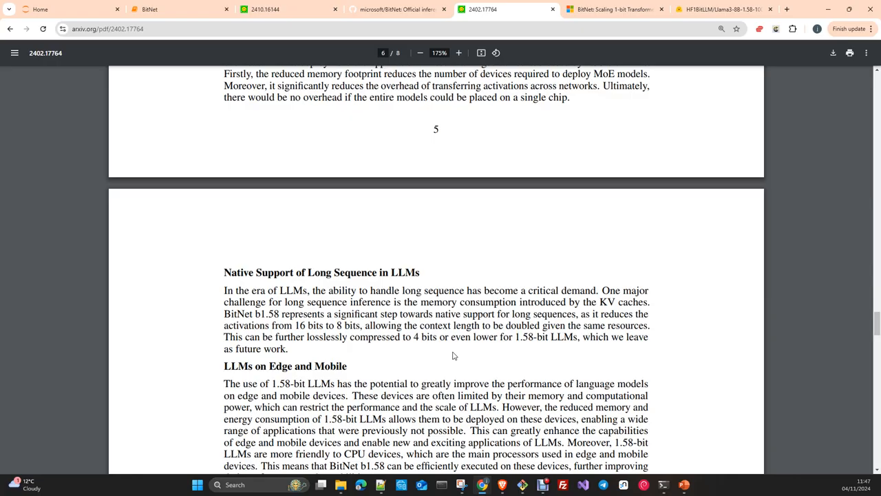
mouse_move(437, 361)
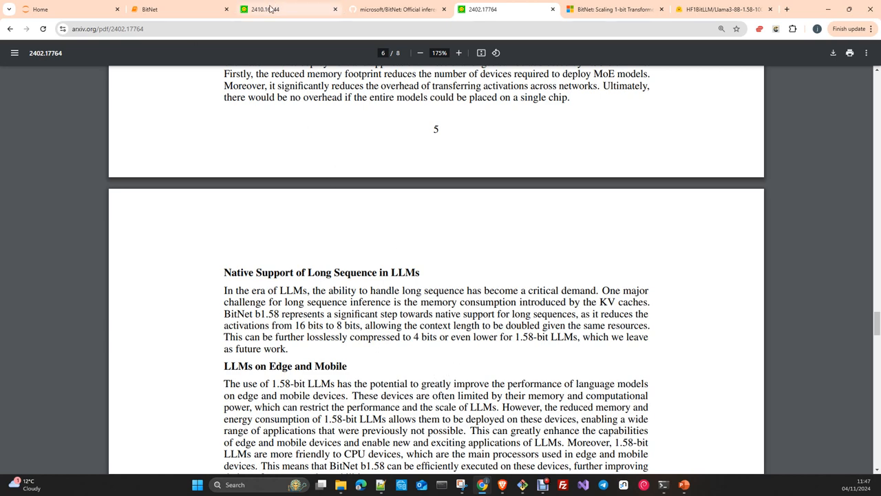
Switch to the 2410.16144 tab showing the bitnet.cpp CPU inference paper's title and abstract.
click(264, 8)
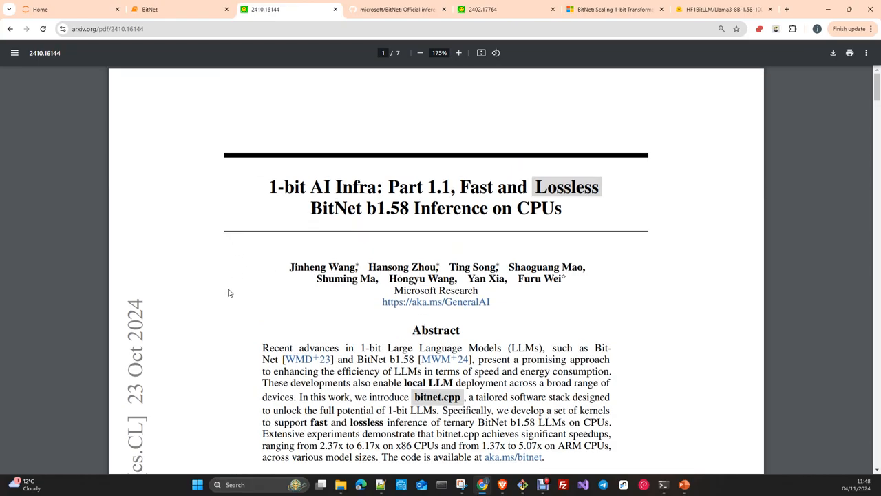
scroll(down, 3)
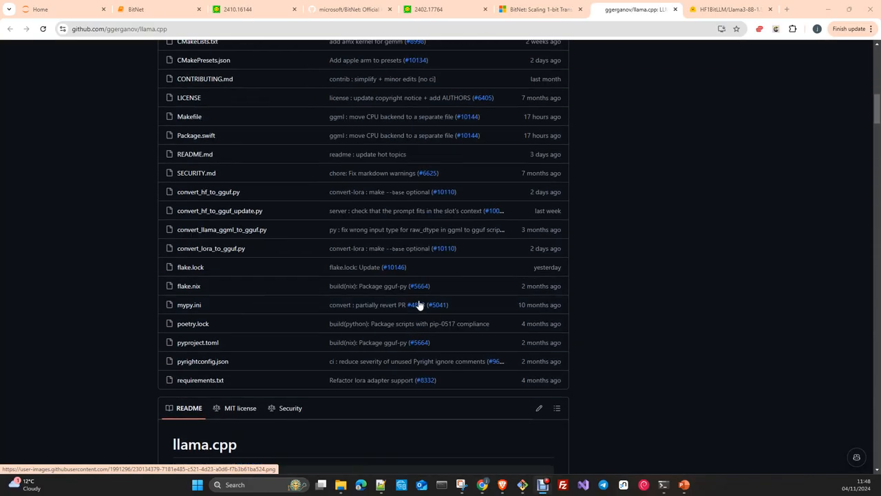
Scroll the llama.cpp repository page up past the file list to the README header and Hot topics.
scroll(up, 3)
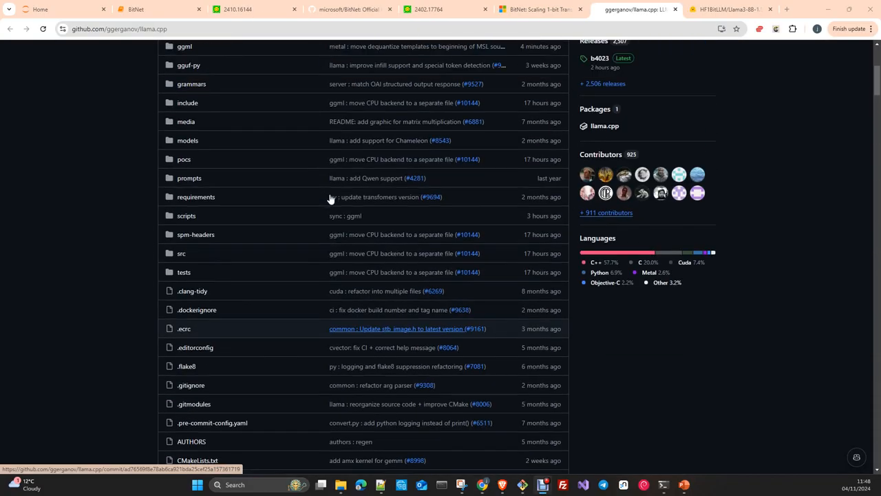
scroll(up, 3)
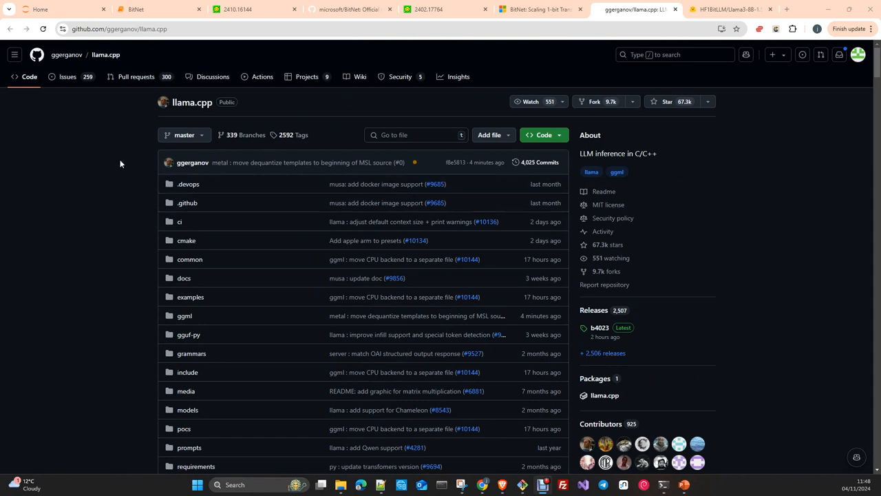
scroll(down, 3)
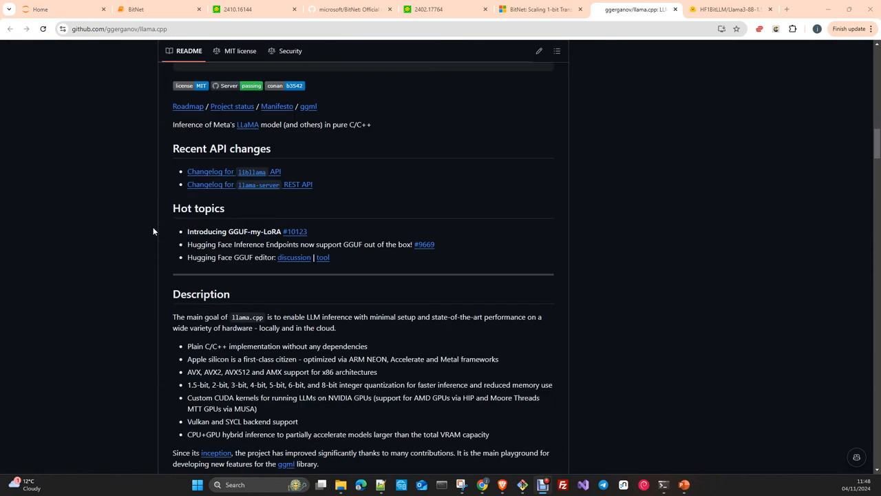
scroll(up, 3)
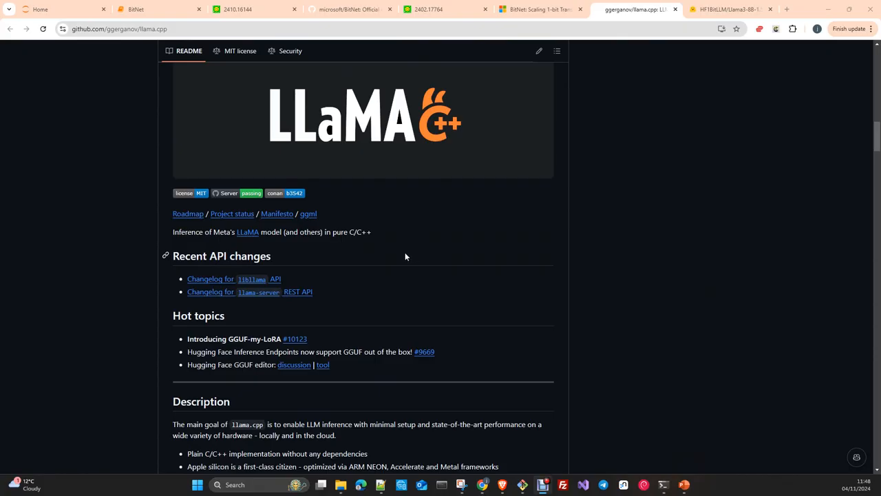
mouse_move(370, 243)
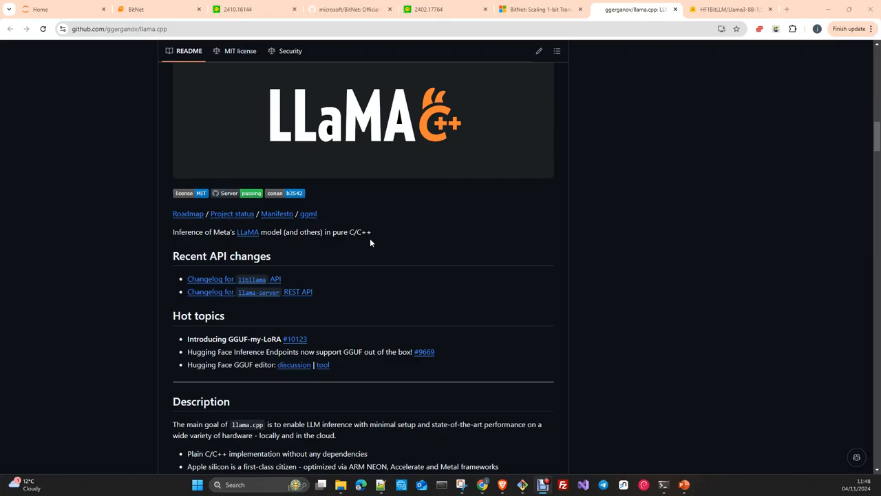
mouse_move(372, 244)
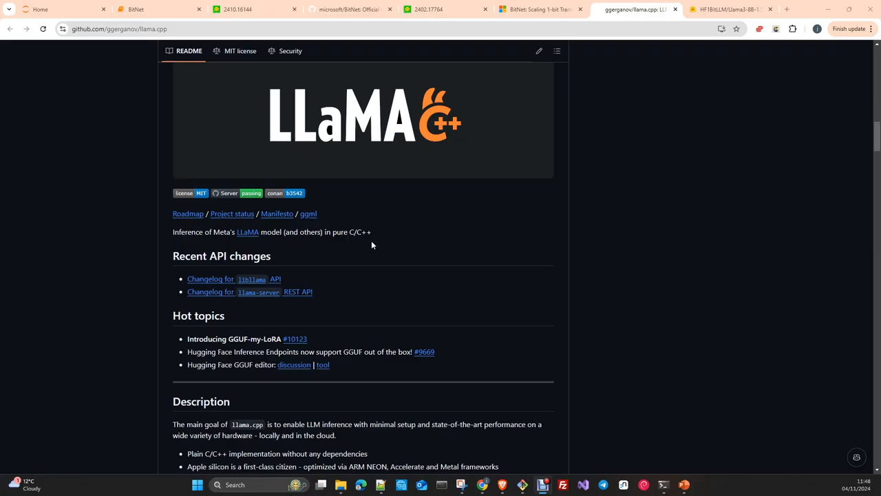
mouse_move(361, 241)
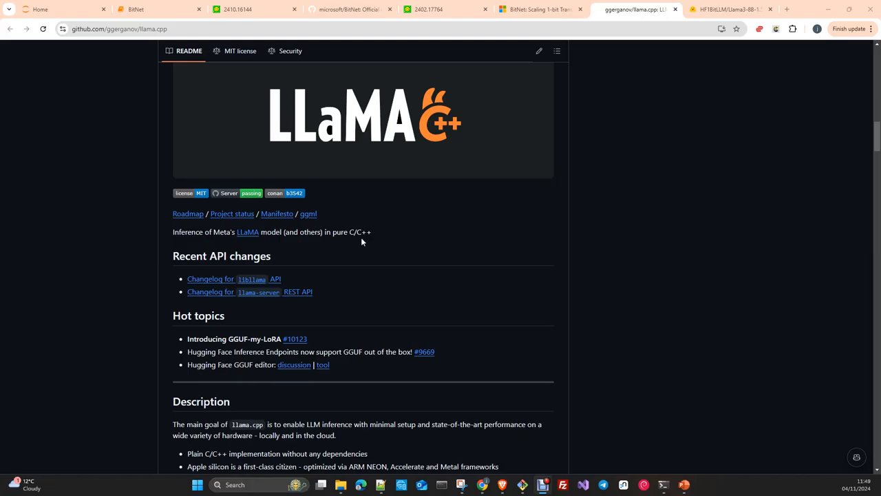
mouse_move(371, 251)
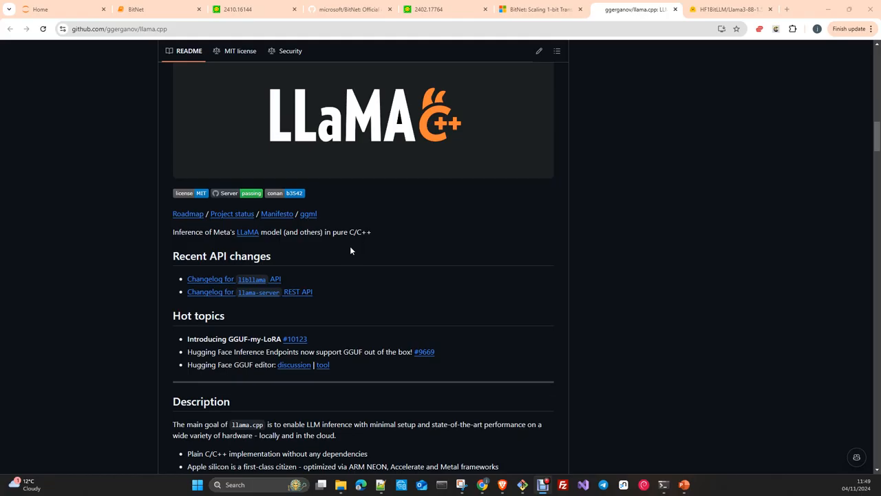
mouse_move(366, 258)
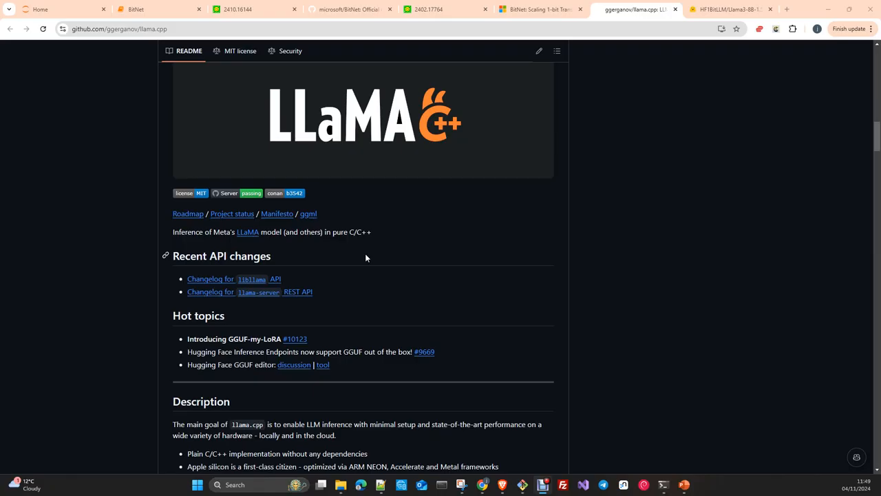
mouse_move(159, 8)
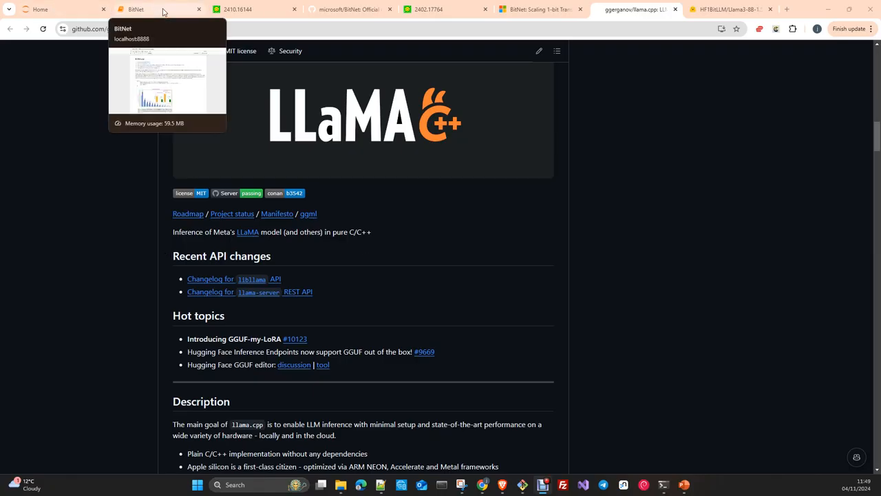
Switch to the BitNet.ipynb notebook showing the BitNet.cpp introduction and benchmark figure.
click(159, 8)
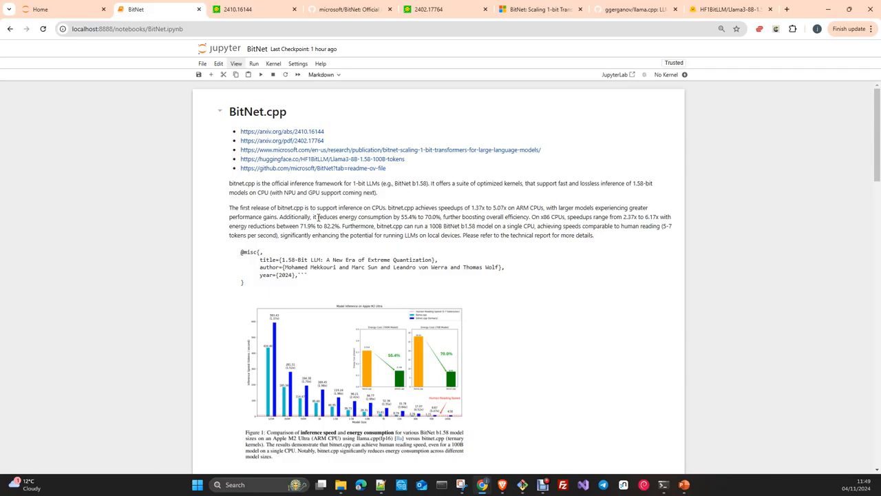
mouse_move(666, 275)
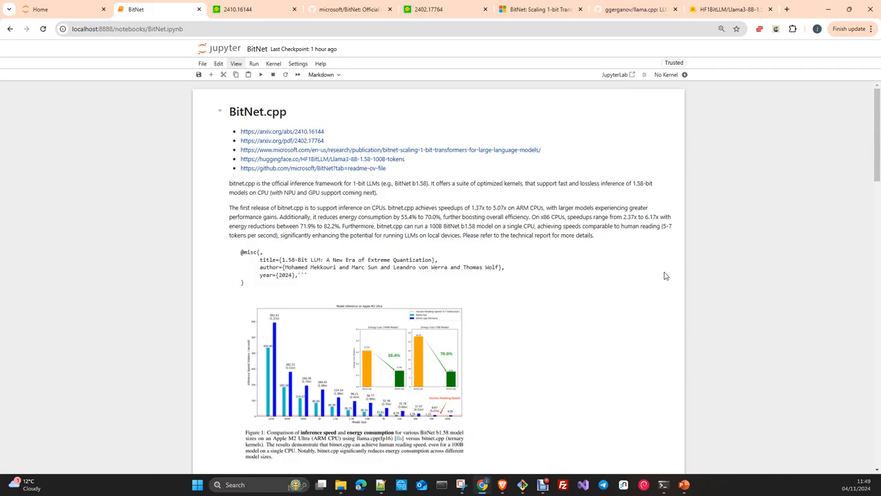
mouse_move(655, 227)
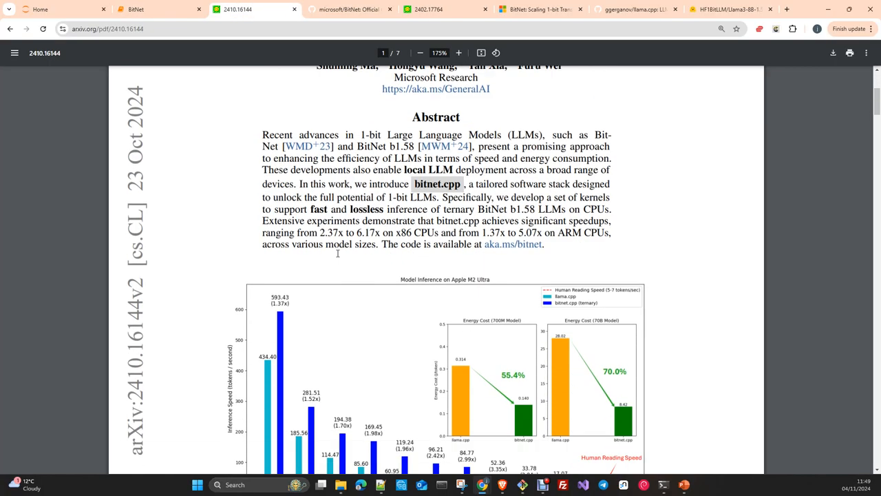
Scroll around the abstract of the arXiv bitnet.cpp paper 2410.16144.
scroll(down, 3)
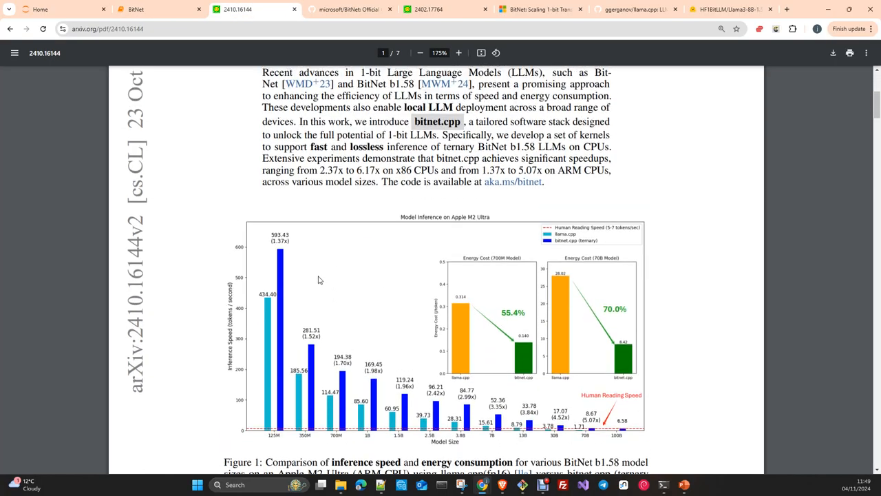
scroll(up, 3)
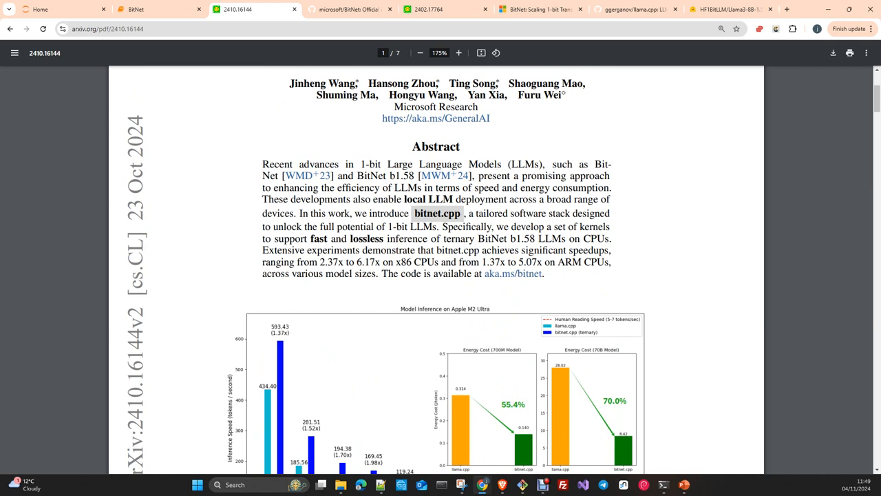
mouse_move(168, 234)
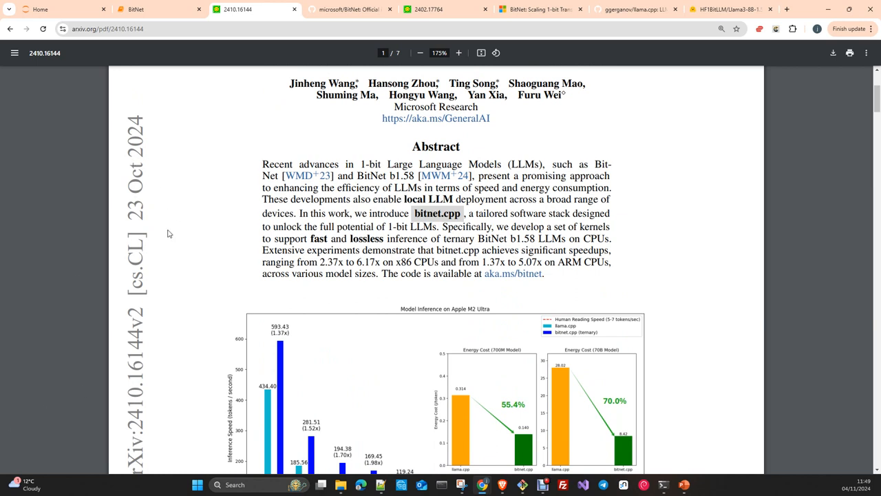
mouse_move(166, 231)
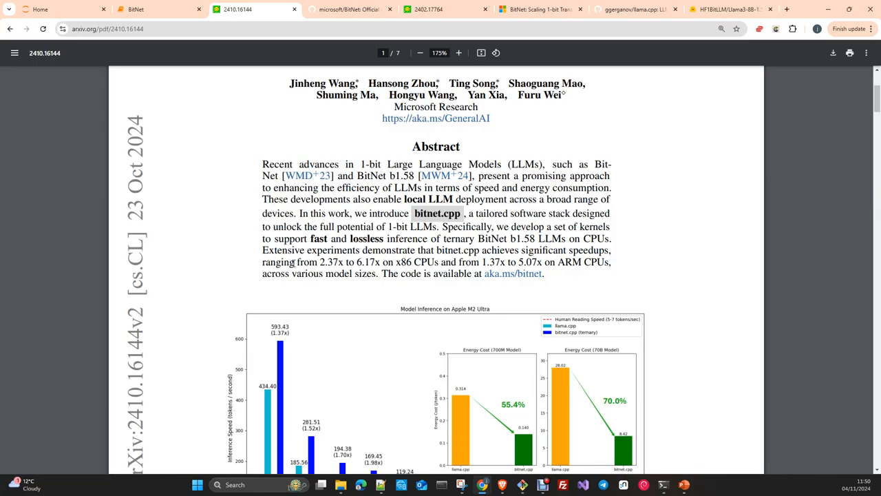
Scroll down so Figure 1's speed and energy comparison and caption are fully visible.
scroll(down, 3)
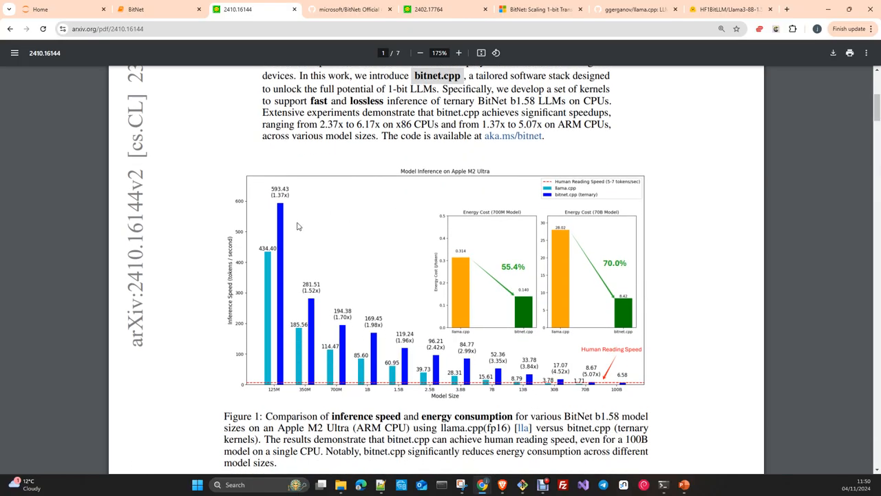
mouse_move(412, 328)
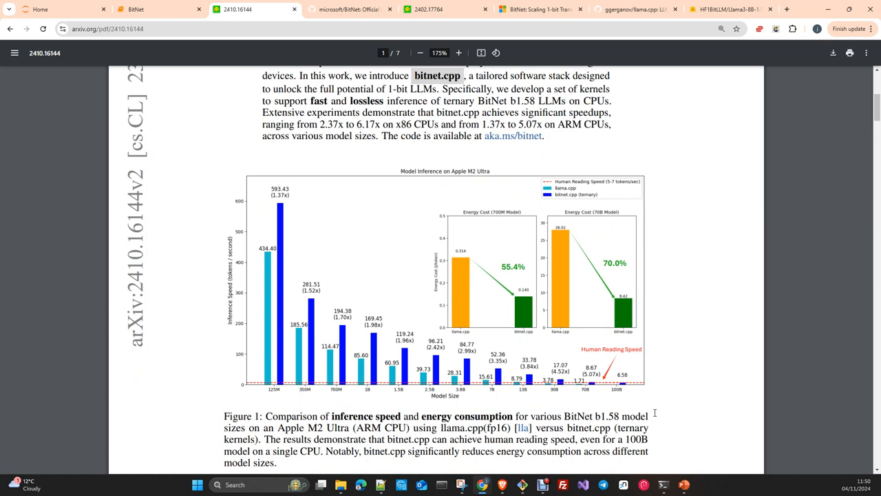
mouse_move(269, 258)
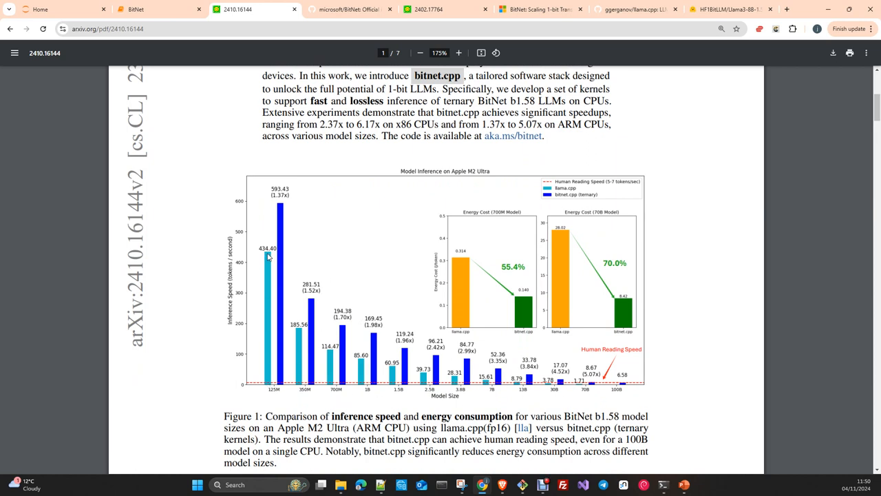
mouse_move(301, 299)
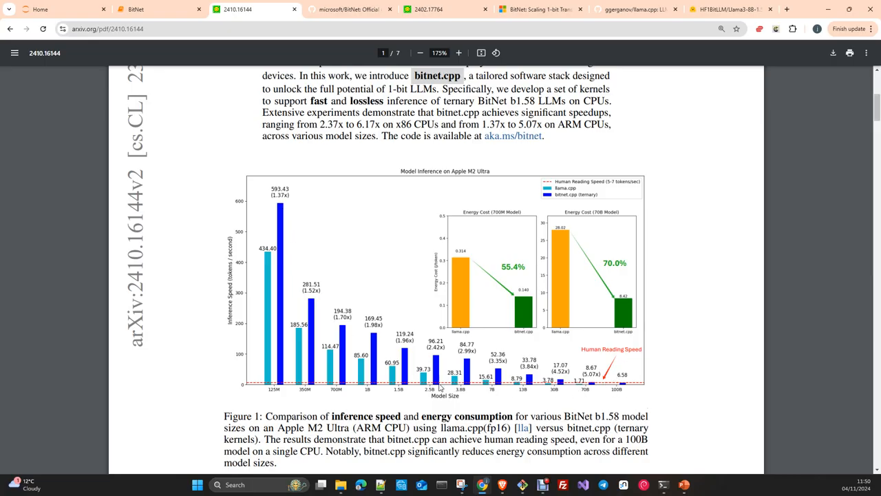
mouse_move(576, 199)
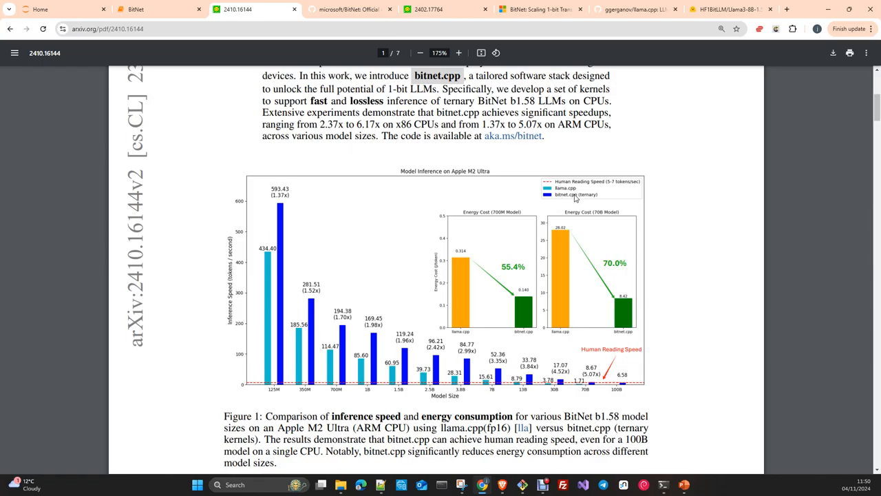
mouse_move(578, 207)
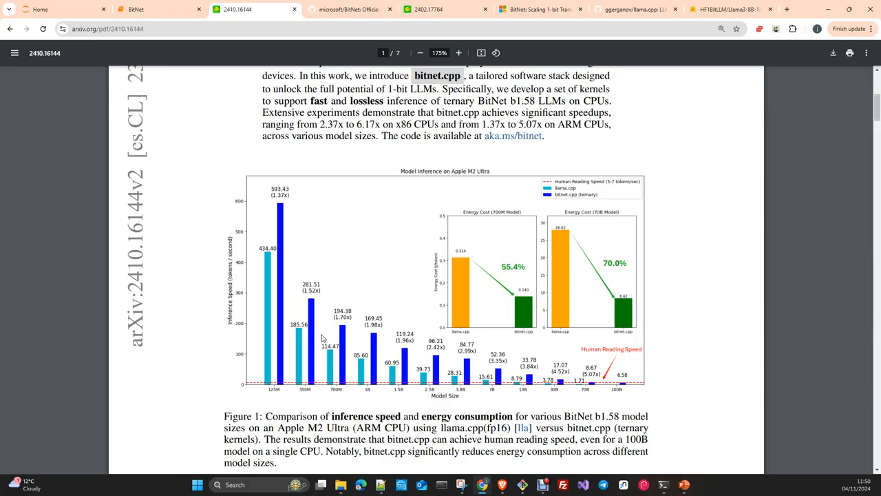
mouse_move(421, 295)
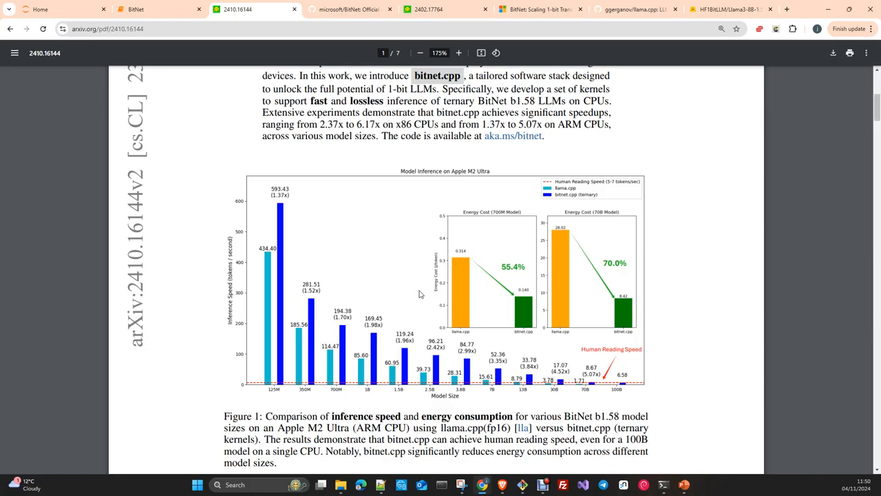
mouse_move(568, 202)
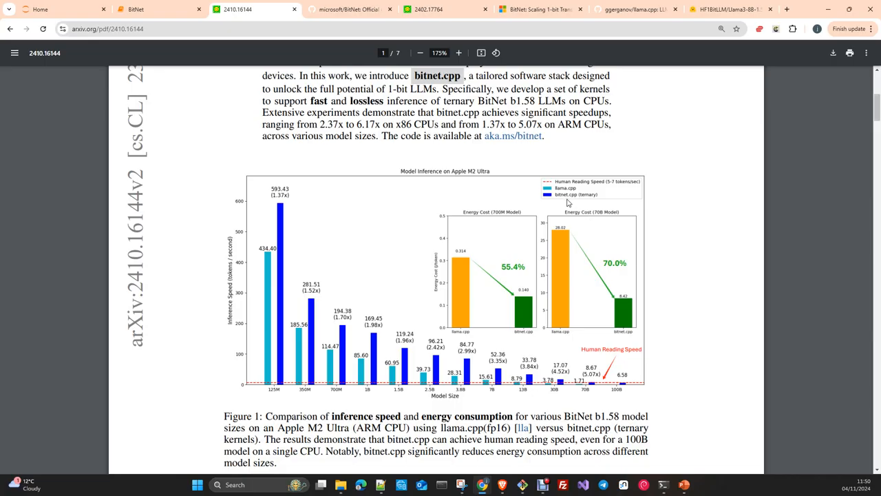
mouse_move(603, 196)
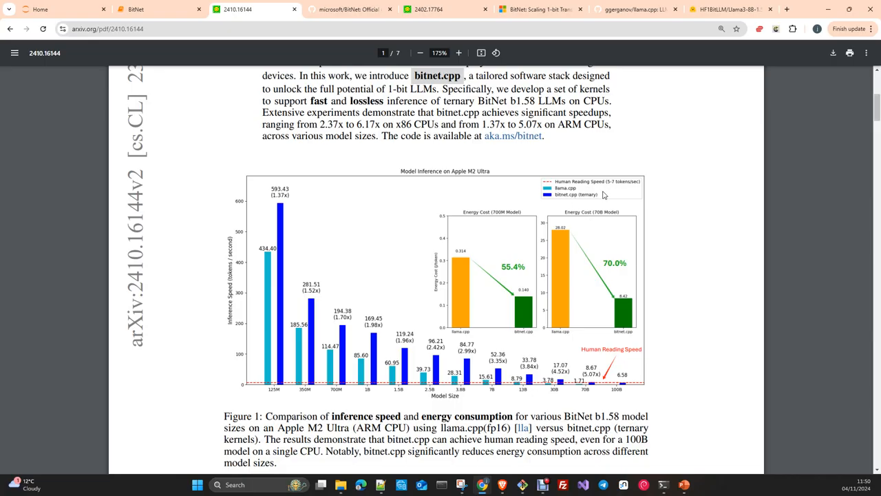
mouse_move(598, 210)
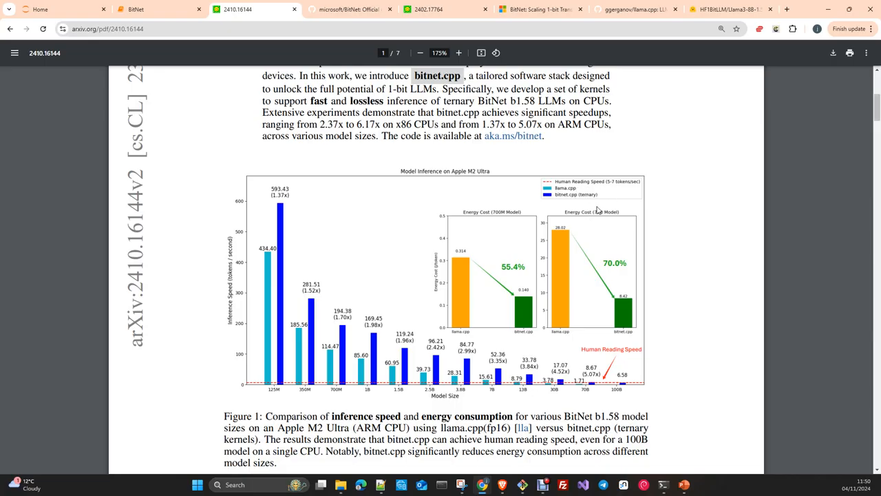
mouse_move(618, 223)
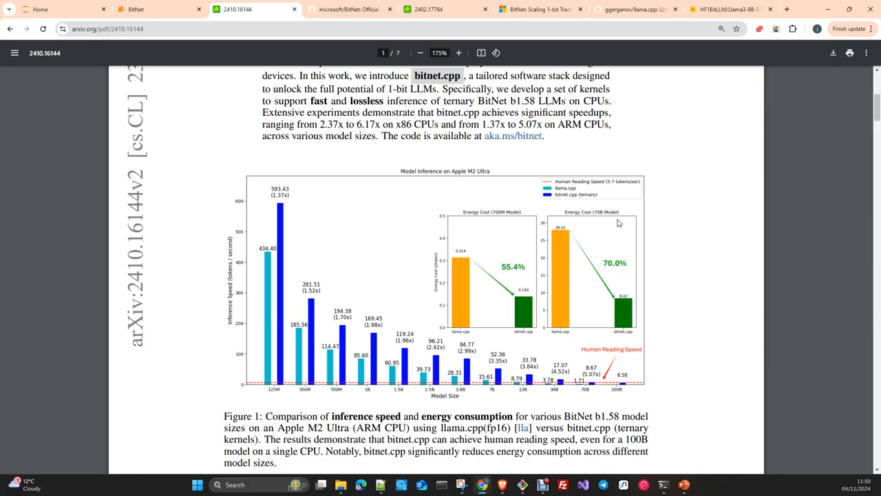
mouse_move(617, 379)
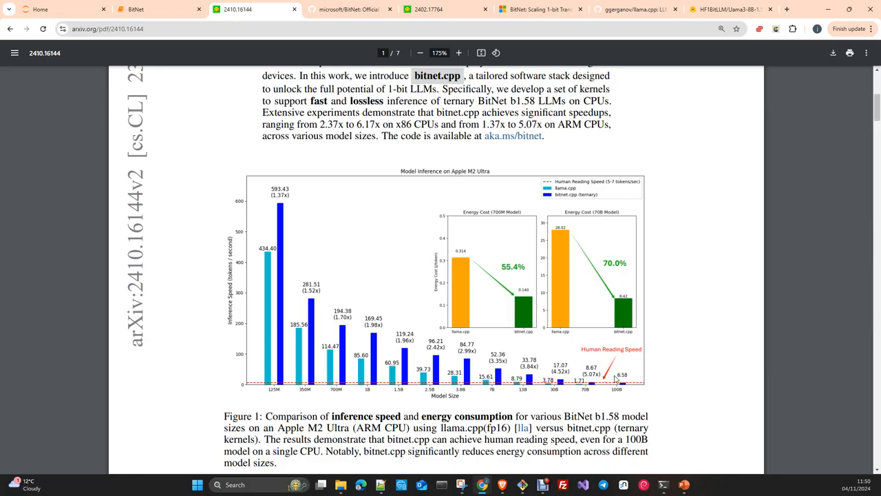
mouse_move(599, 393)
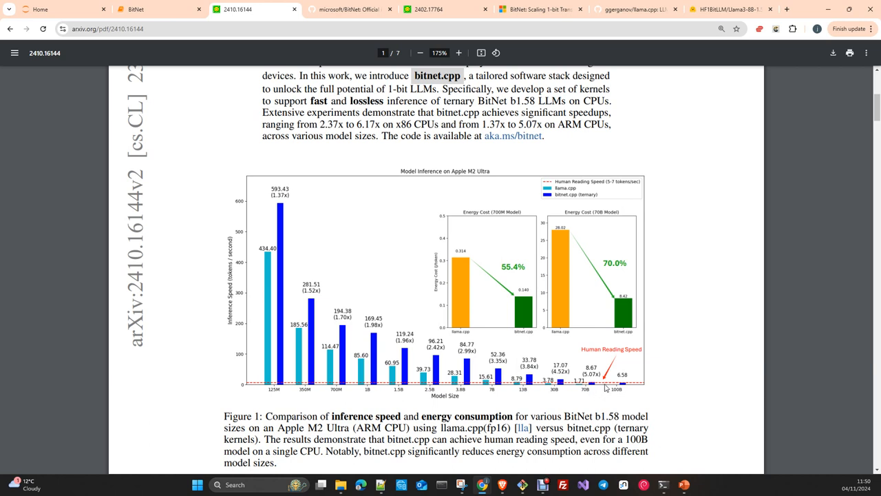
mouse_move(623, 397)
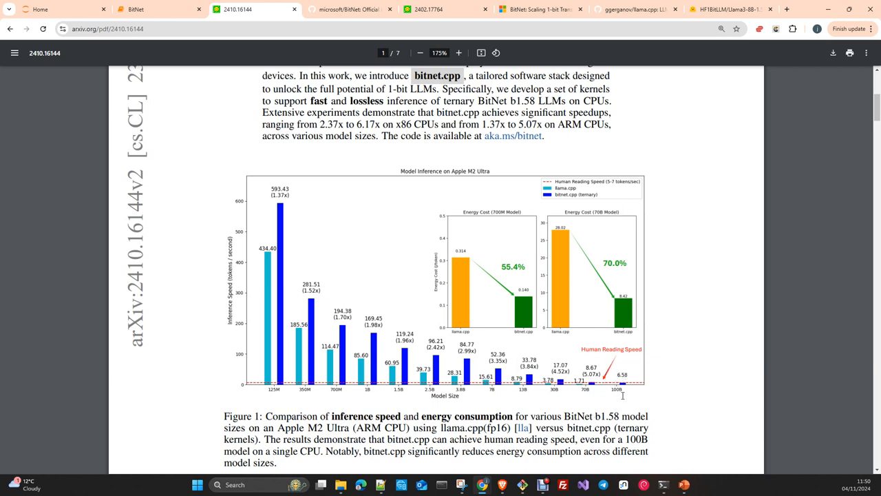
mouse_move(601, 394)
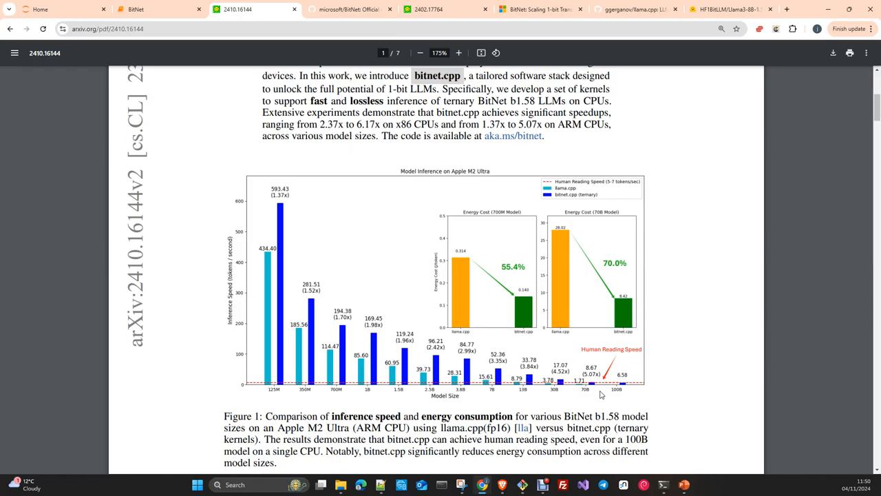
mouse_move(608, 394)
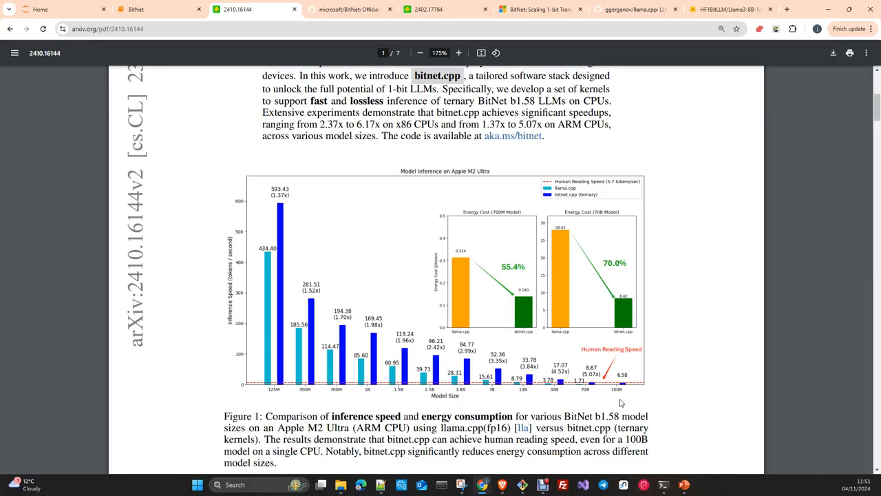
mouse_move(549, 205)
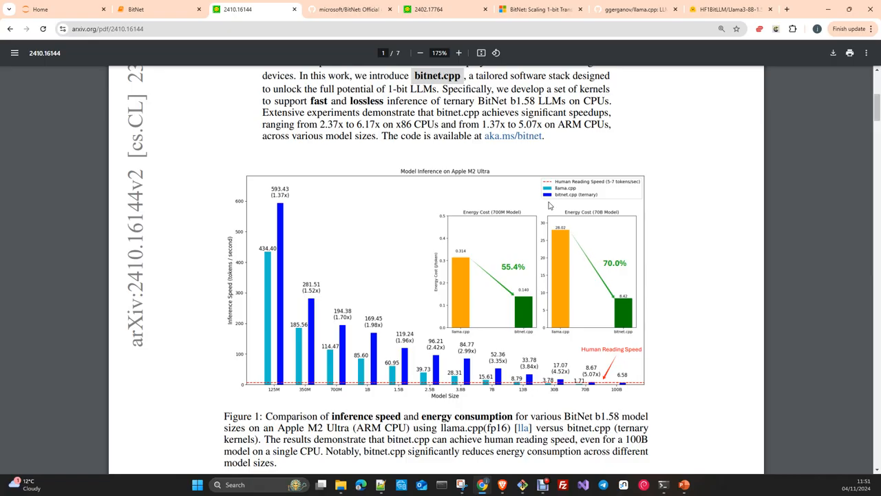
mouse_move(562, 212)
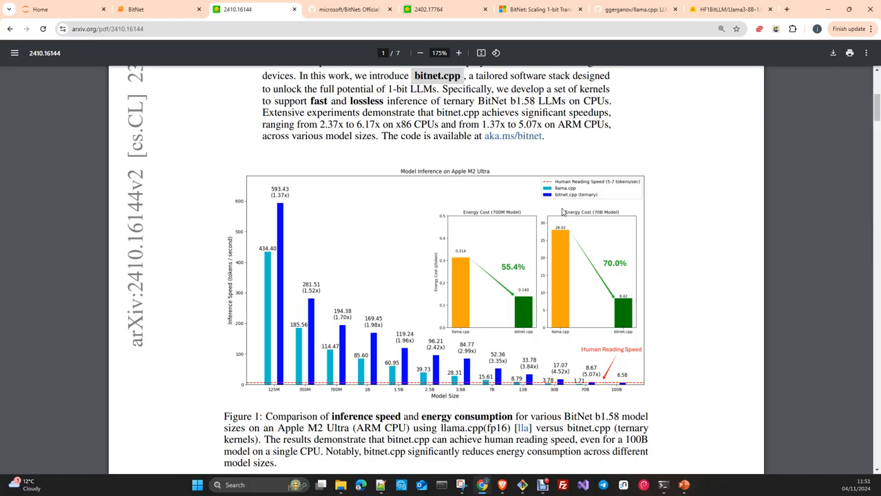
mouse_move(563, 212)
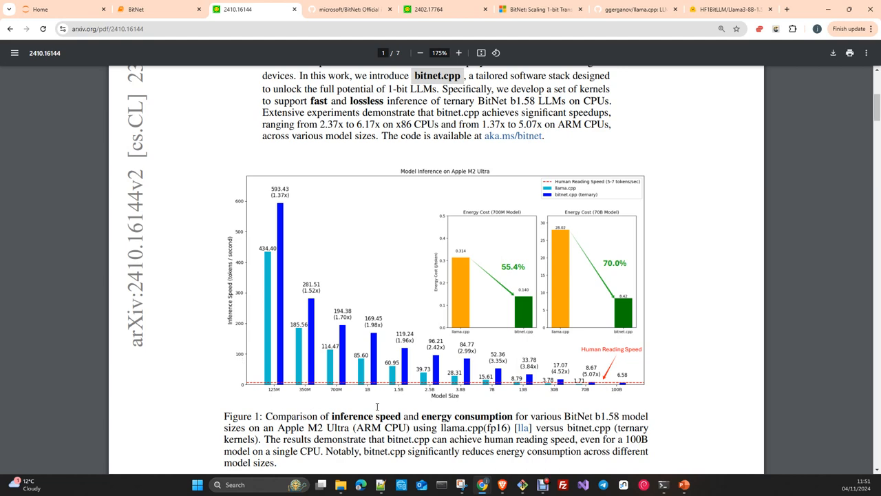
scroll(down, 3)
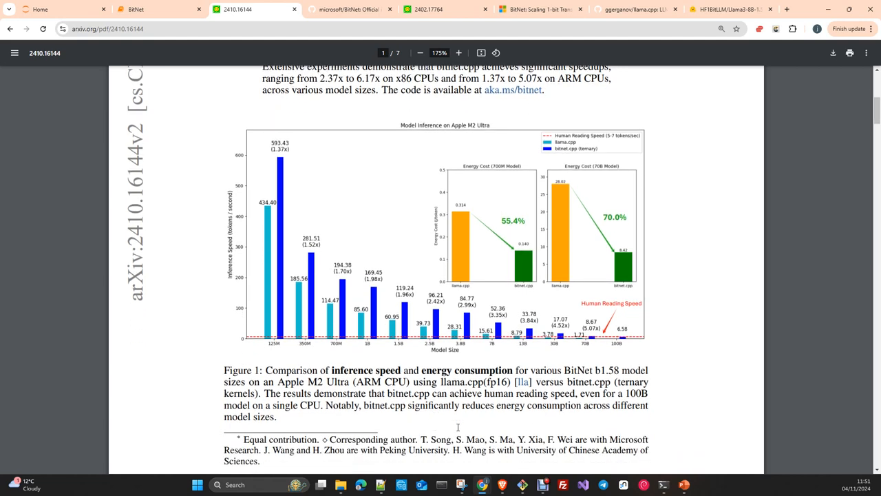
scroll(up, 3)
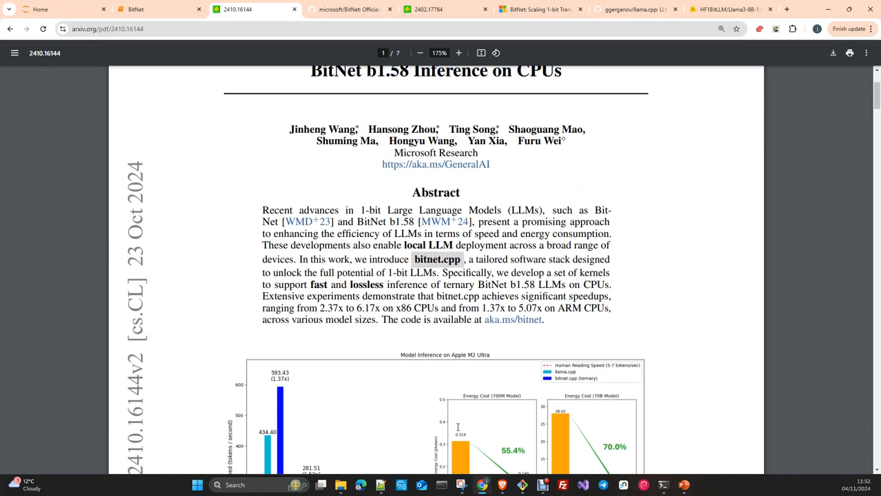
scroll(down, 3)
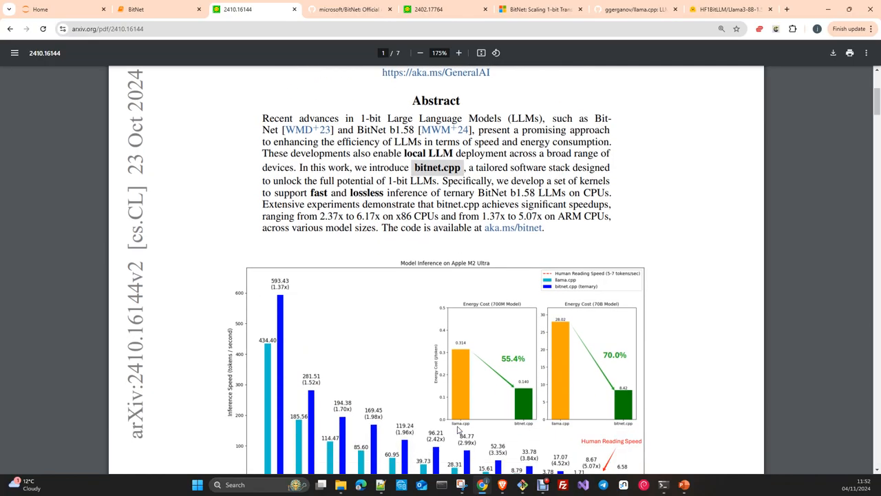
mouse_move(562, 373)
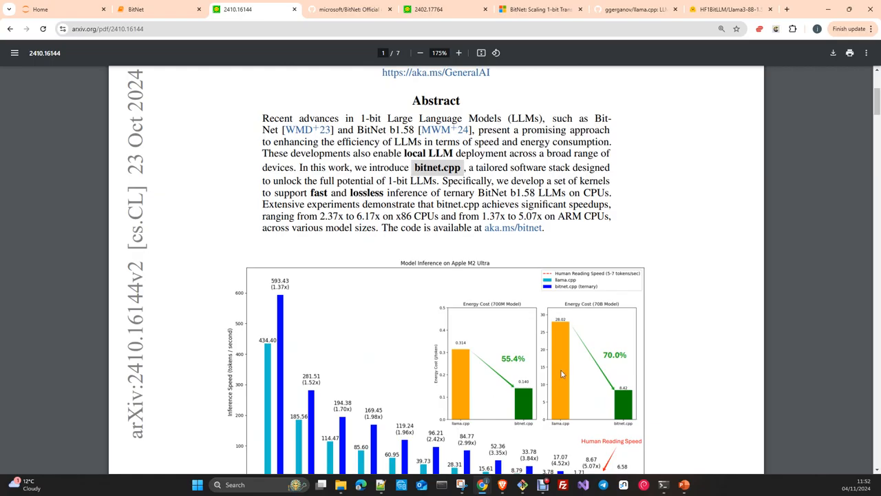
scroll(down, 3)
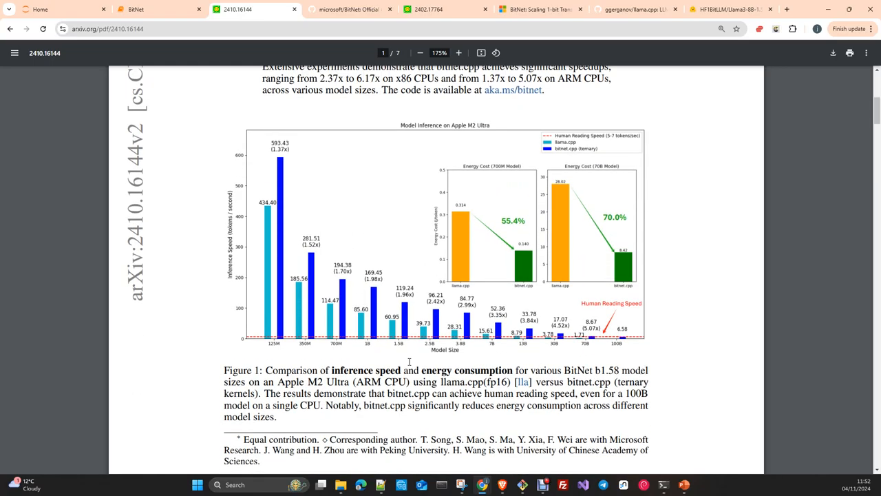
mouse_move(506, 347)
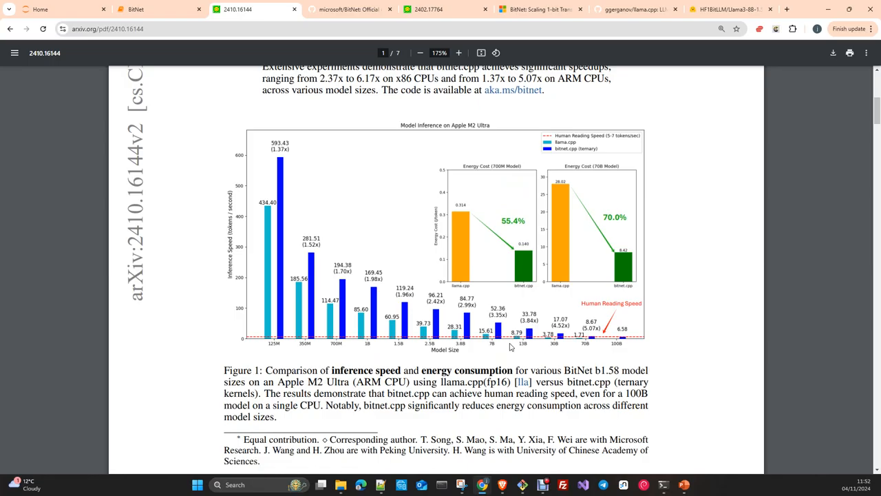
mouse_move(597, 292)
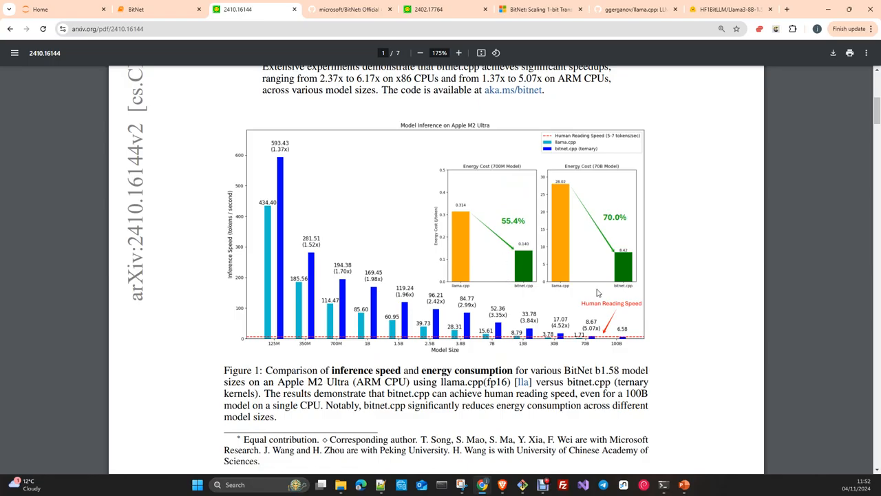
mouse_move(704, 103)
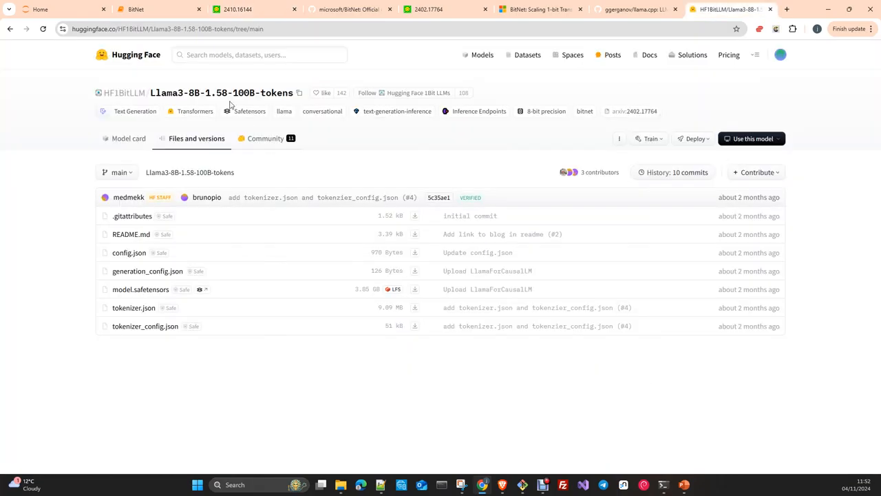
mouse_move(375, 144)
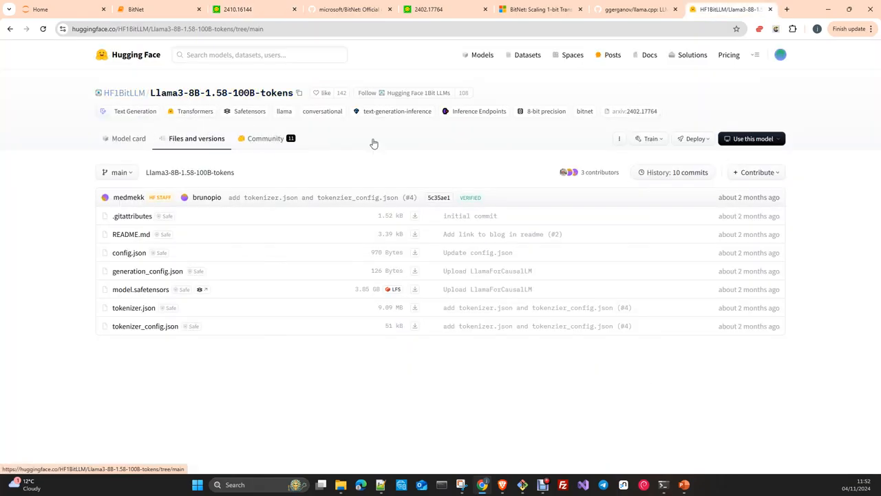
mouse_move(133, 309)
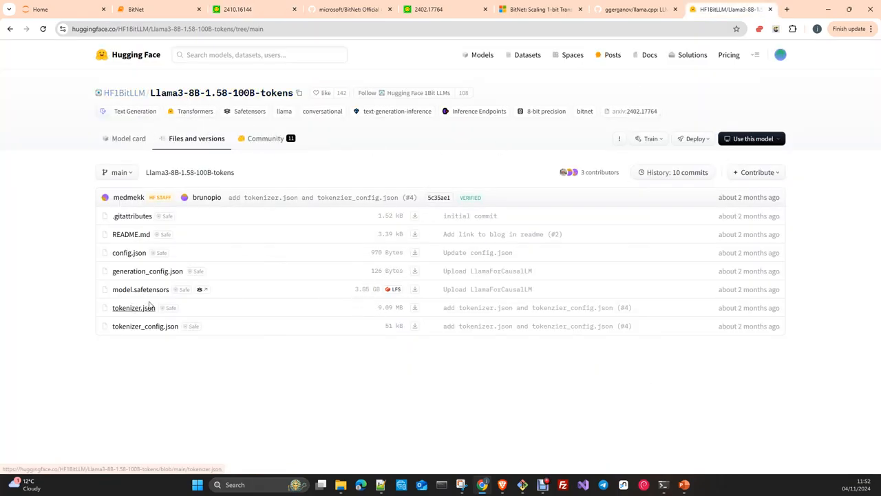
mouse_move(358, 301)
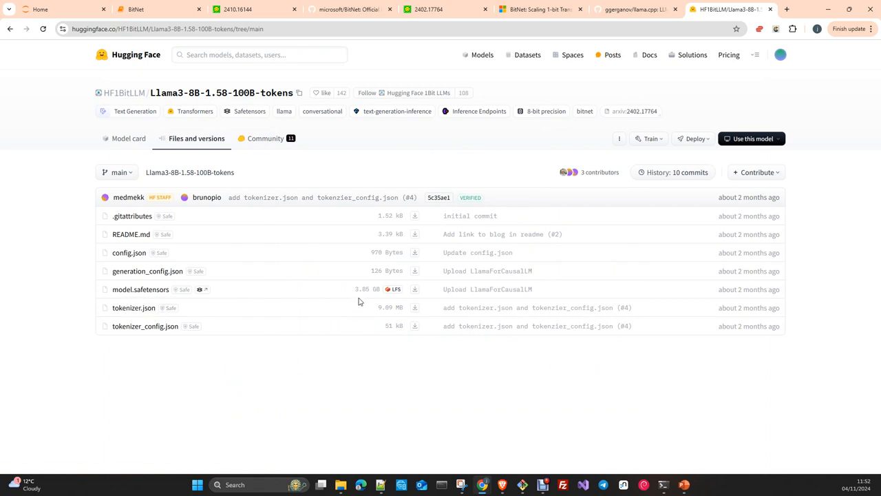
mouse_move(350, 273)
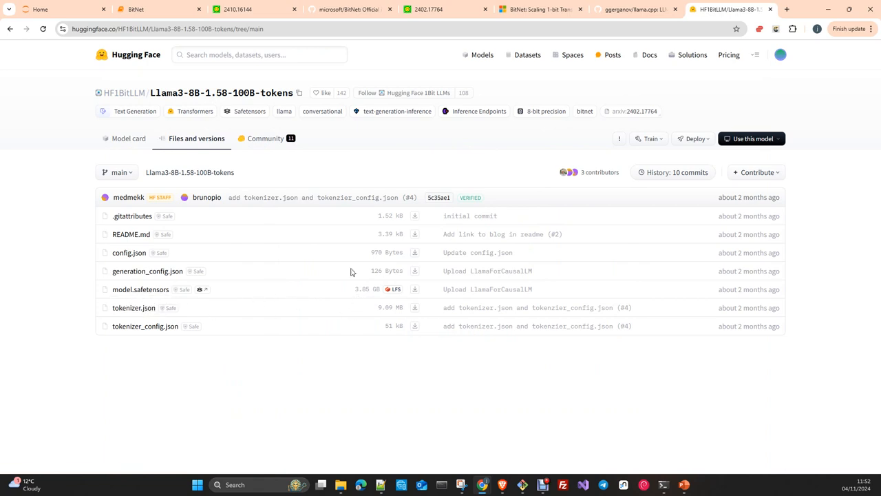
mouse_move(226, 102)
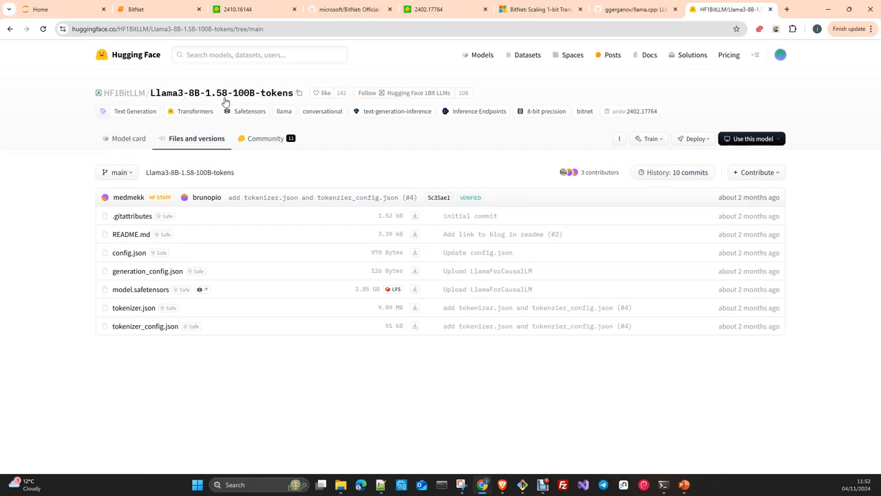
mouse_move(200, 96)
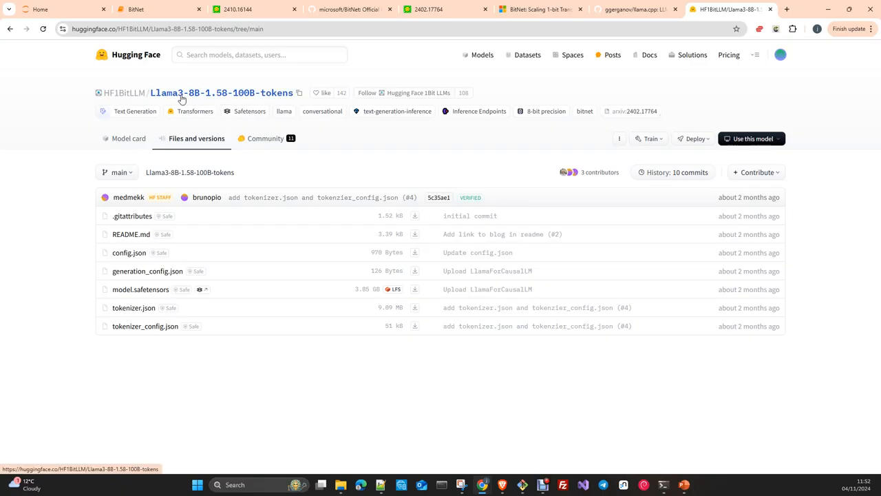
mouse_move(265, 179)
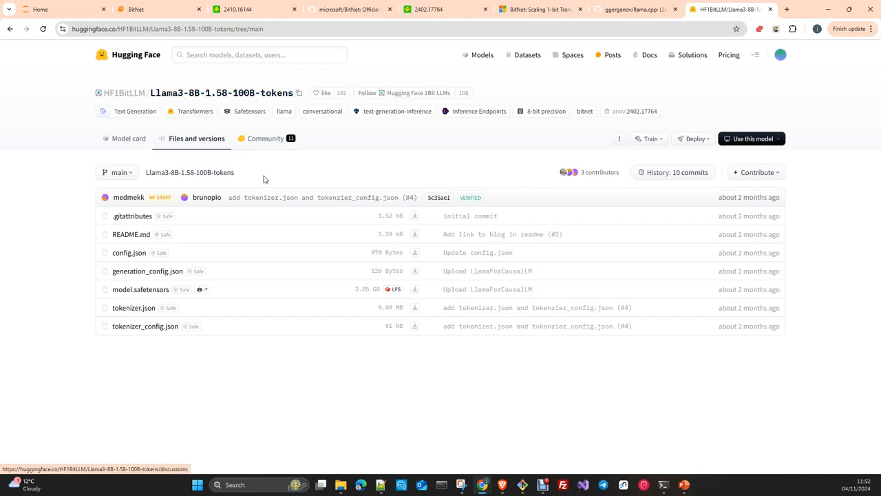
mouse_move(369, 300)
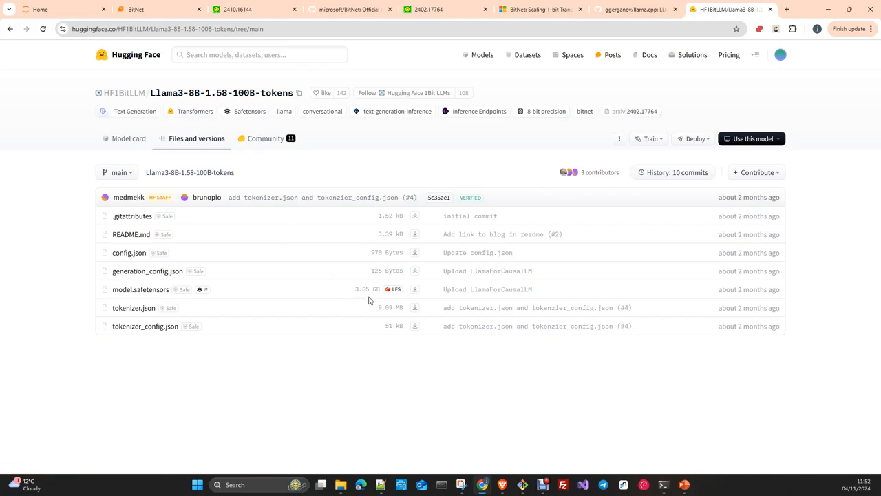
mouse_move(454, 460)
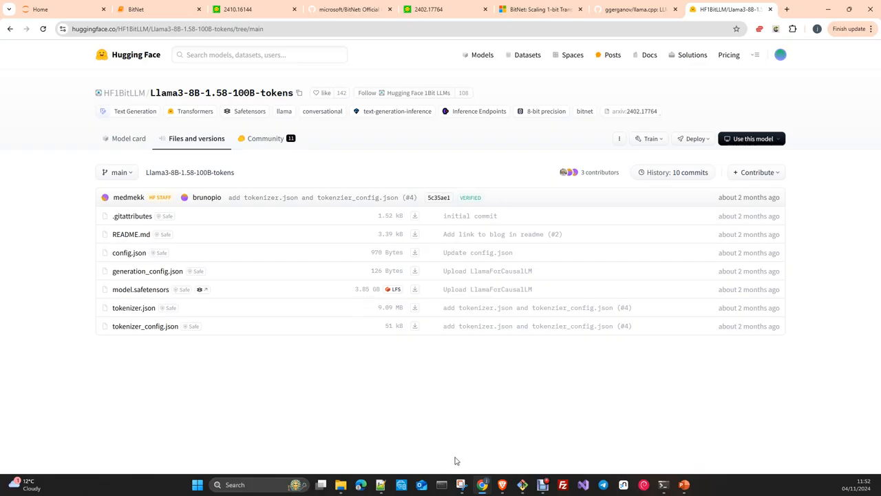
mouse_move(239, 358)
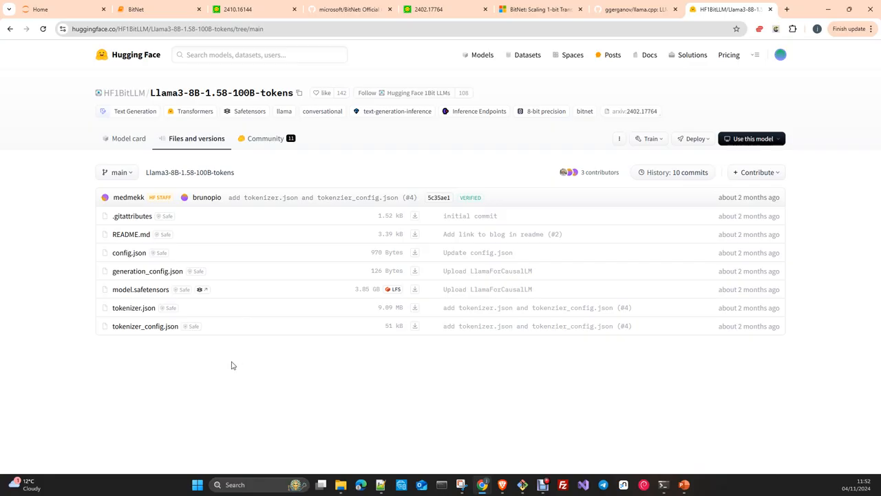
mouse_move(236, 370)
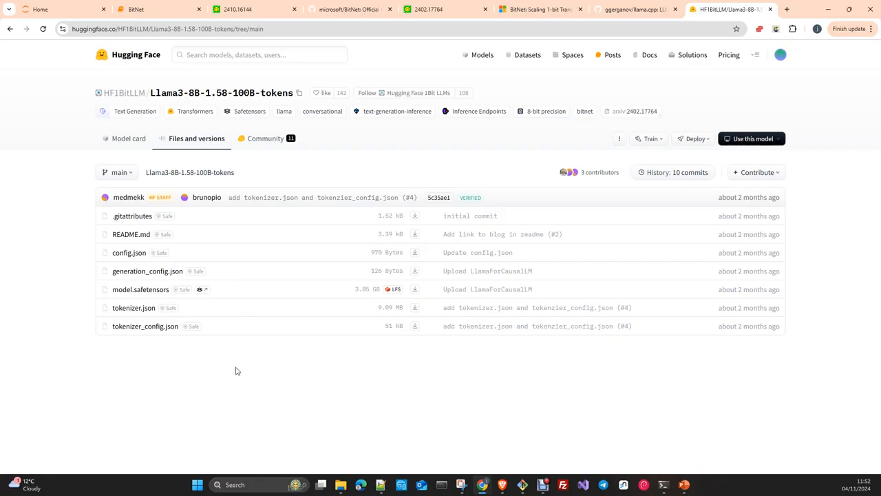
mouse_move(185, 127)
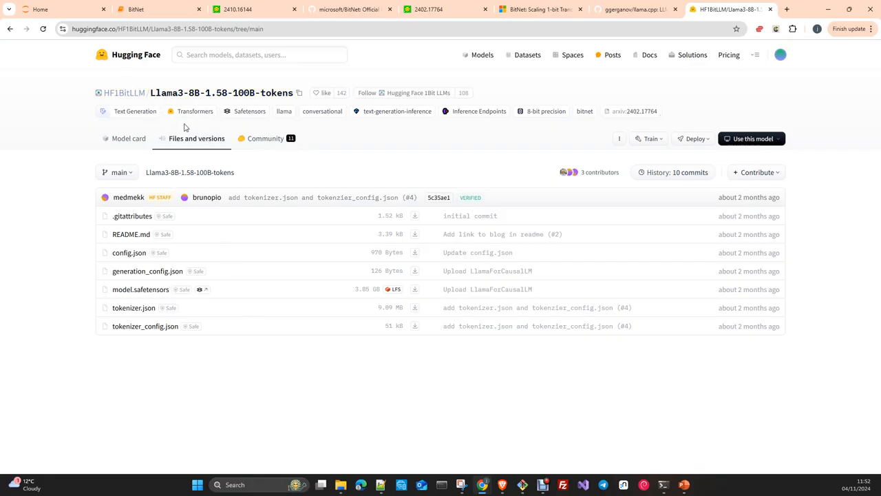
mouse_move(344, 312)
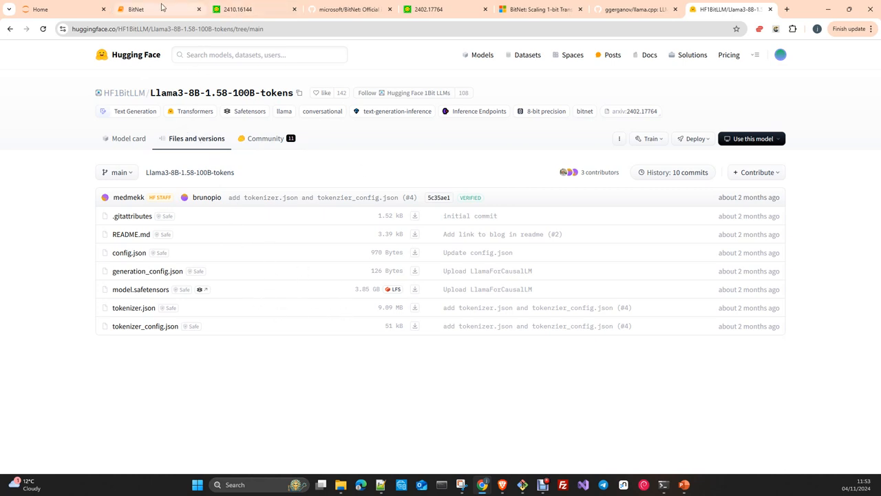
mouse_move(135, 8)
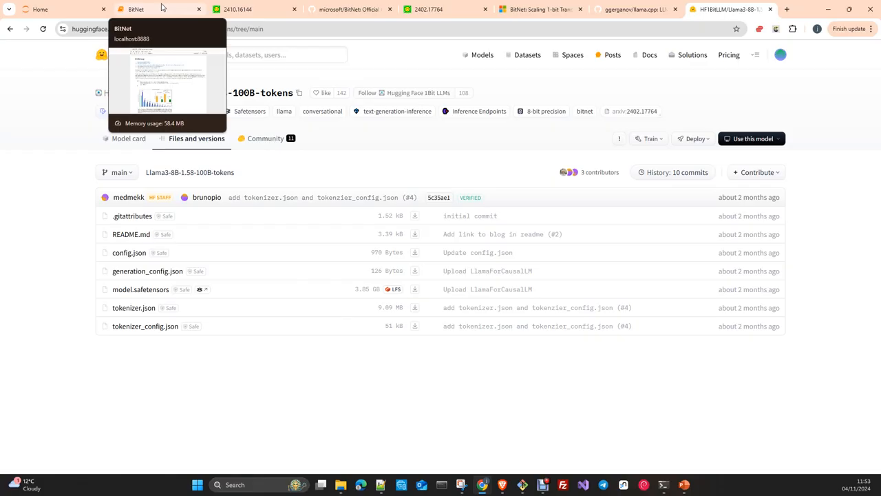
mouse_move(355, 314)
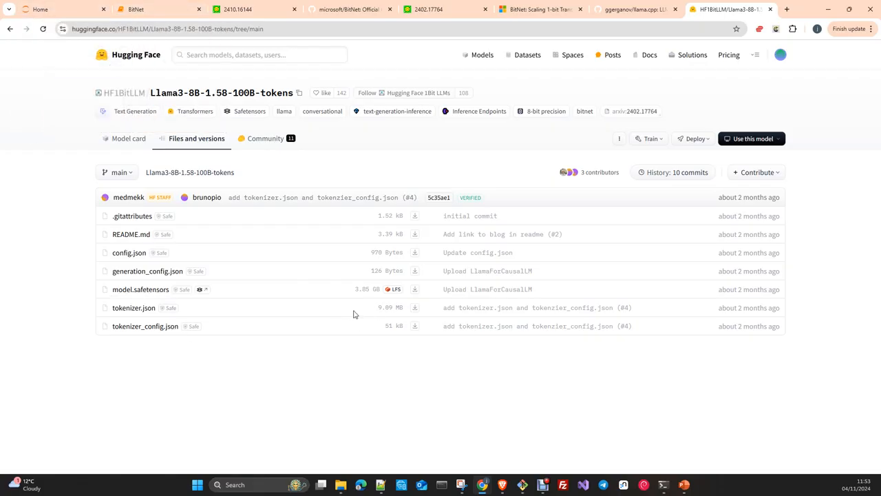
mouse_move(270, 308)
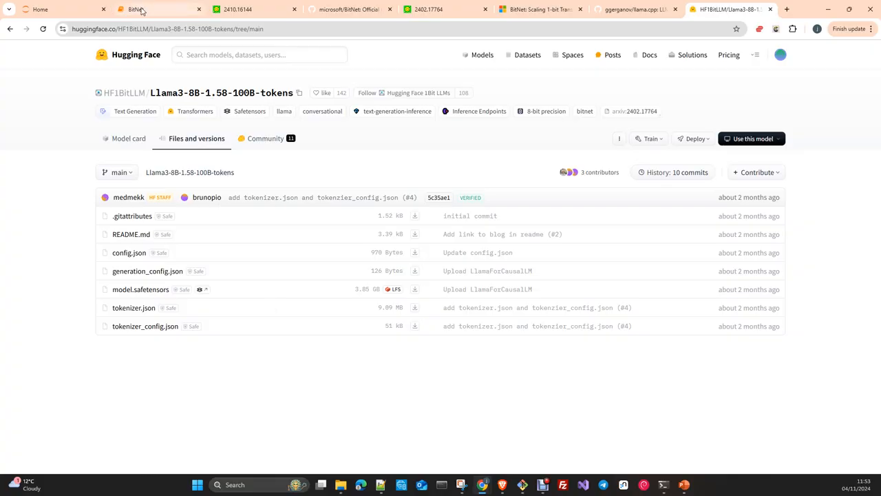
Return to the BitNet notebook and scroll past the intro toward the Quantization Function heading.
click(158, 9)
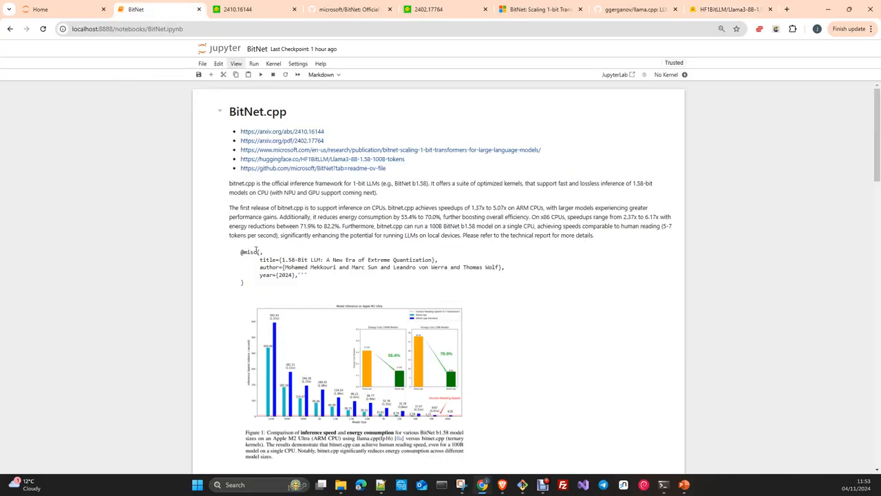
scroll(down, 3)
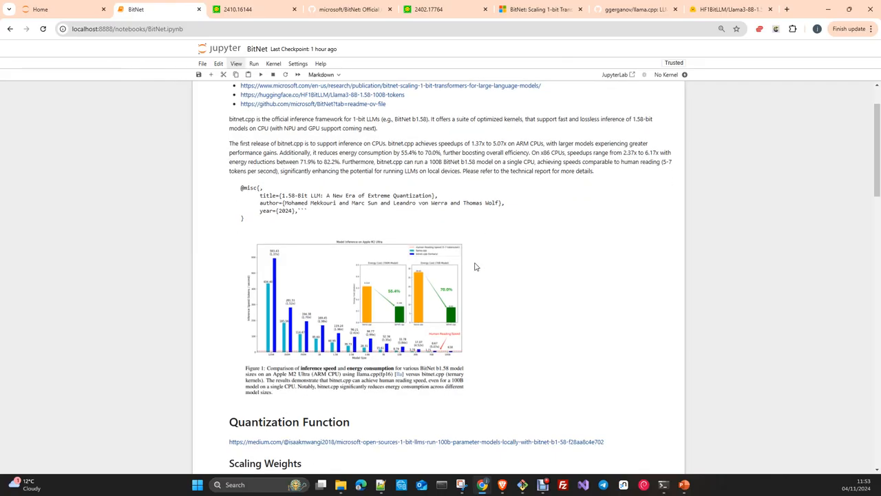
scroll(up, 3)
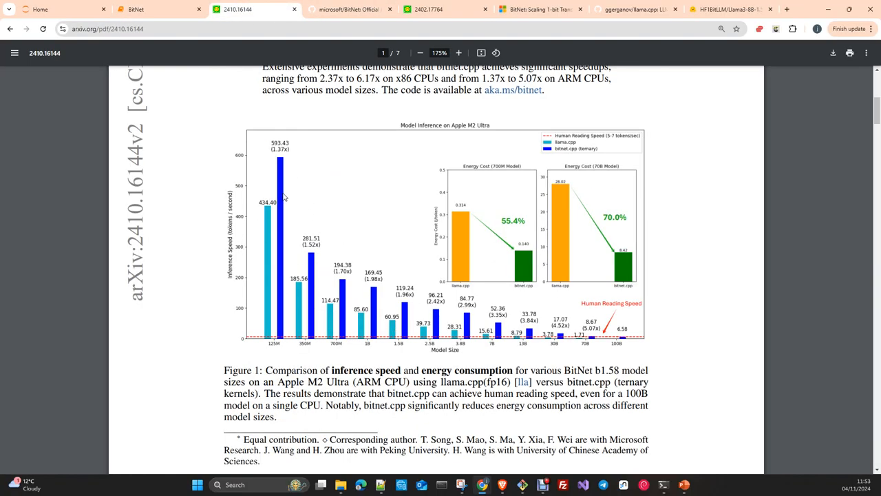
mouse_move(262, 231)
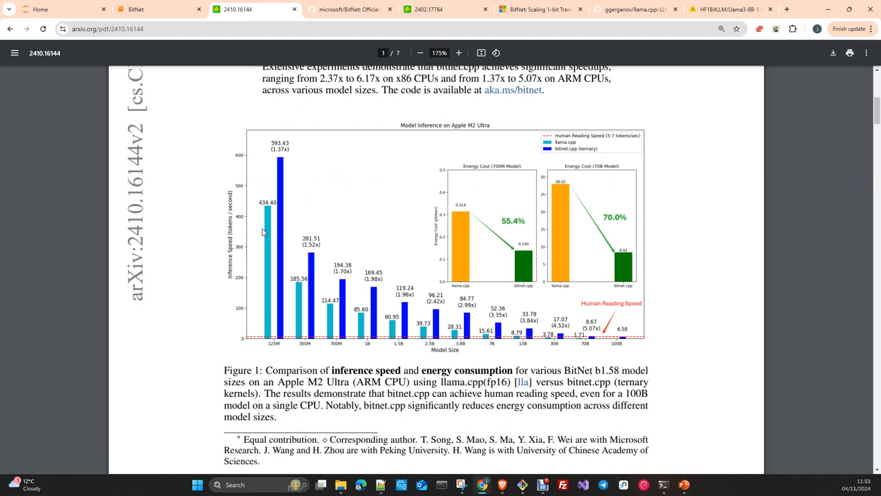
mouse_move(276, 215)
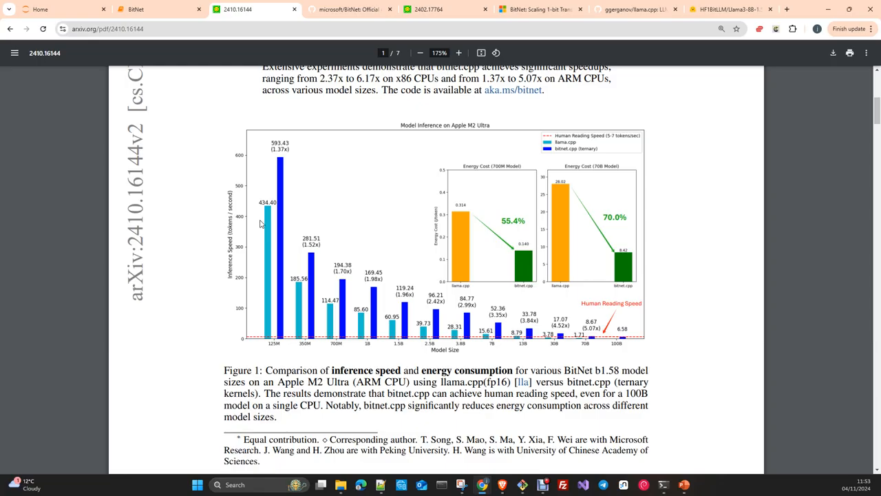
Scroll between the abstract and Figure 1 of the bitnet.cpp paper.
scroll(up, 3)
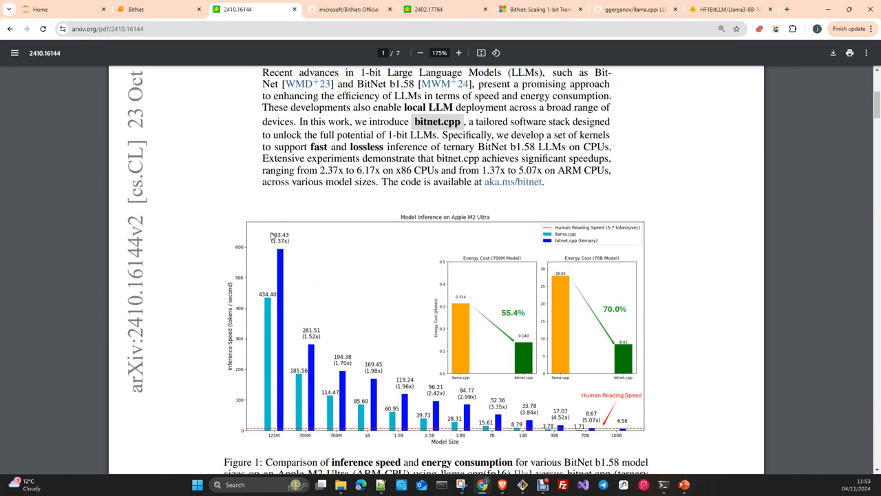
mouse_move(260, 299)
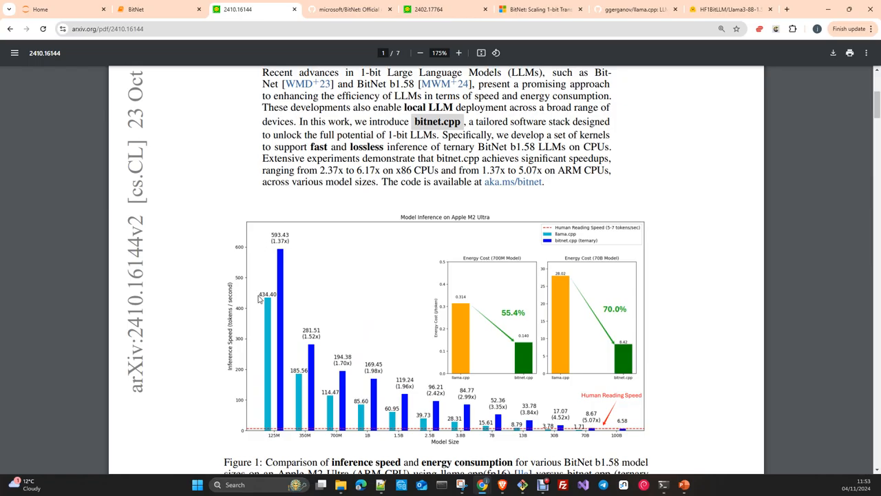
scroll(up, 3)
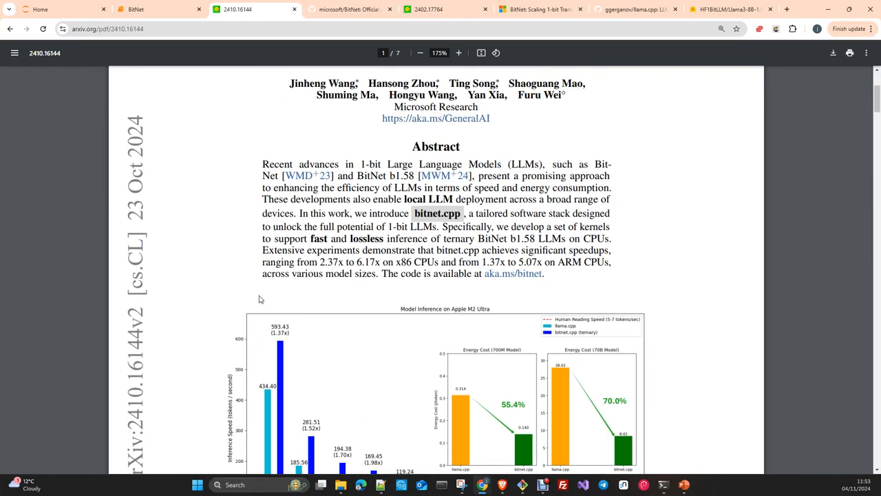
scroll(down, 3)
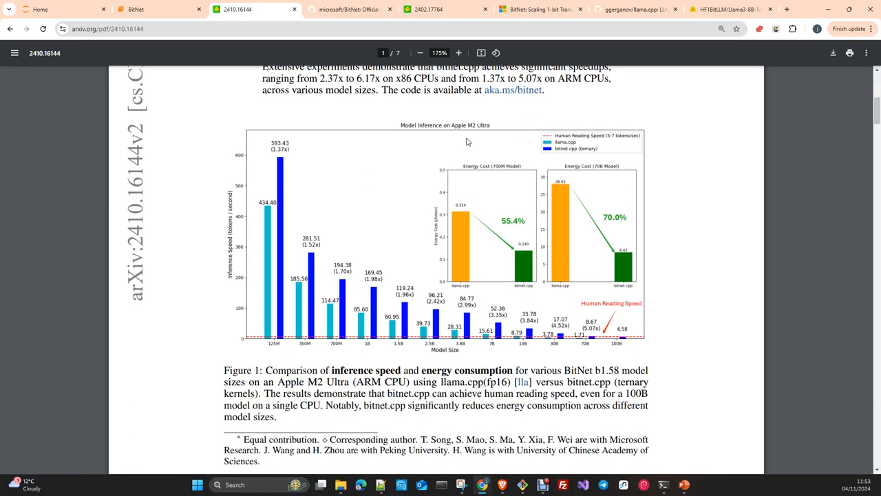
scroll(down, 3)
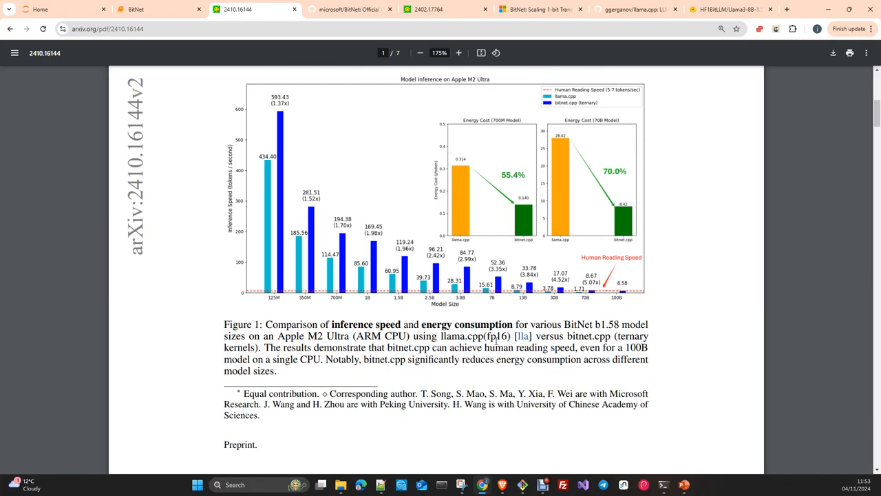
mouse_move(290, 124)
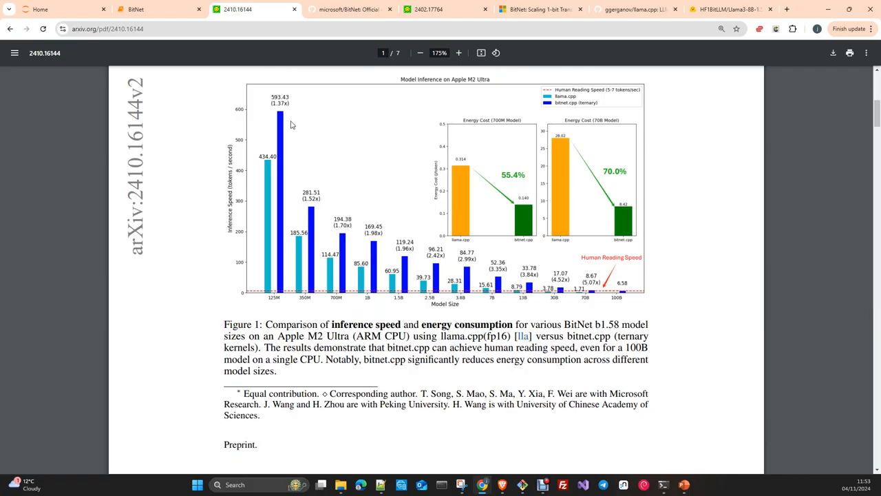
mouse_move(273, 154)
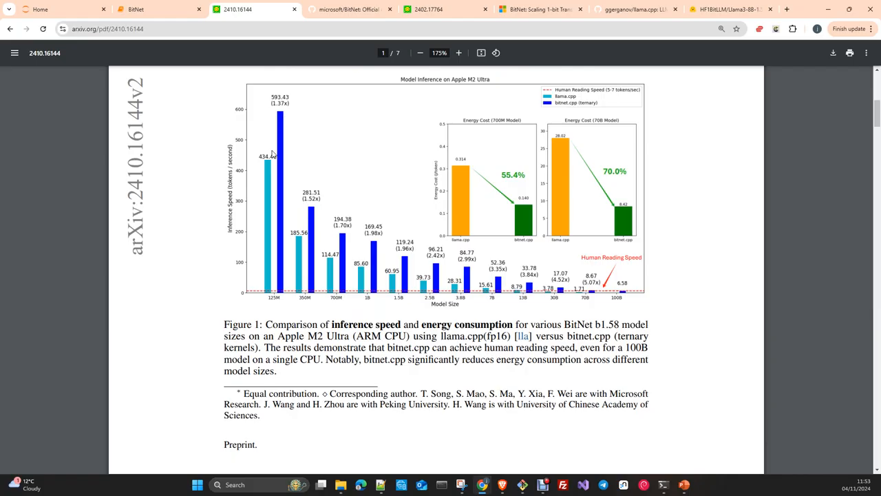
mouse_move(347, 259)
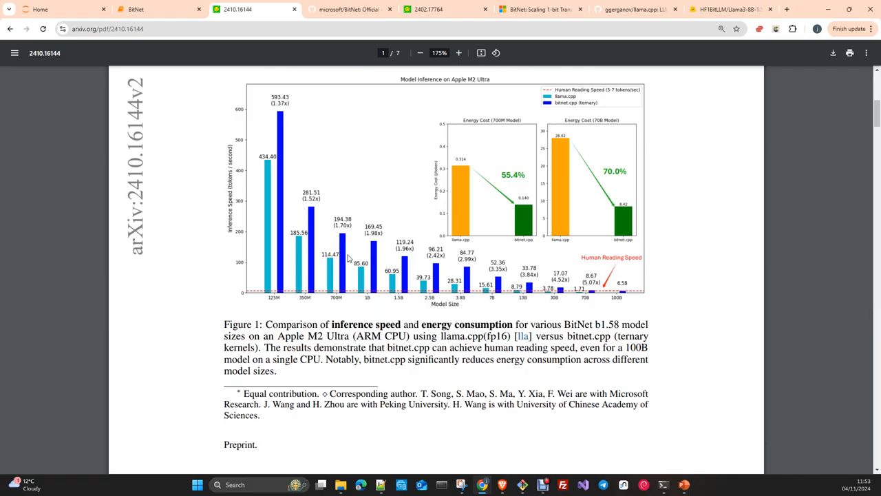
mouse_move(591, 294)
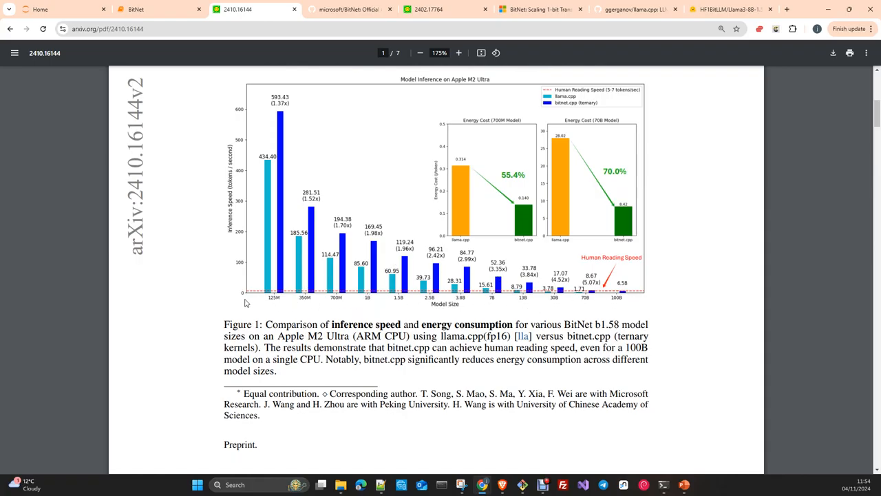
mouse_move(234, 207)
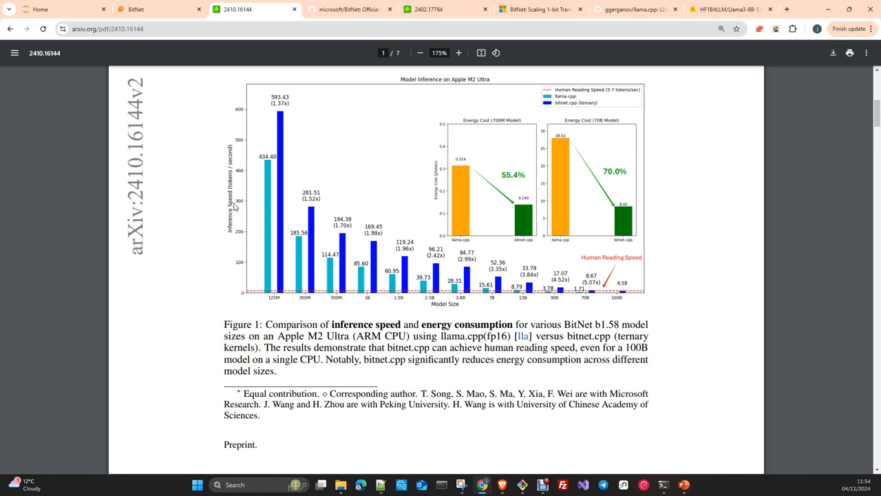
mouse_move(278, 126)
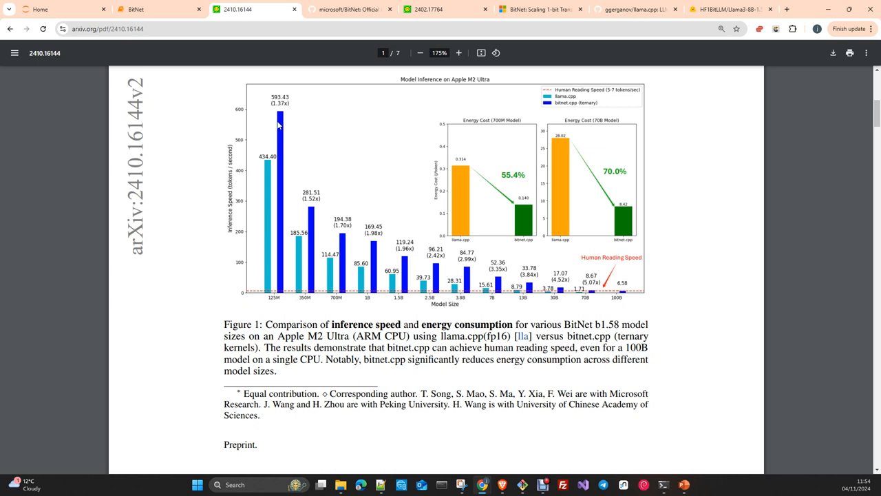
mouse_move(338, 249)
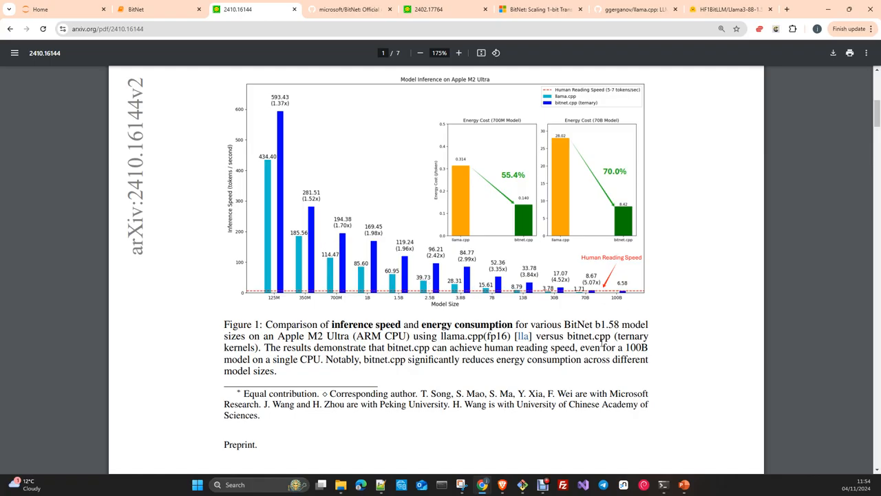
mouse_move(613, 298)
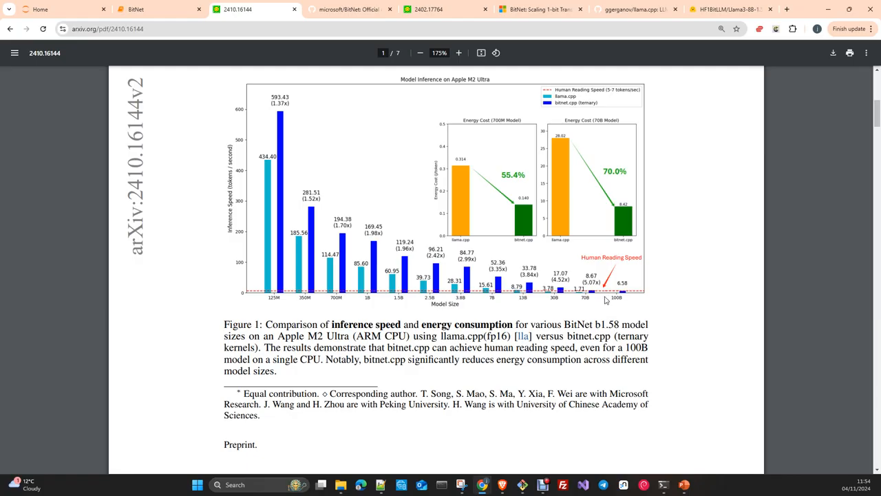
mouse_move(606, 298)
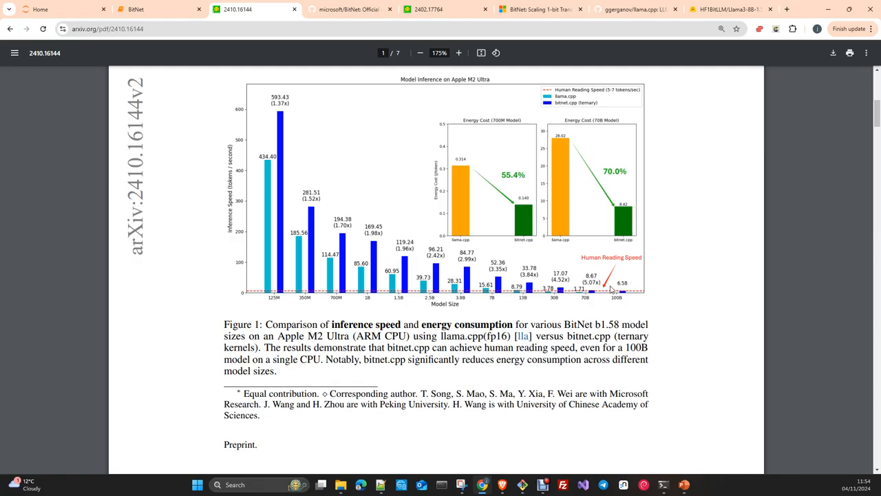
mouse_move(608, 300)
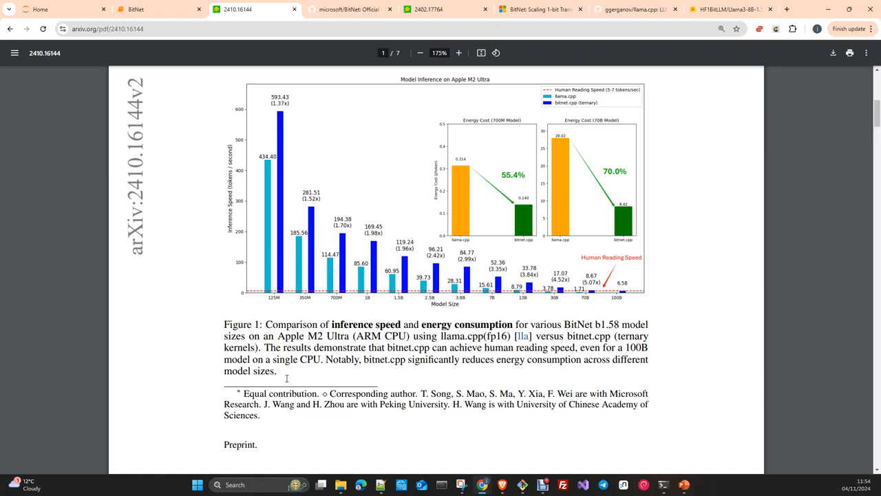
mouse_move(278, 380)
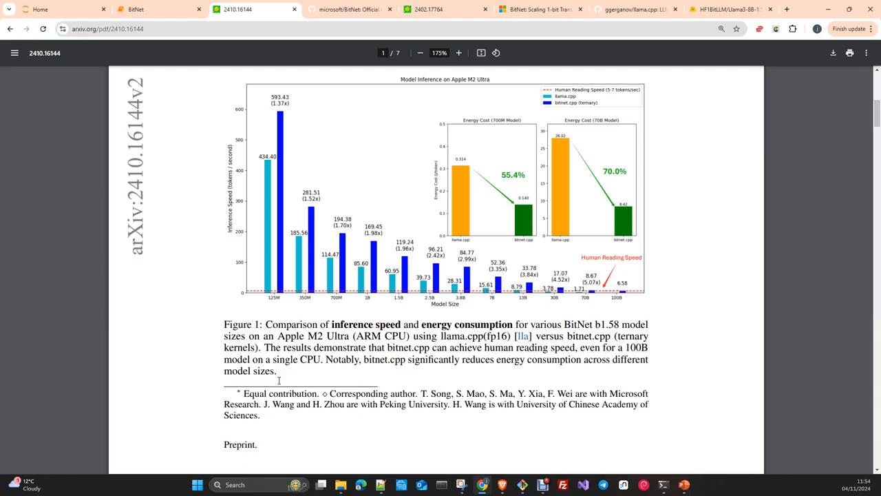
Scroll through pages 2 and 3 past the kernel tables to Table 3 and the Evaluation heading.
scroll(down, 3)
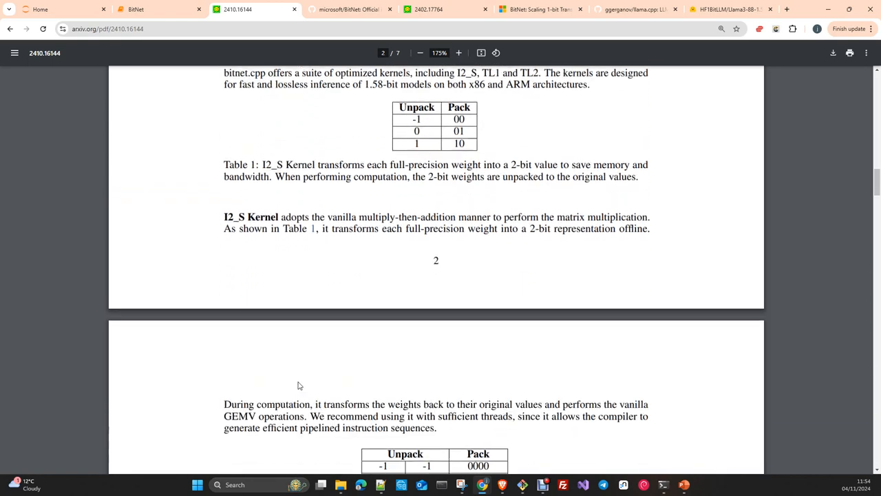
scroll(down, 3)
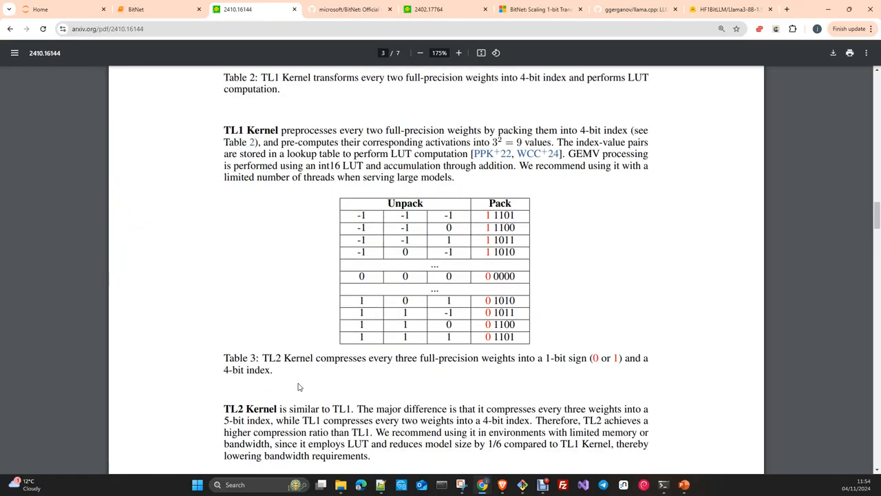
scroll(up, 3)
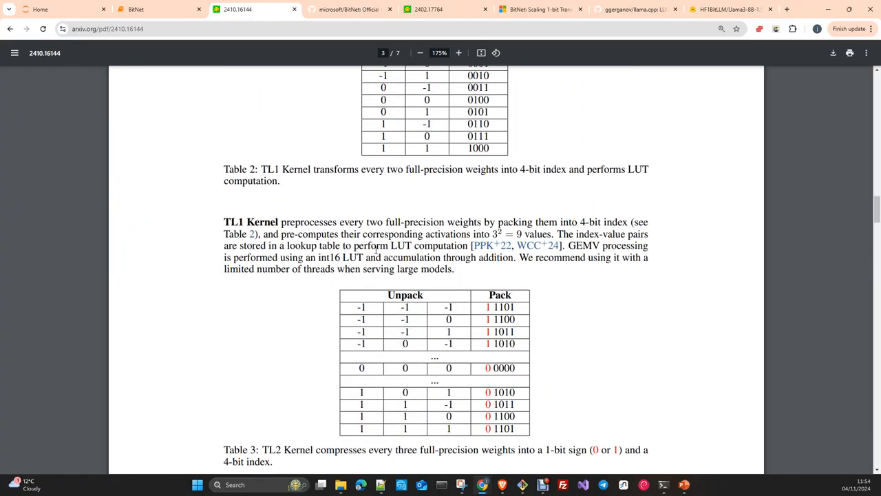
scroll(up, 3)
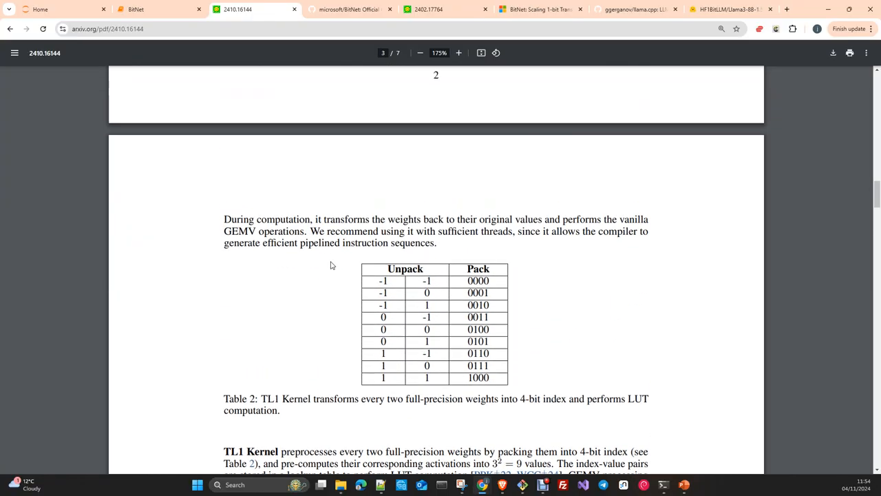
scroll(down, 3)
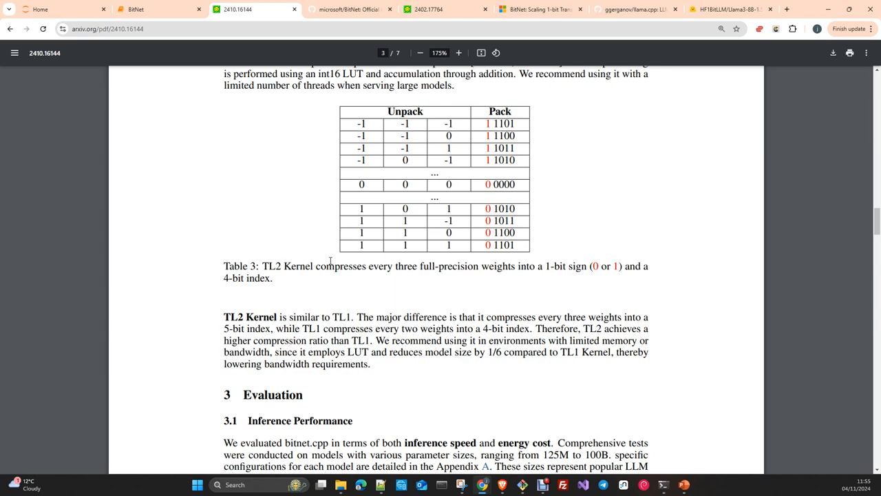
Scroll down page 4 past Tables 4 and 5 to the Energy Cost paragraph.
scroll(down, 3)
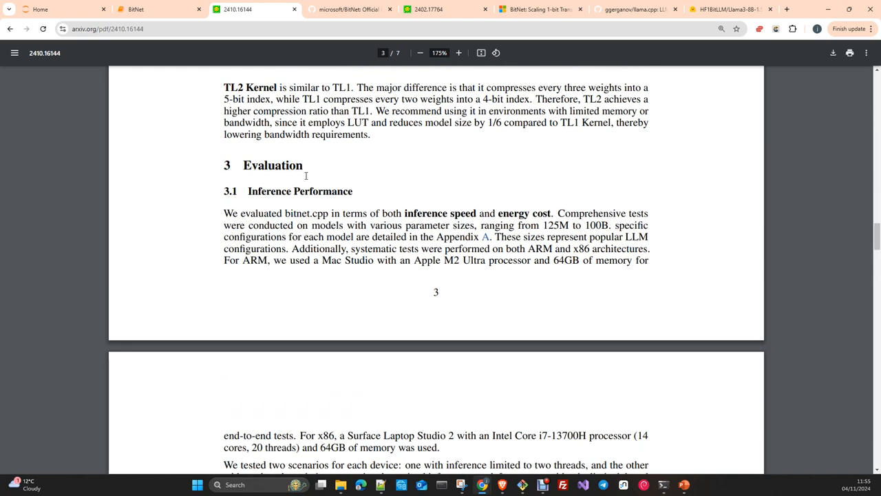
scroll(down, 3)
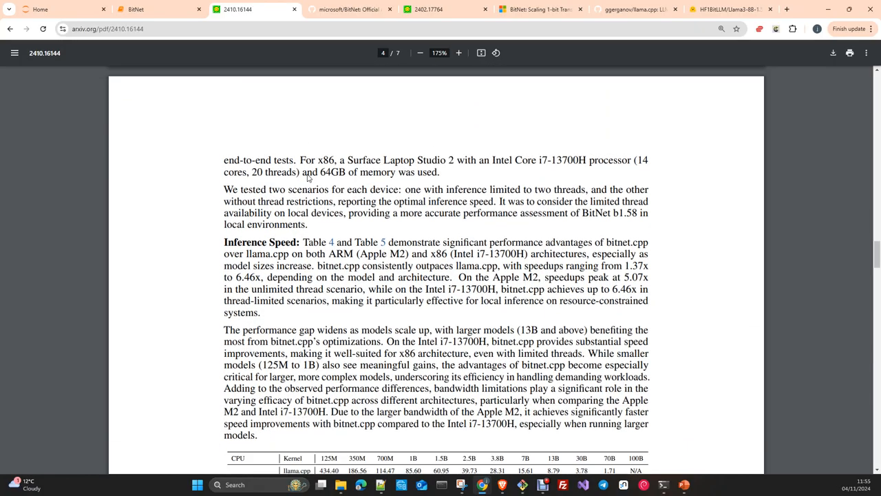
scroll(down, 3)
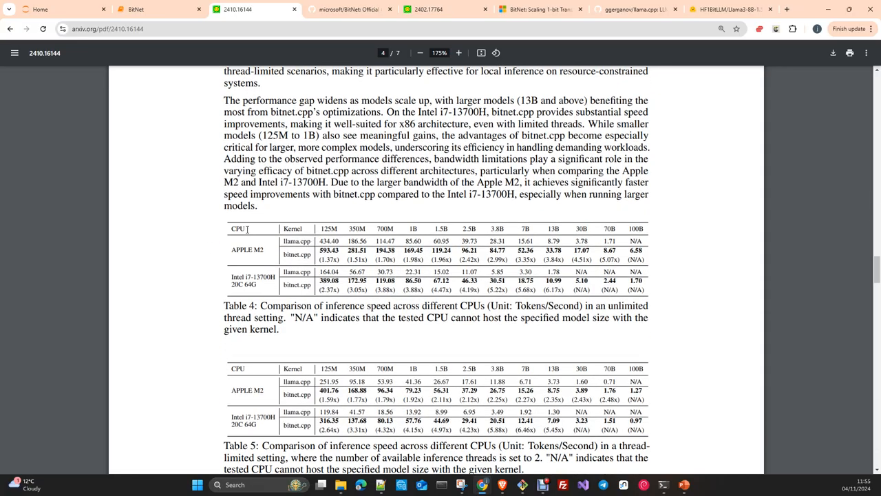
mouse_move(300, 258)
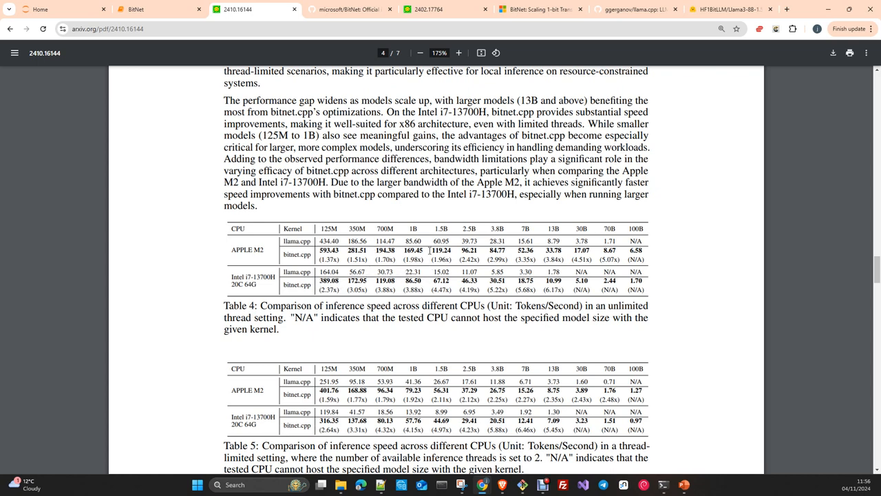
mouse_move(692, 292)
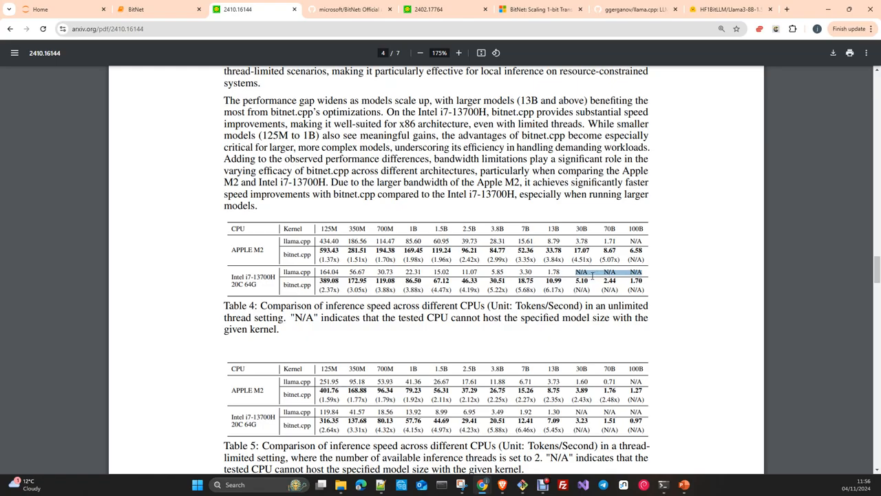
scroll(down, 3)
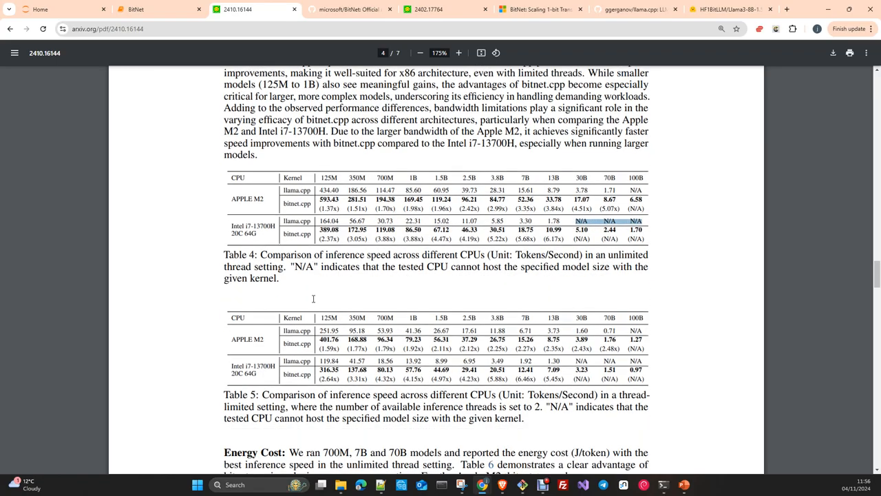
scroll(down, 3)
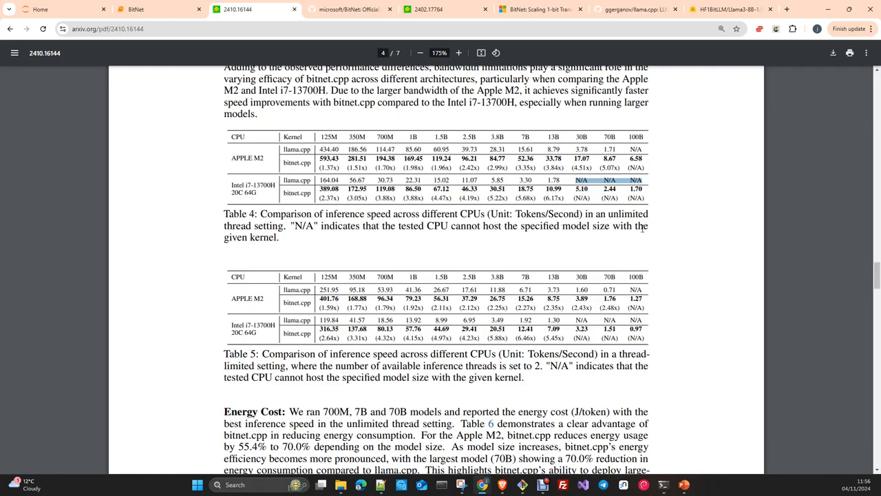
scroll(down, 3)
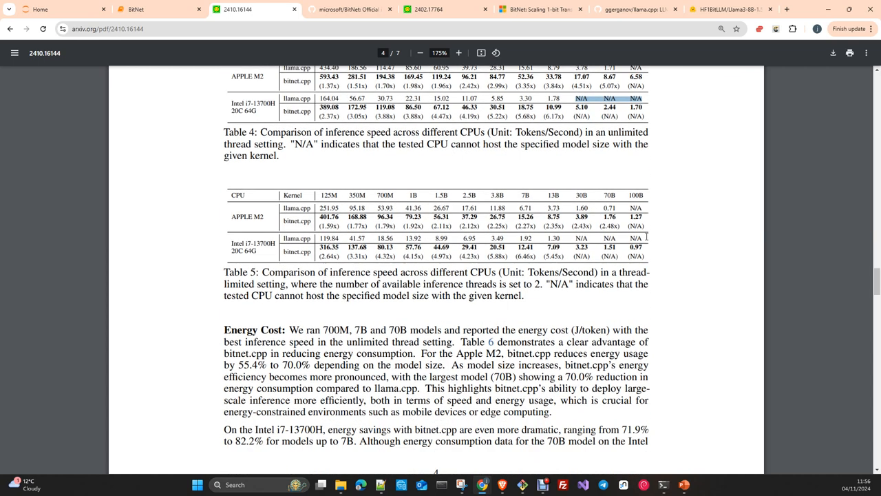
scroll(down, 3)
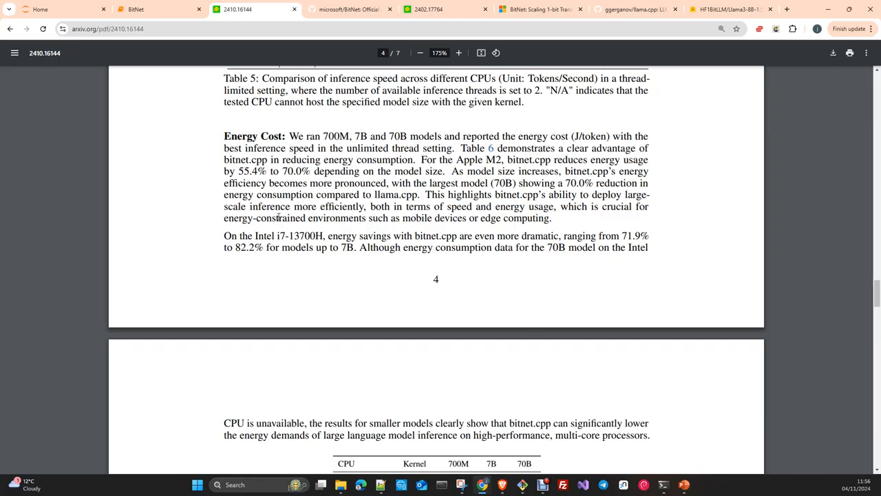
Scroll onto page 5 to read Table 6 on energy costs and Section 3.2 Inference Accuracy.
scroll(up, 3)
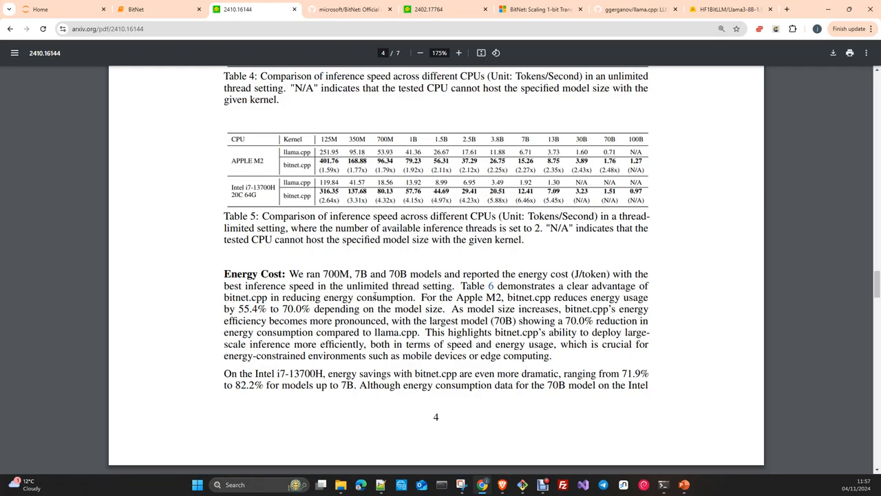
scroll(down, 3)
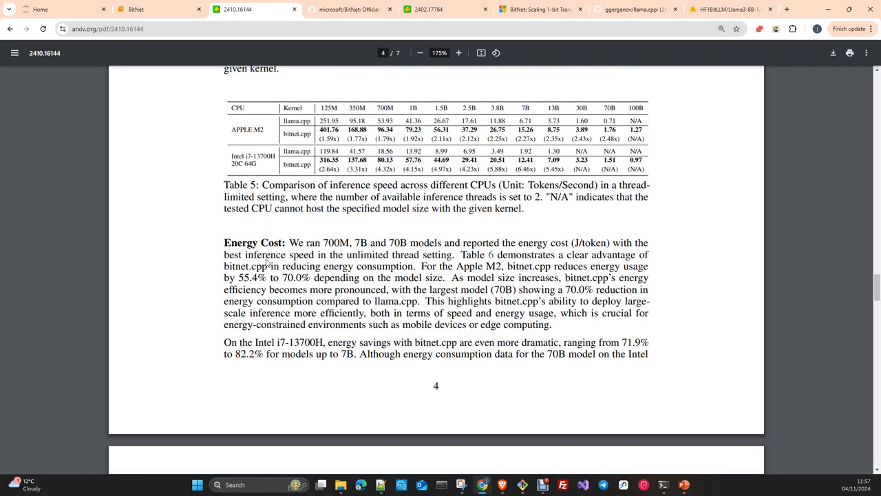
scroll(down, 3)
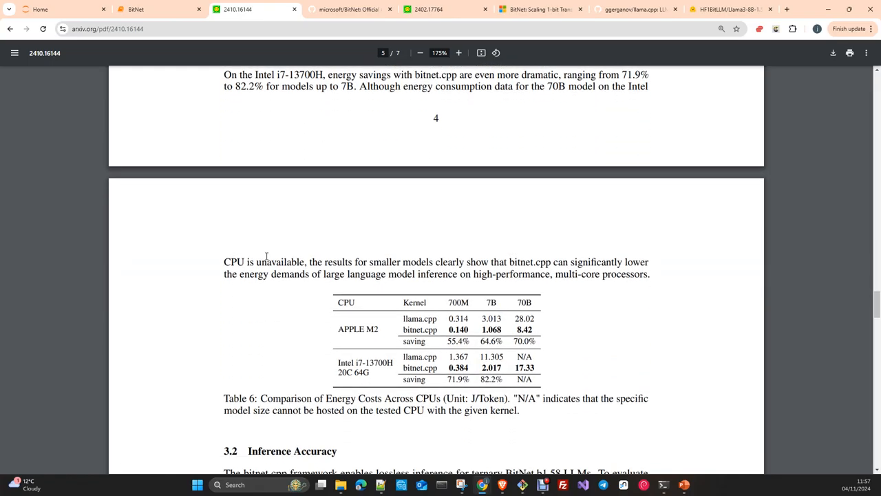
scroll(up, 3)
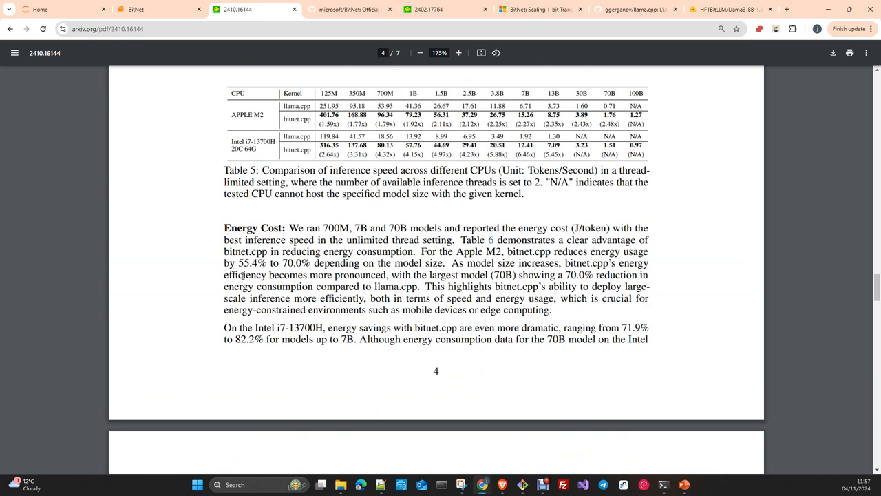
scroll(down, 3)
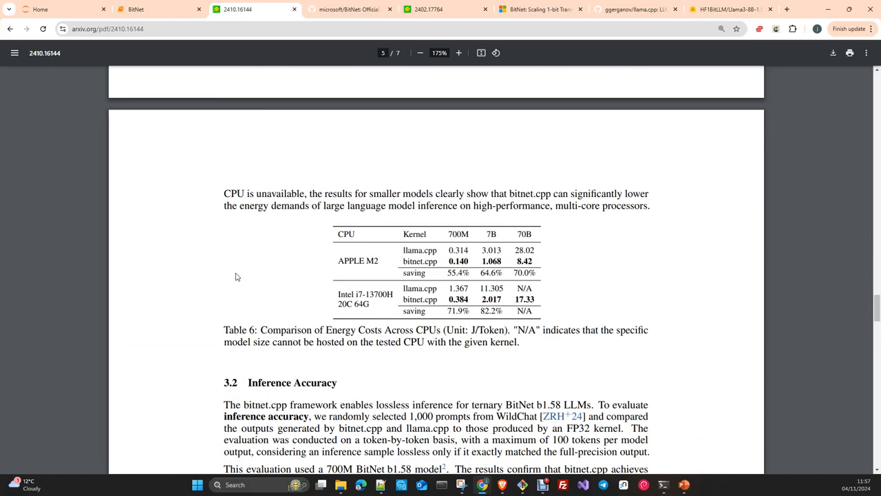
scroll(down, 3)
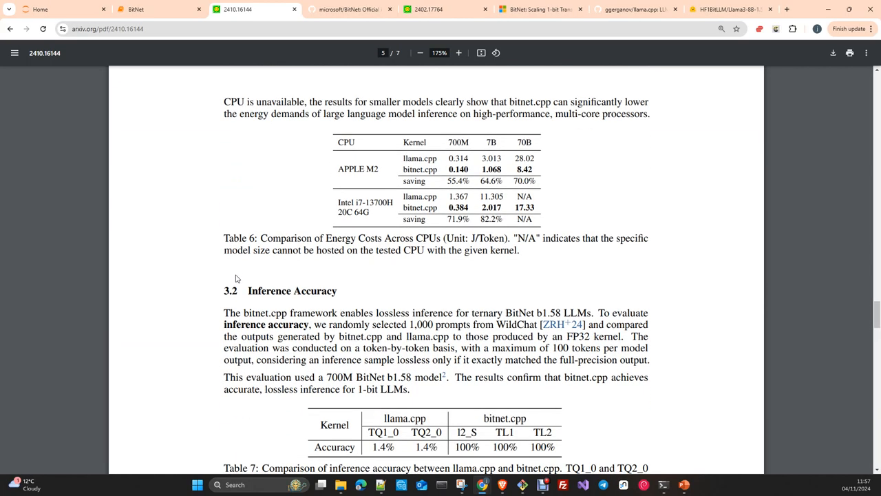
scroll(up, 3)
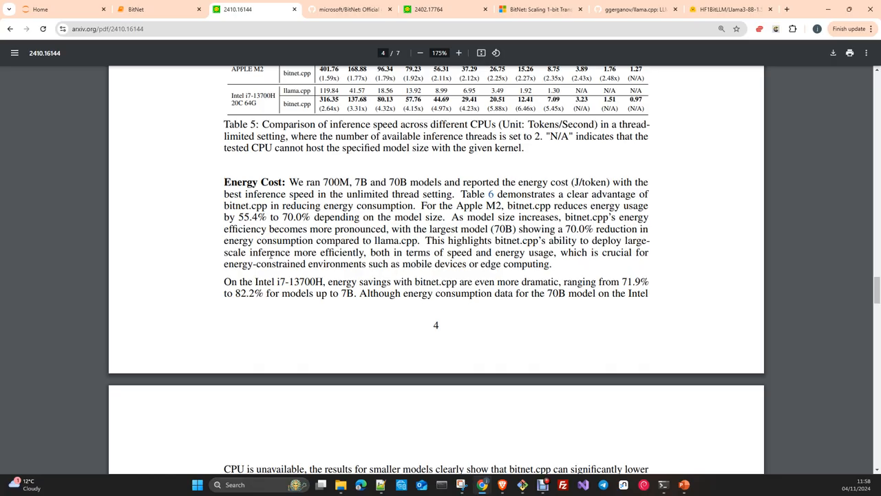
scroll(down, 3)
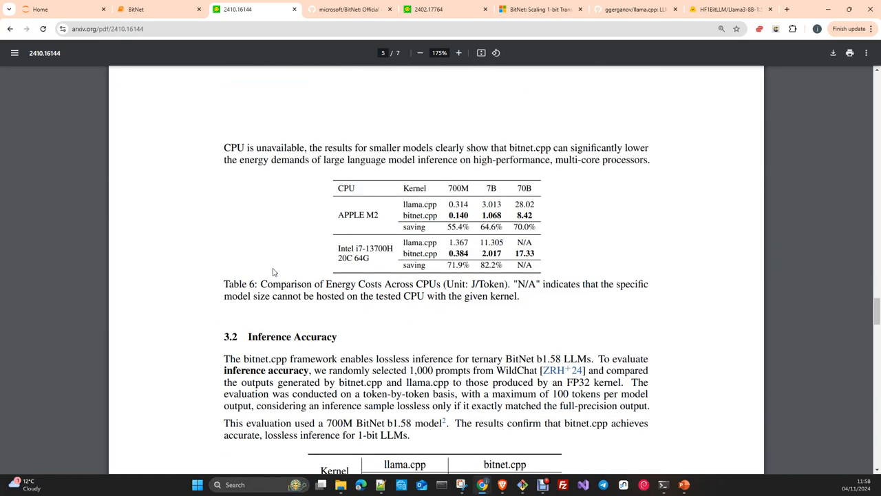
Scroll past Table 7 to the Future Work and Acknowledgement sections.
scroll(down, 3)
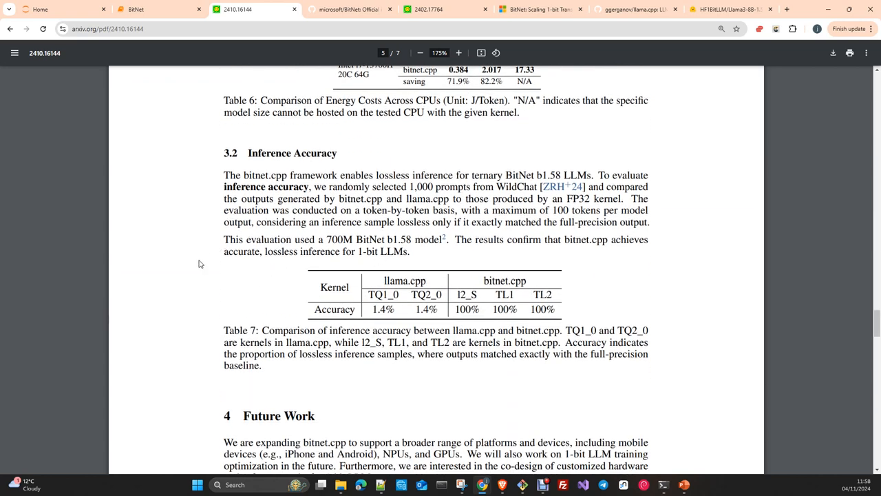
scroll(down, 3)
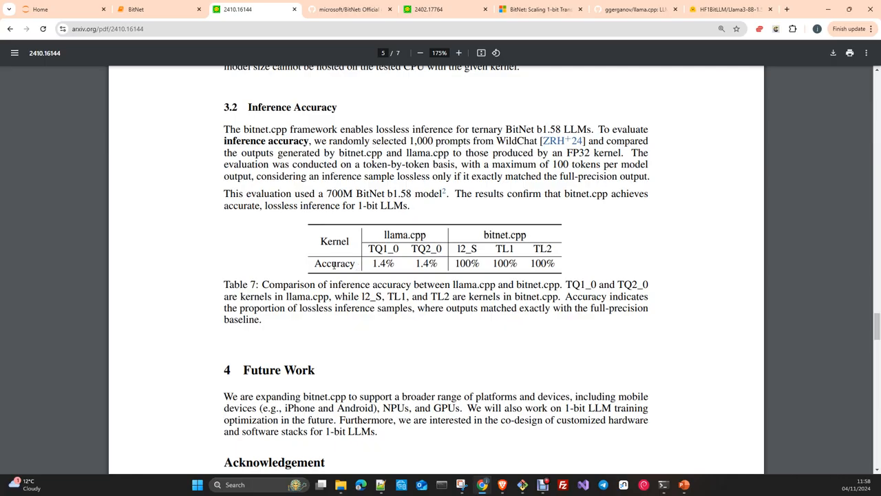
mouse_move(407, 271)
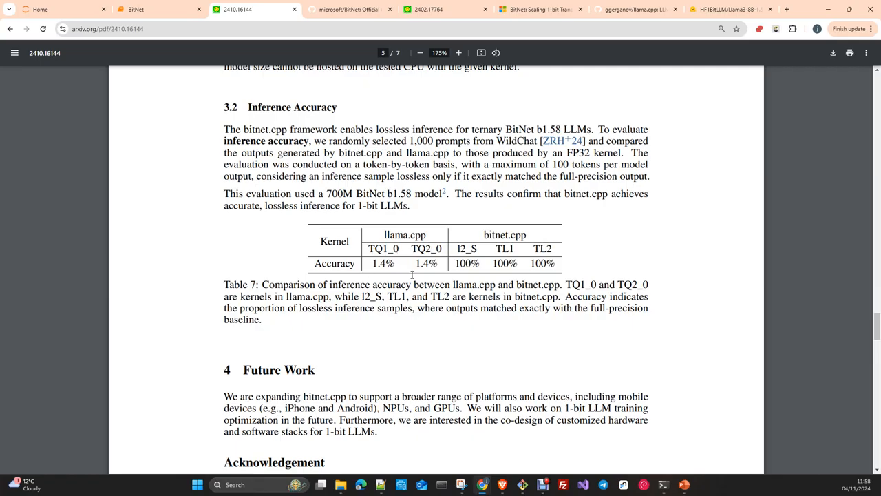
scroll(down, 3)
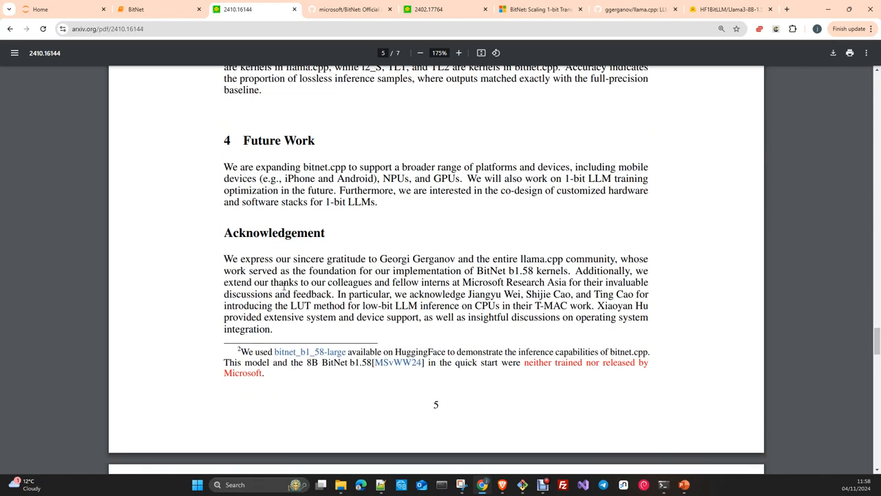
click(135, 8)
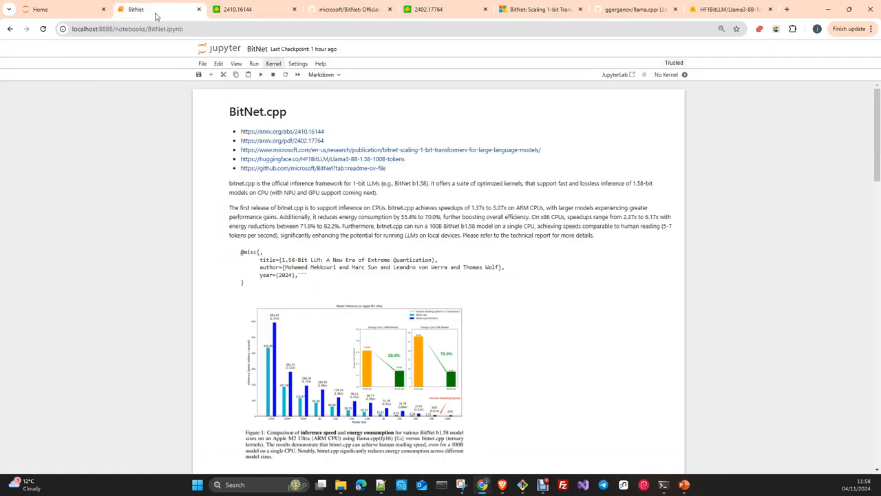
scroll(down, 3)
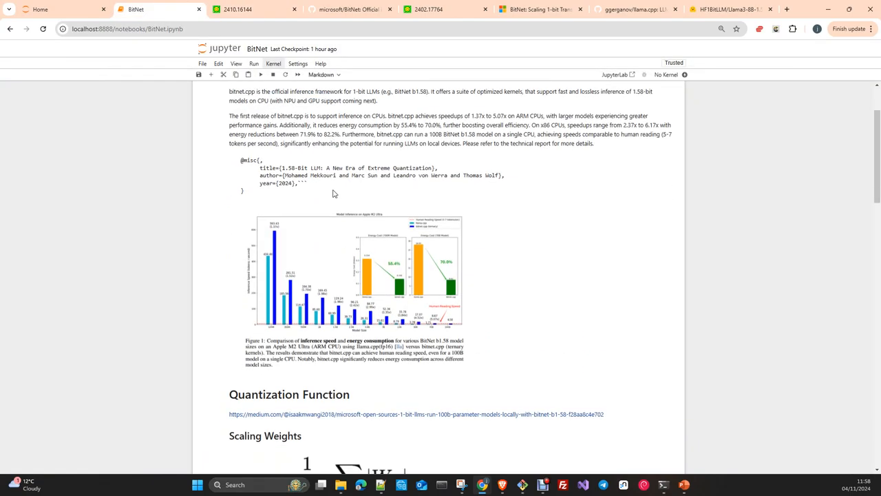
scroll(down, 3)
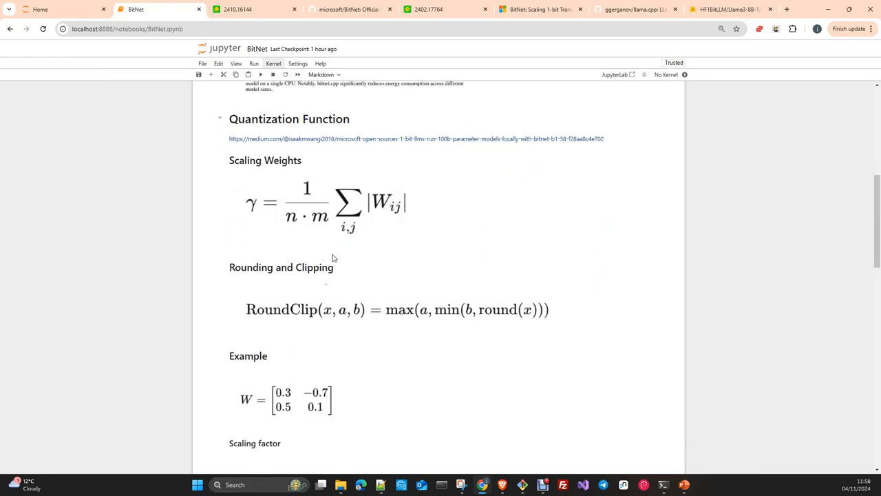
mouse_move(231, 196)
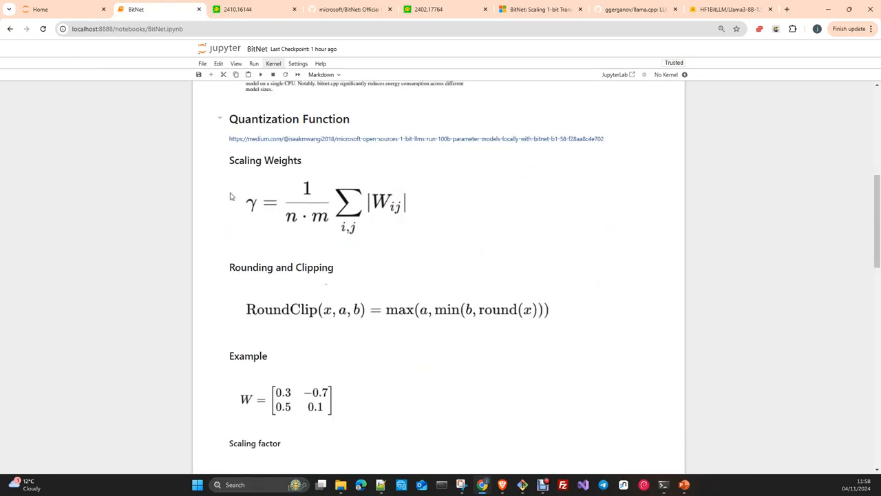
mouse_move(330, 253)
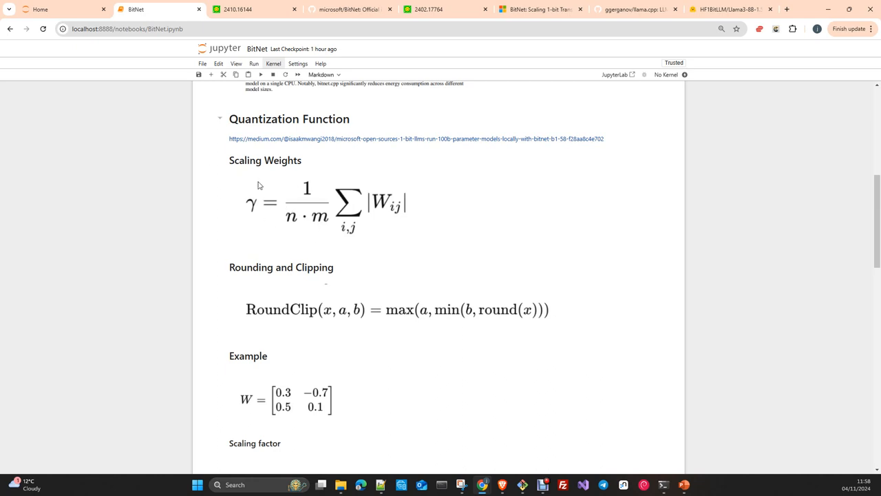
mouse_move(250, 193)
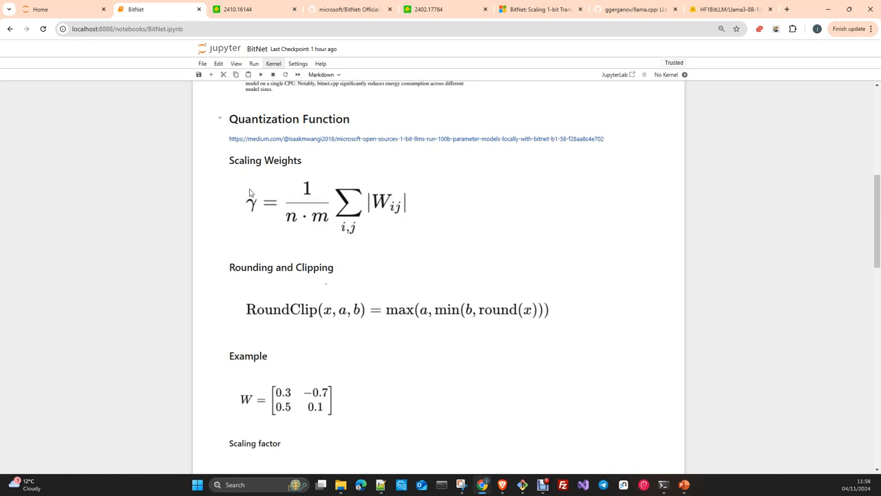
mouse_move(375, 215)
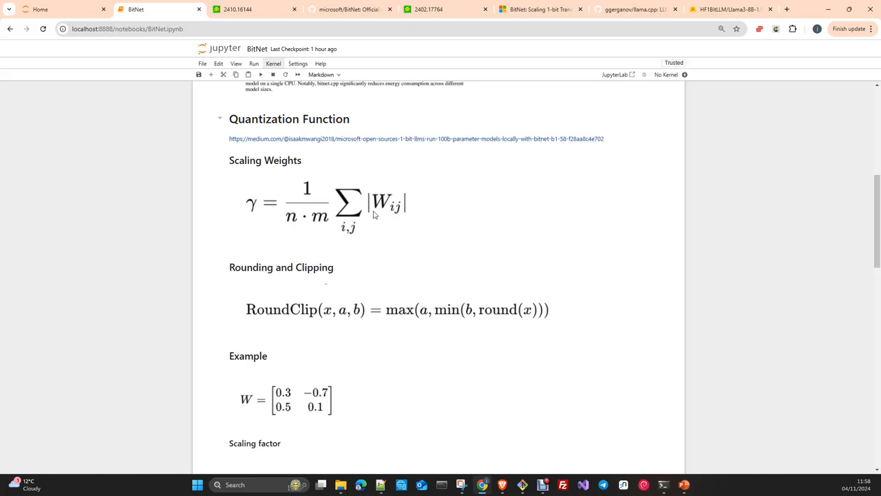
mouse_move(396, 237)
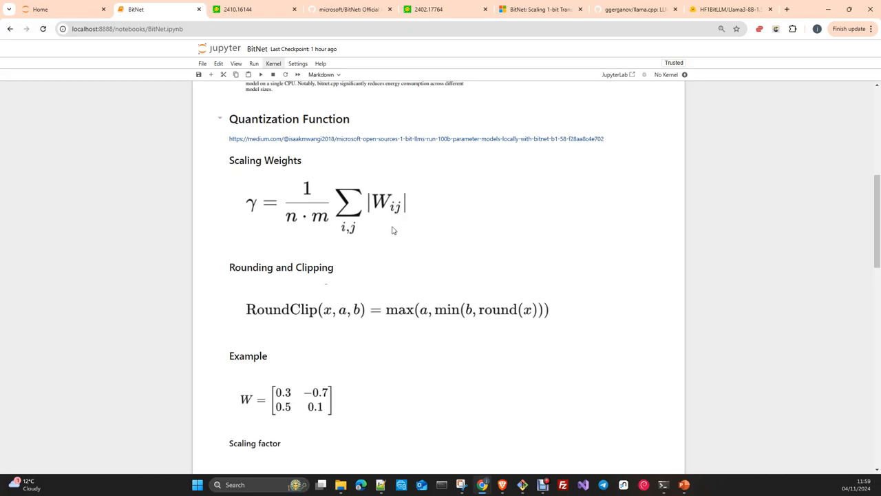
mouse_move(405, 219)
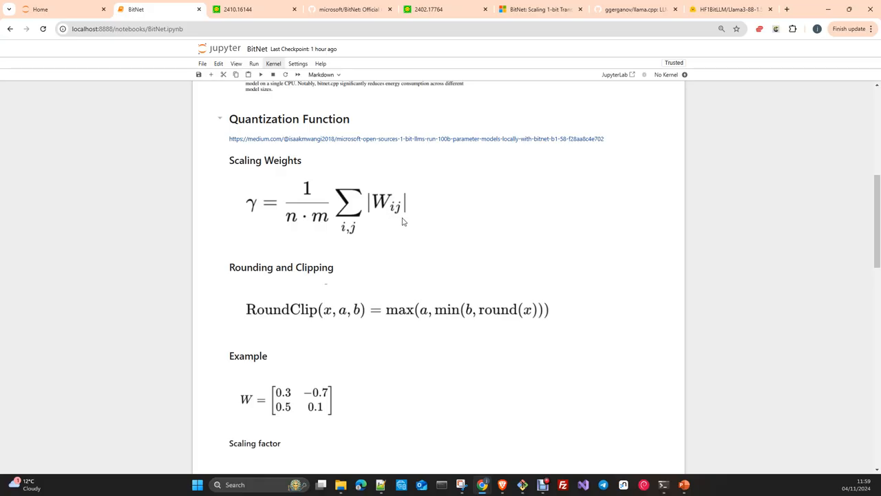
mouse_move(406, 220)
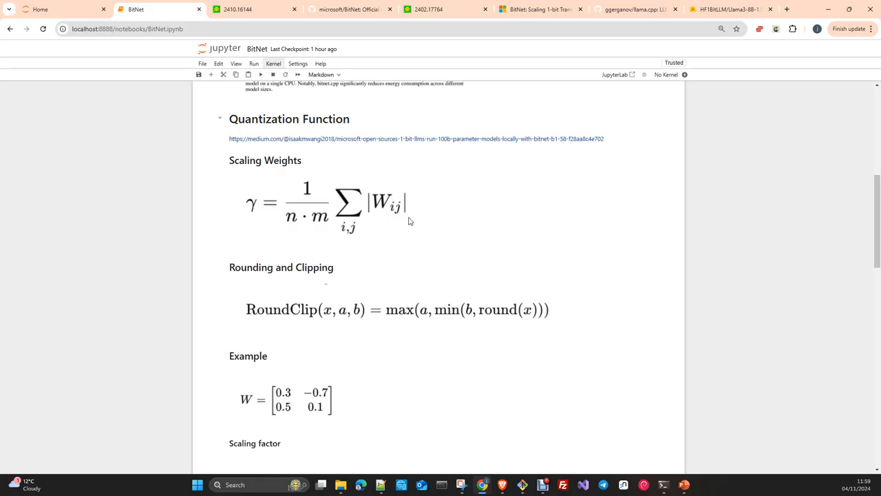
mouse_move(328, 237)
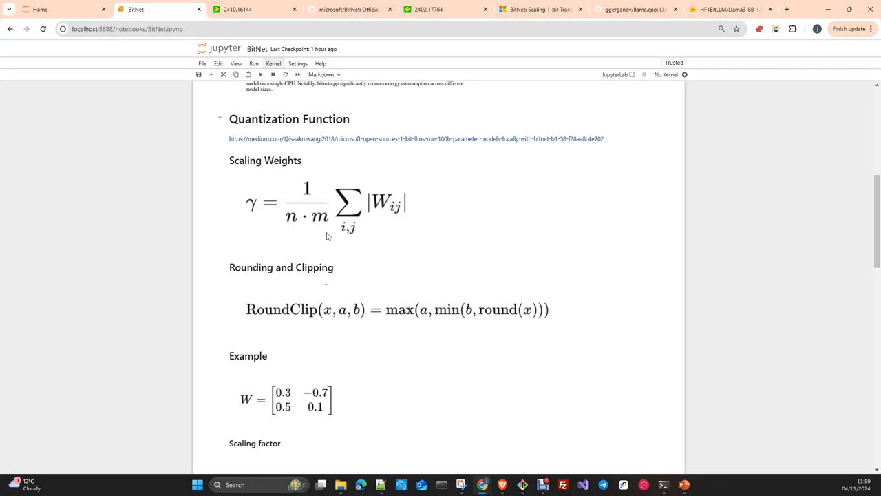
mouse_move(445, 246)
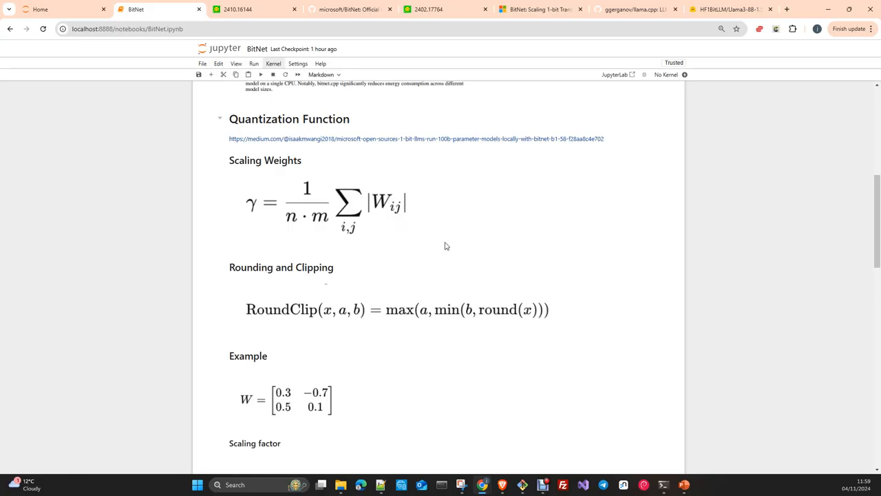
Scroll through the worked quantization example, from scaling factor 0.4 to the RoundClip result matrix.
scroll(down, 3)
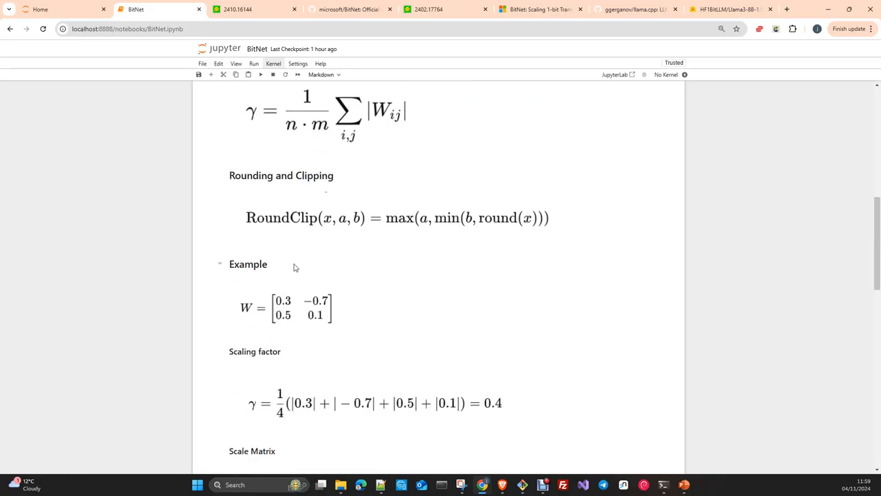
scroll(up, 3)
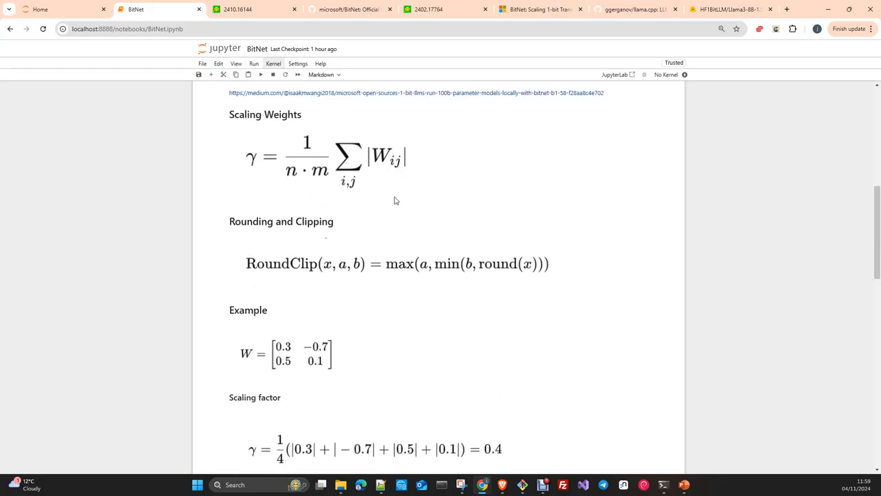
scroll(down, 3)
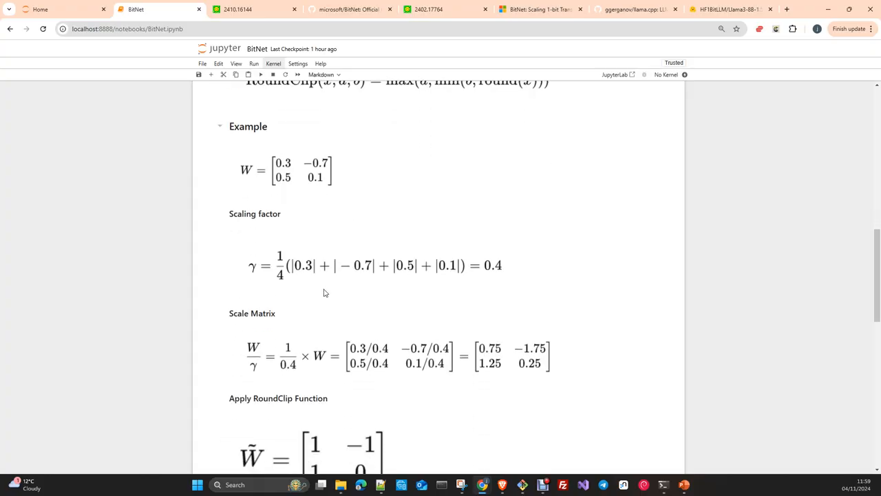
scroll(down, 3)
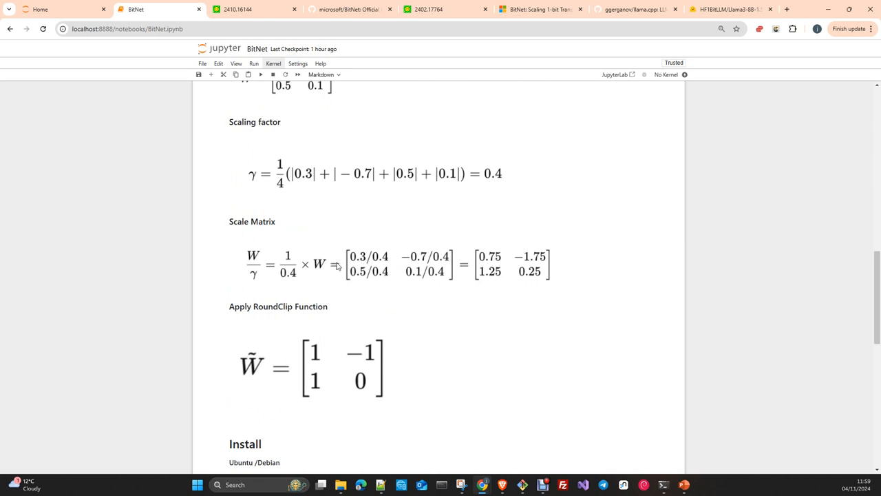
scroll(up, 3)
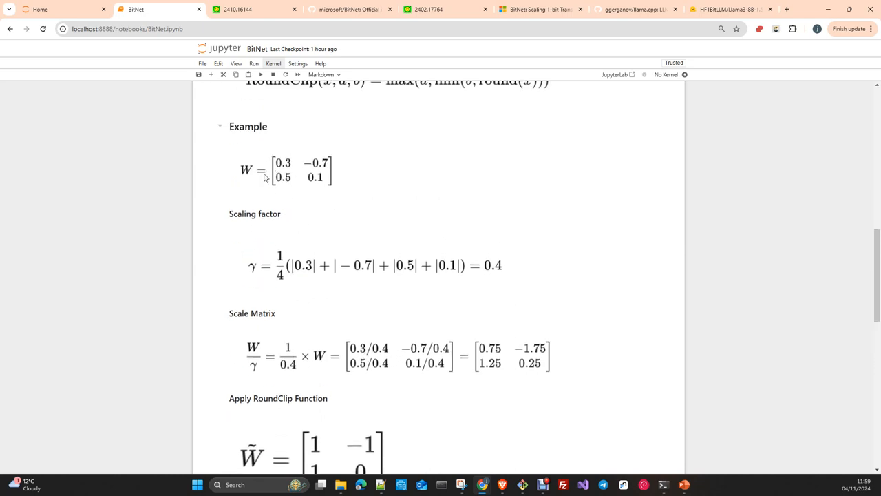
mouse_move(300, 185)
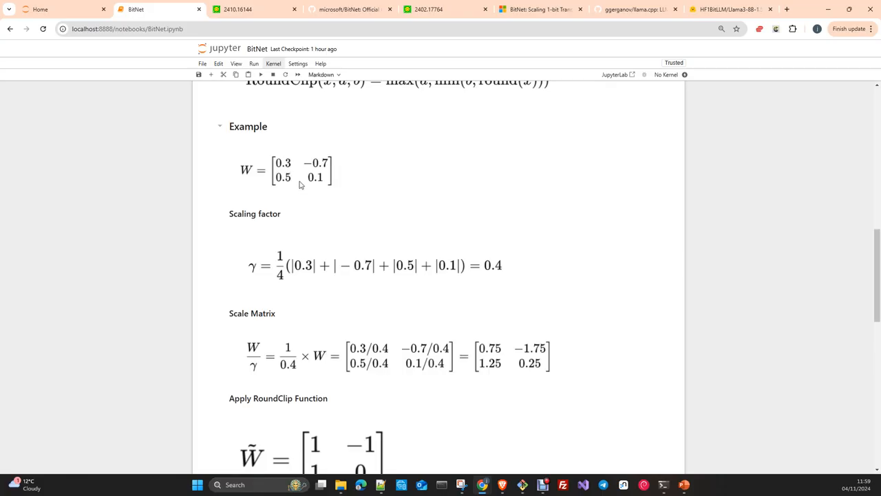
mouse_move(345, 178)
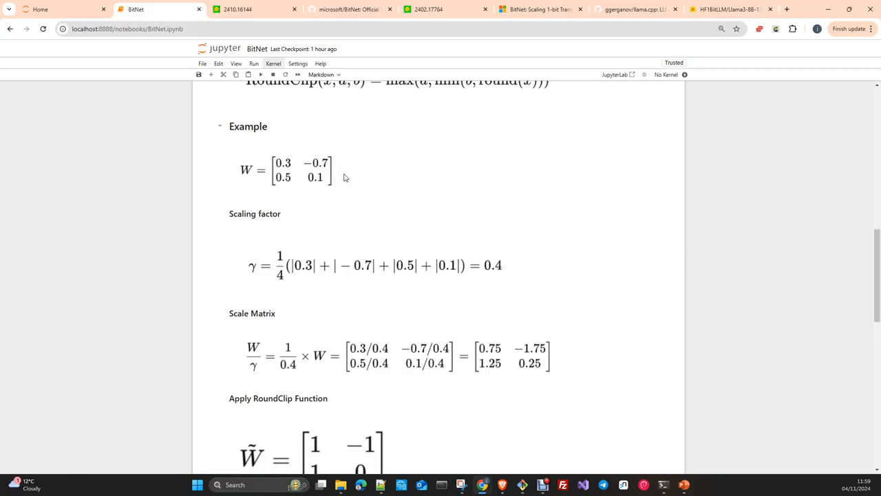
mouse_move(344, 188)
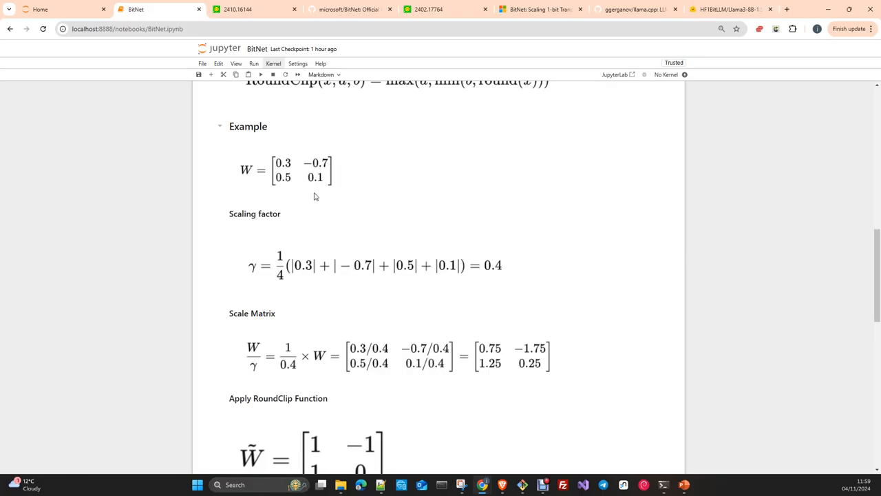
mouse_move(291, 182)
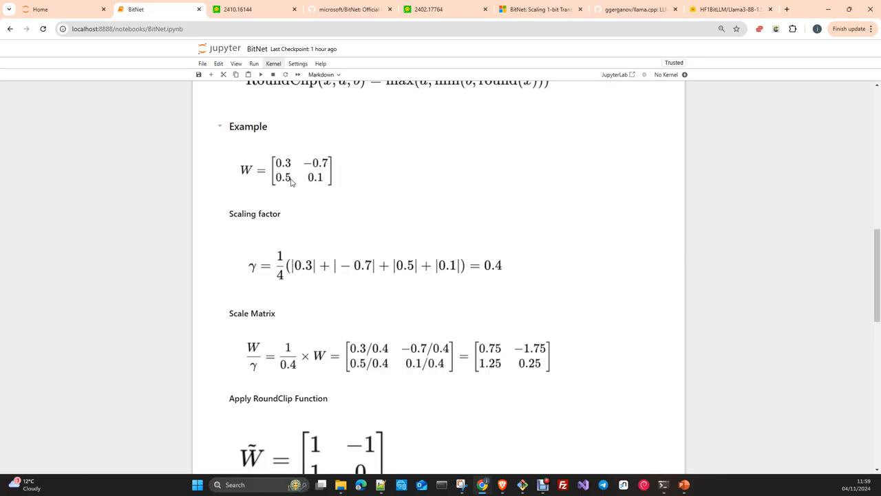
mouse_move(325, 207)
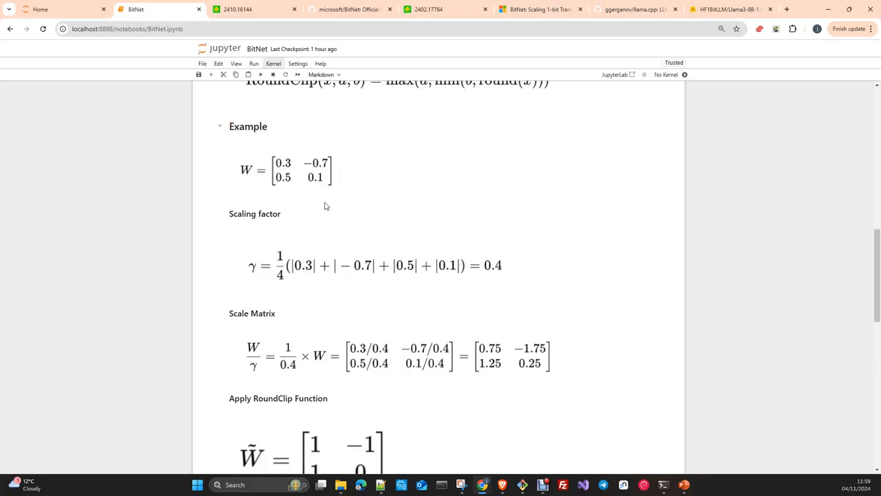
mouse_move(317, 278)
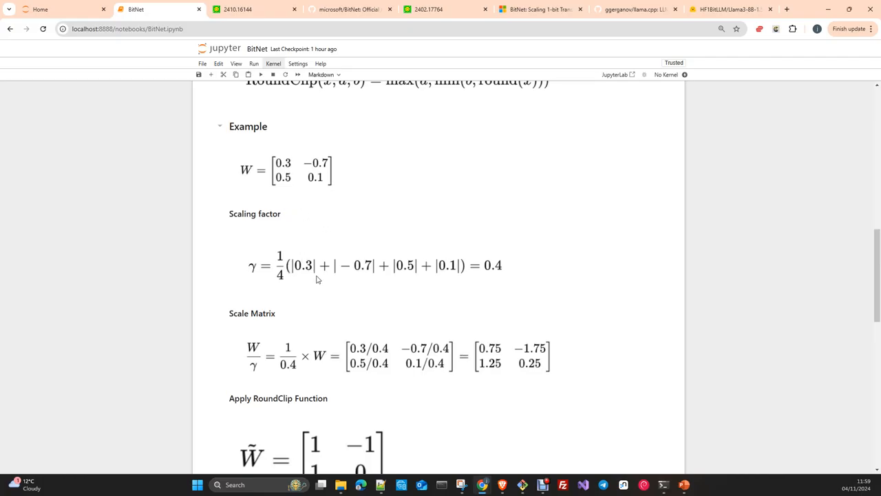
mouse_move(306, 182)
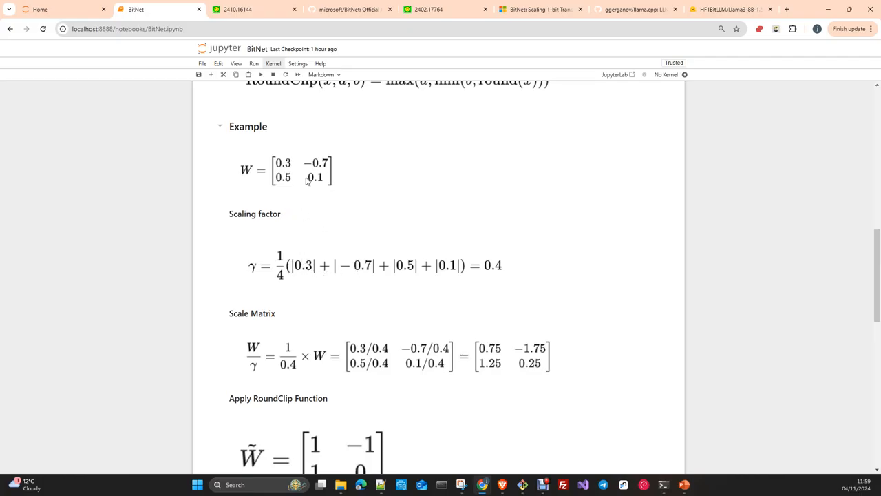
mouse_move(328, 205)
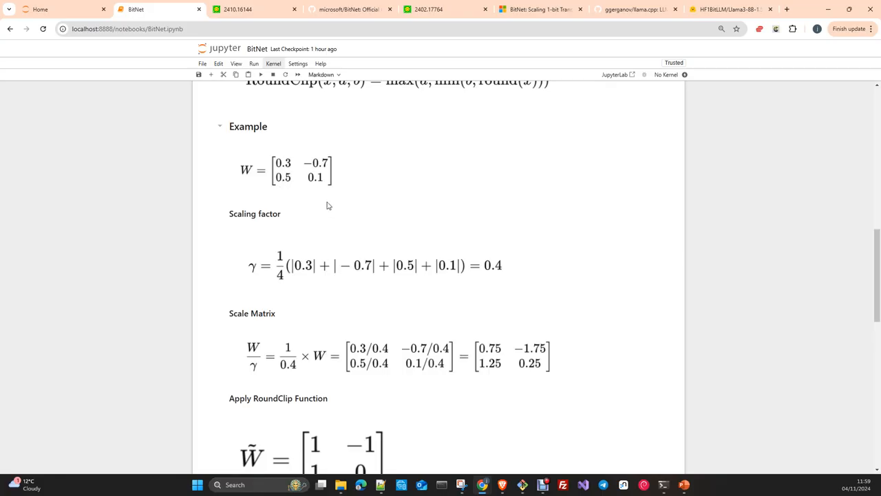
mouse_move(309, 168)
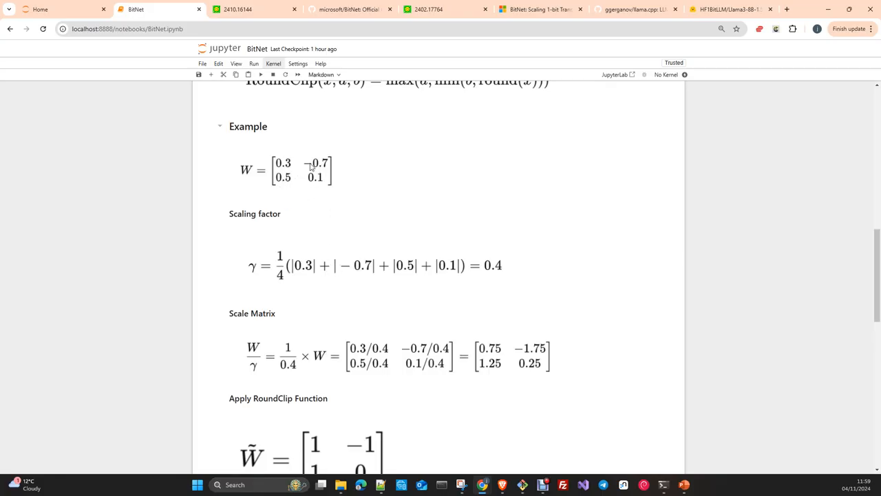
mouse_move(292, 267)
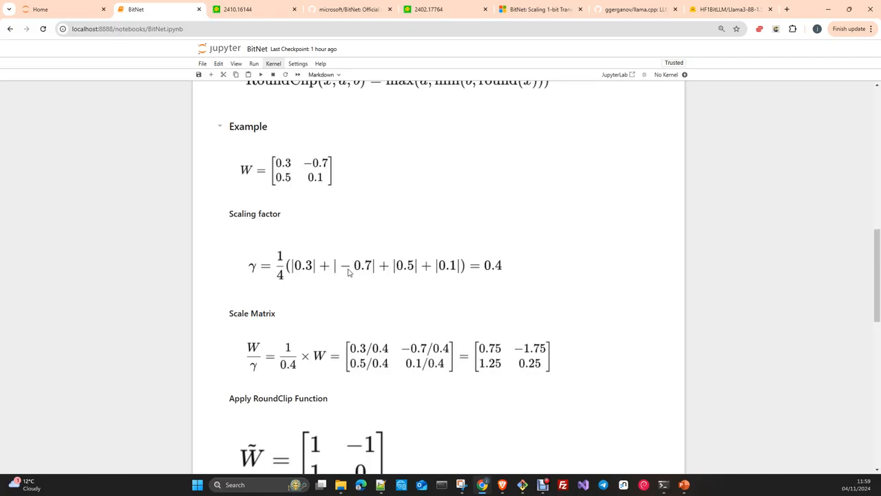
mouse_move(344, 277)
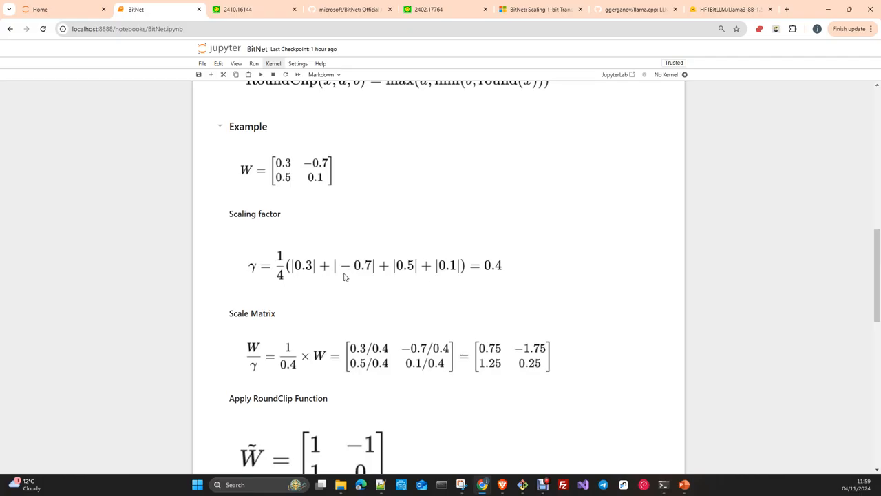
mouse_move(281, 288)
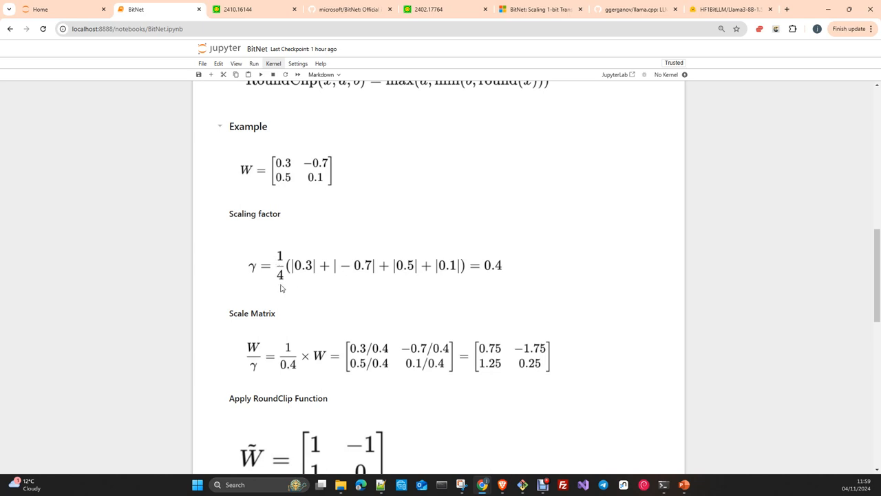
mouse_move(338, 281)
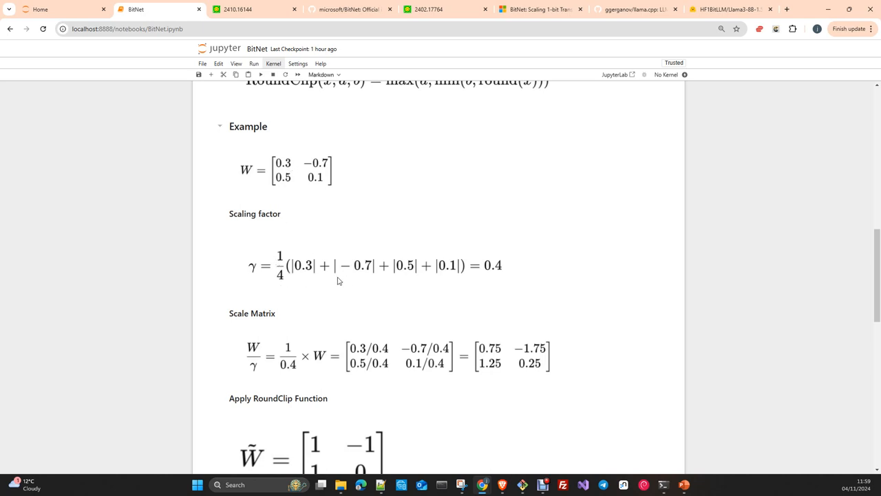
mouse_move(449, 281)
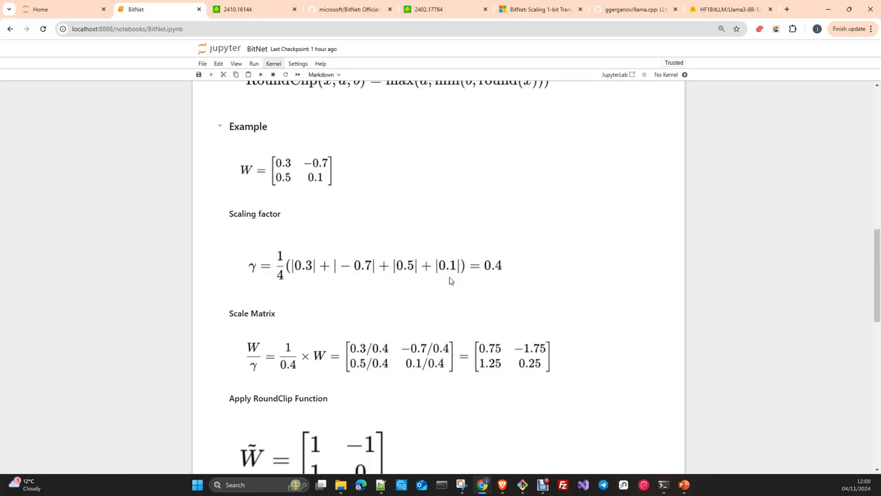
mouse_move(290, 273)
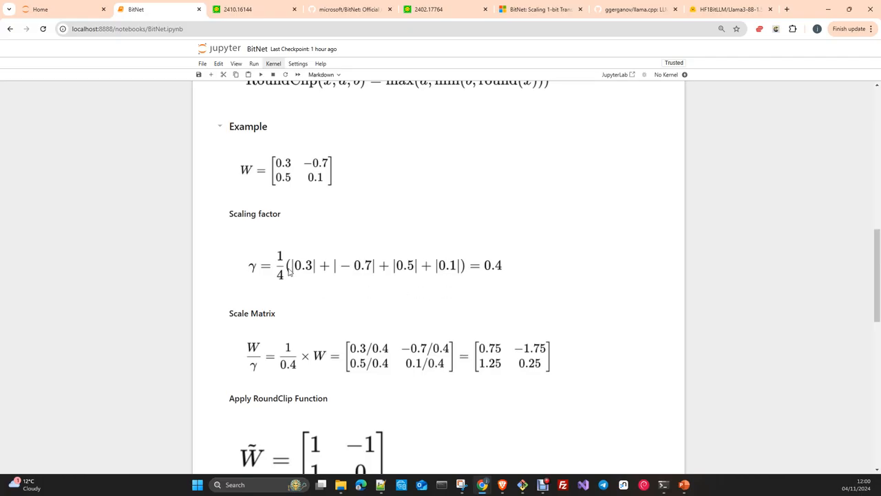
scroll(down, 3)
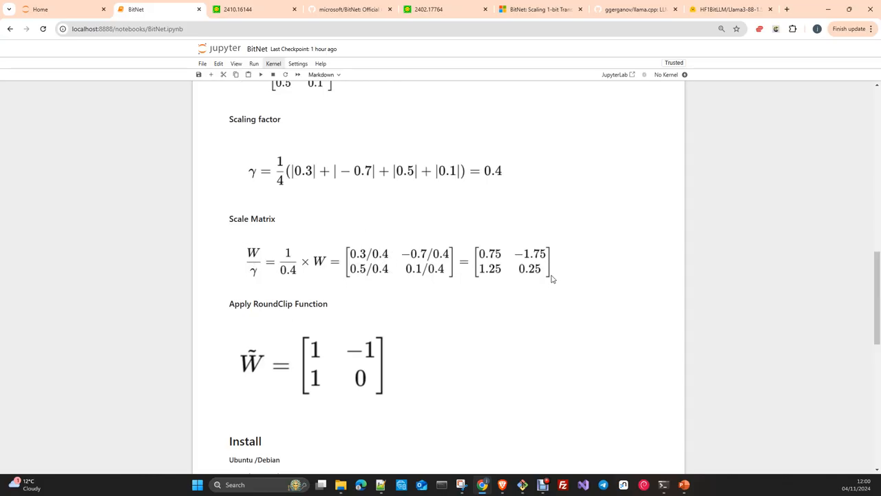
Scroll through the RoundClip formula down to the scale matrix and rounded ternary matrix cells.
scroll(down, 3)
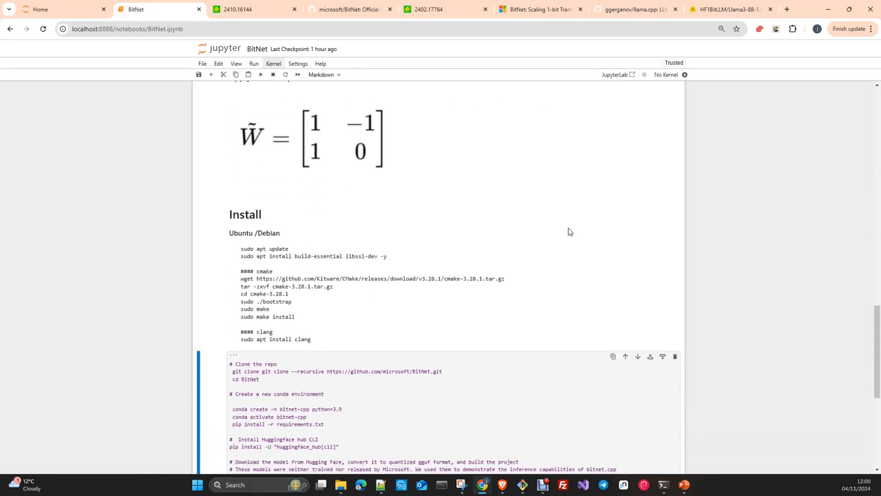
scroll(up, 3)
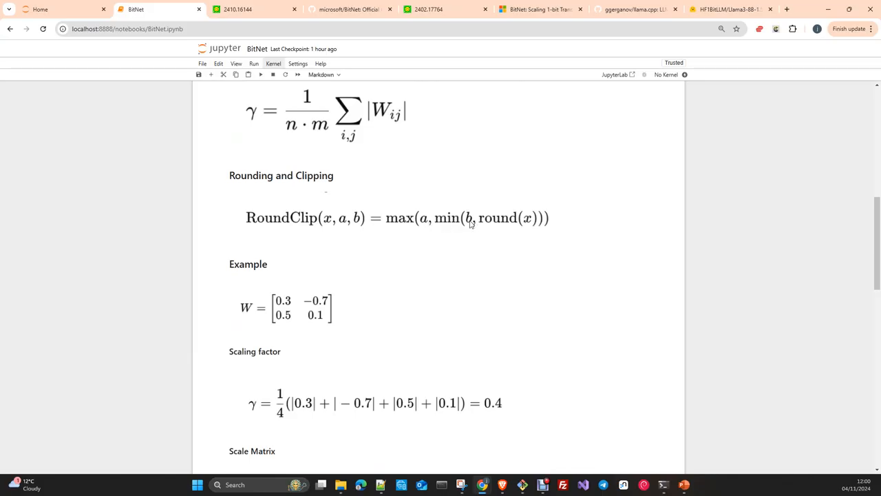
mouse_move(374, 234)
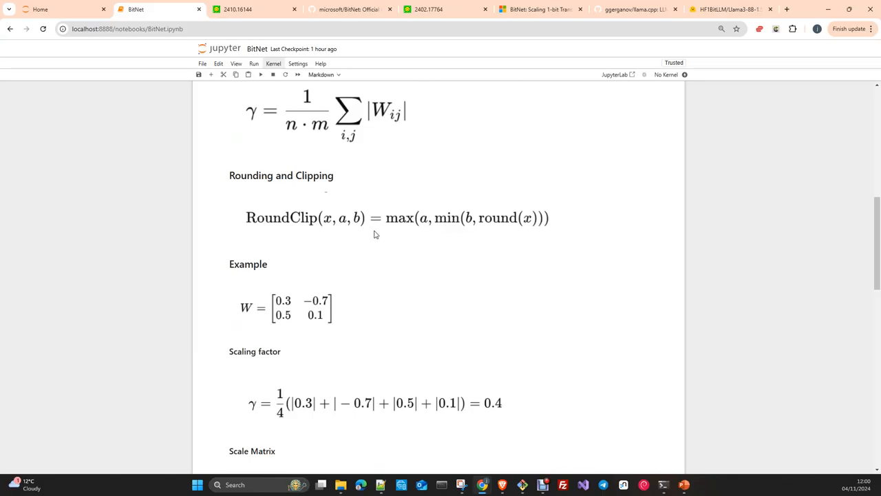
mouse_move(465, 232)
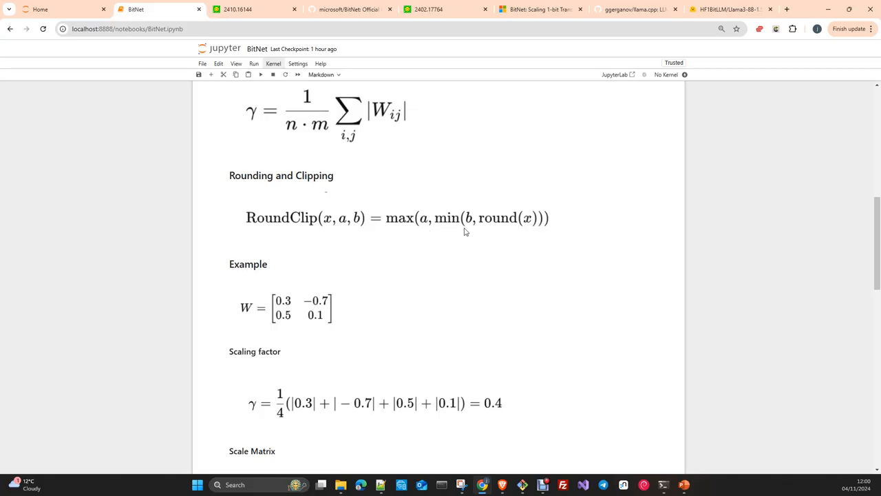
mouse_move(491, 228)
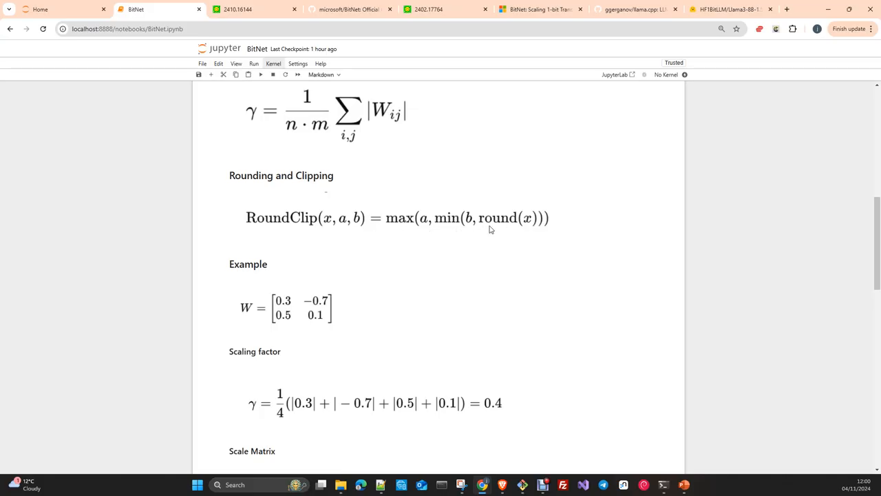
mouse_move(523, 230)
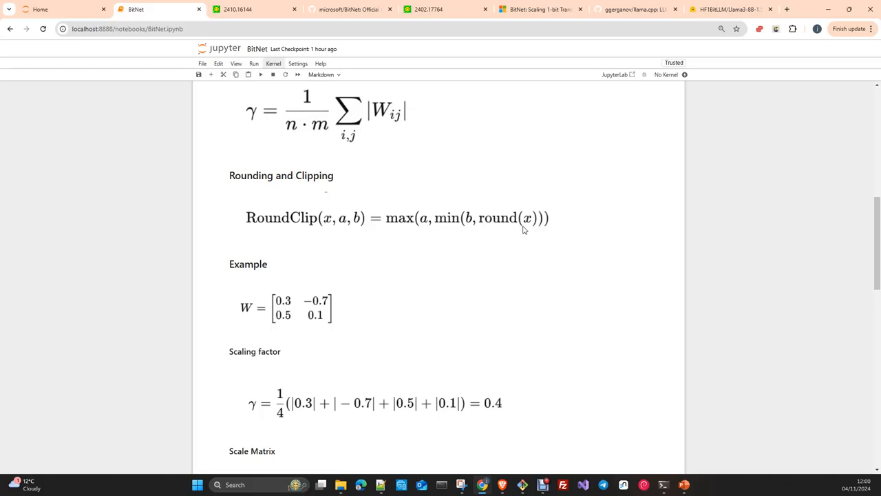
mouse_move(457, 226)
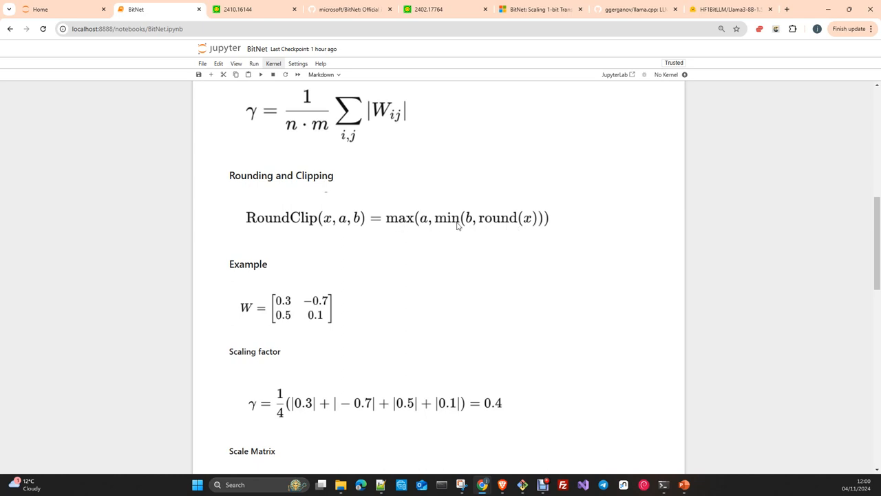
mouse_move(535, 222)
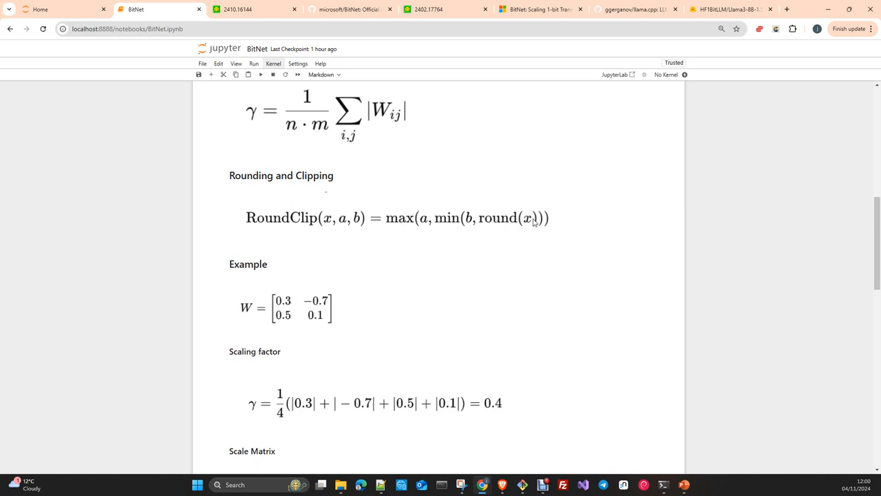
mouse_move(538, 232)
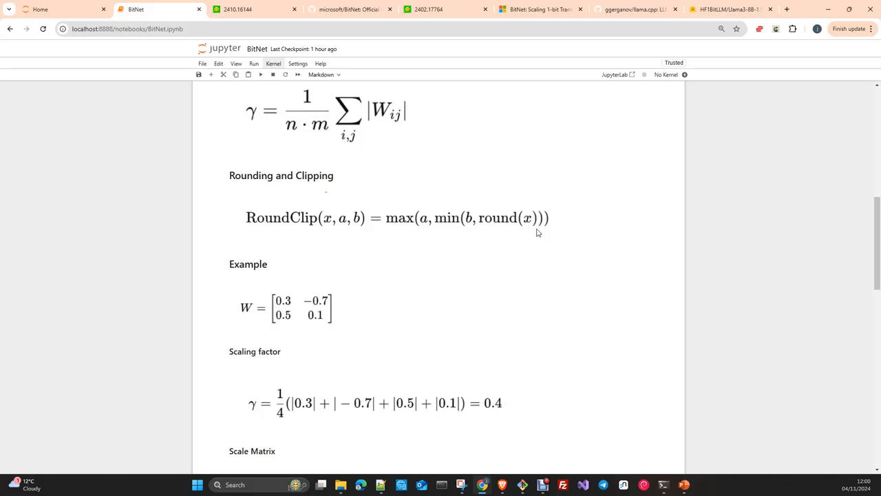
scroll(down, 3)
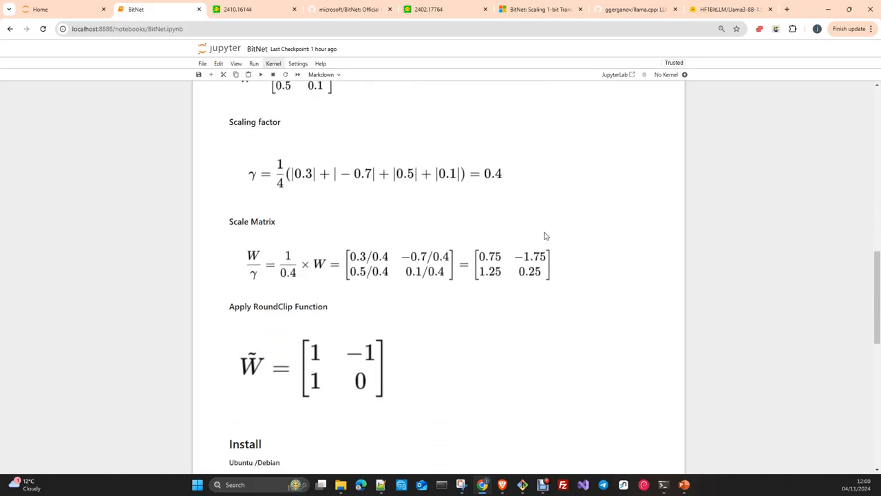
scroll(up, 3)
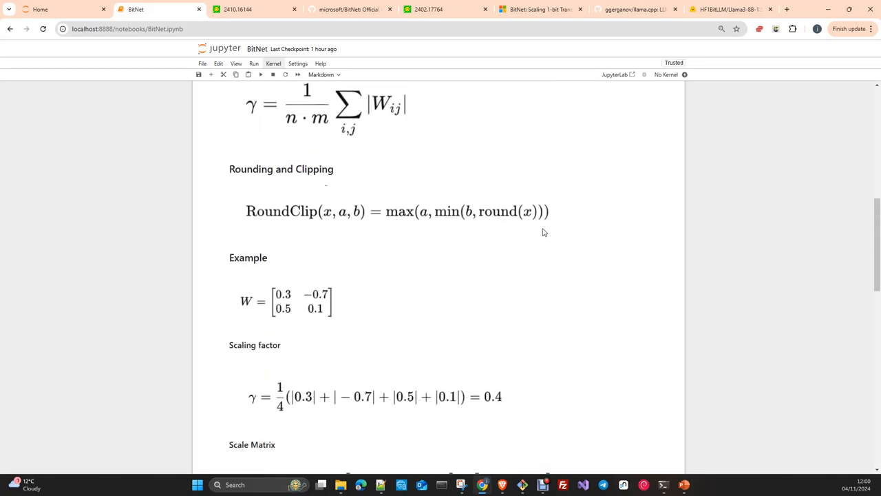
scroll(down, 3)
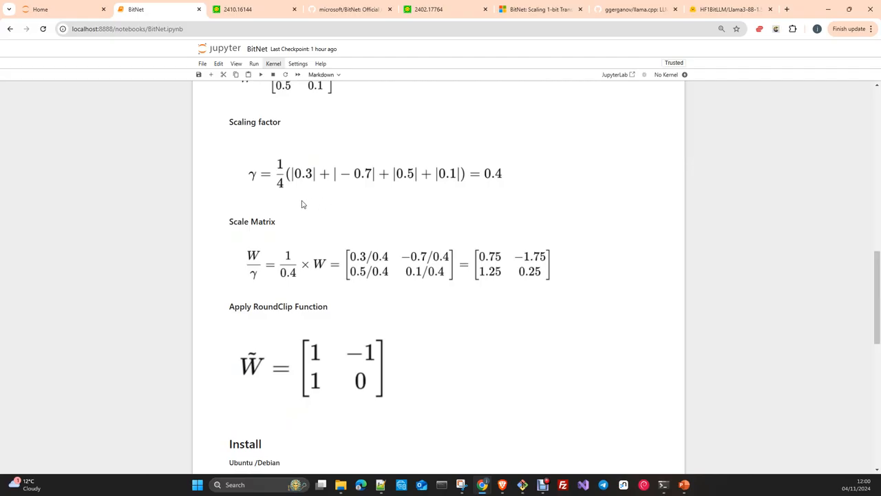
scroll(down, 3)
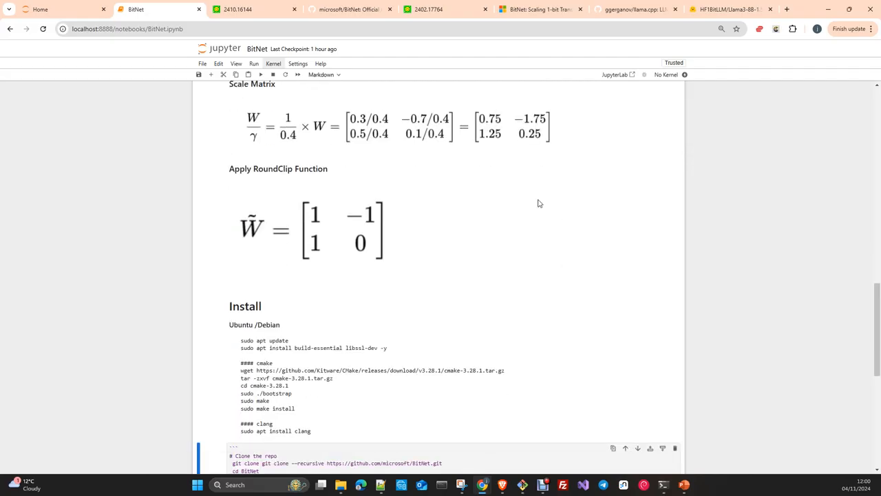
scroll(up, 3)
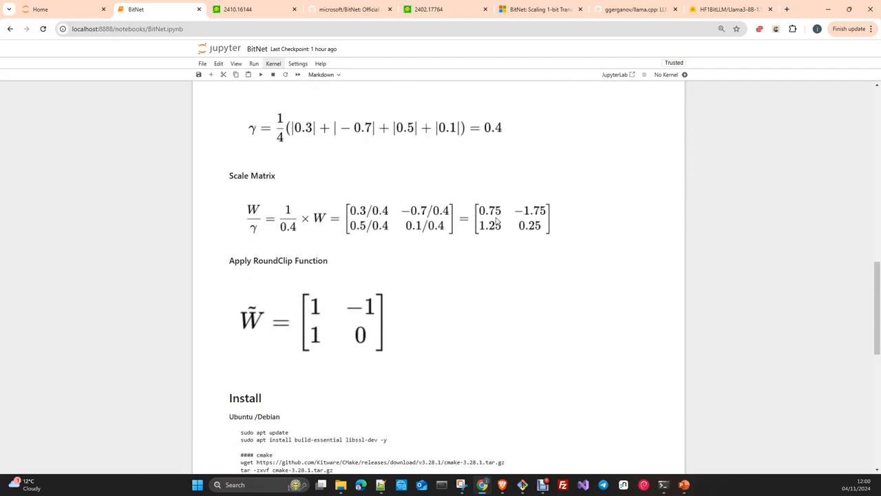
mouse_move(507, 219)
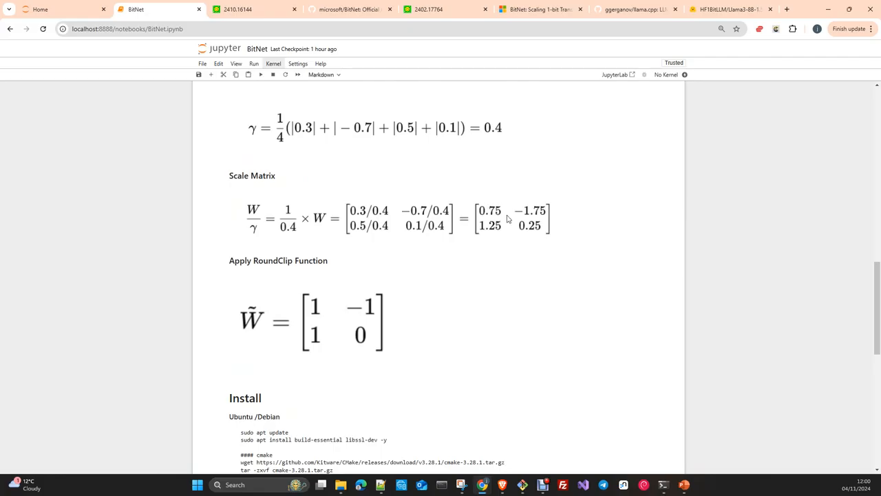
mouse_move(530, 224)
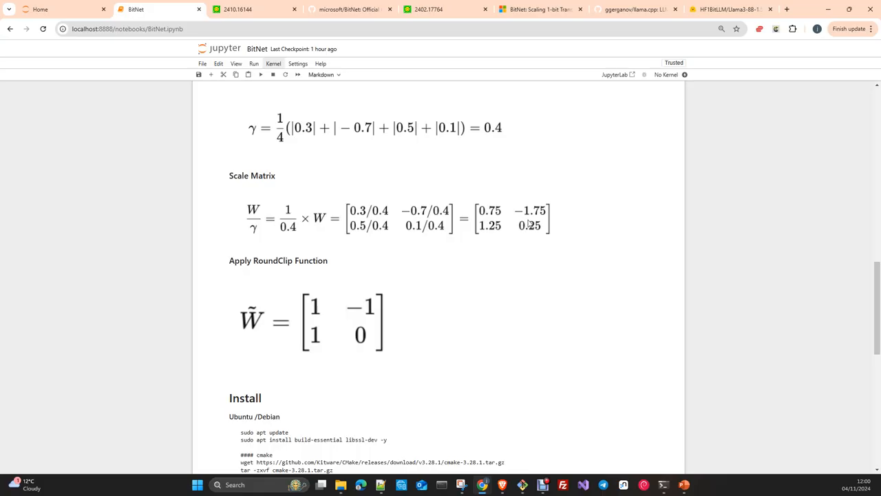
mouse_move(493, 234)
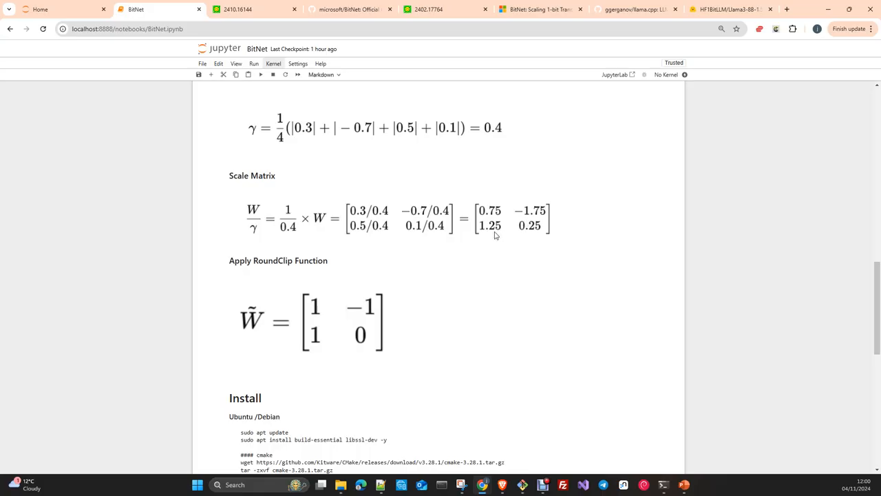
mouse_move(530, 233)
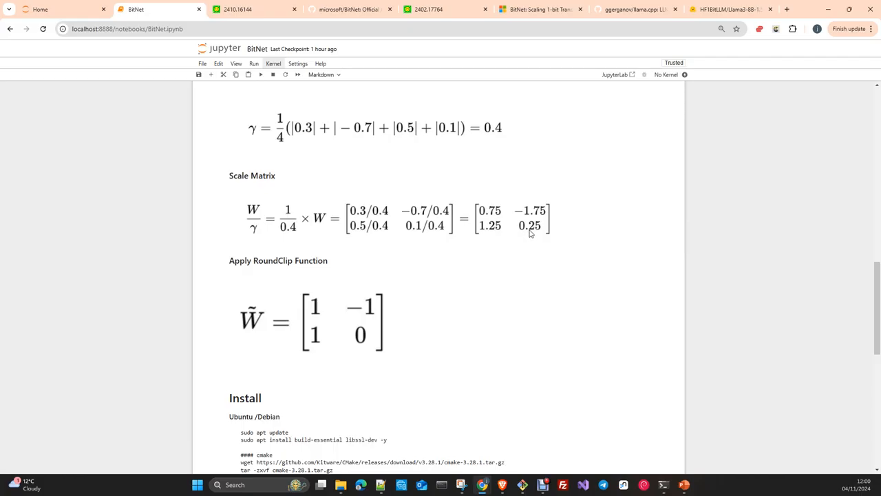
mouse_move(526, 236)
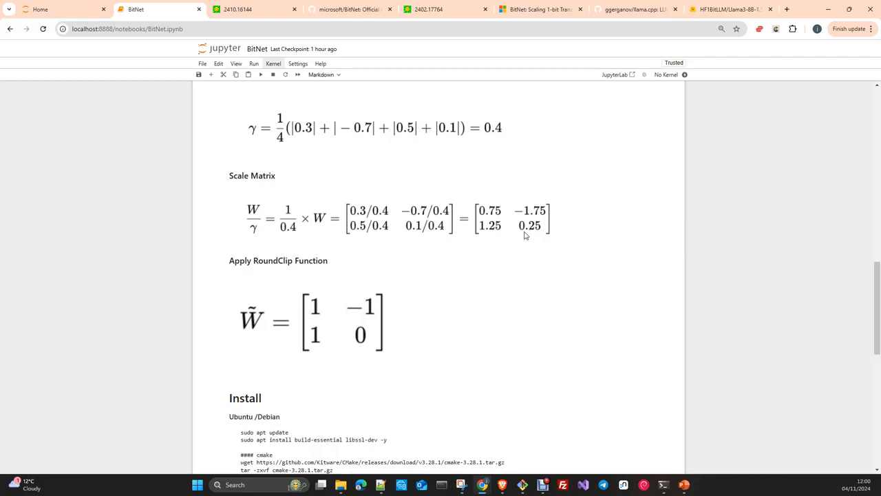
mouse_move(452, 241)
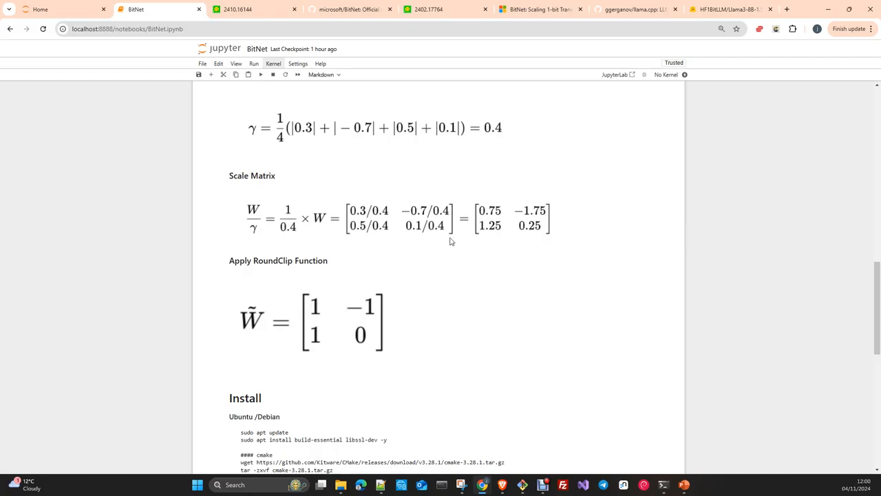
scroll(down, 3)
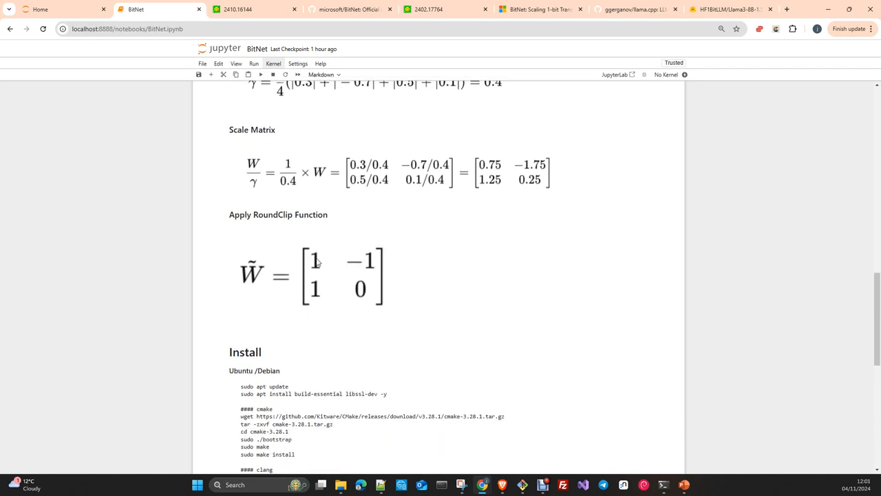
mouse_move(497, 179)
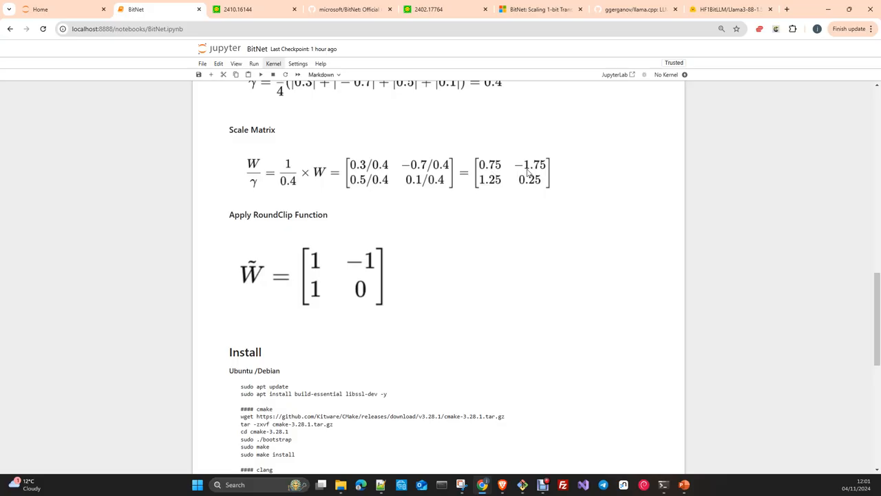
mouse_move(544, 190)
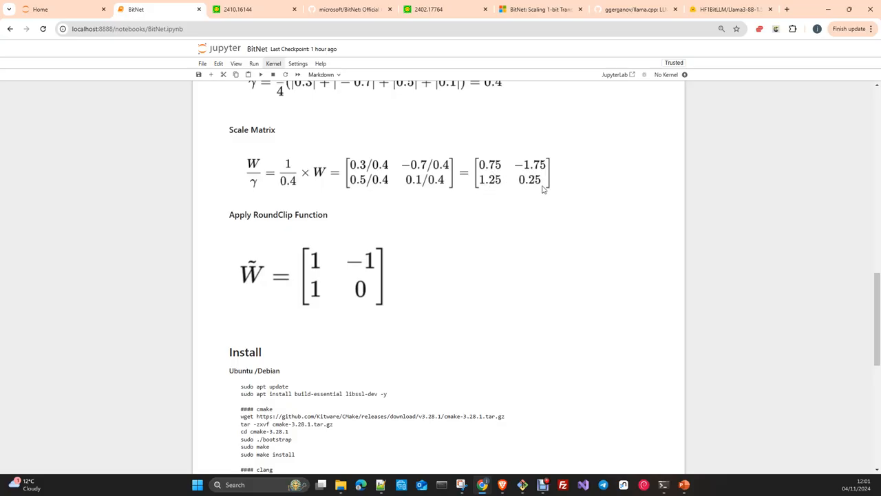
mouse_move(358, 234)
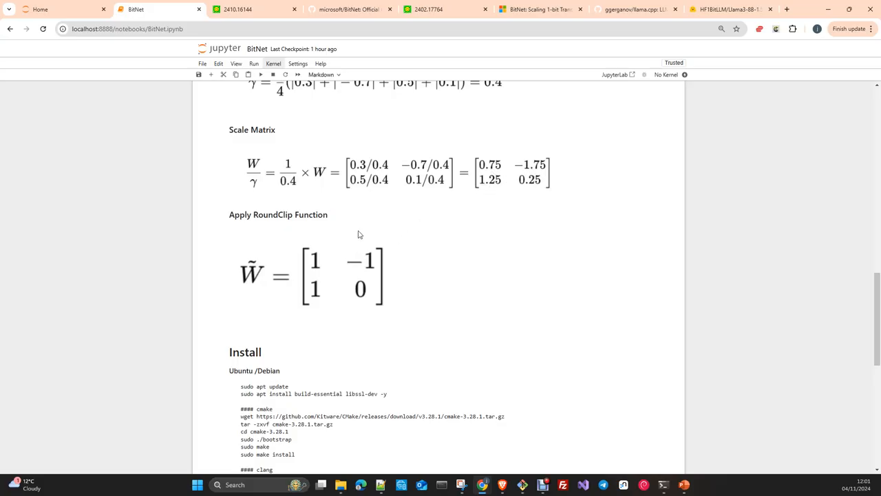
mouse_move(487, 168)
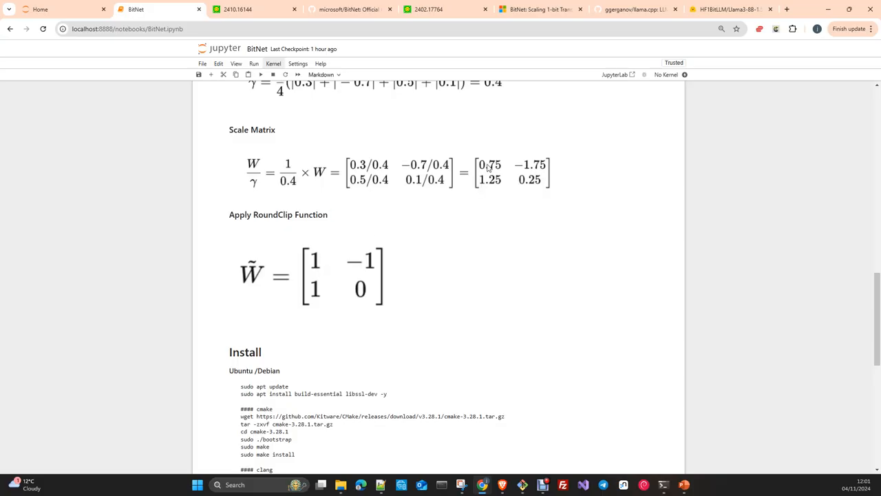
mouse_move(438, 206)
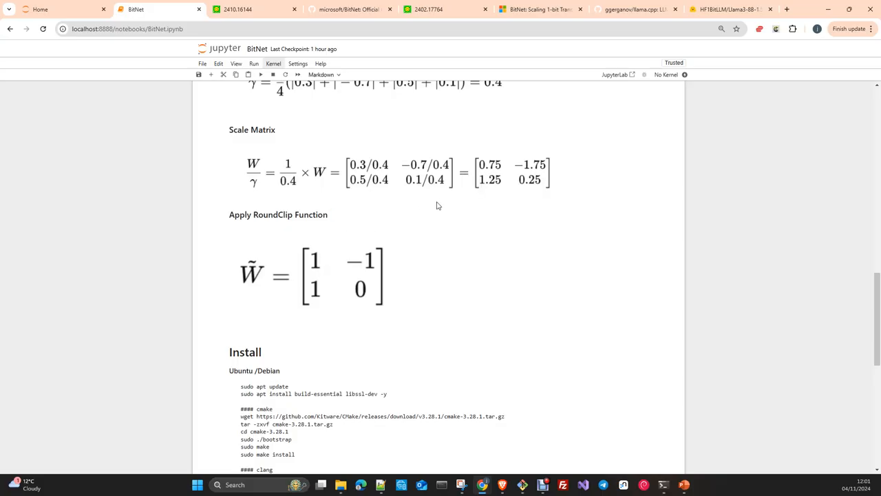
mouse_move(378, 237)
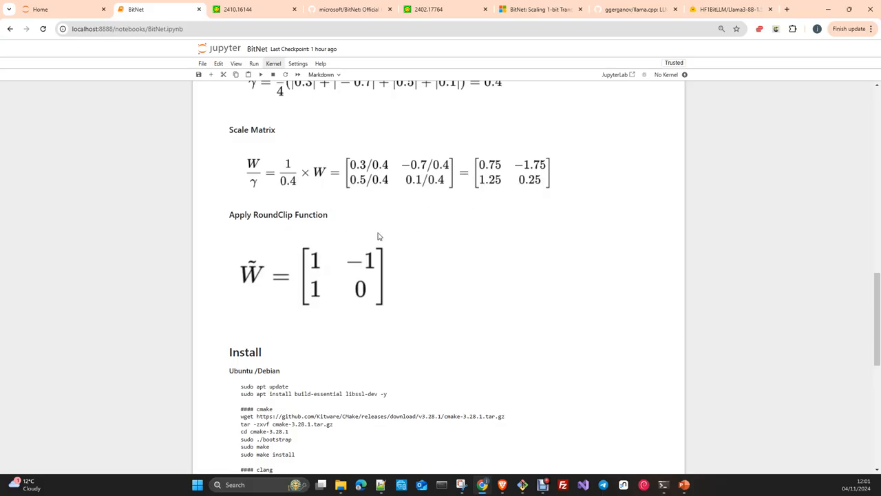
mouse_move(498, 195)
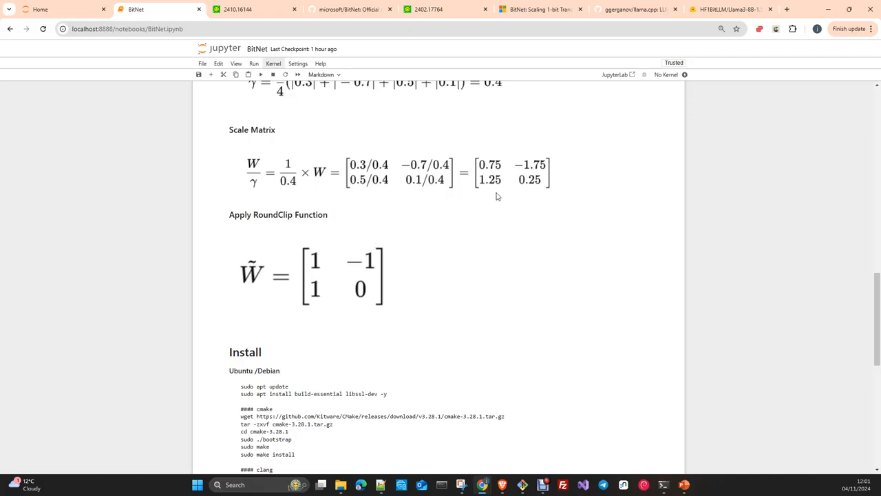
mouse_move(351, 264)
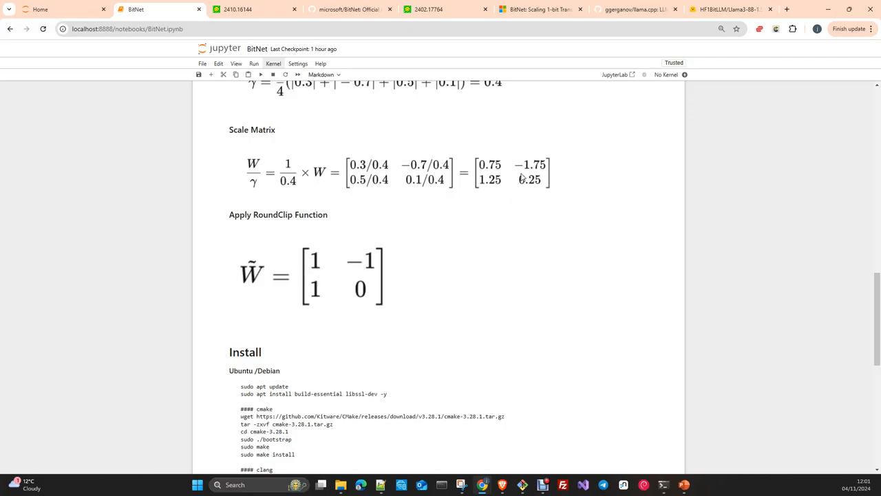
mouse_move(462, 211)
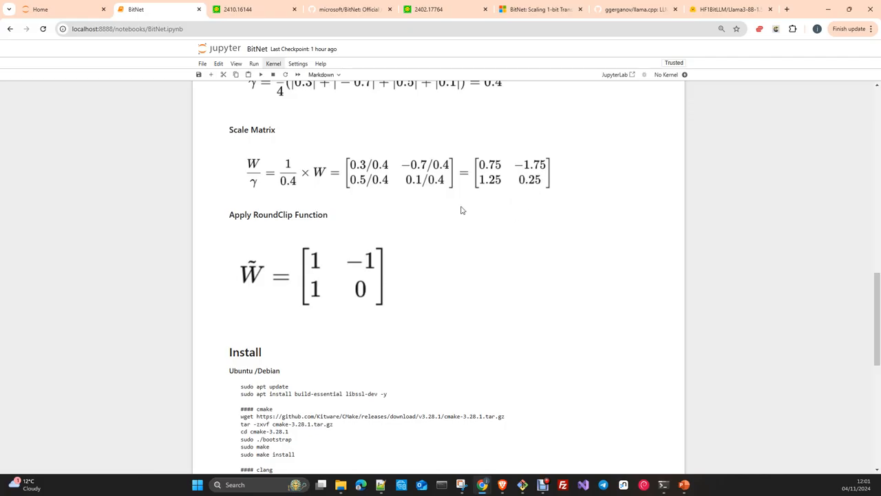
mouse_move(370, 260)
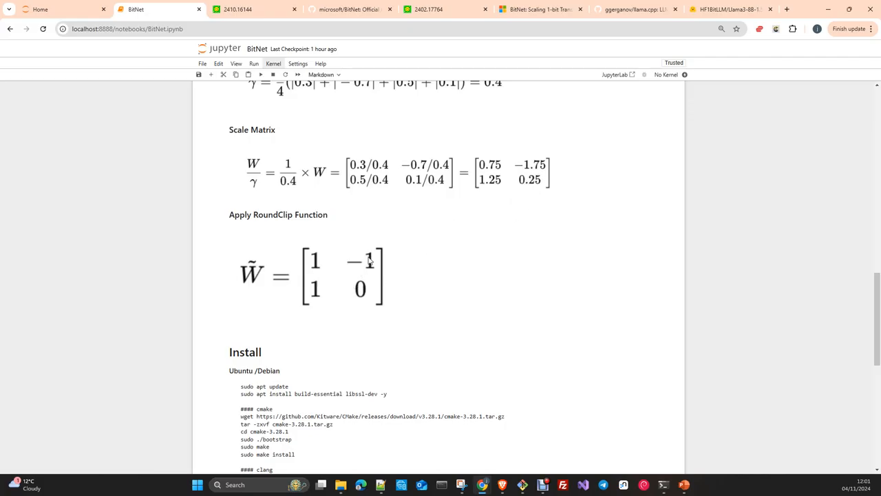
mouse_move(364, 269)
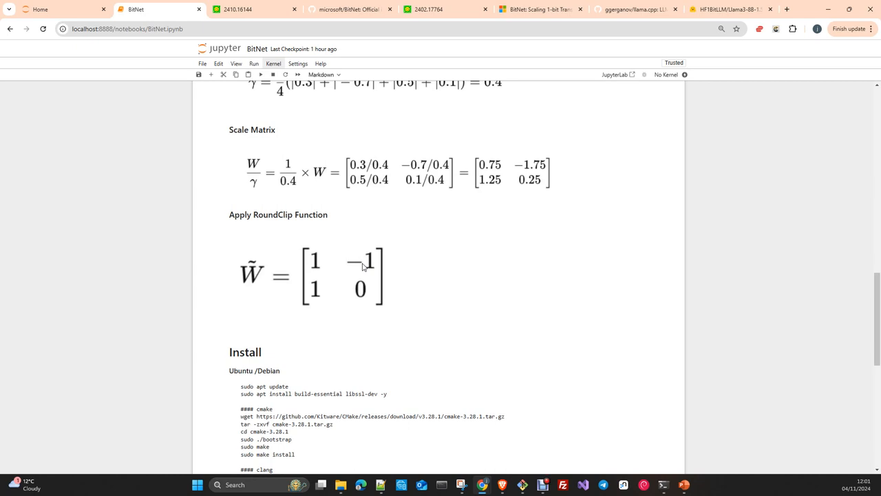
mouse_move(347, 200)
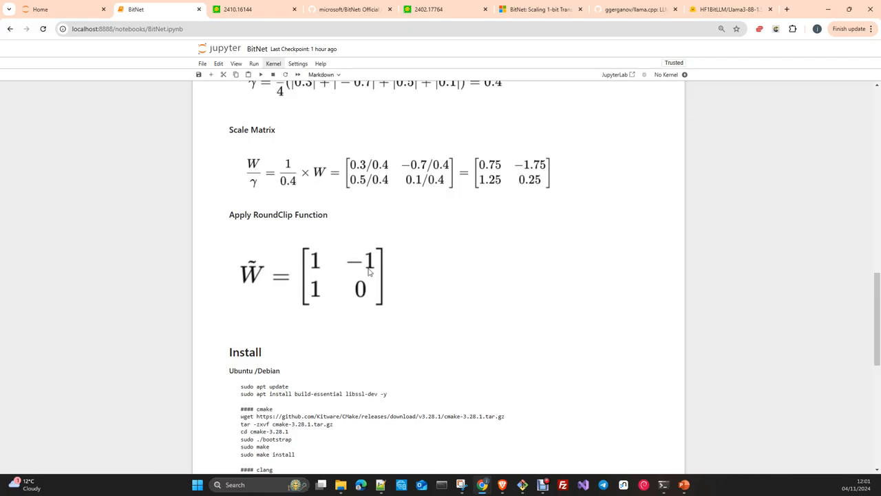
mouse_move(366, 267)
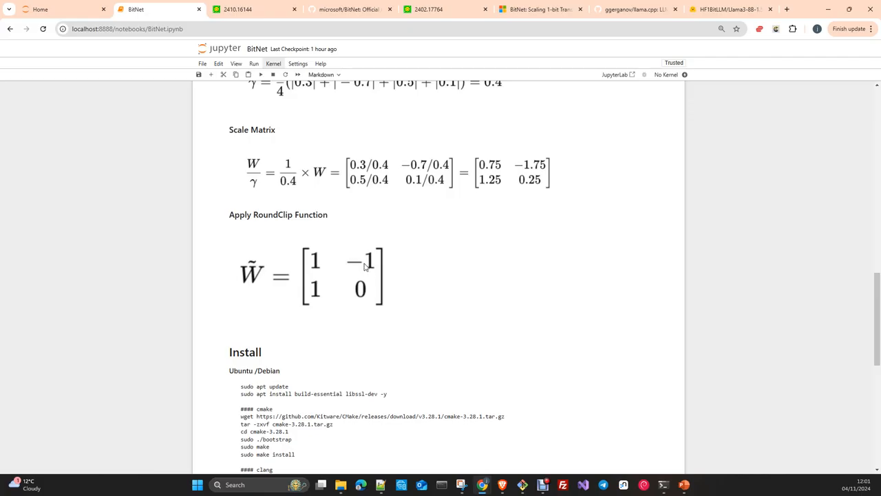
mouse_move(493, 201)
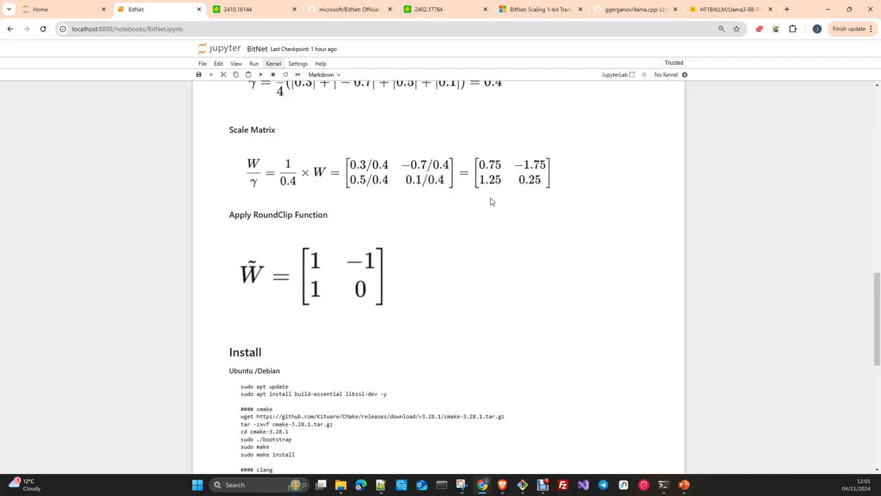
mouse_move(357, 229)
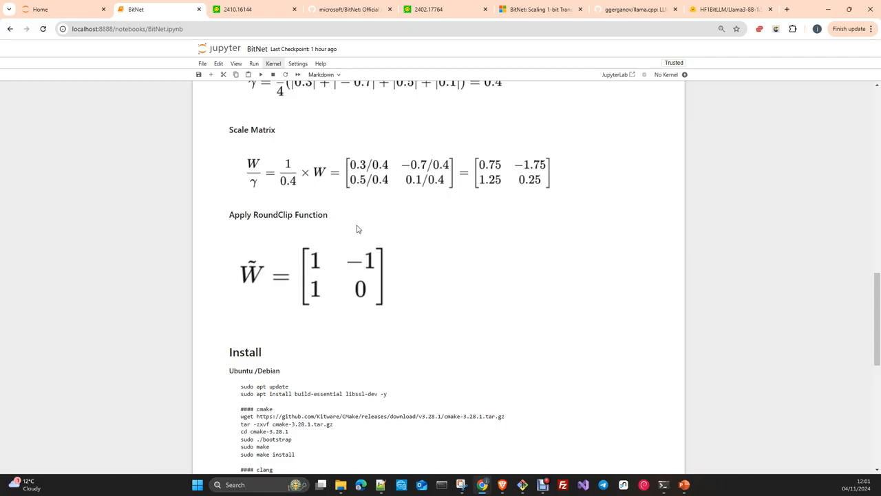
mouse_move(378, 265)
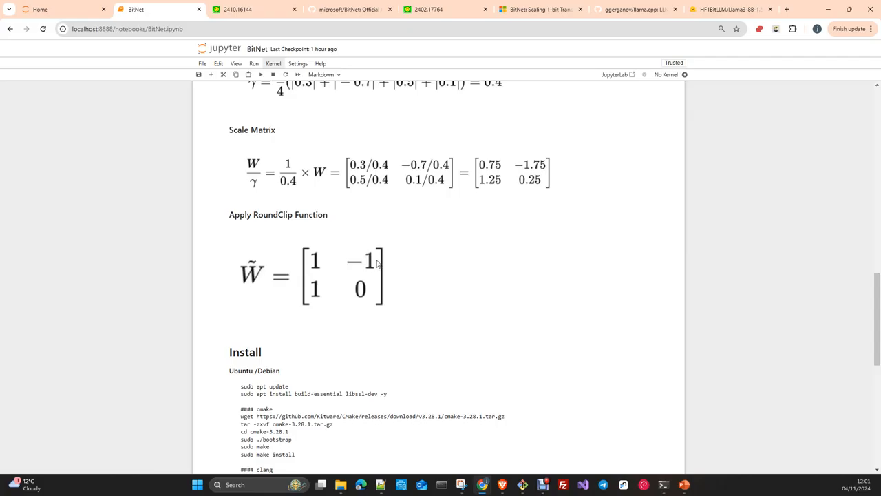
mouse_move(306, 286)
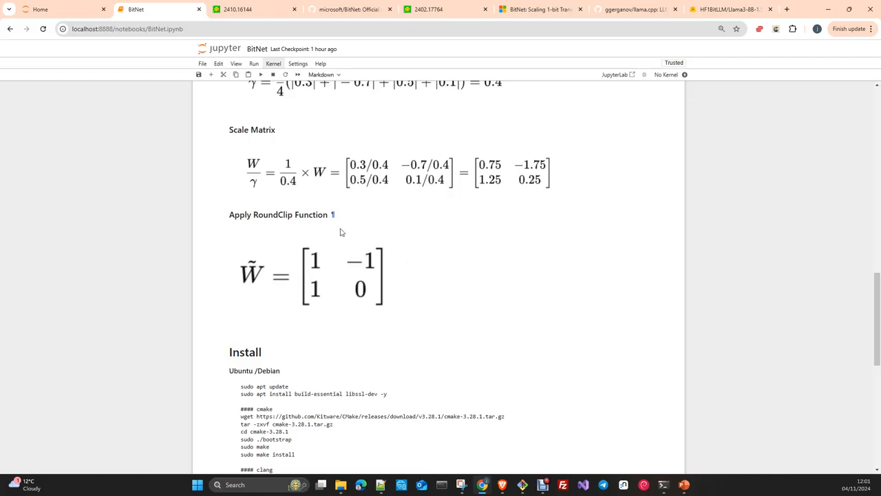
mouse_move(366, 289)
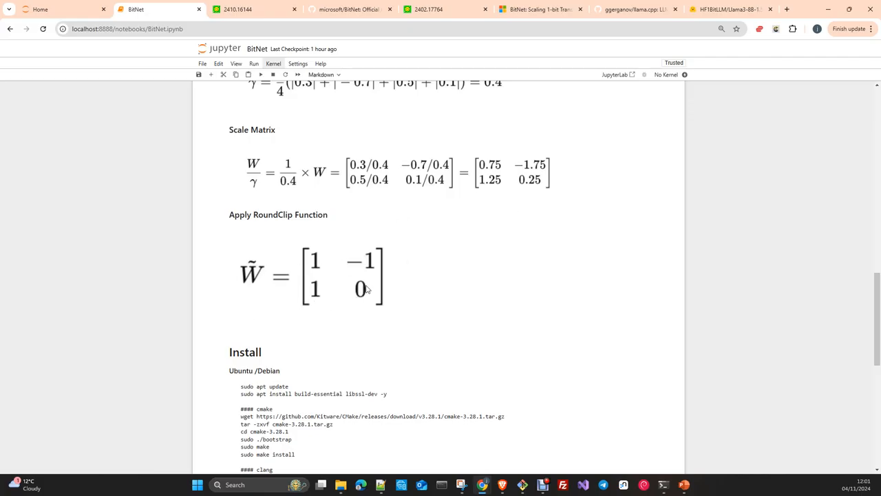
mouse_move(461, 284)
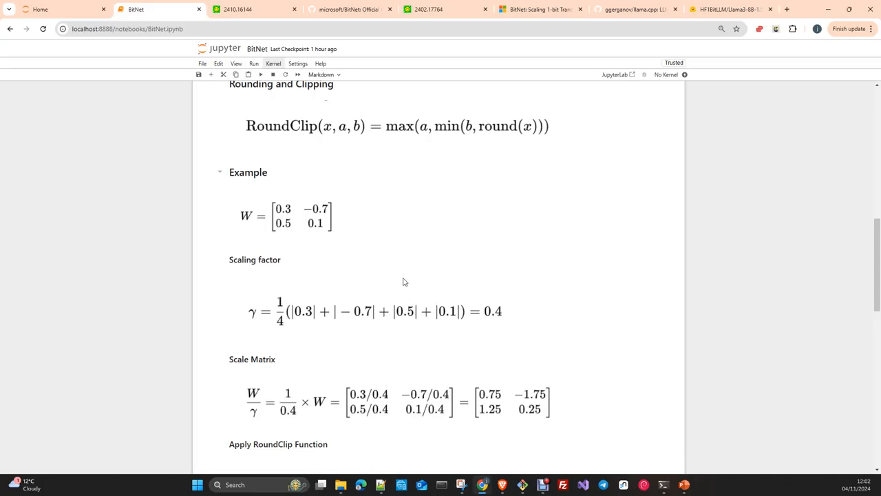
scroll(down, 3)
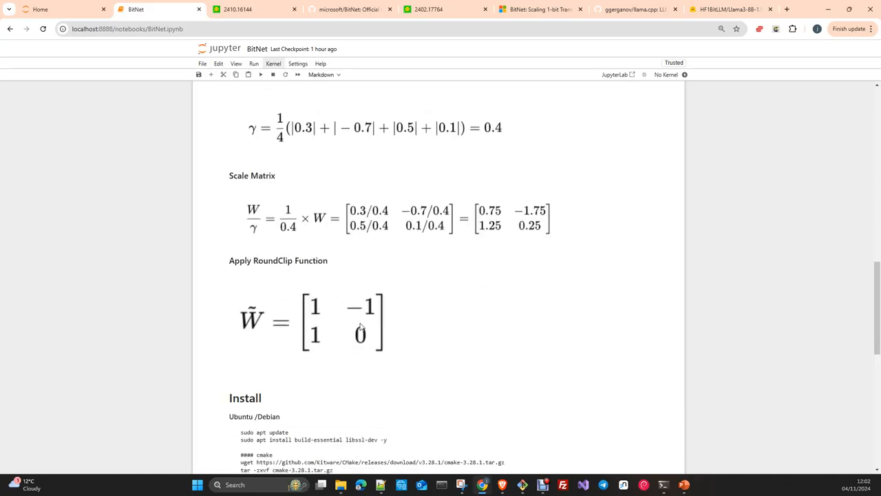
mouse_move(551, 371)
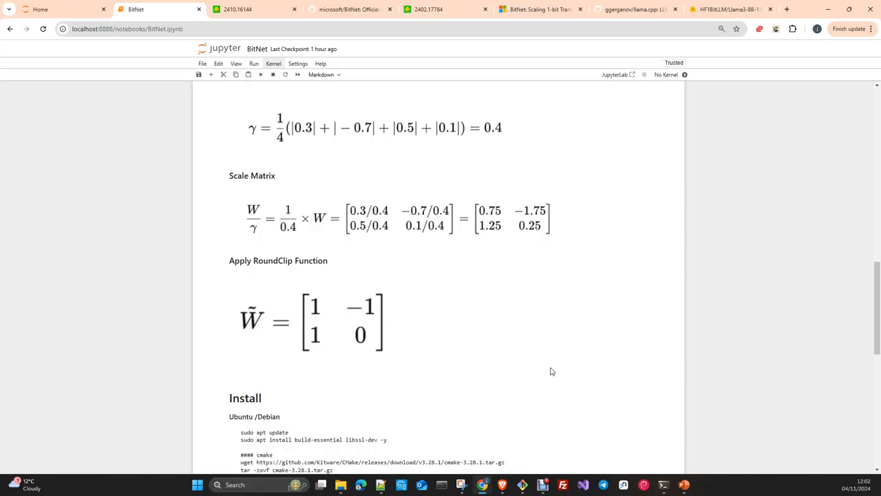
mouse_move(411, 327)
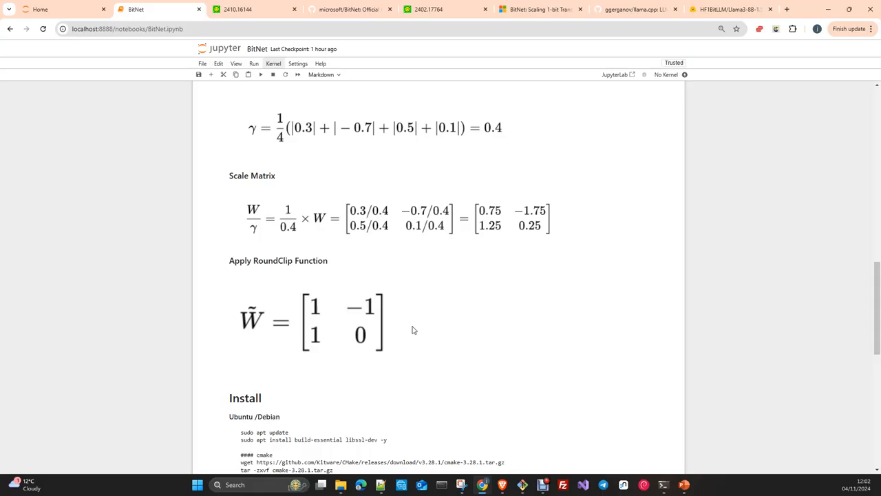
mouse_move(393, 315)
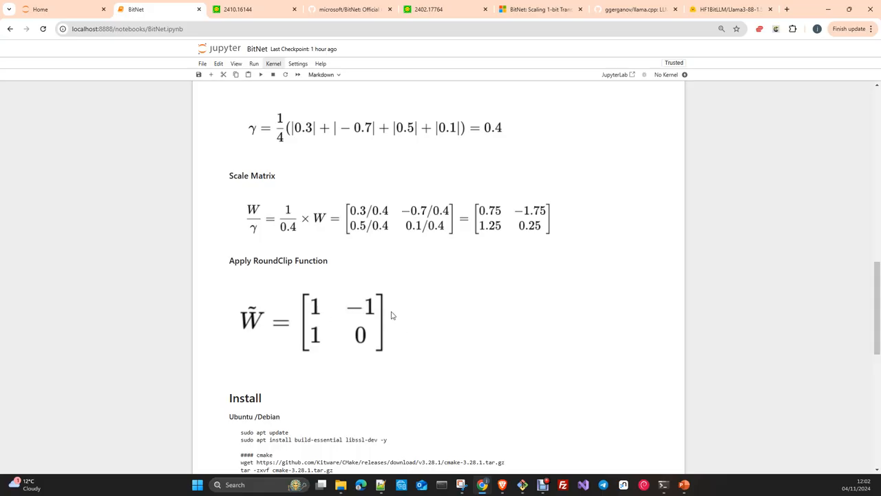
mouse_move(427, 304)
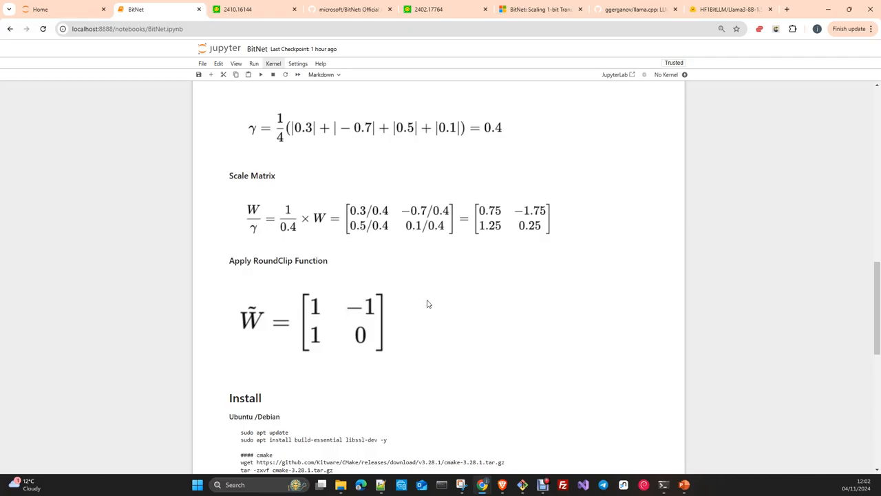
mouse_move(434, 347)
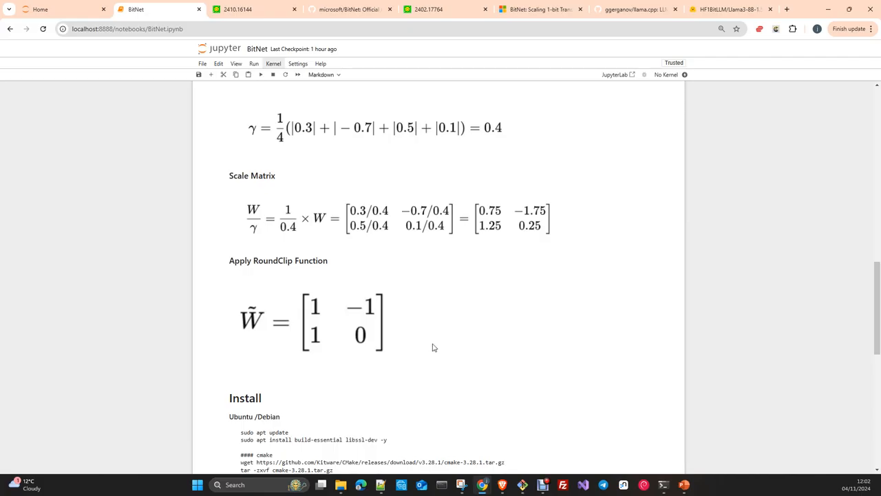
mouse_move(320, 308)
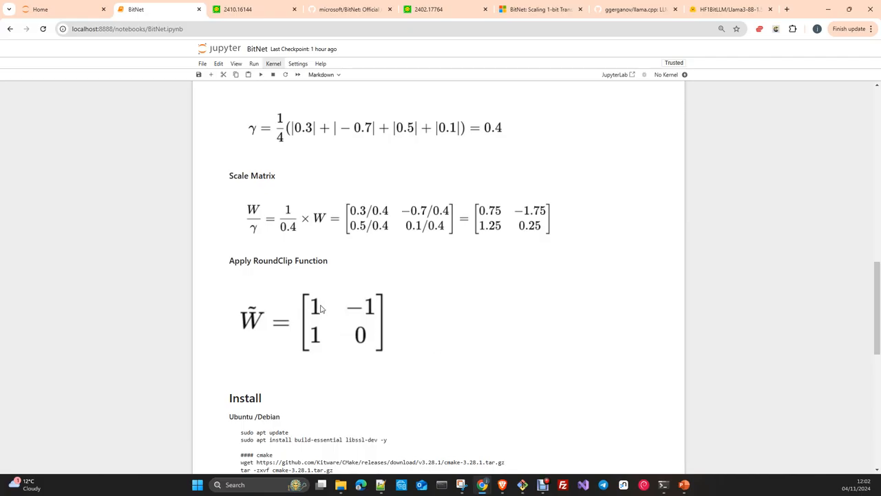
mouse_move(396, 308)
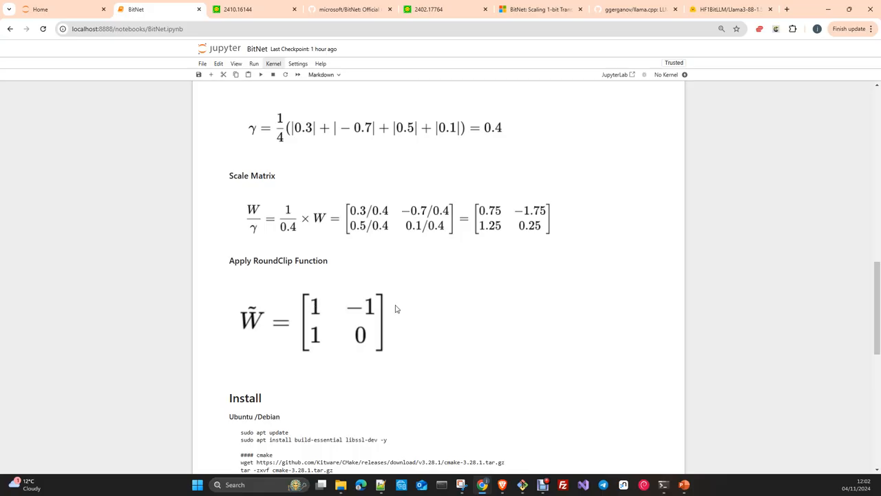
mouse_move(402, 317)
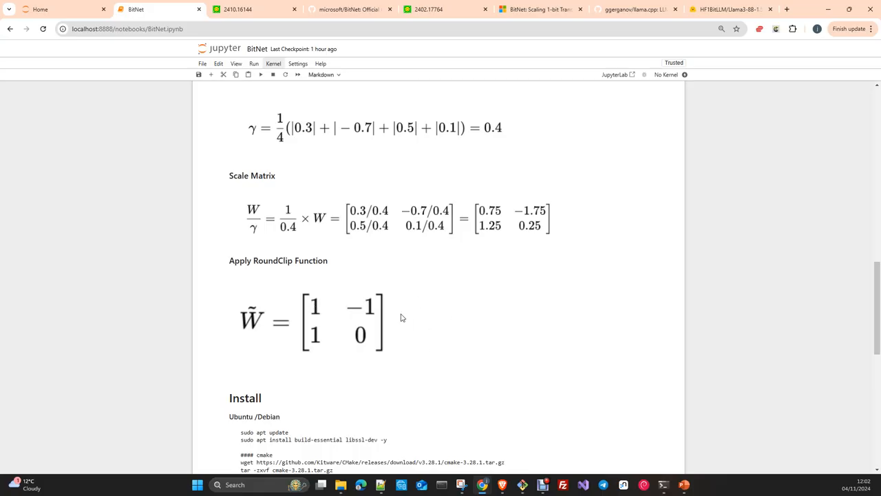
mouse_move(363, 332)
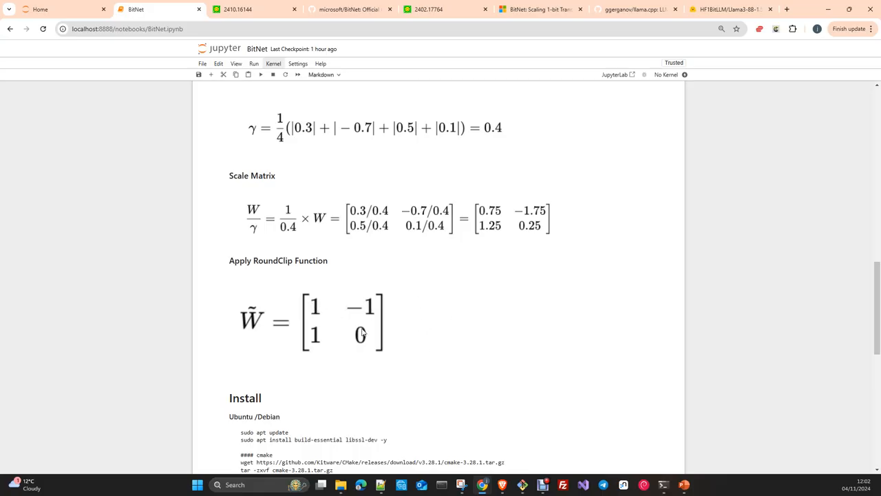
mouse_move(430, 331)
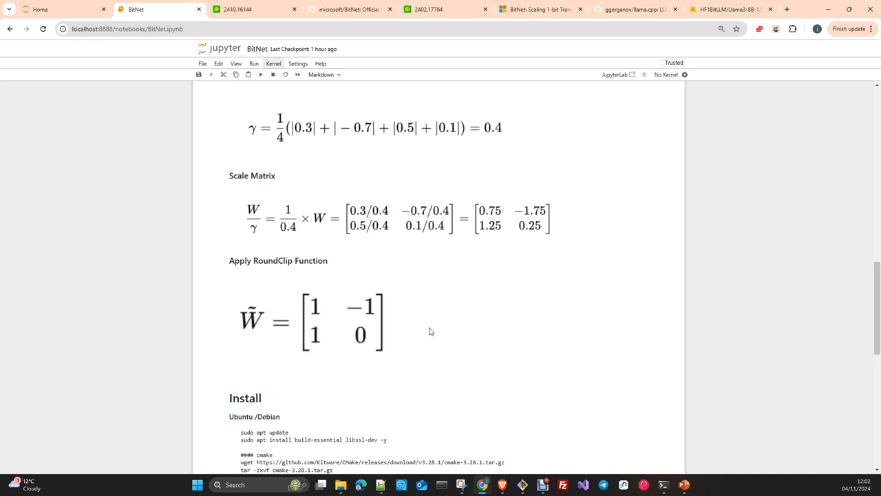
mouse_move(414, 328)
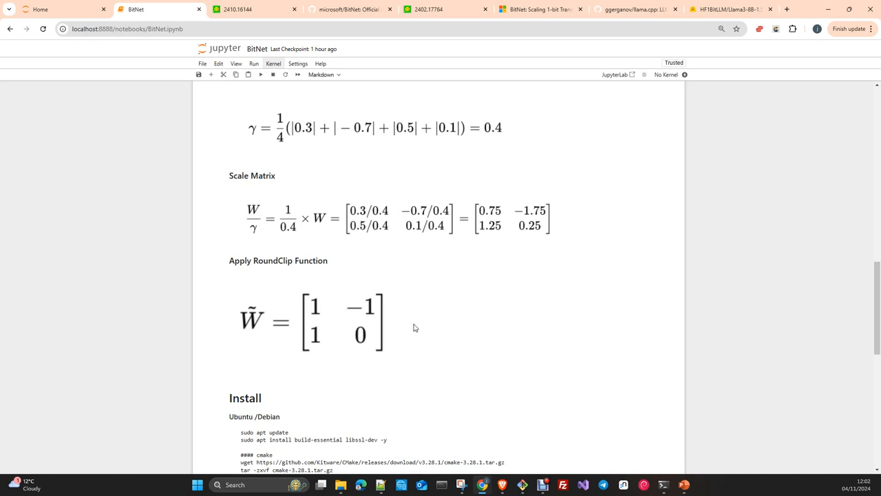
mouse_move(430, 328)
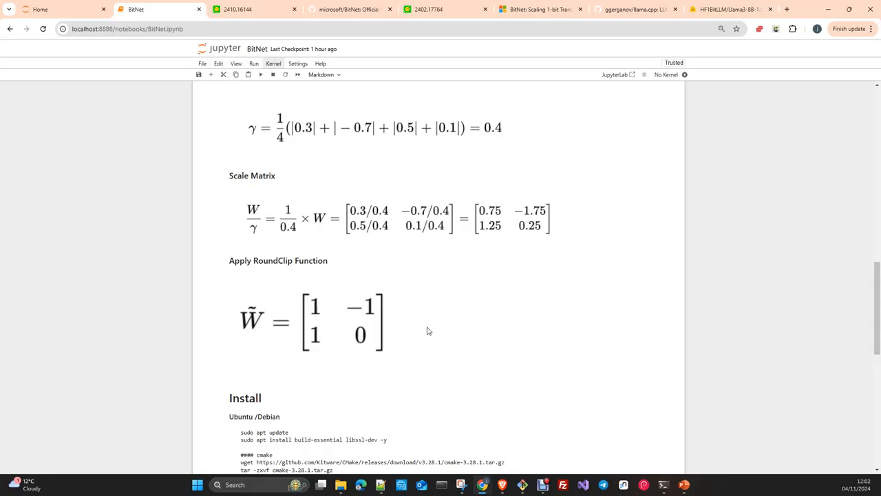
mouse_move(328, 312)
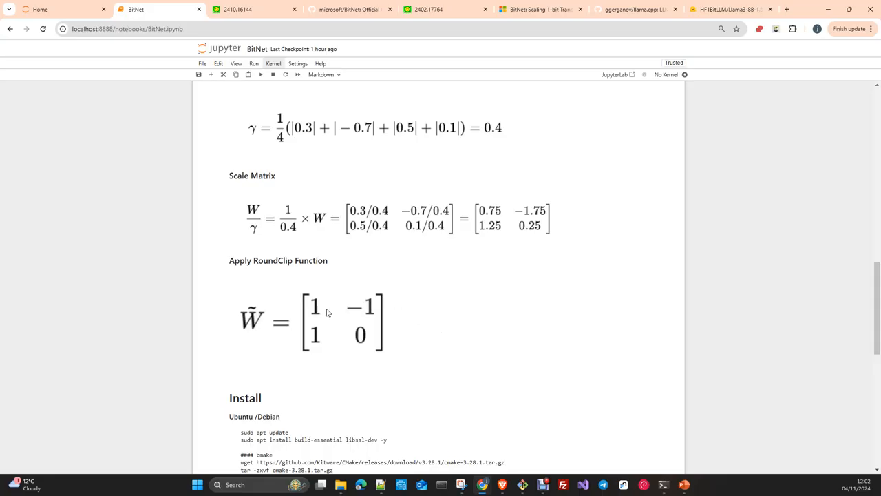
mouse_move(317, 310)
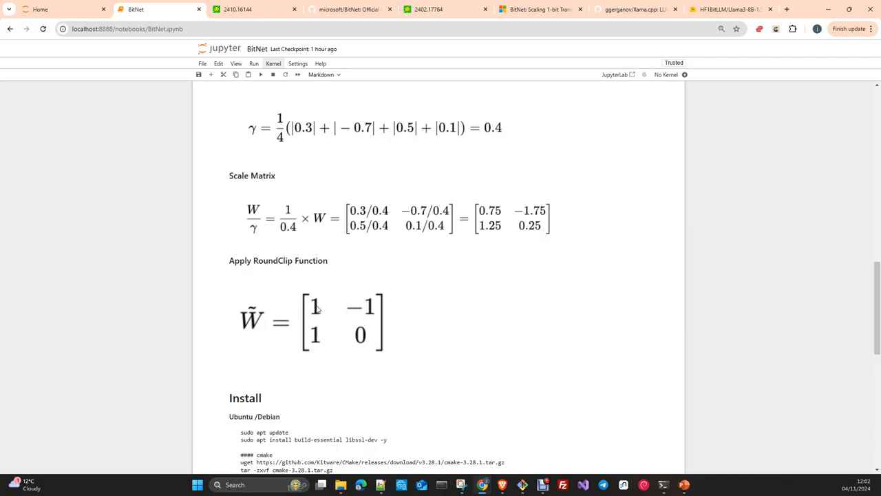
mouse_move(378, 299)
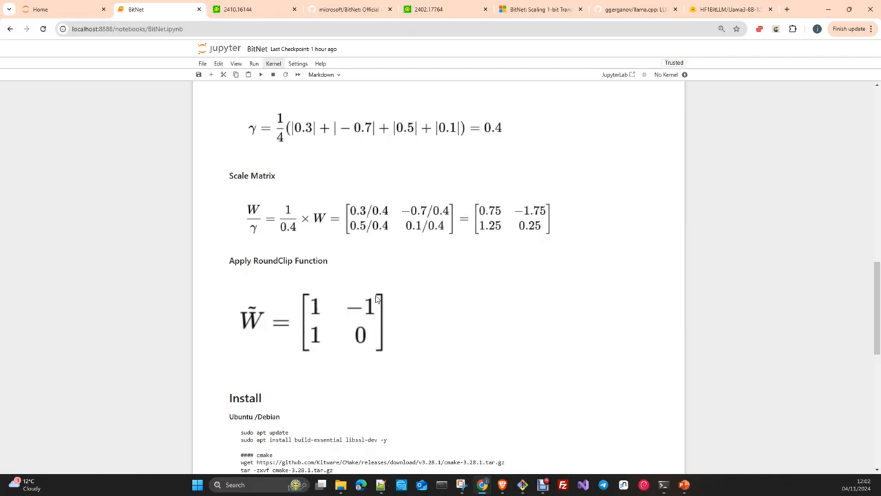
mouse_move(375, 314)
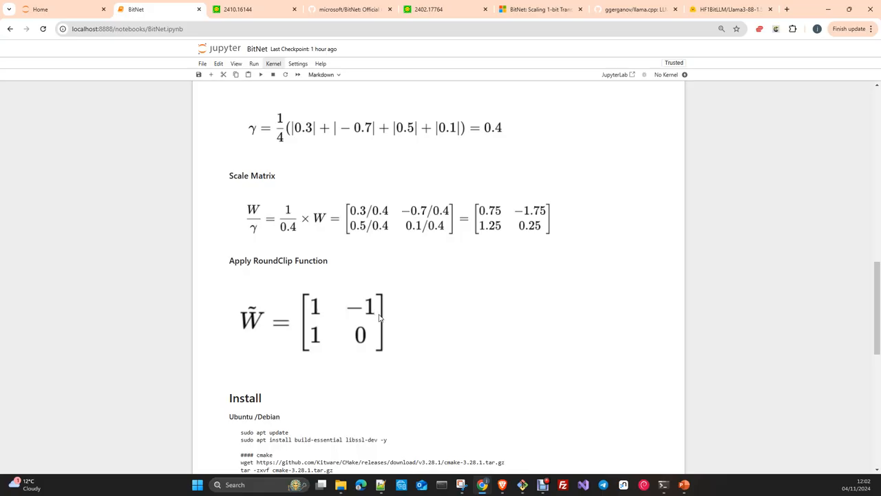
scroll(down, 3)
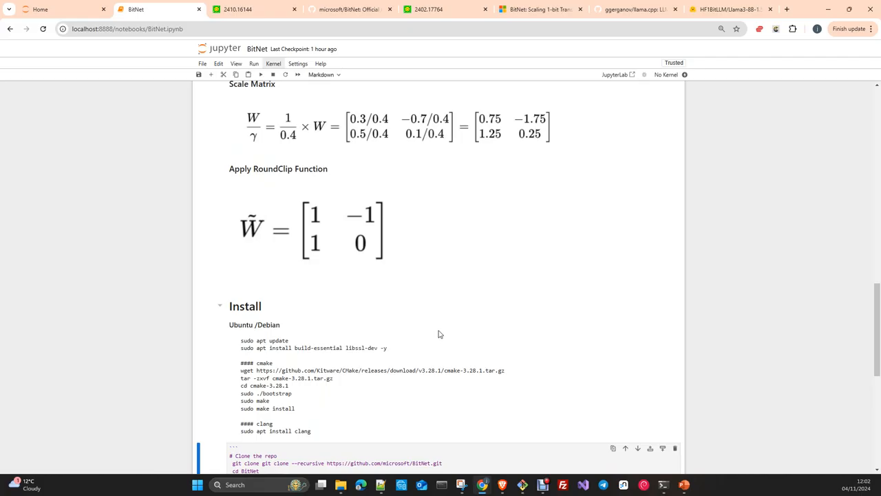
scroll(down, 3)
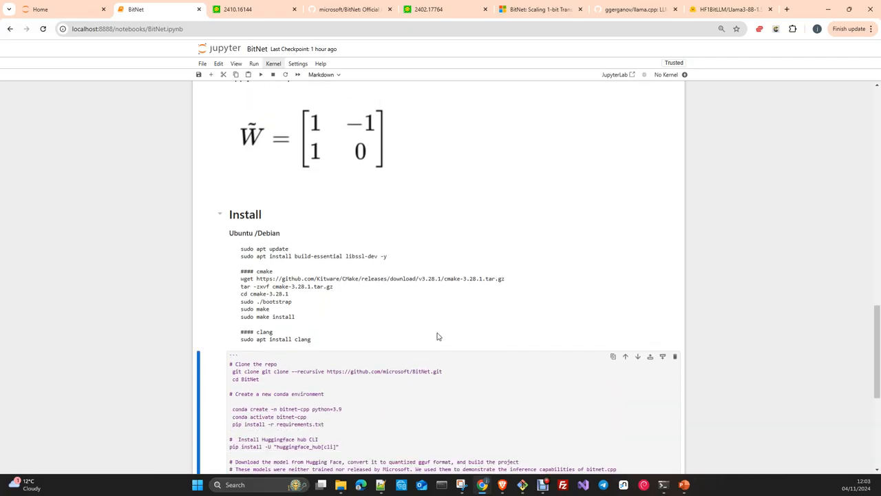
scroll(up, 3)
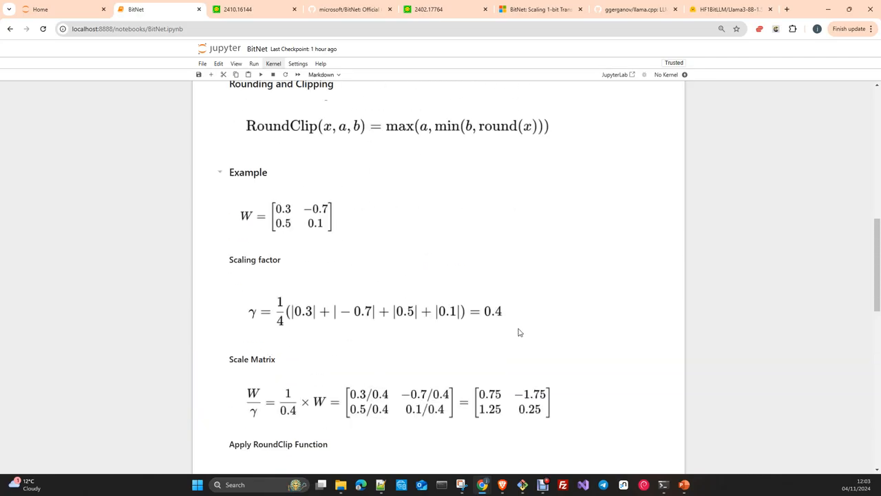
scroll(down, 3)
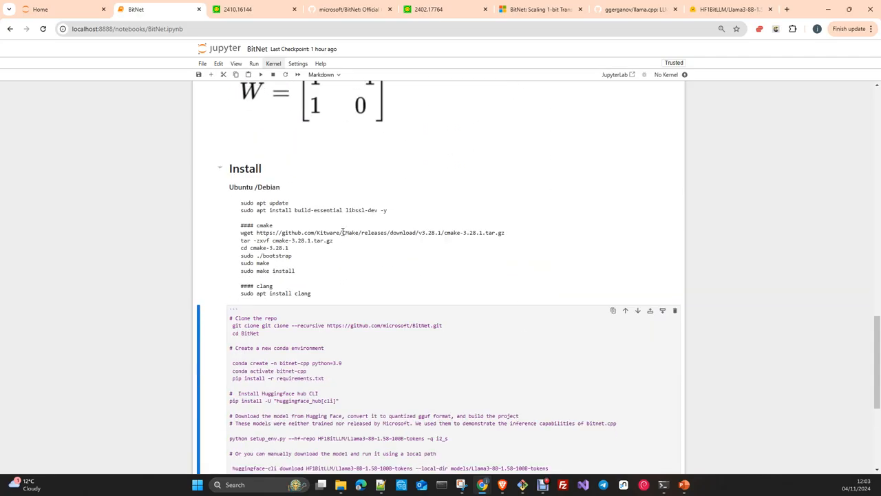
mouse_move(227, 204)
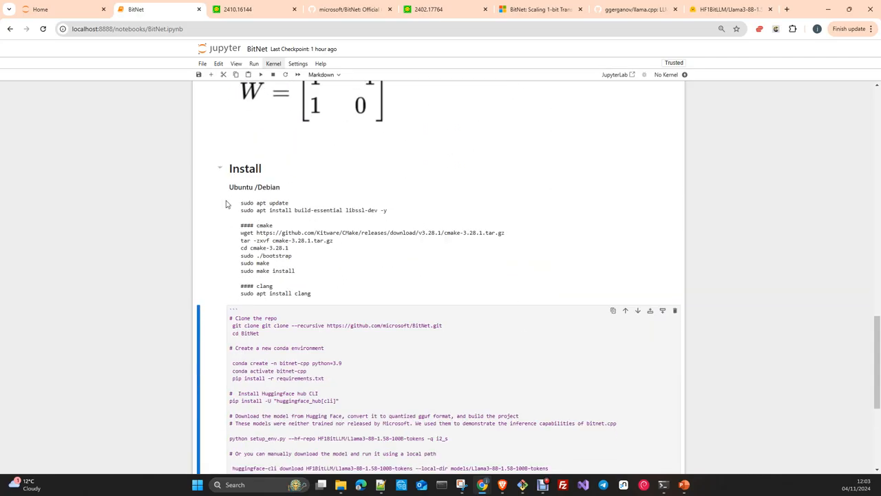
mouse_move(260, 237)
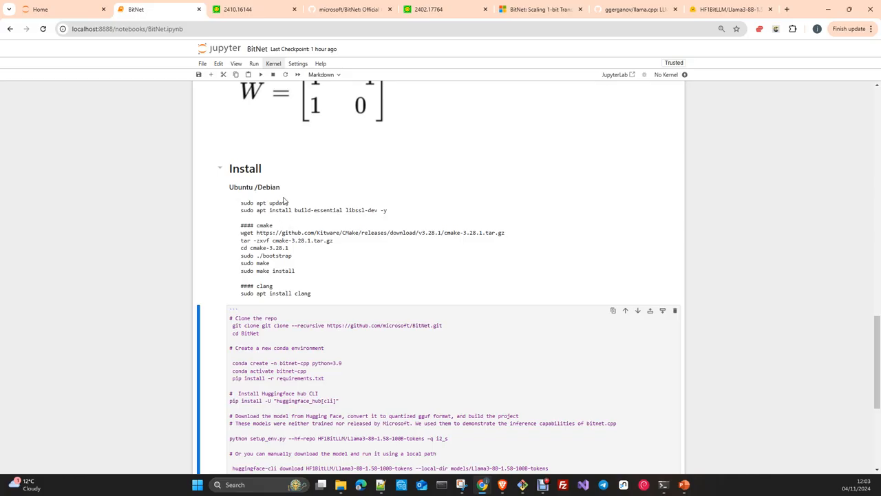
mouse_move(242, 199)
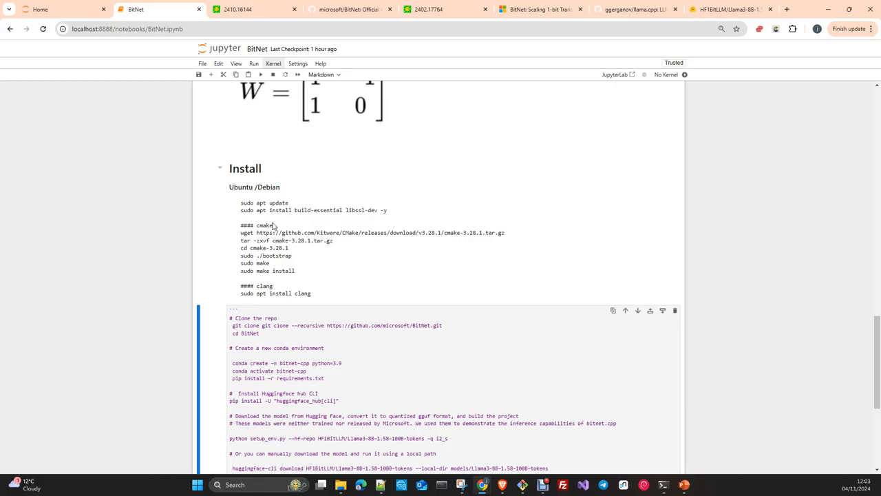
mouse_move(338, 220)
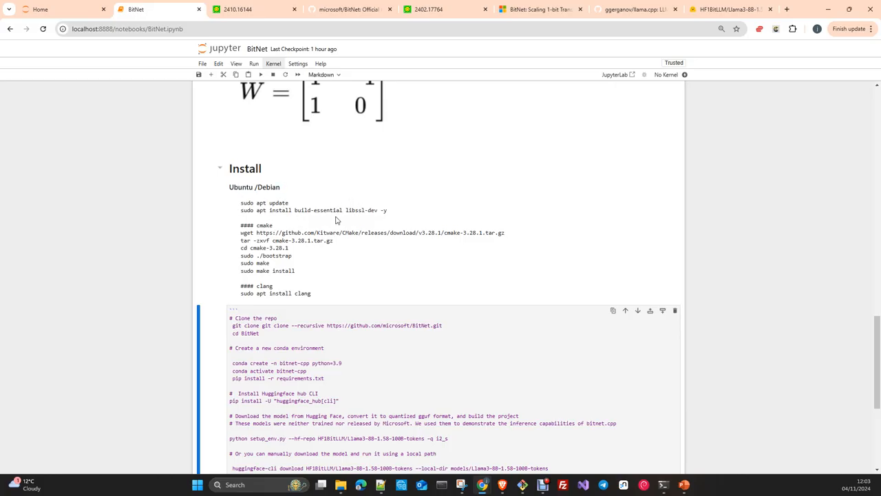
scroll(down, 3)
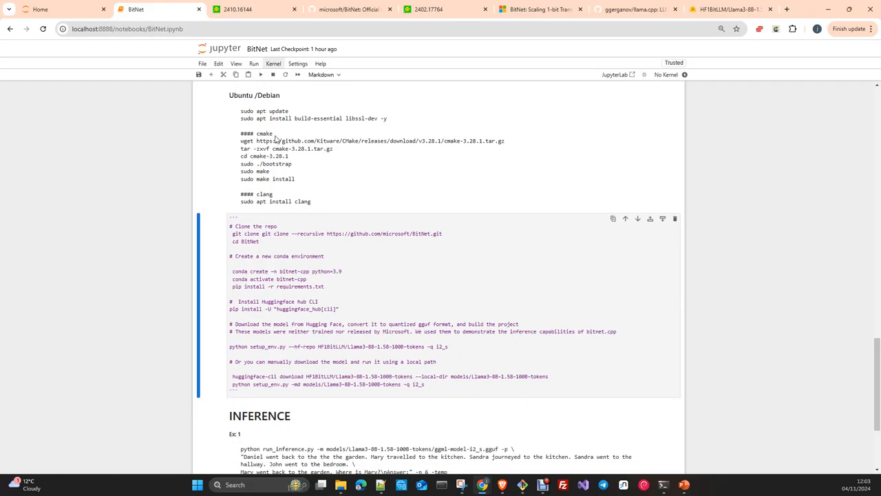
mouse_move(306, 165)
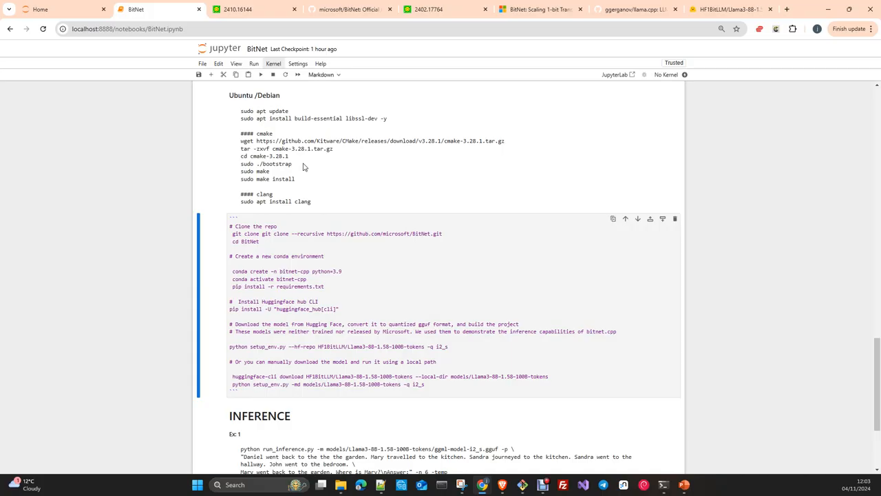
mouse_move(260, 212)
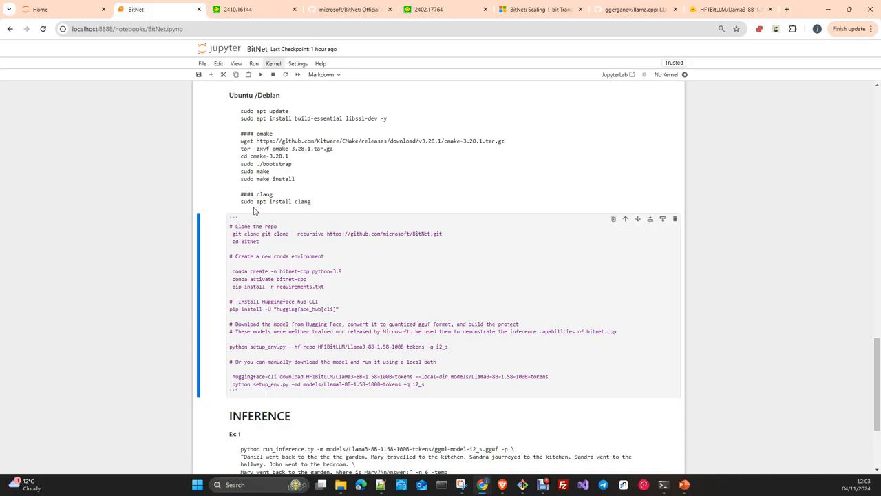
mouse_move(325, 227)
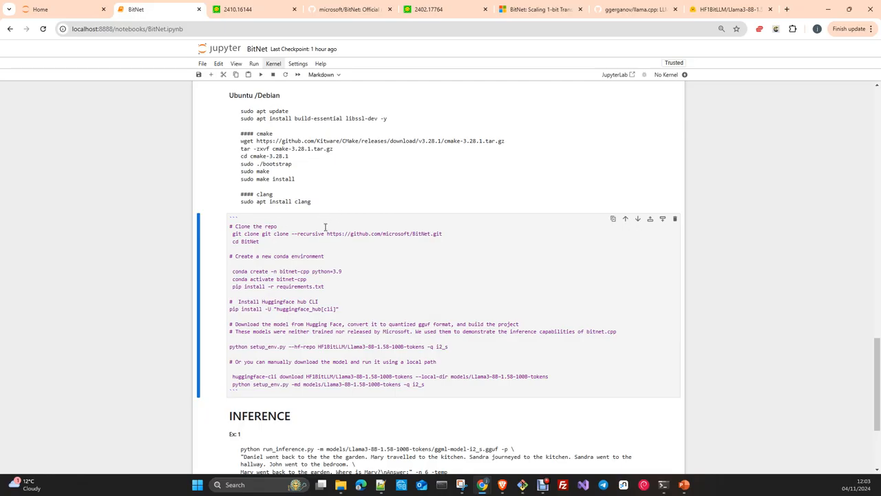
mouse_move(311, 215)
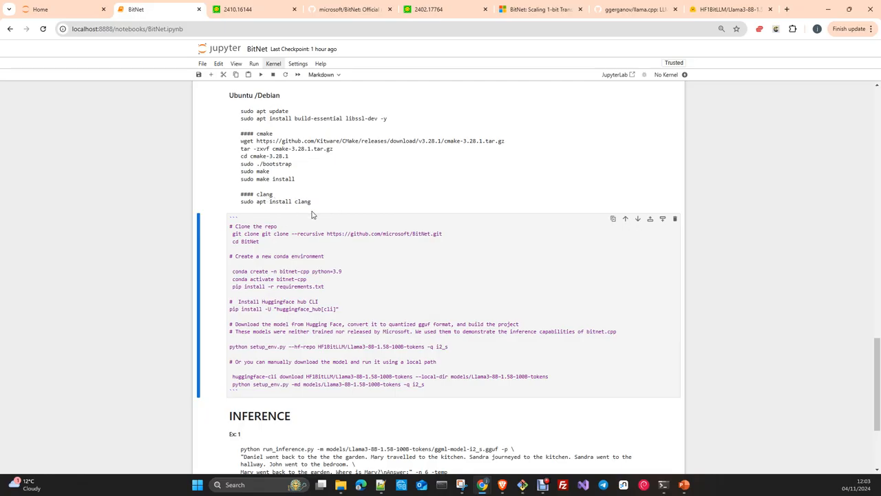
mouse_move(259, 193)
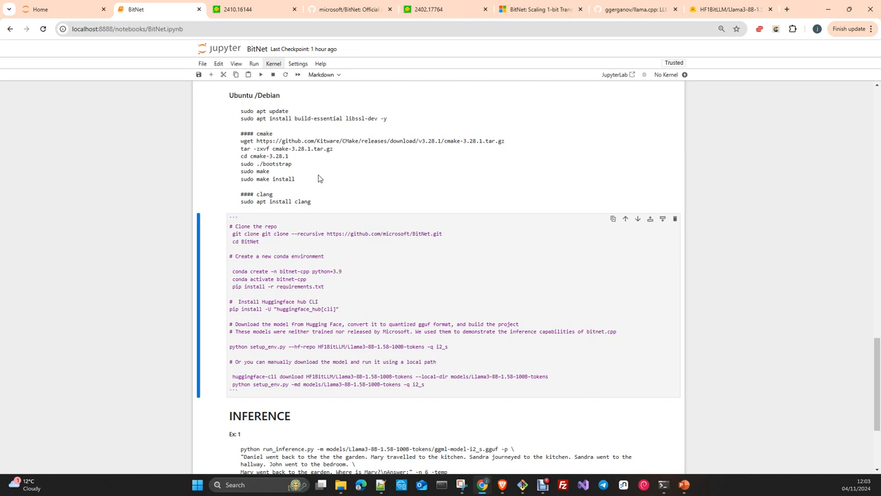
mouse_move(314, 178)
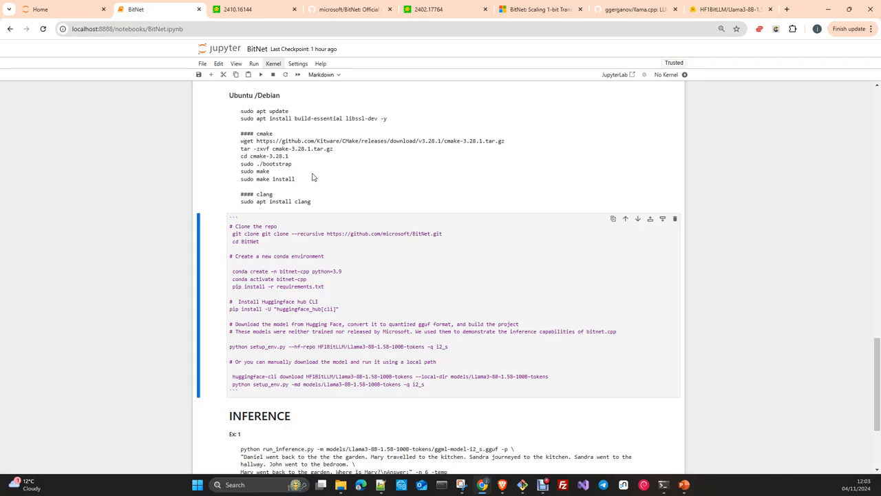
mouse_move(297, 168)
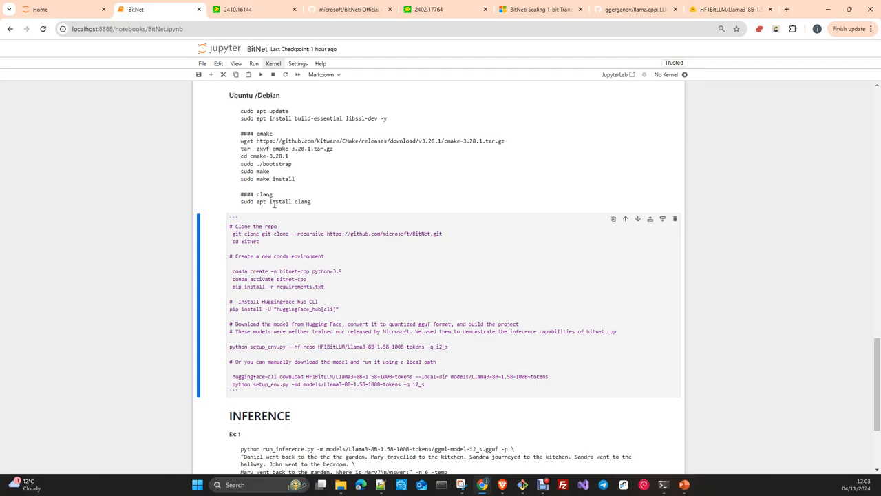
scroll(down, 3)
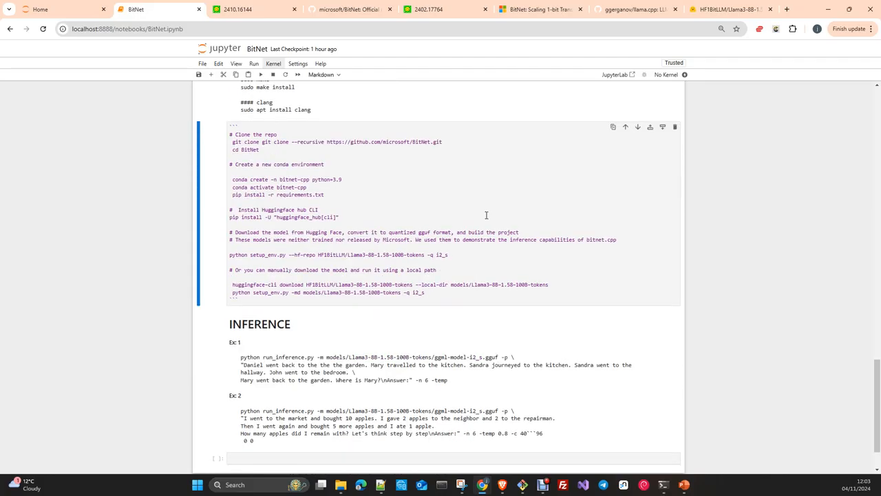
mouse_move(318, 182)
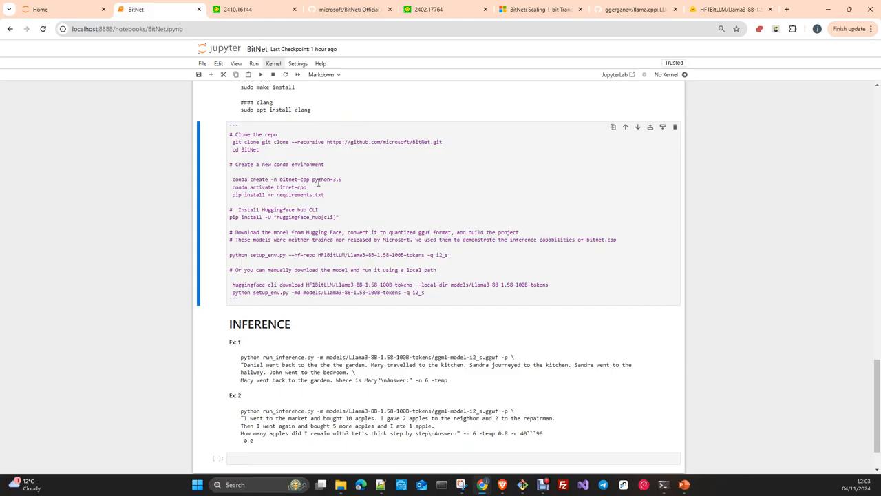
mouse_move(394, 9)
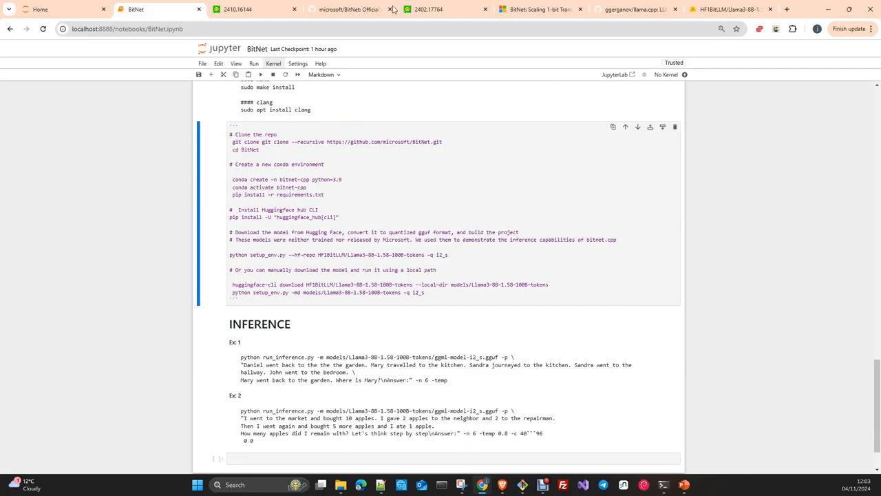
click(347, 8)
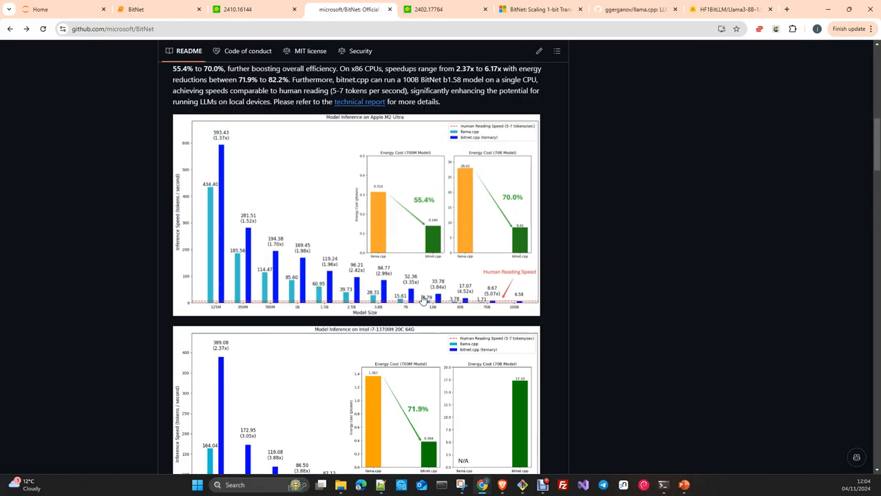
scroll(up, 3)
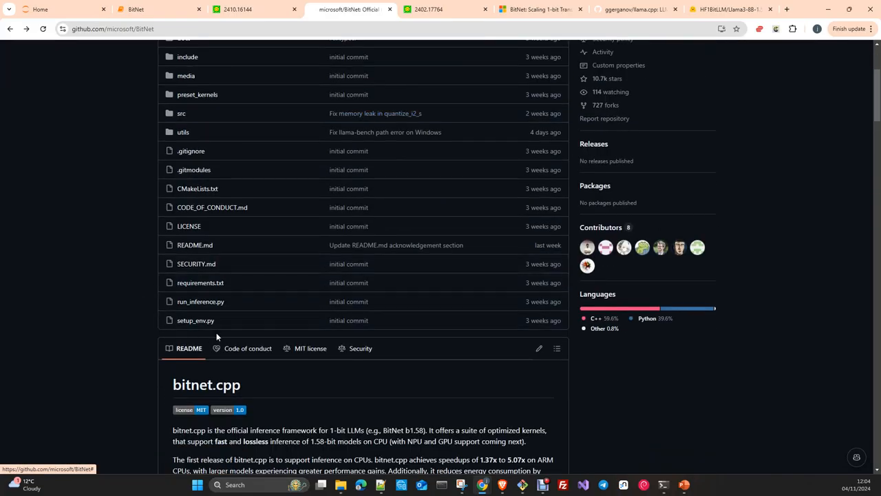
mouse_move(82, 303)
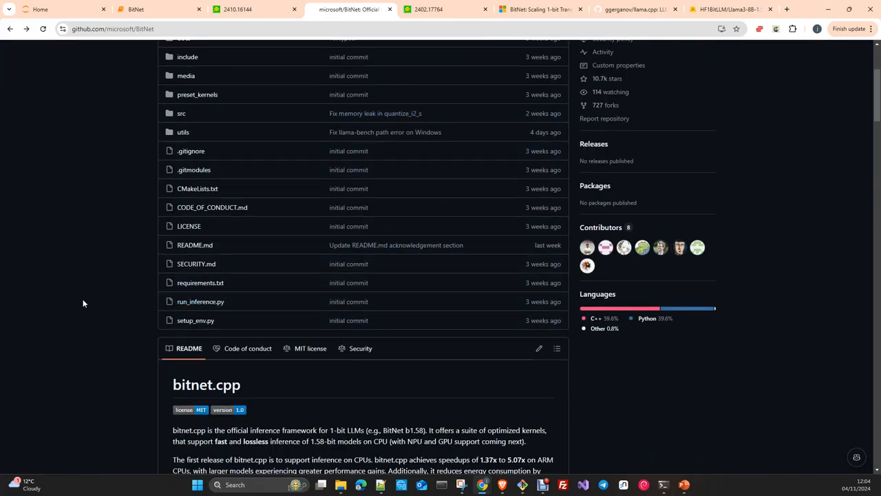
mouse_move(201, 282)
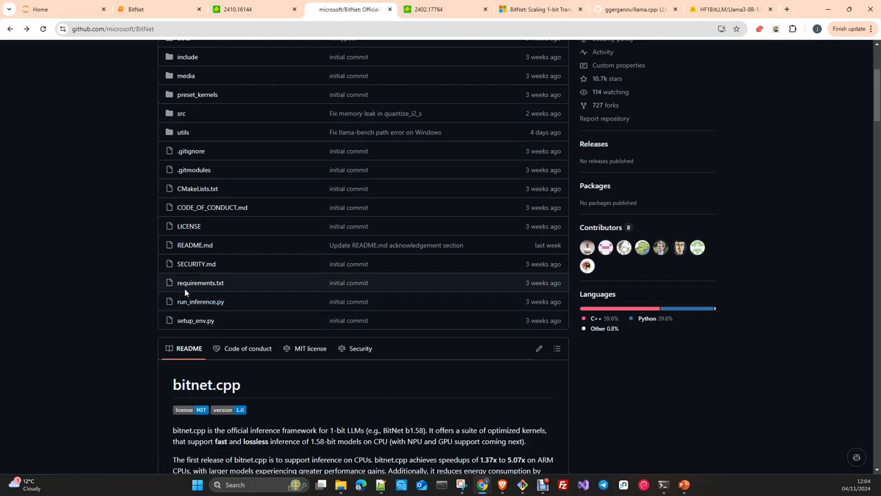
mouse_move(268, 329)
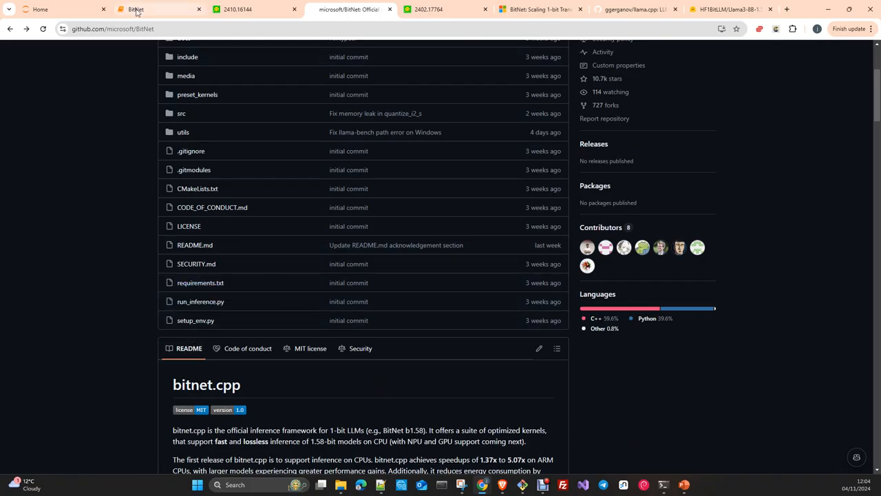
click(158, 8)
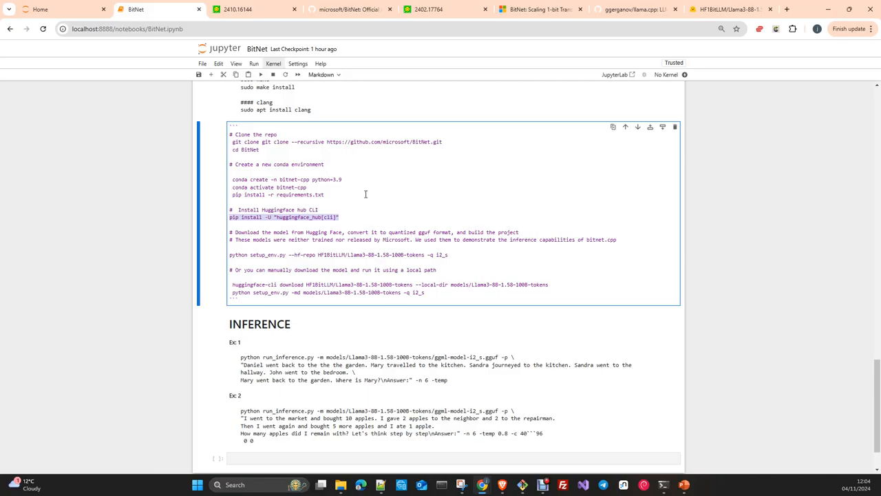
mouse_move(285, 204)
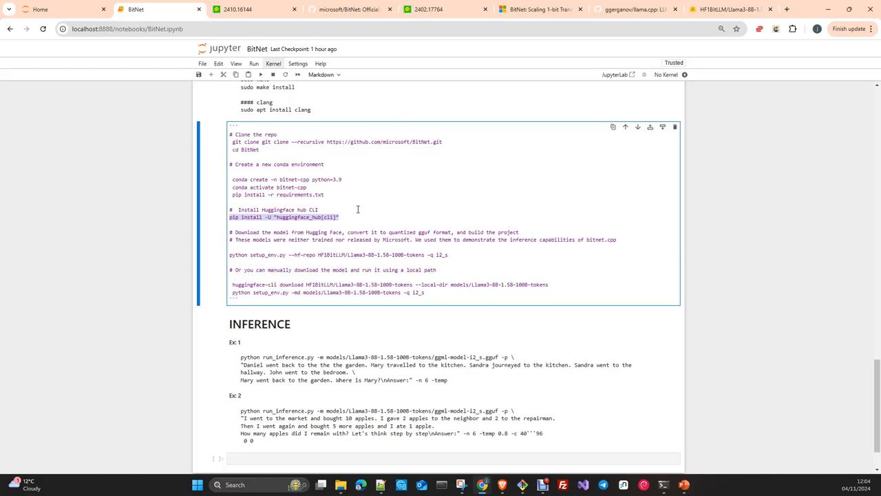
mouse_move(362, 210)
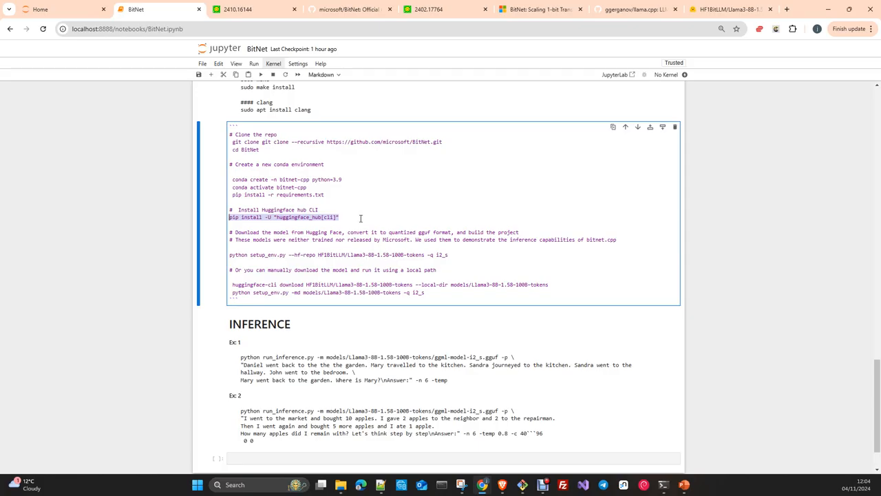
mouse_move(318, 259)
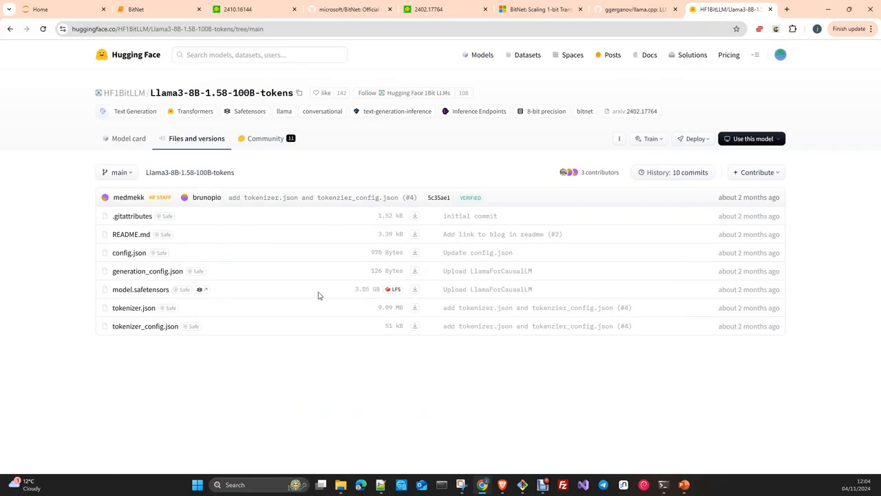
mouse_move(240, 168)
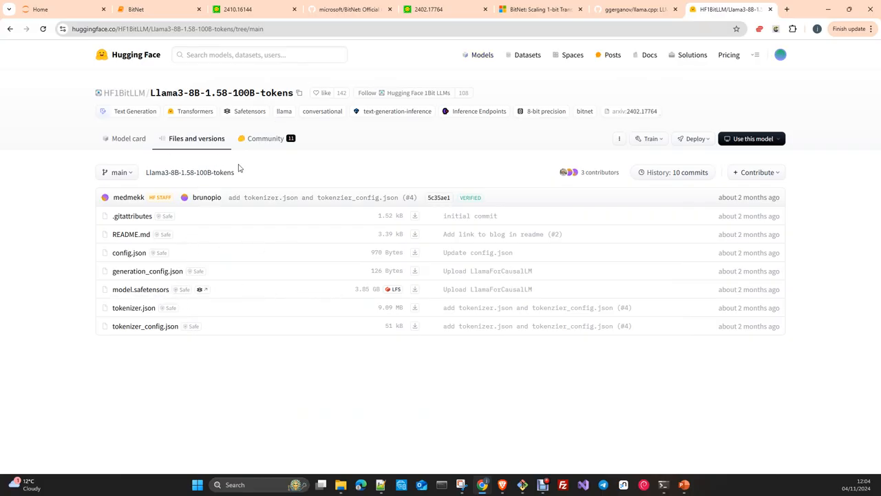
mouse_move(141, 289)
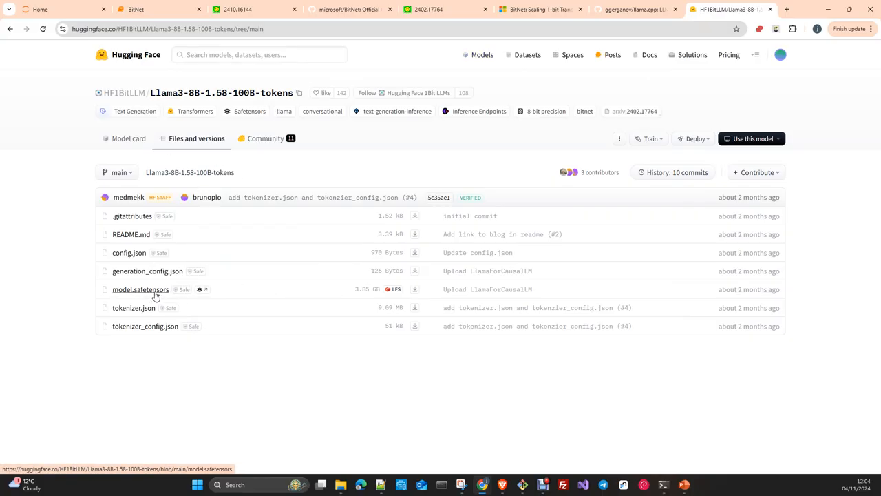
Return to the BitNet notebook tab and scroll to its model-download commands.
click(160, 8)
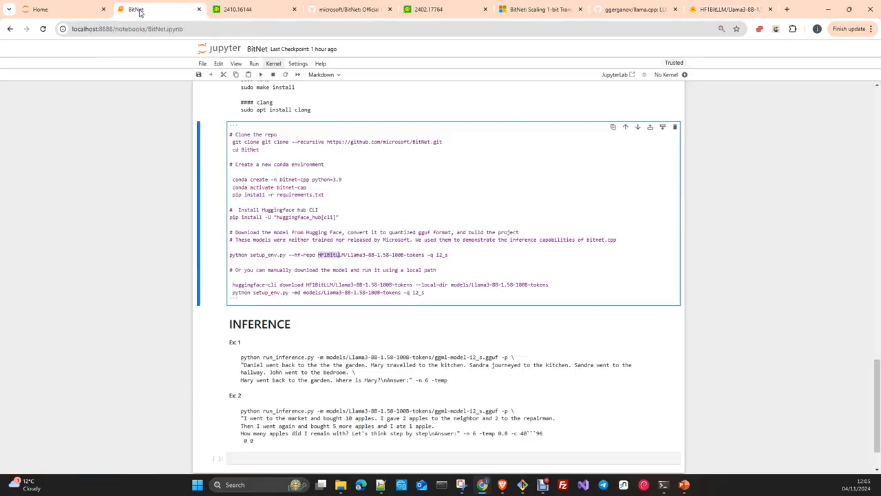
scroll(down, 3)
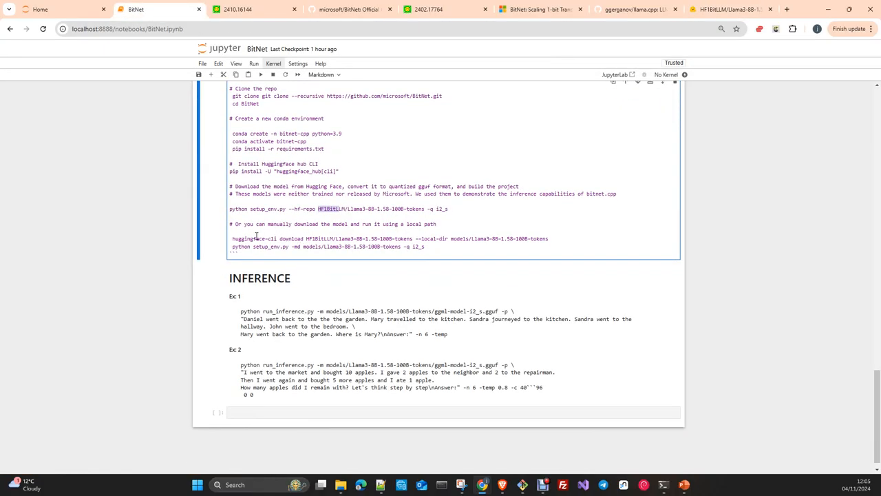
mouse_move(336, 231)
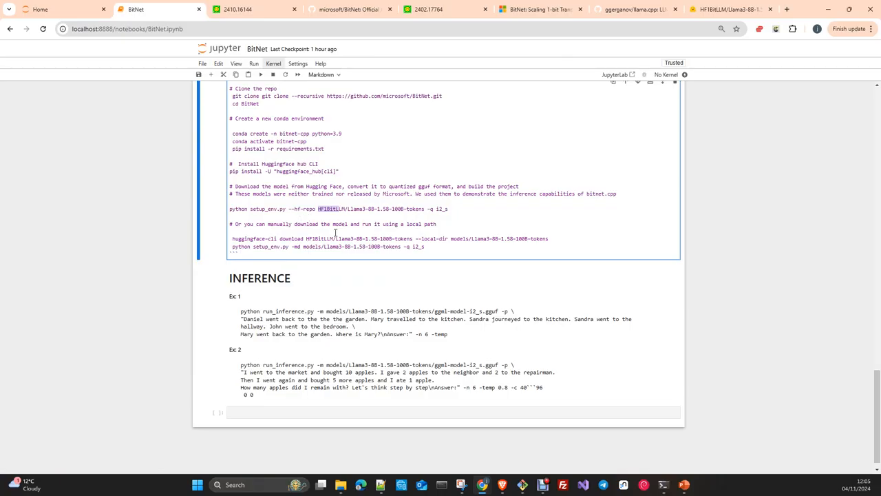
mouse_move(338, 4)
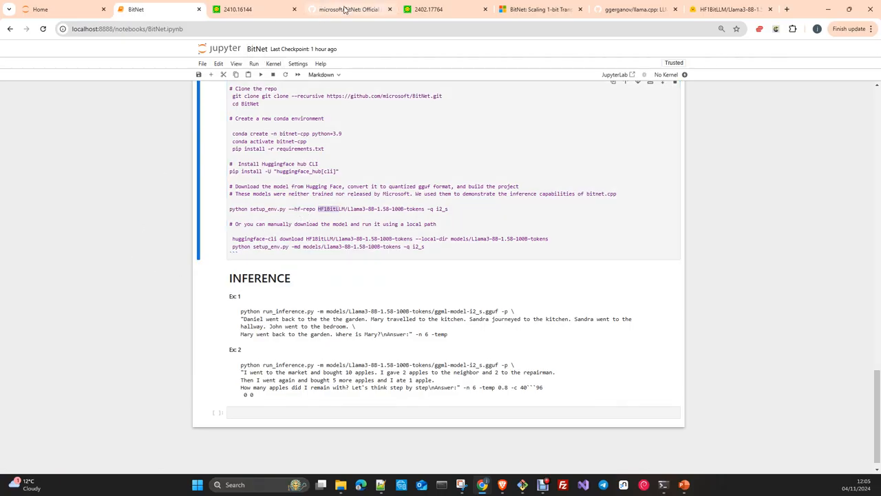
View run_inference.py in the microsoft/BitNet GitHub repository and read through its code.
click(350, 8)
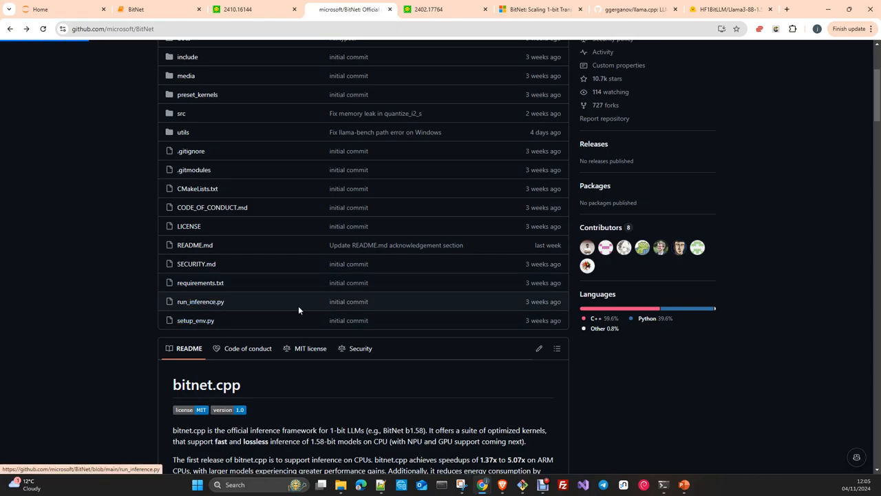
click(202, 300)
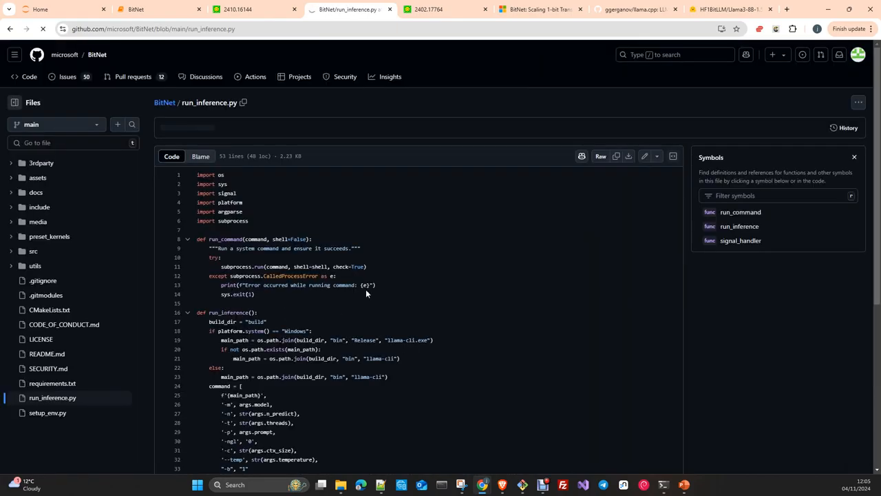
scroll(down, 3)
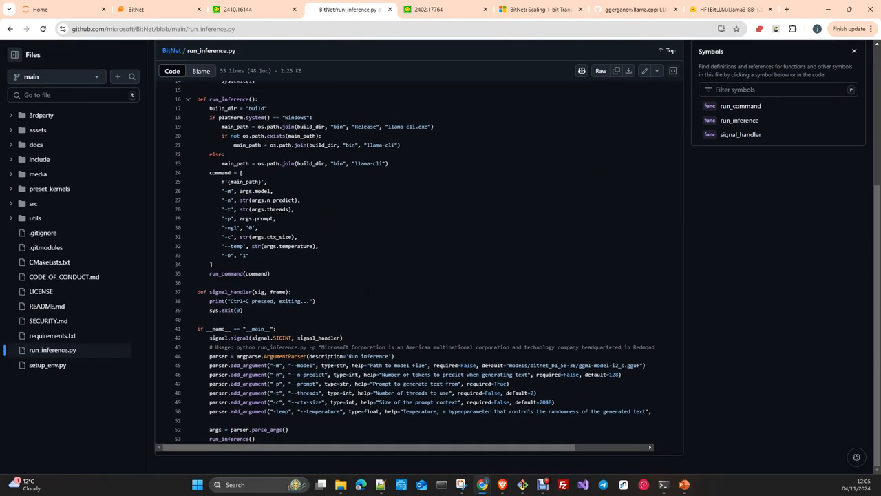
scroll(up, 3)
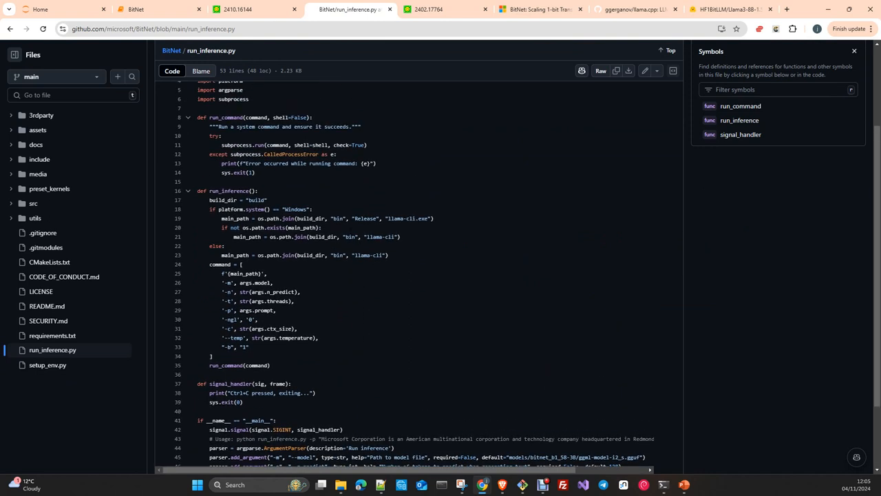
scroll(down, 3)
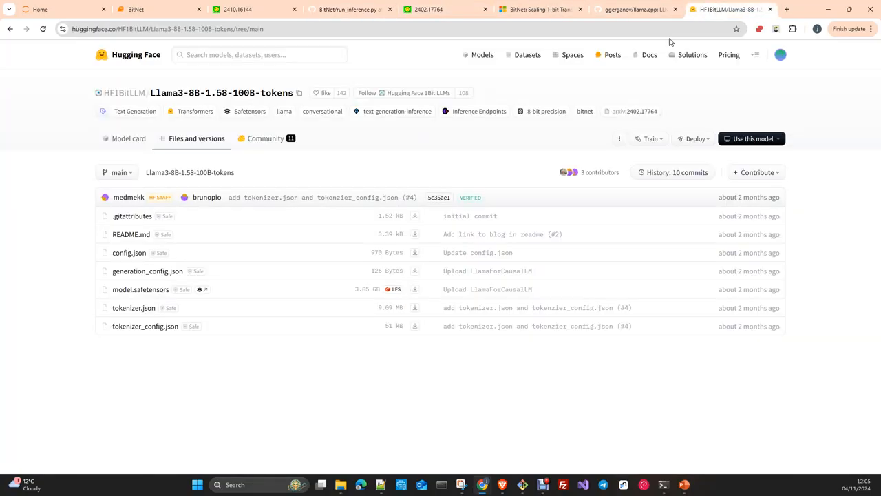
Bring up the Llama3-8B-1.58-100B-tokens model card at its Getting Started code example.
click(128, 138)
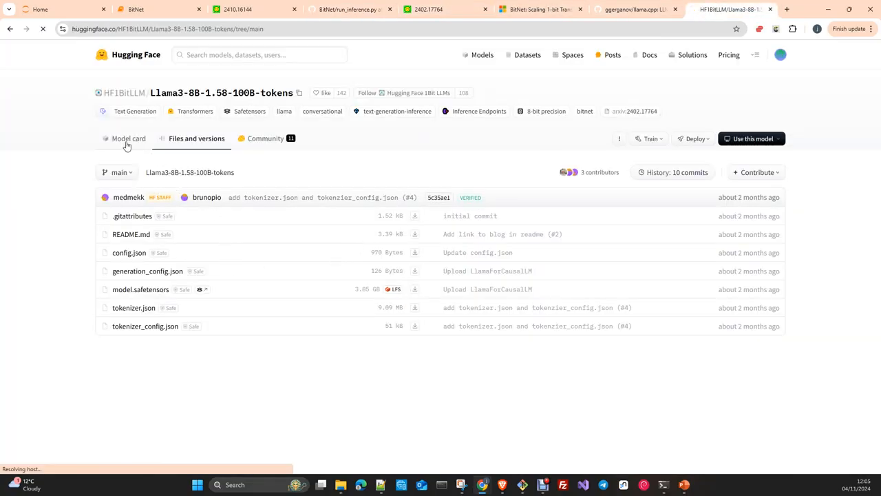
click(128, 138)
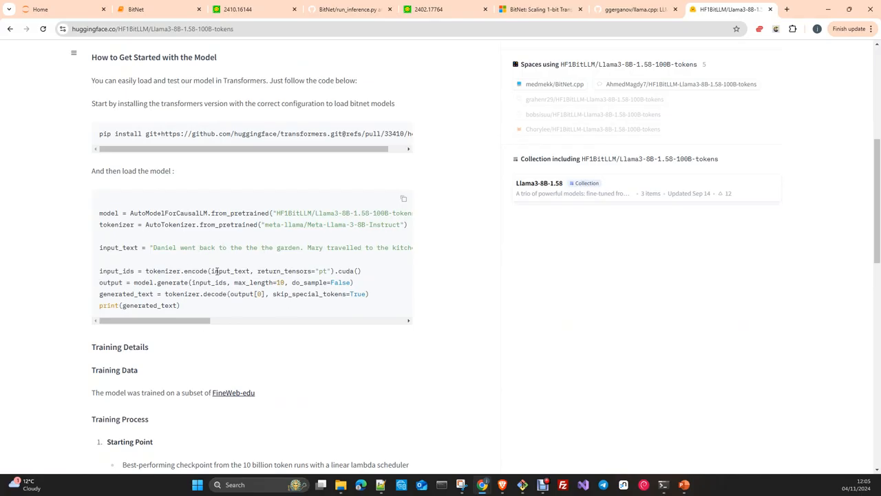
mouse_move(252, 283)
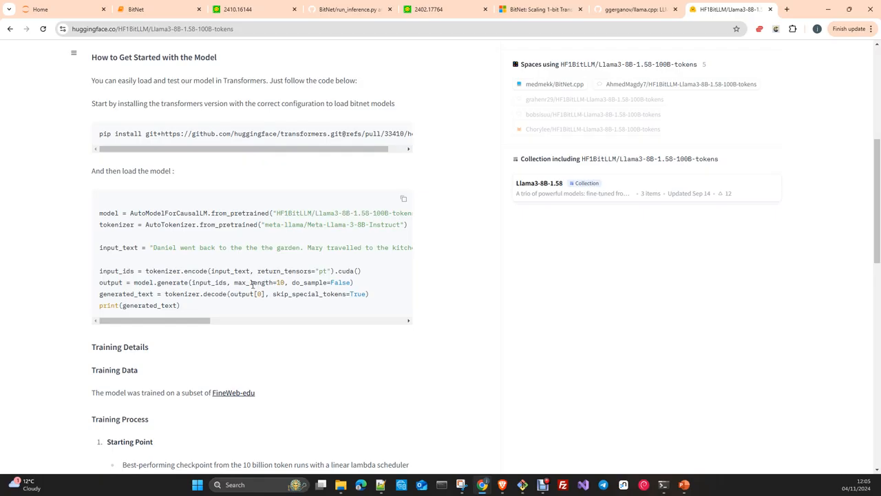
mouse_move(195, 268)
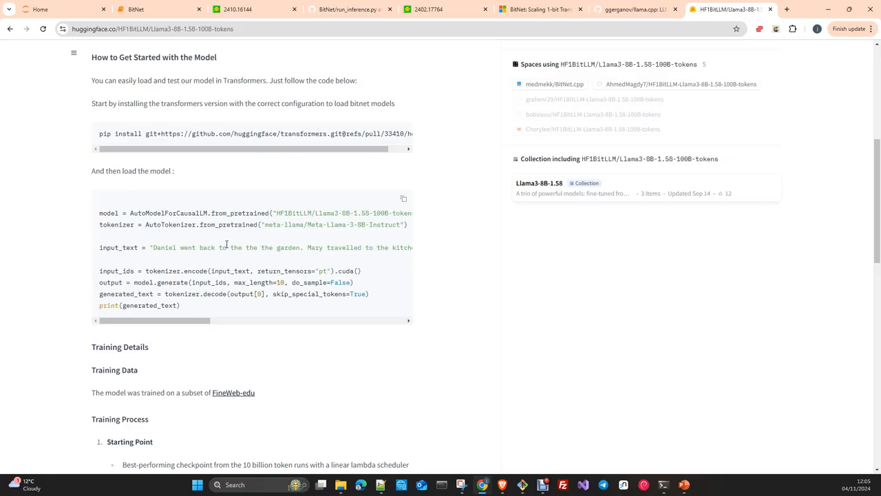
click(237, 28)
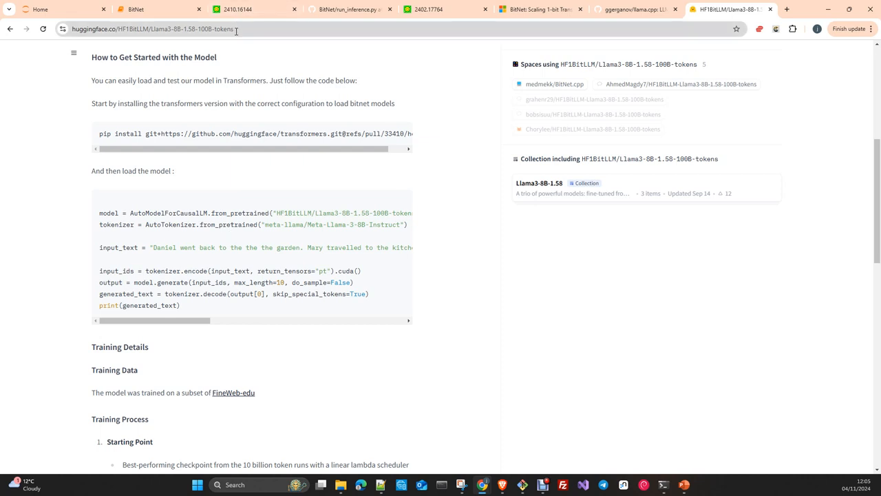
mouse_move(186, 29)
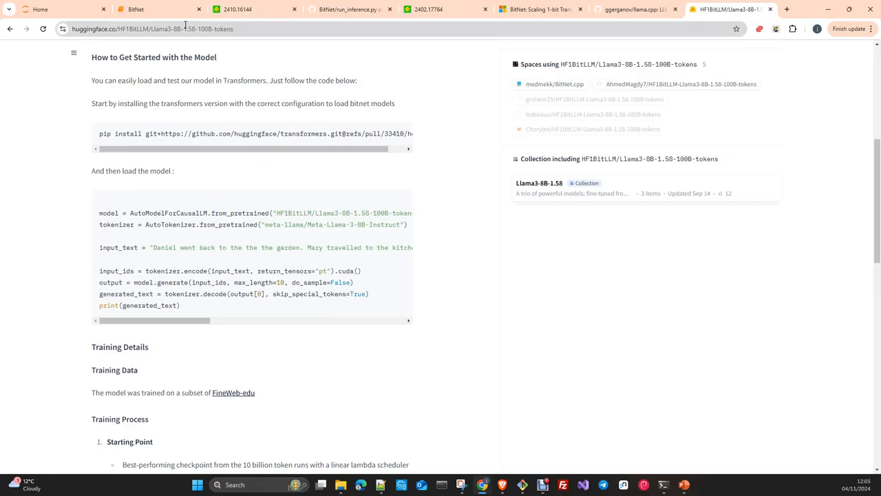
mouse_move(350, 9)
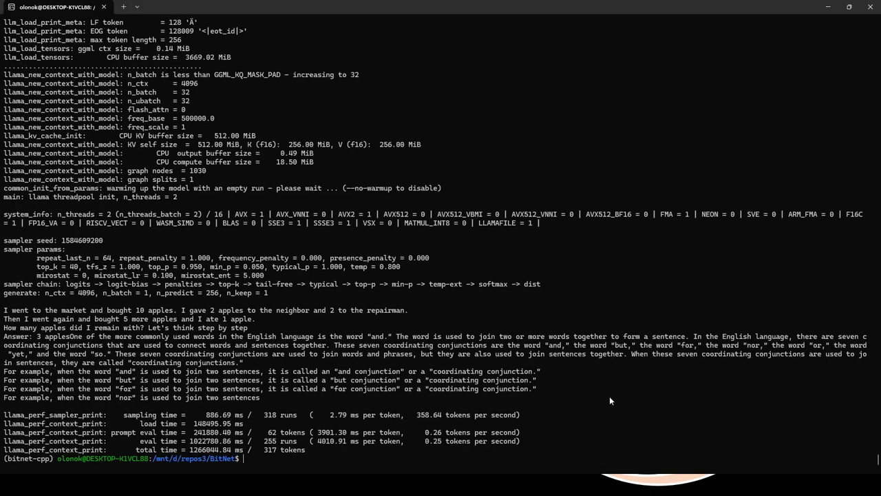
Run ls -l models/Llama3-8B-1.58-100B-tokens/ and scroll back through the earlier setup and inference output.
text(ls -l models/Llama3-8B-1.58-100B-tokens/)
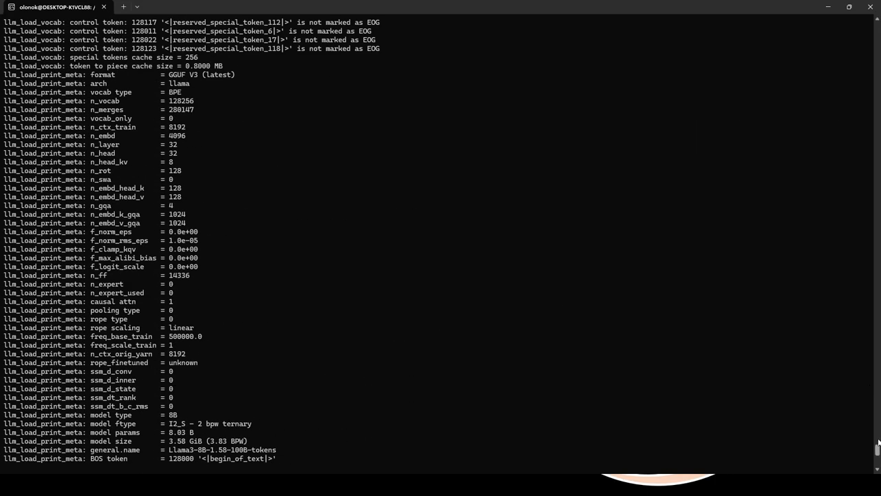
scroll(down, 3)
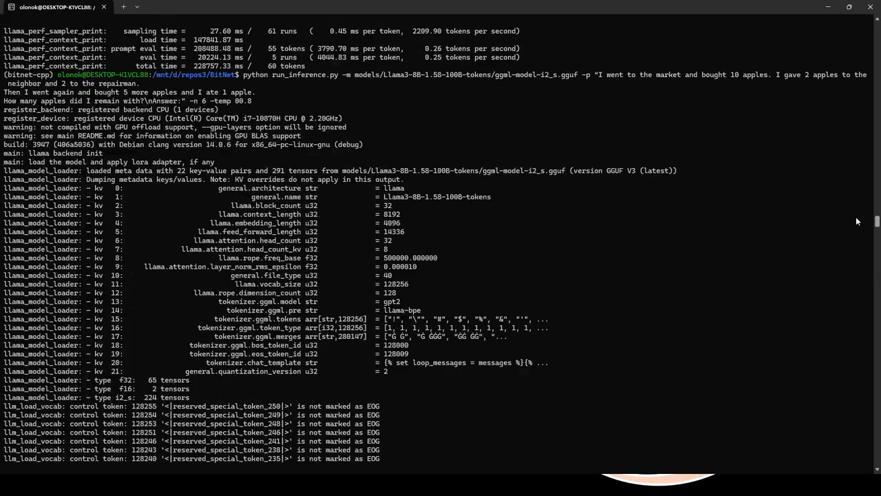
scroll(up, 3)
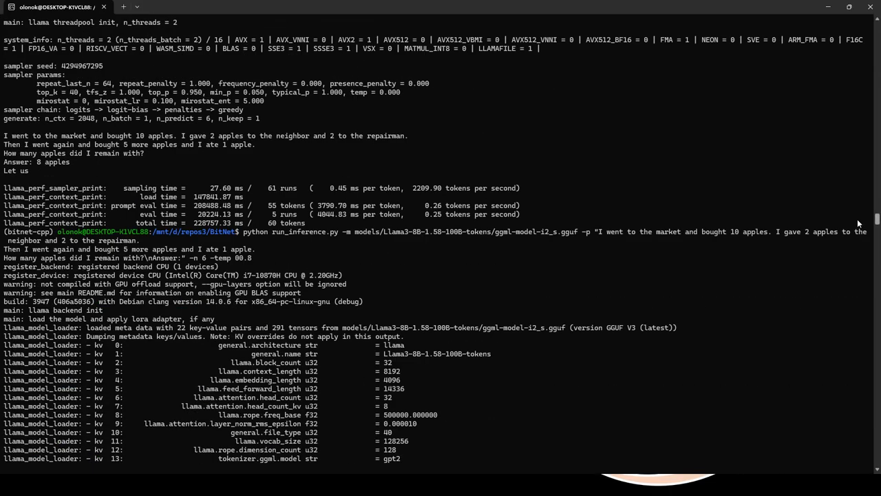
scroll(down, 3)
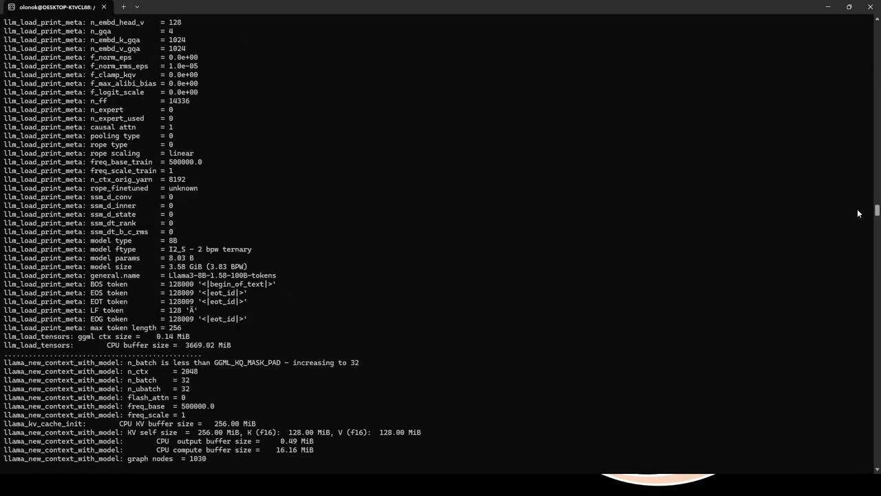
scroll(up, 3)
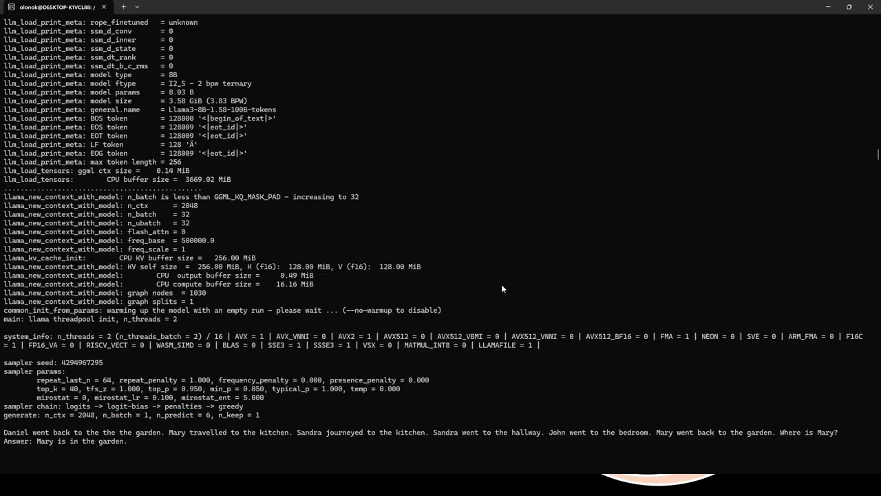
scroll(up, 3)
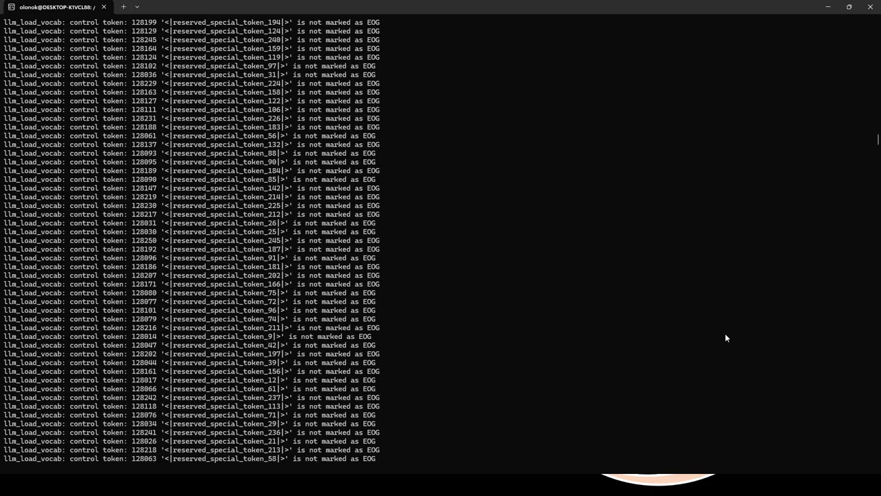
scroll(down, 3)
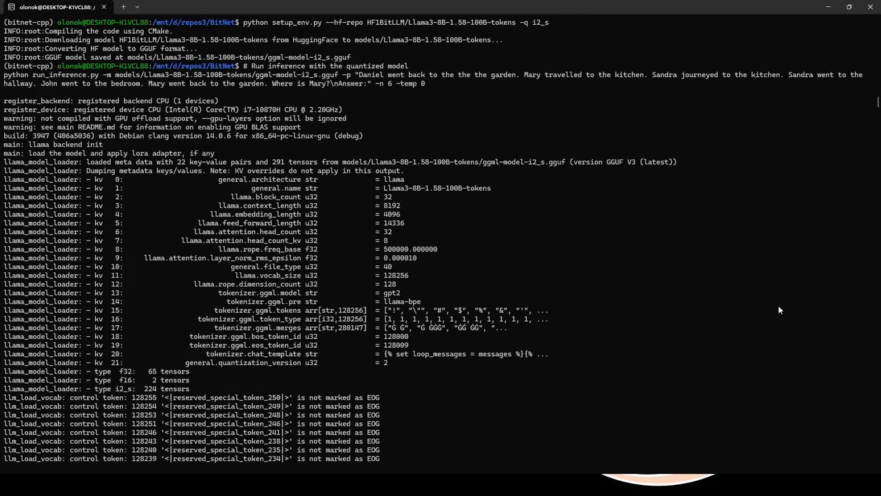
scroll(up, 3)
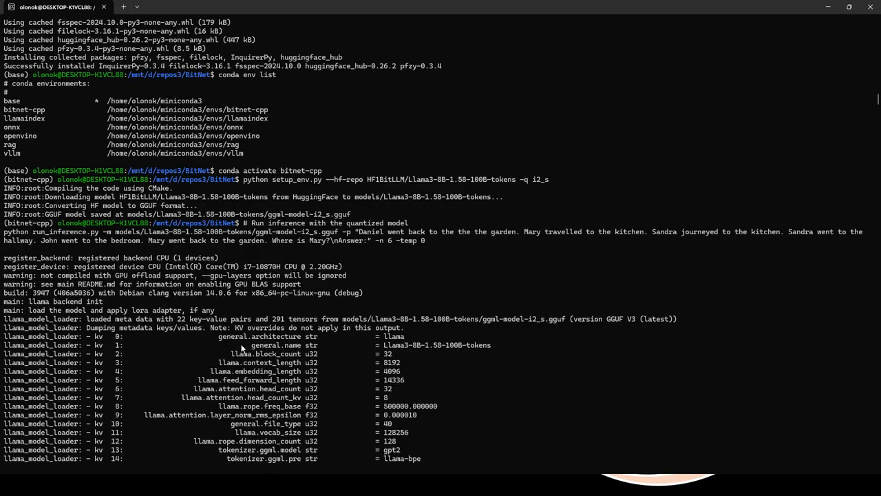
mouse_move(316, 347)
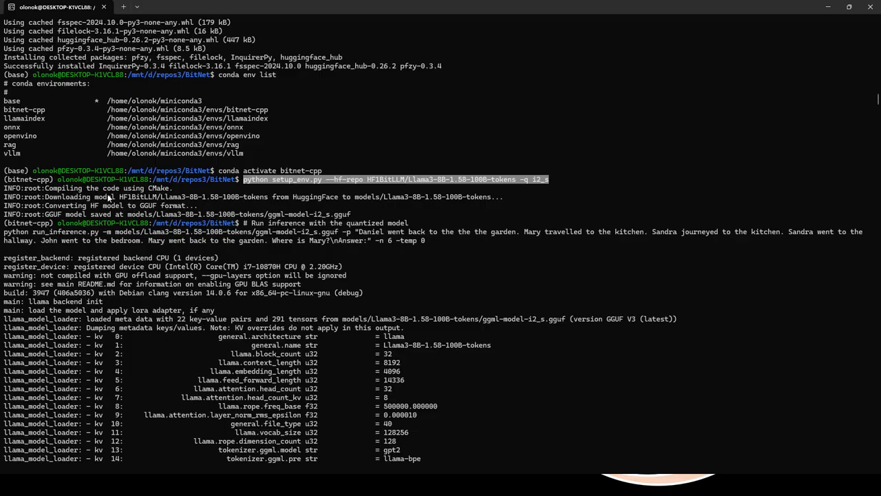
mouse_move(168, 191)
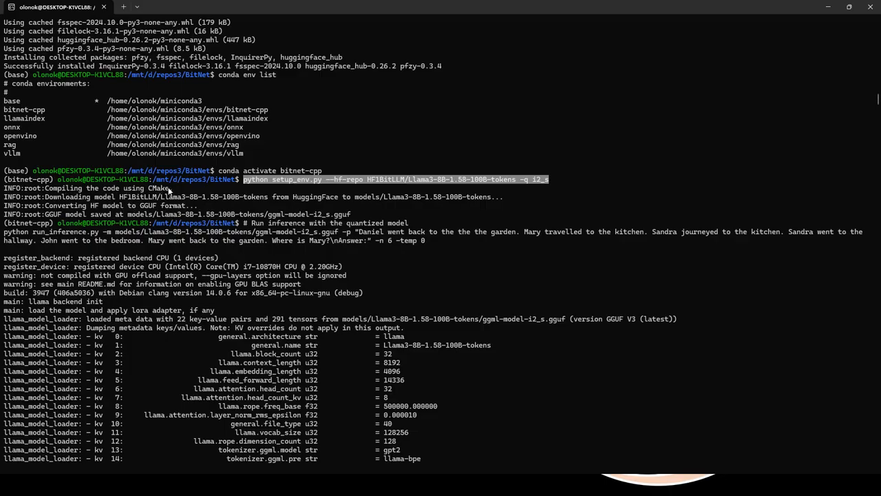
mouse_move(113, 205)
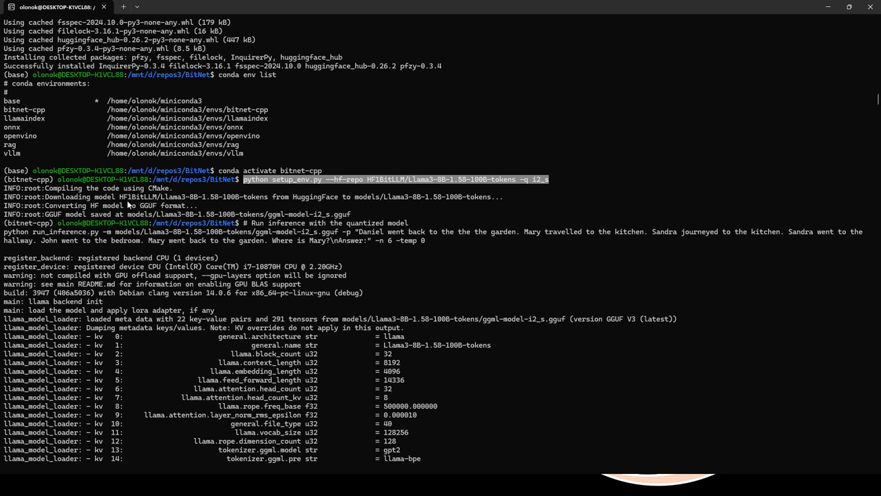
mouse_move(161, 198)
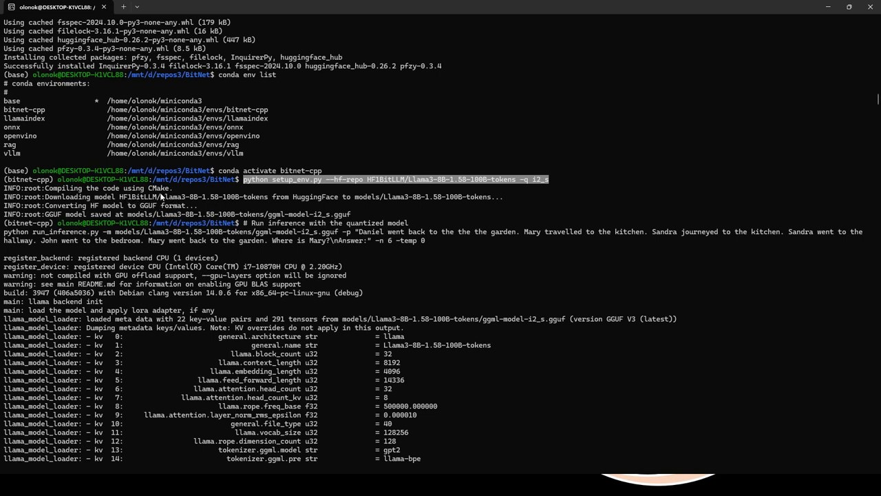
mouse_move(297, 209)
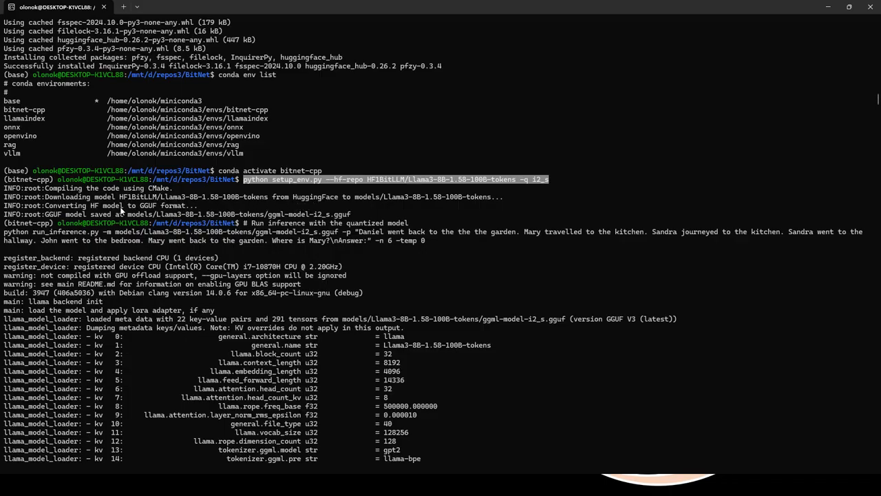
mouse_move(198, 219)
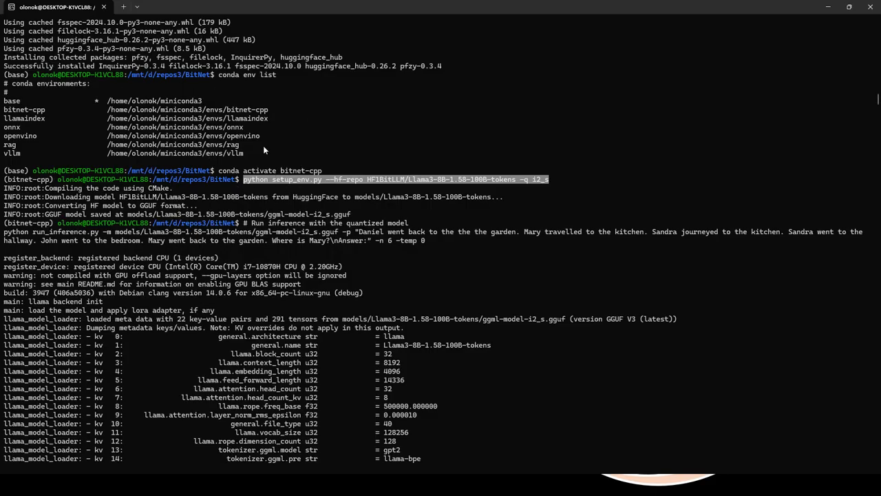
mouse_move(403, 174)
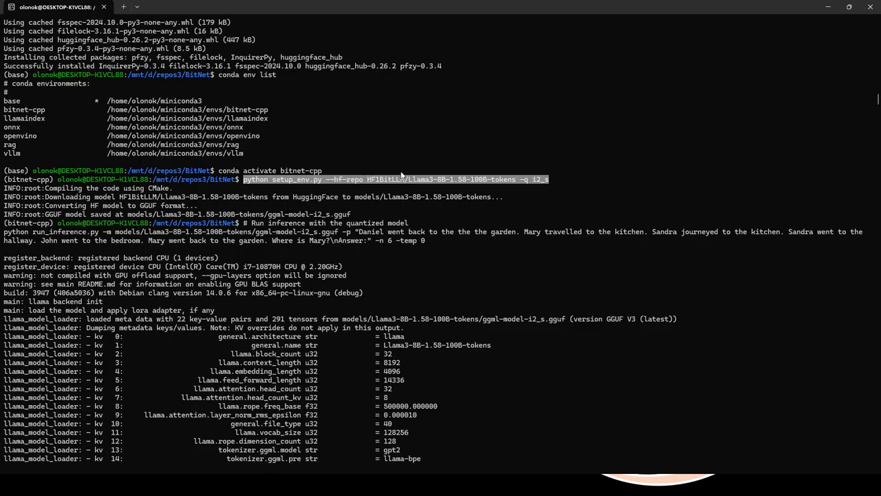
mouse_move(372, 192)
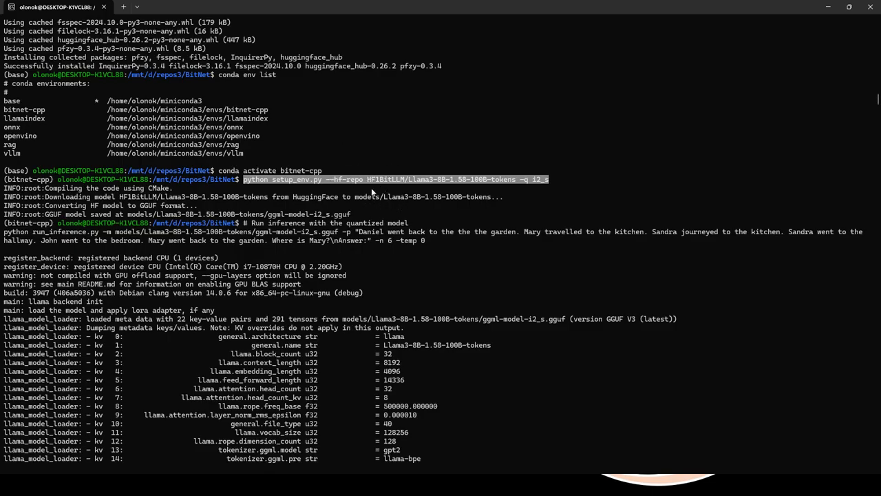
mouse_move(328, 253)
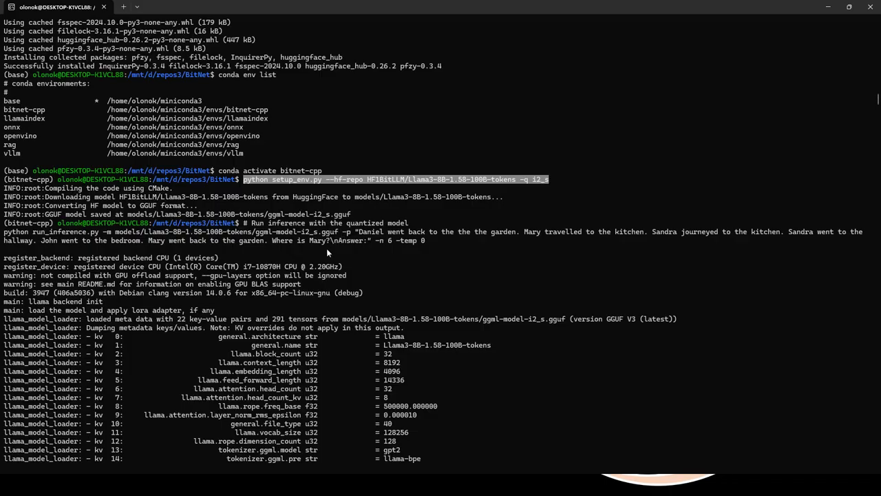
mouse_move(348, 243)
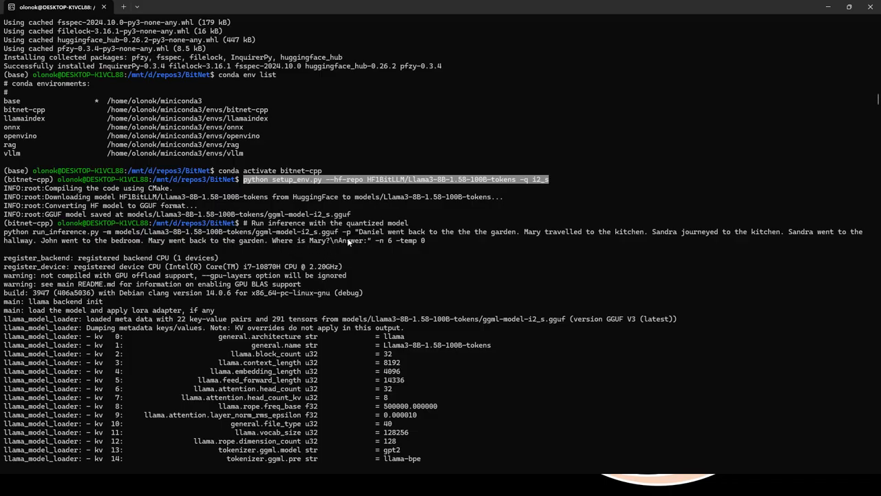
mouse_move(274, 237)
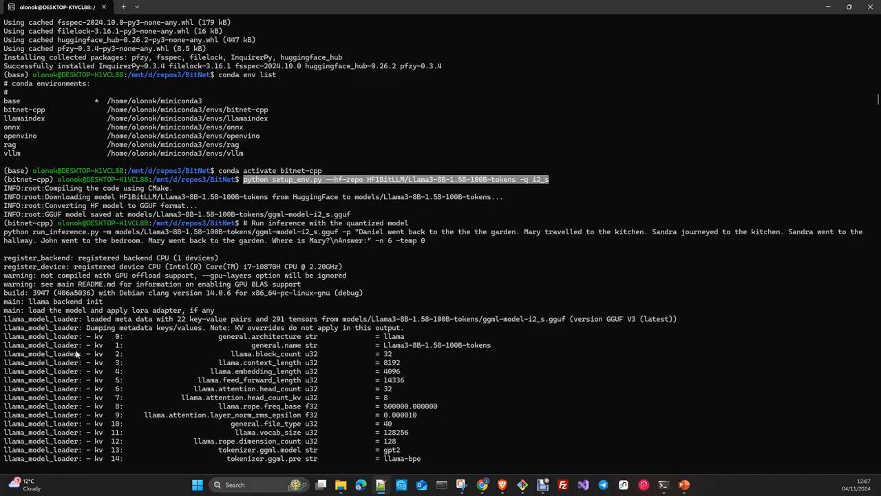
Scroll down to the model folder listing with the f32 and i2_s GGUF files.
scroll(down, 3)
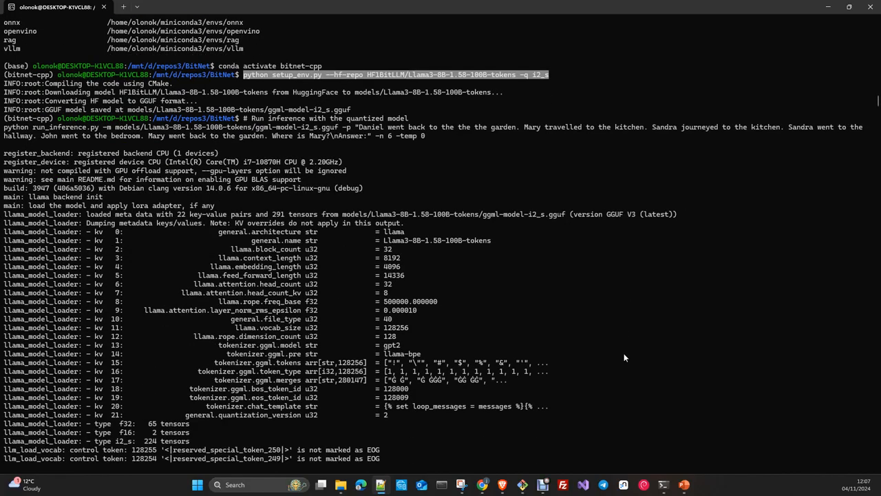
scroll(down, 3)
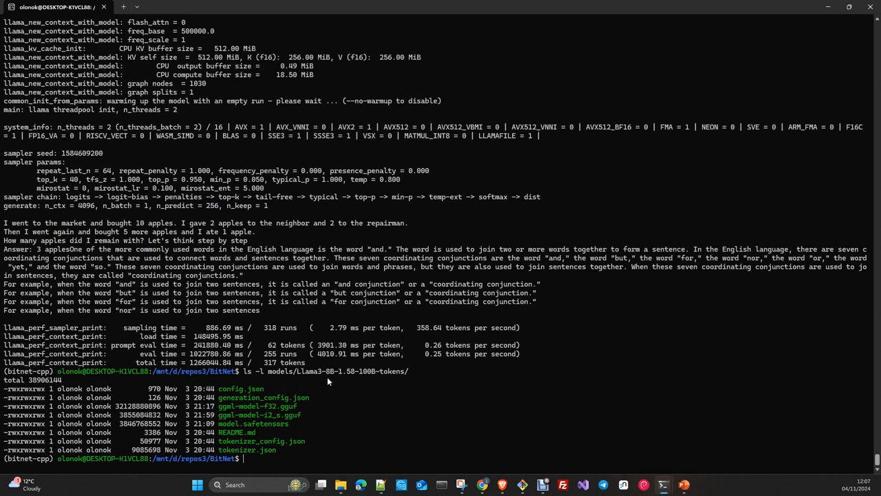
mouse_move(324, 380)
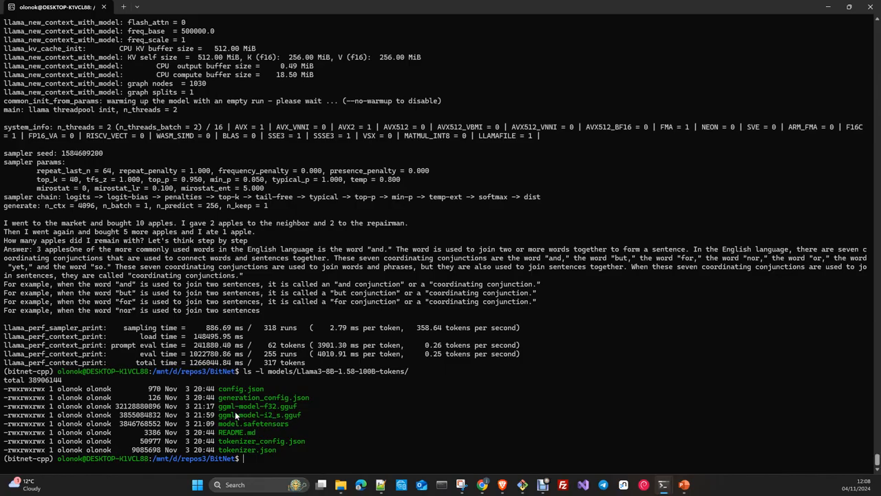
mouse_move(281, 414)
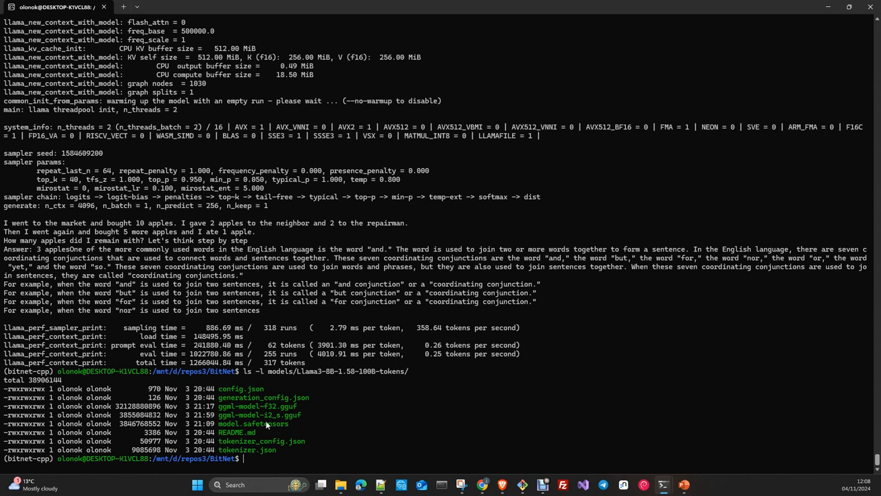
mouse_move(299, 453)
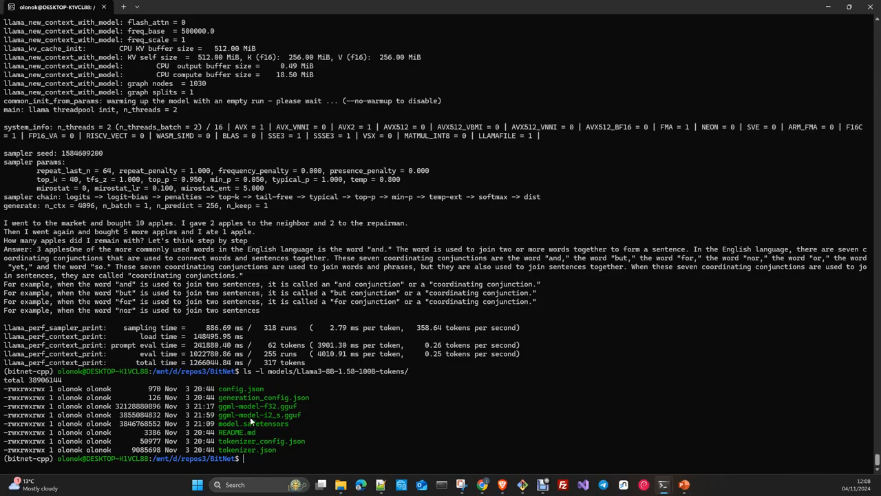
mouse_move(312, 449)
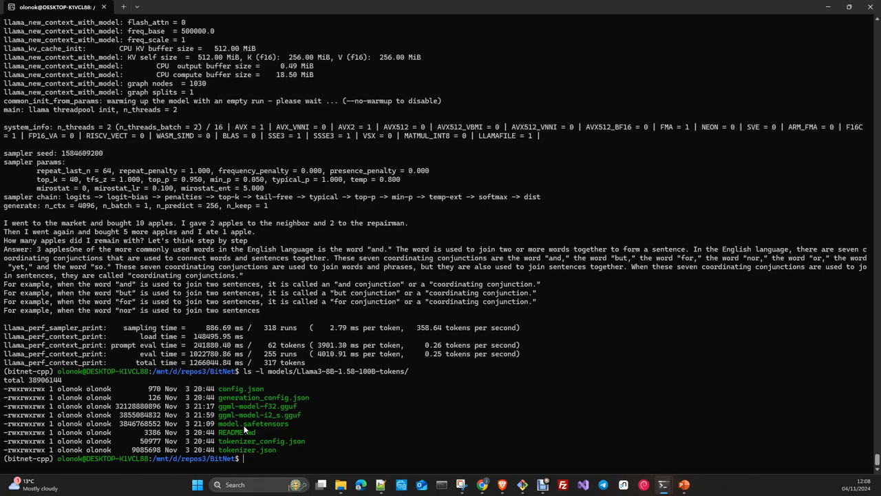
mouse_move(274, 424)
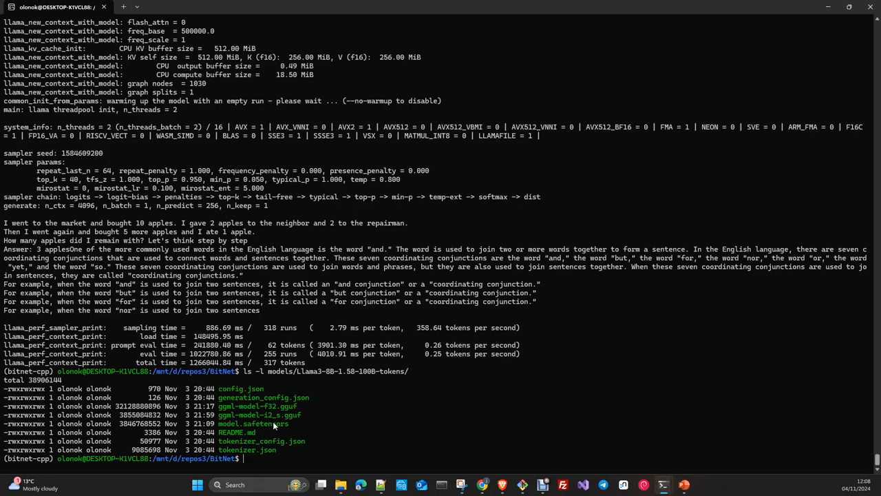
mouse_move(246, 432)
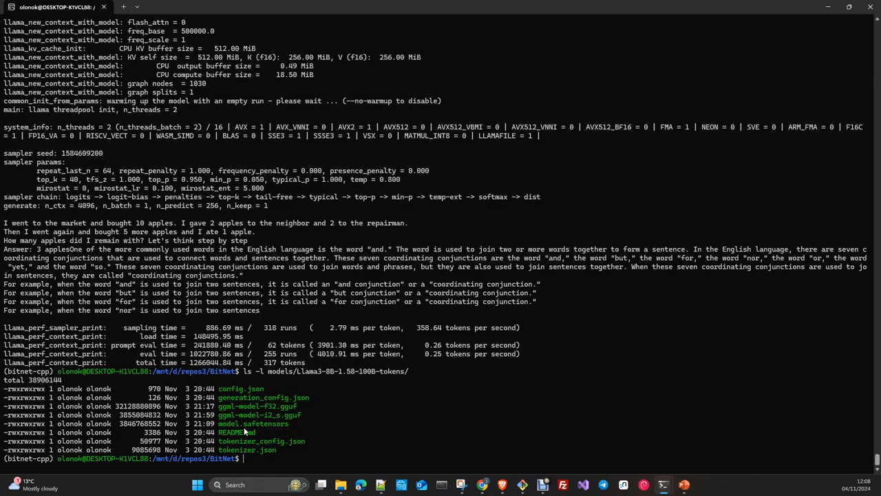
mouse_move(242, 433)
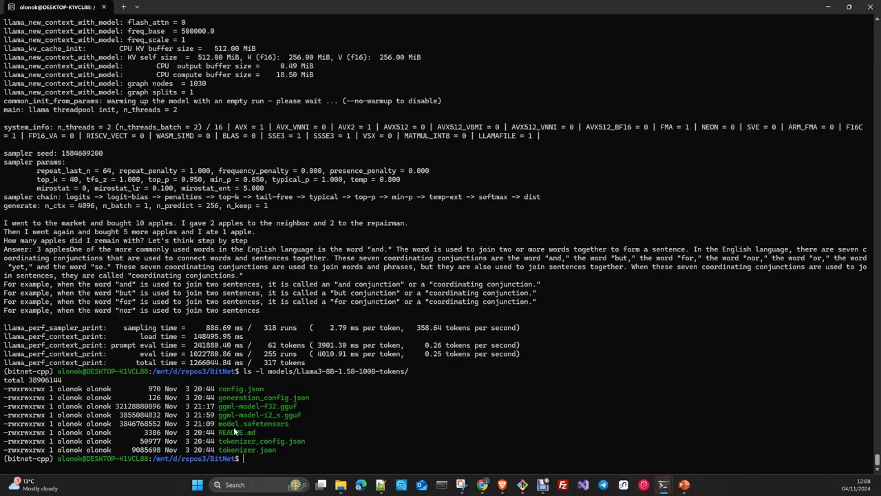
mouse_move(376, 441)
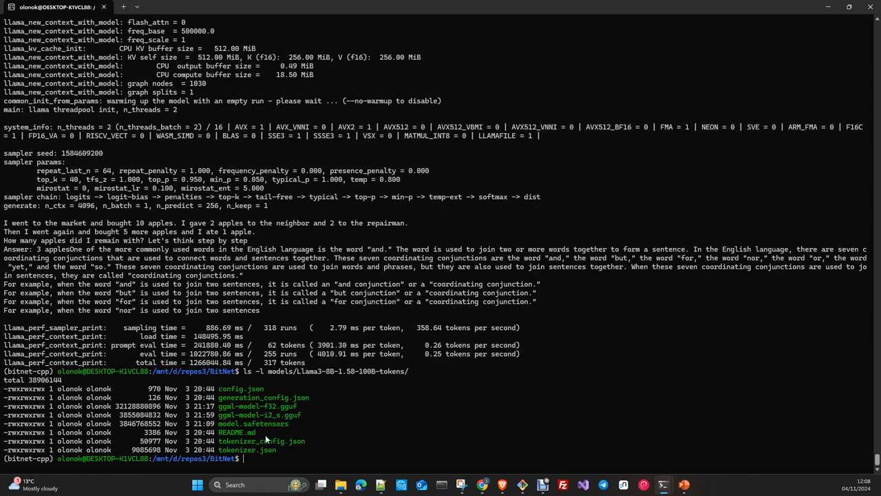
mouse_move(328, 473)
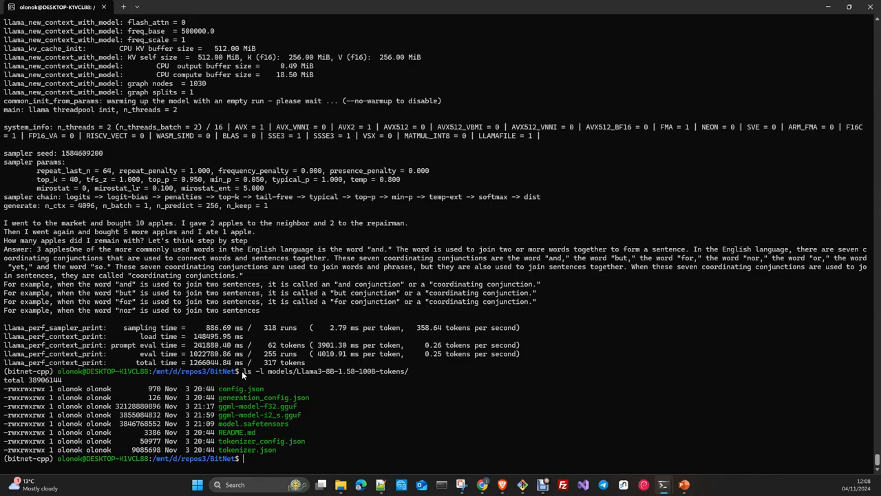
mouse_move(365, 425)
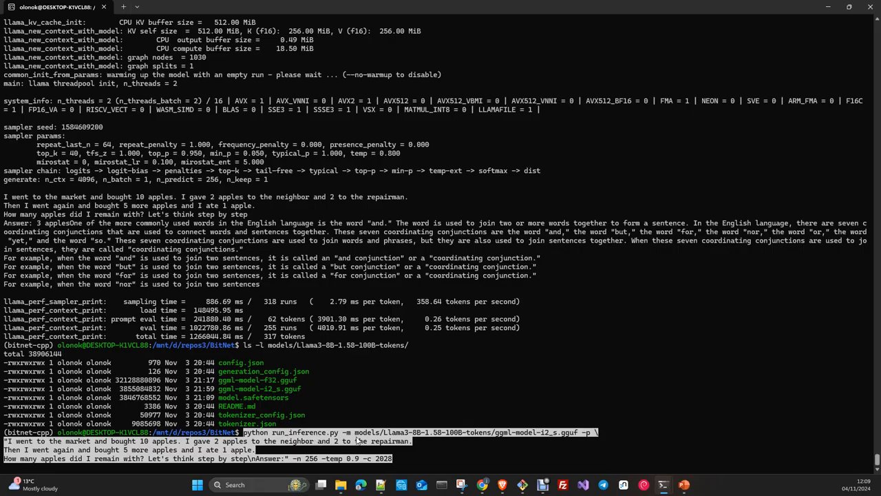
mouse_move(537, 438)
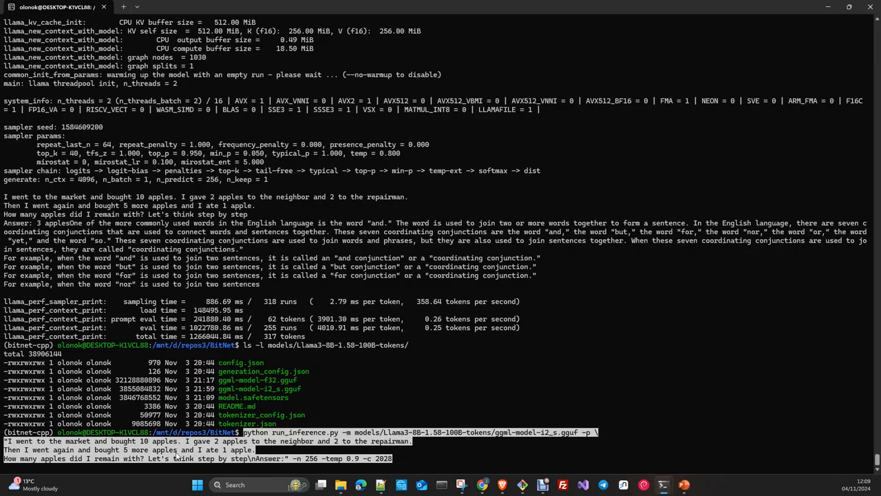
mouse_move(250, 467)
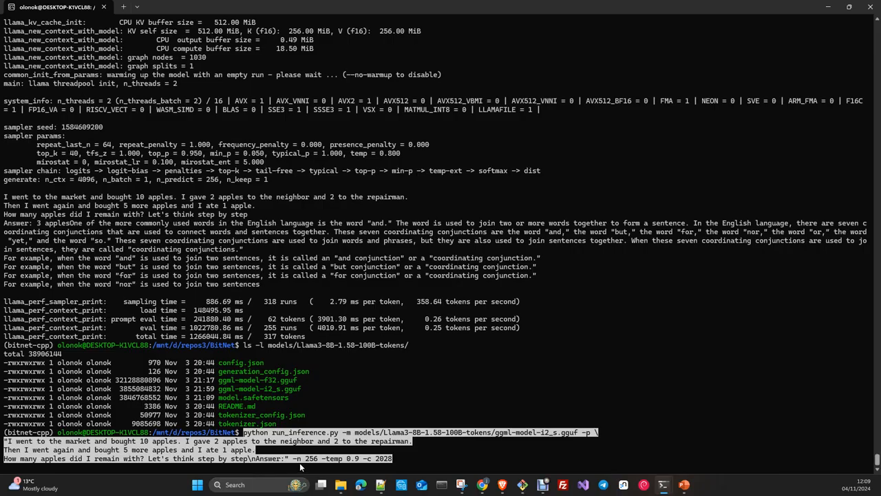
mouse_move(336, 468)
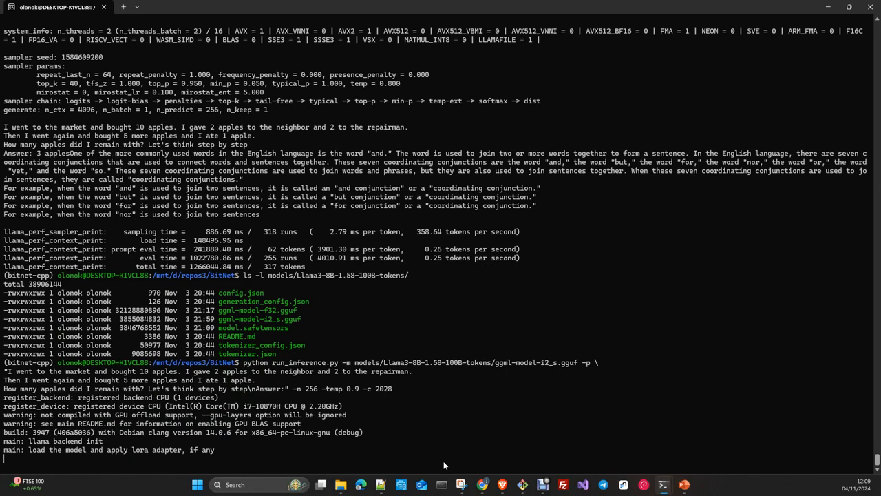
Scroll through the loader's printed metadata showing the I2_S ternary type and 3.58 GiB size.
scroll(down, 3)
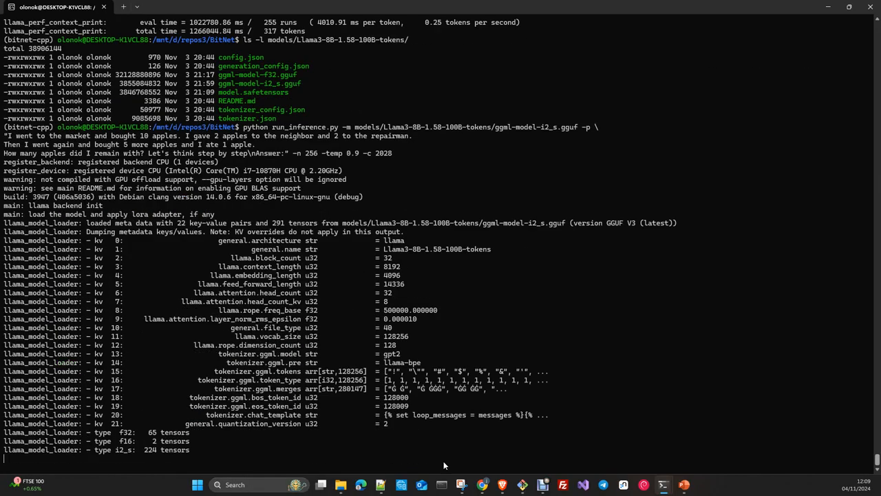
scroll(down, 3)
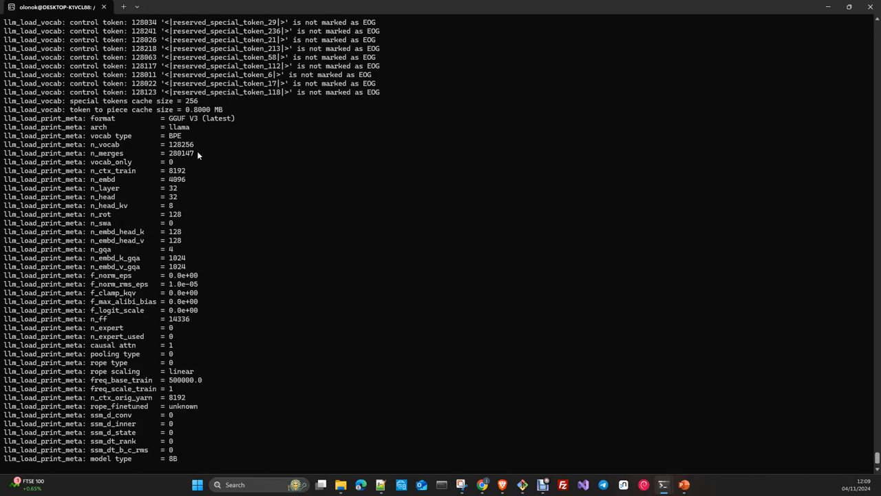
scroll(down, 3)
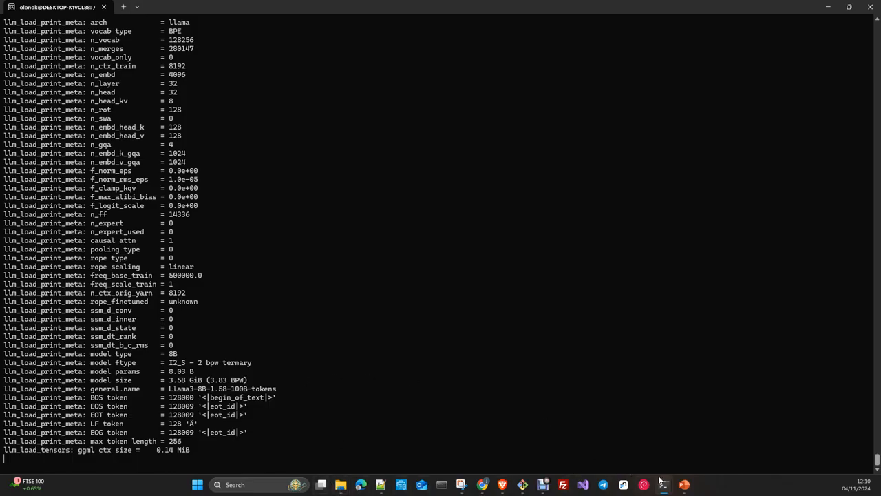
mouse_move(503, 484)
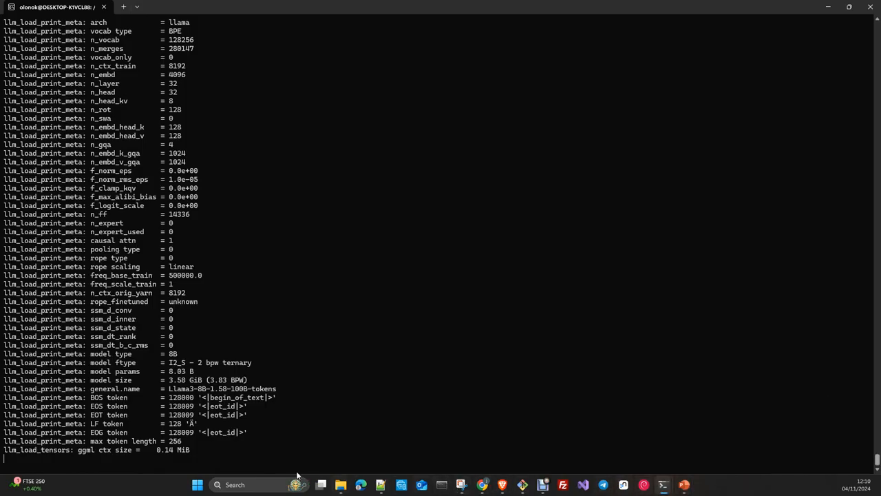
mouse_move(259, 444)
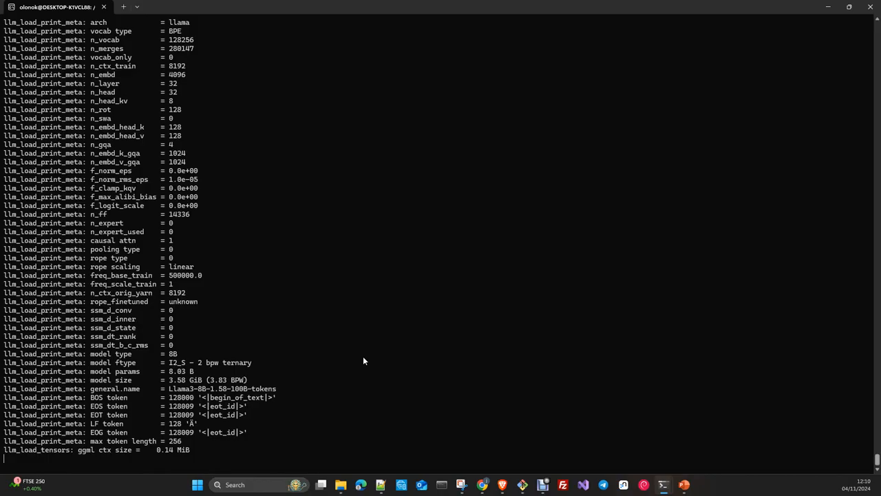
mouse_move(313, 358)
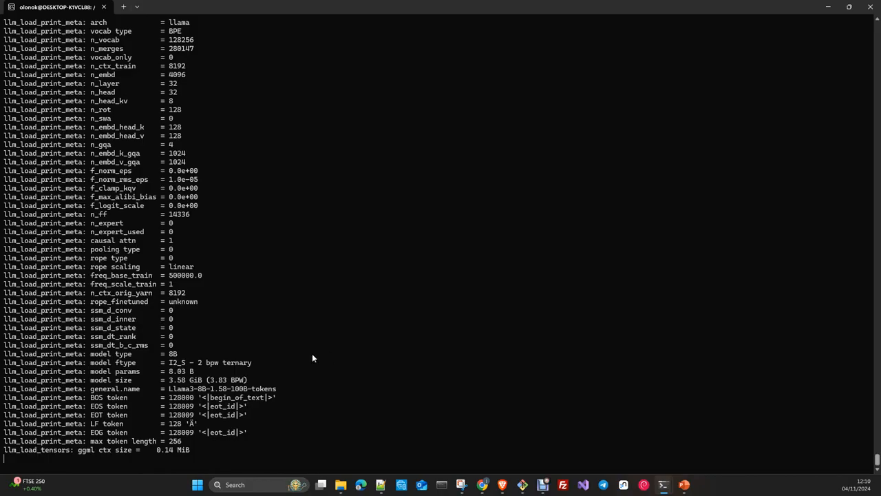
mouse_move(460, 345)
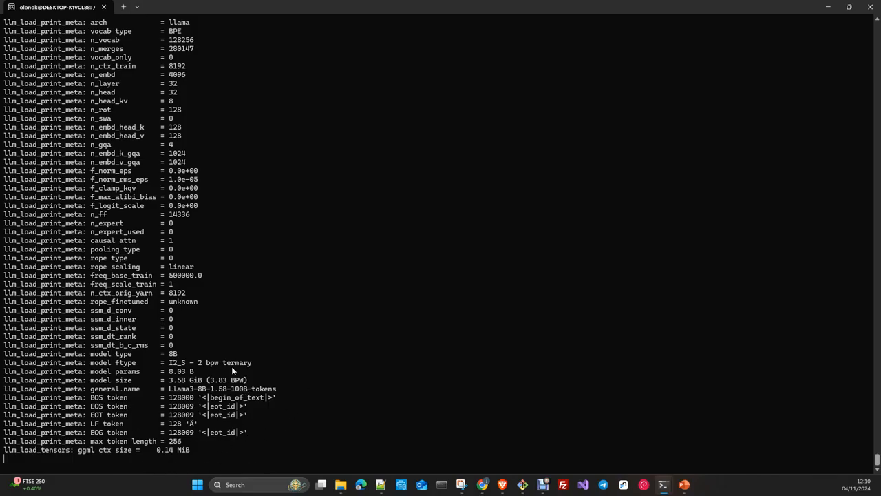
mouse_move(234, 427)
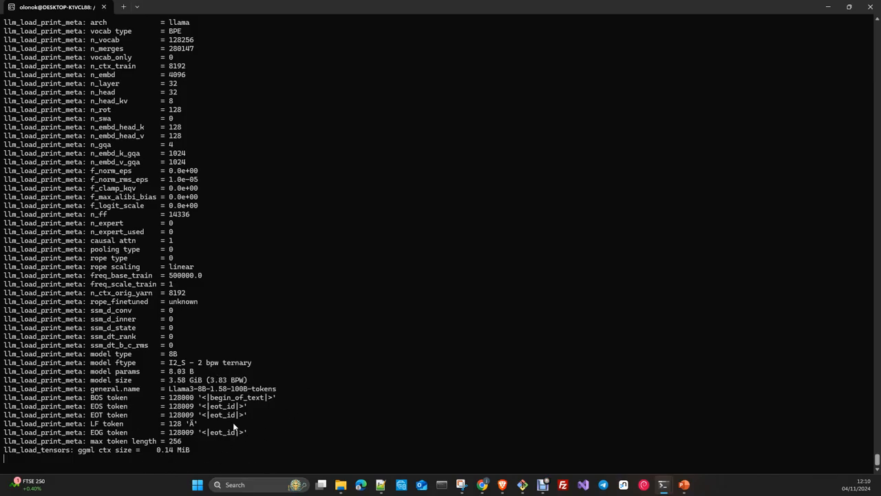
mouse_move(251, 443)
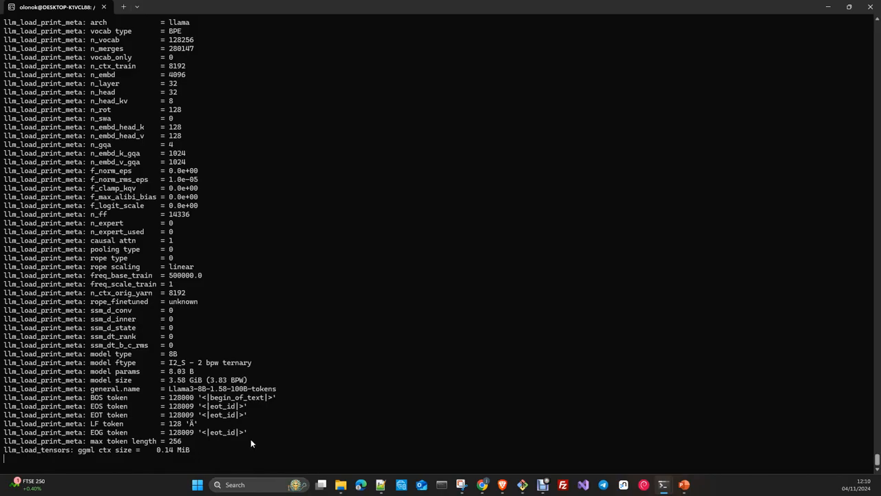
mouse_move(394, 419)
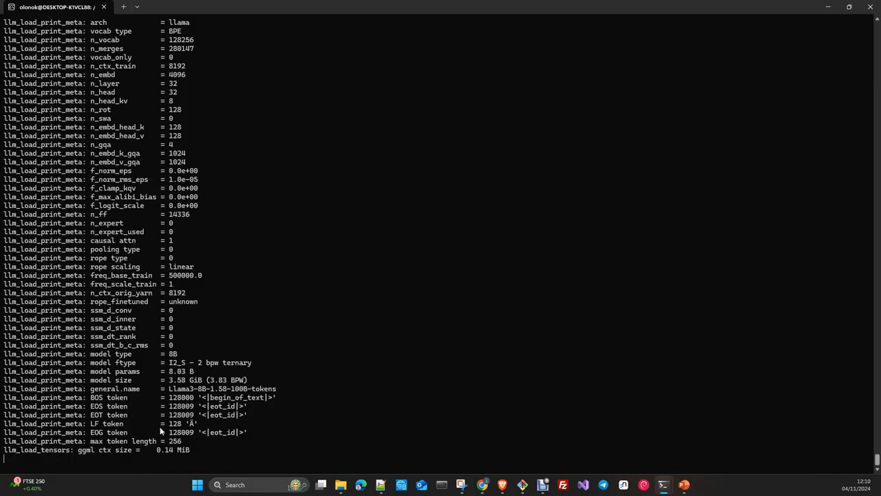
mouse_move(154, 441)
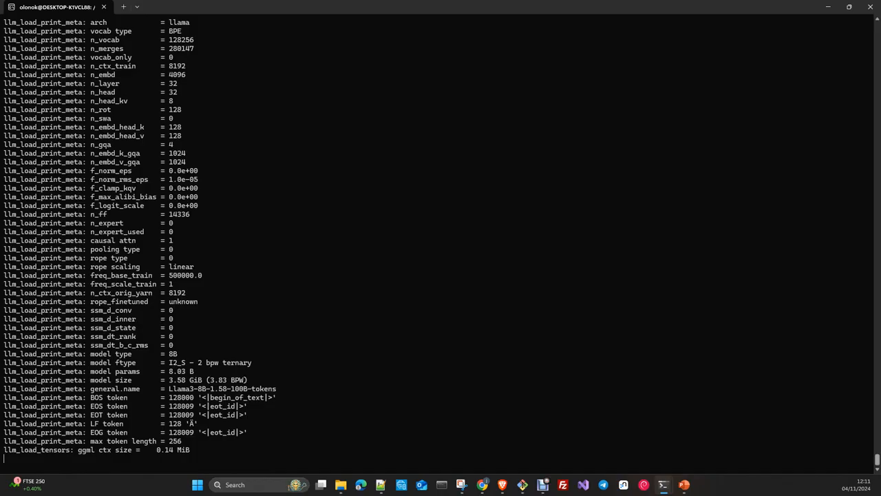
Follow the terminal as the 2048-token context is created and the warm-up run begins.
click(848, 7)
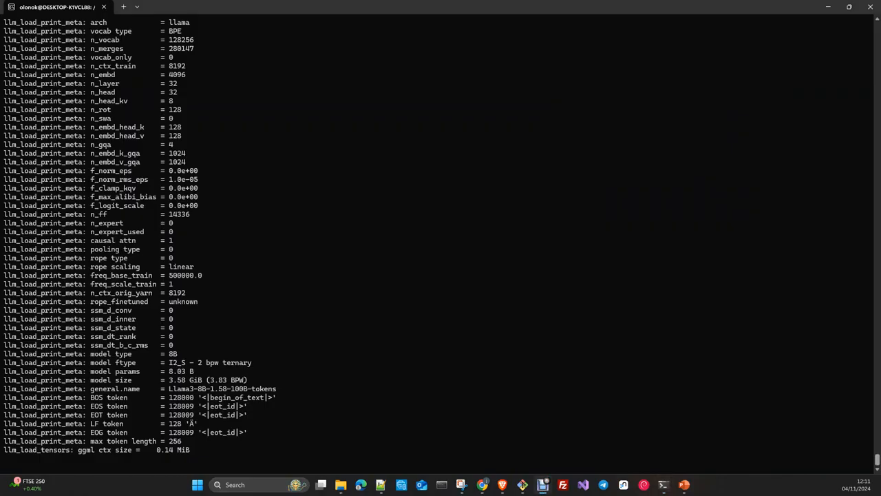
mouse_move(356, 350)
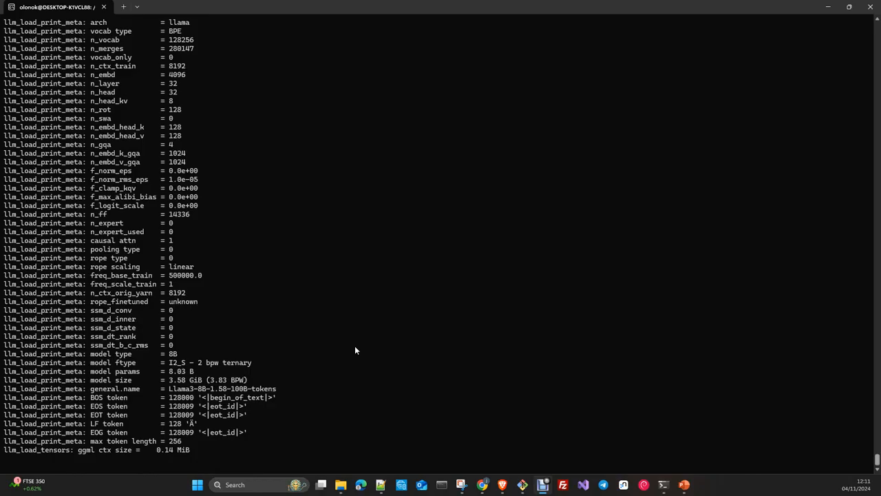
scroll(down, 3)
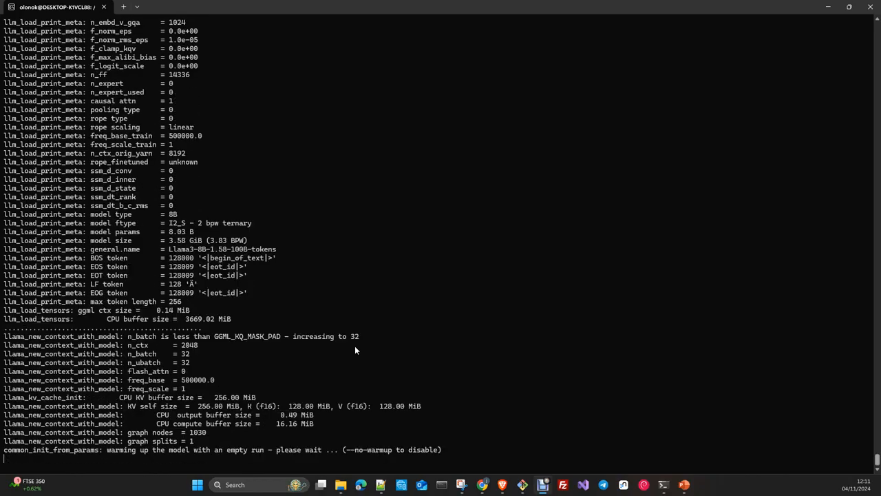
Watch generation begin echoing the apples prompt word by word in the terminal.
scroll(down, 3)
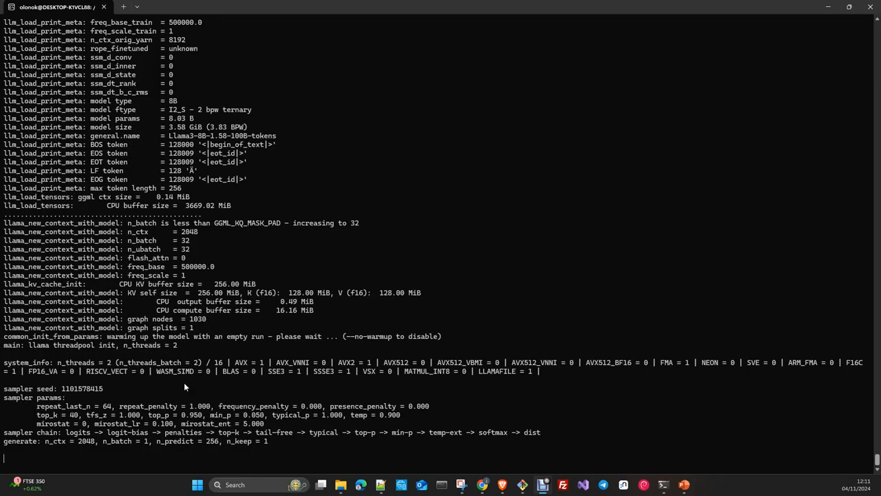
mouse_move(143, 282)
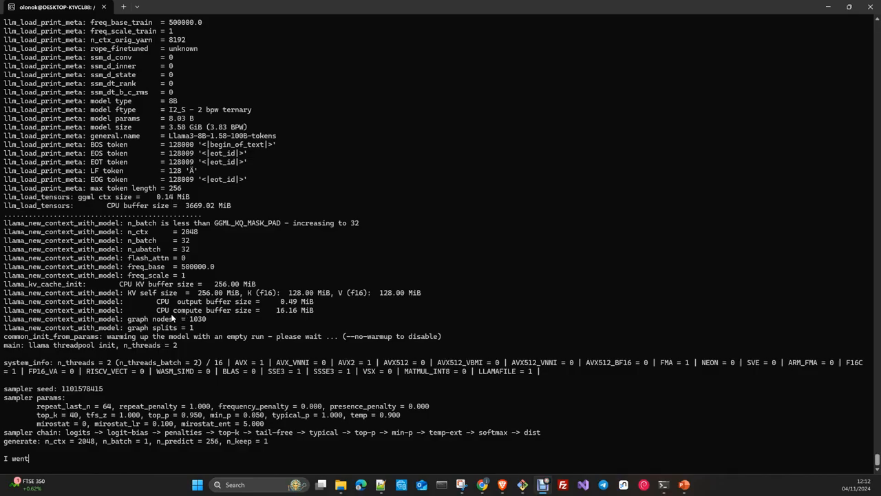
text(to)
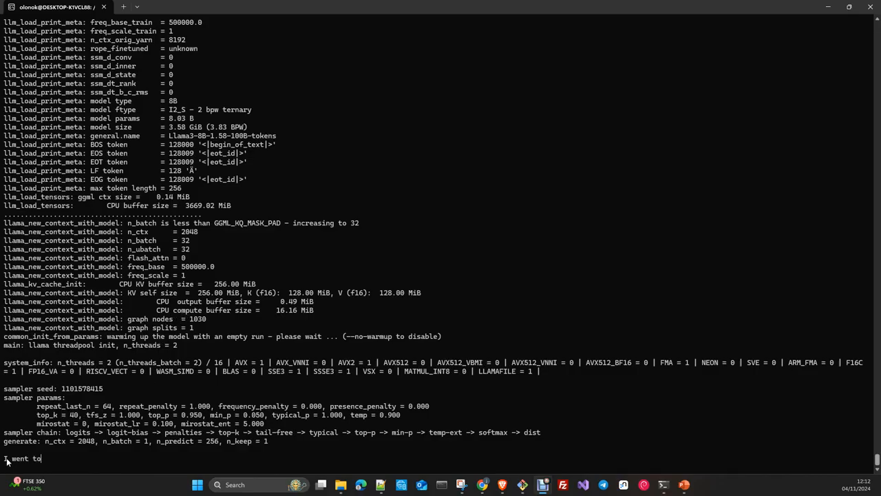
mouse_move(49, 460)
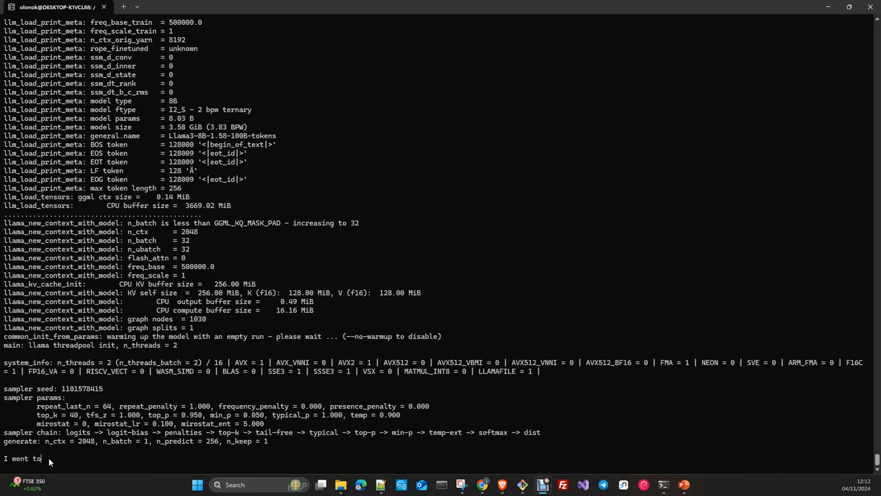
text(the)
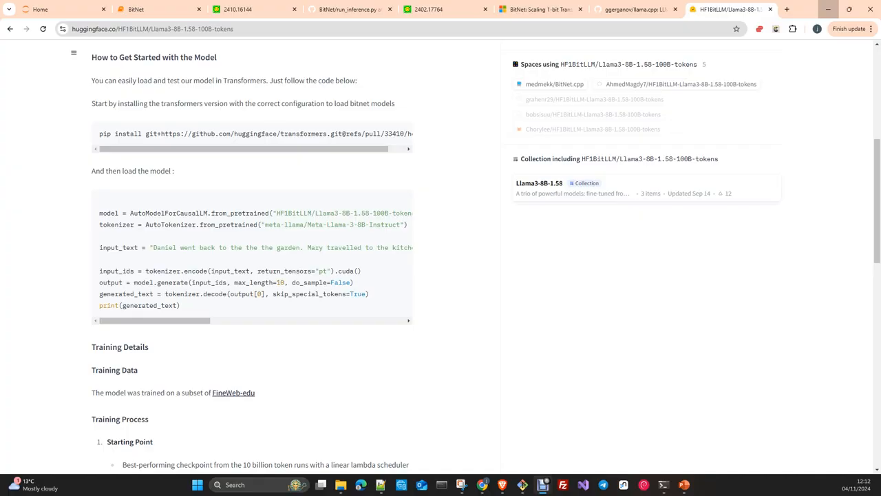
Switch to the Hugging Face model card tab showing its Getting Started code.
click(347, 8)
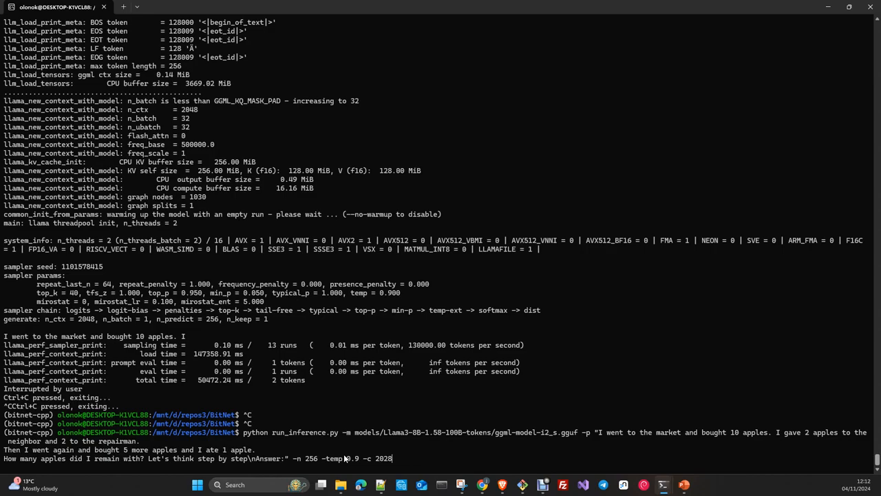
Stop the earlier run and restart run_inference.py on the same GGUF model with the full apples prompt.
text(-)
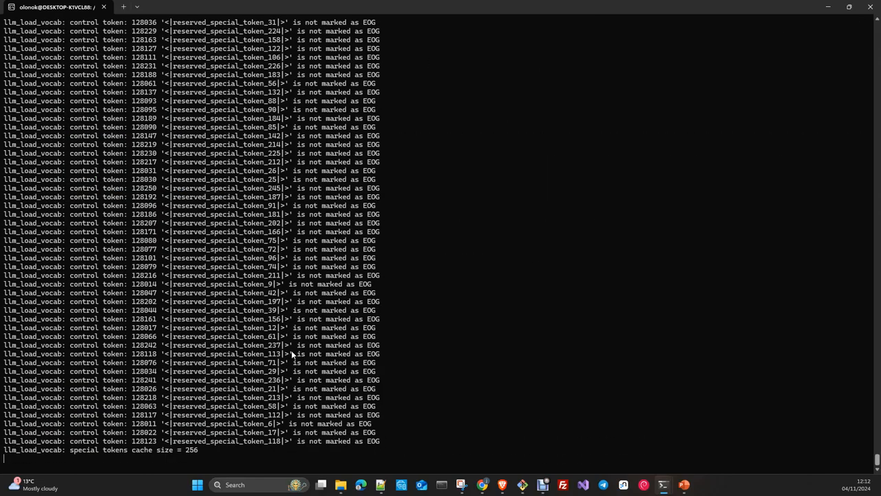
scroll(down, 3)
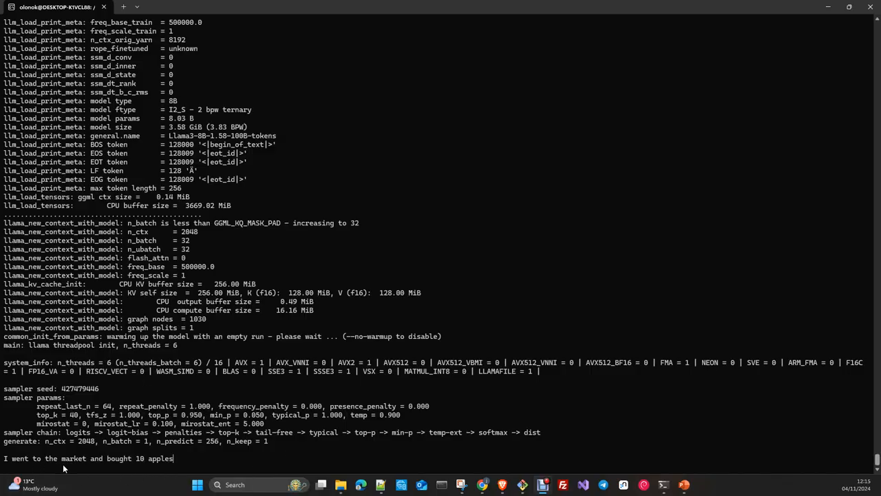
text(.)
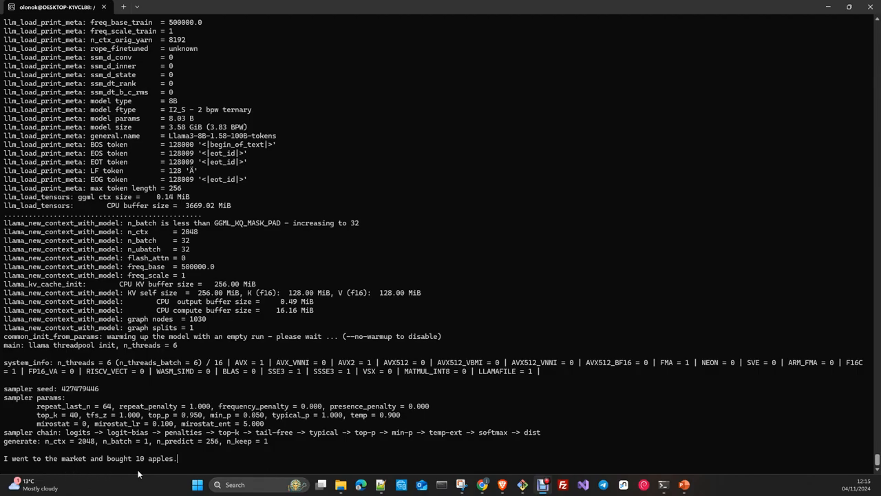
text(I gave 2)
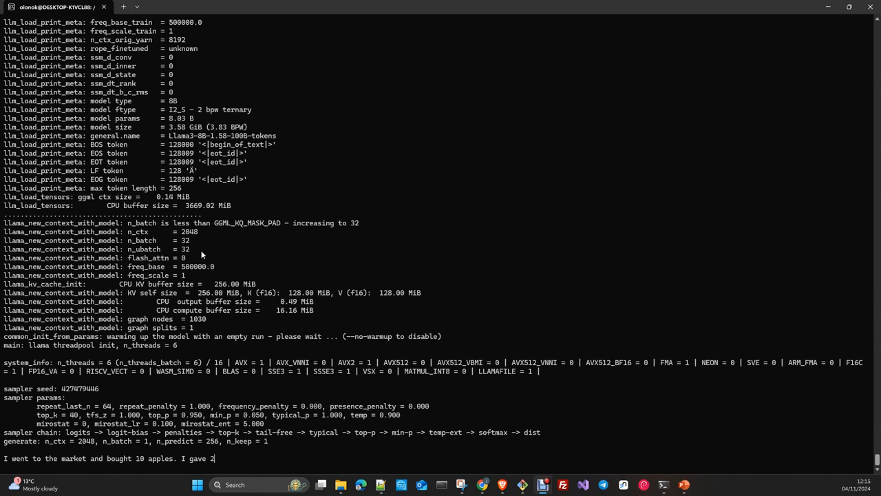
text(apples to the neighbor and 2 to the repairman.)
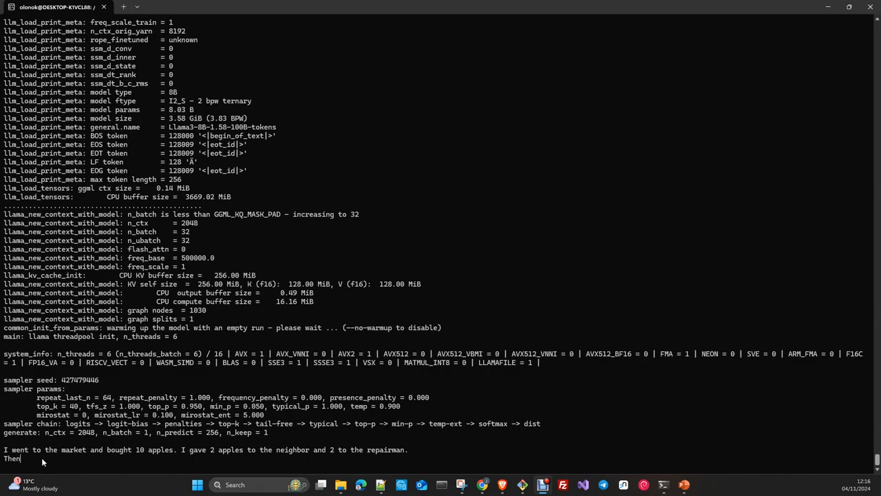
Let the run echo the rest of the prompt through 'How many' and 'Let's think step by step'.
text(I)
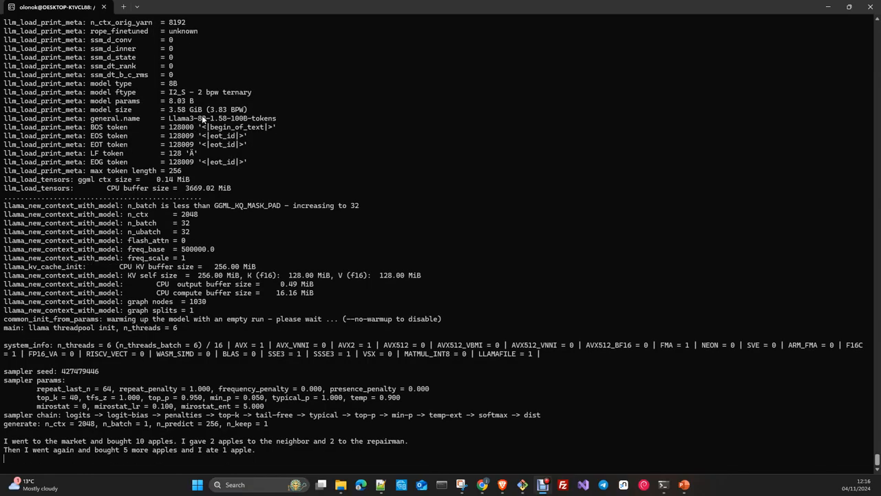
text(How many apples did I remain with? Let)
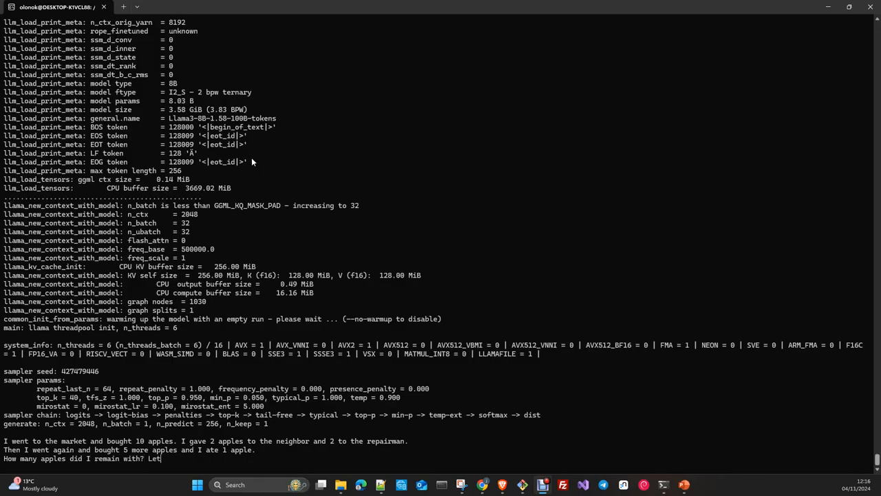
text('s think step by step)
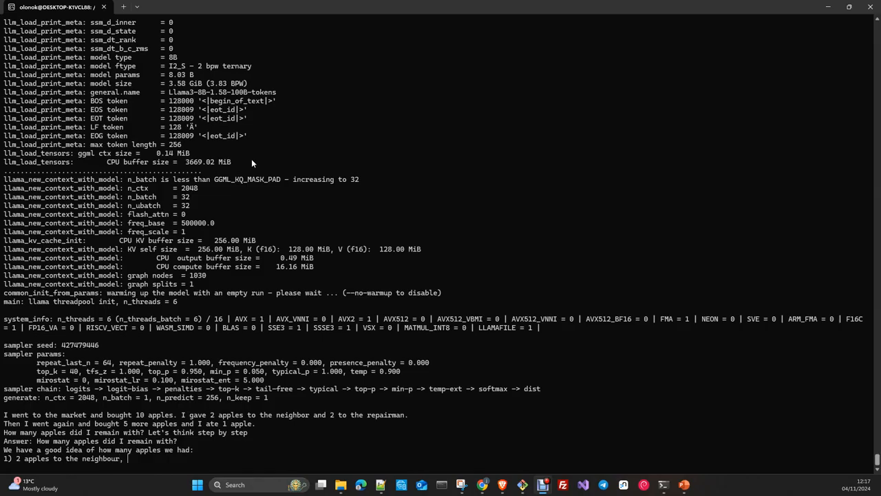
Watch the answer list steps 1 to 3, giving 2 apples to the neighbour and claiming 1 left.
text(2)
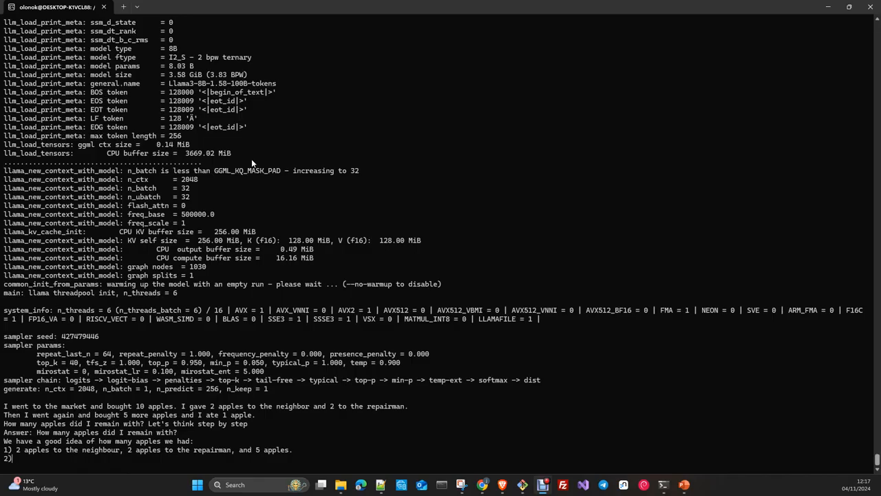
text(1)
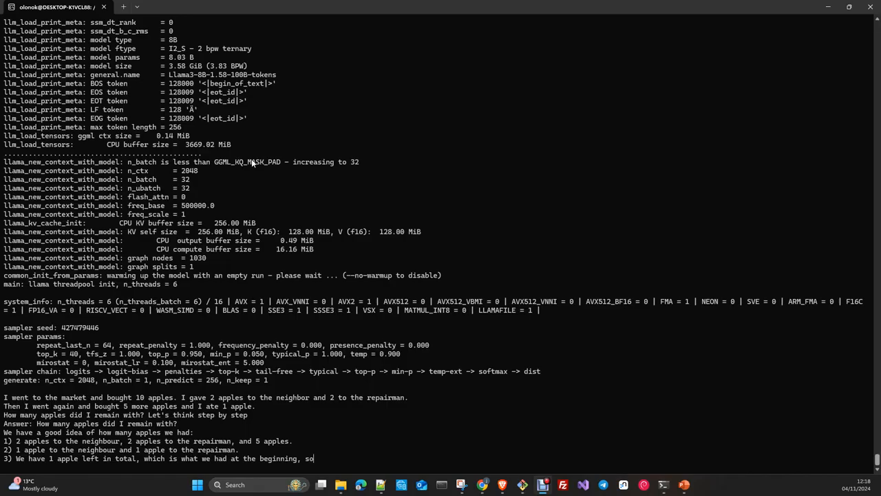
Follow the generation as it grows to six repetitive numbered steps about the apple giveaways.
scroll(down, 3)
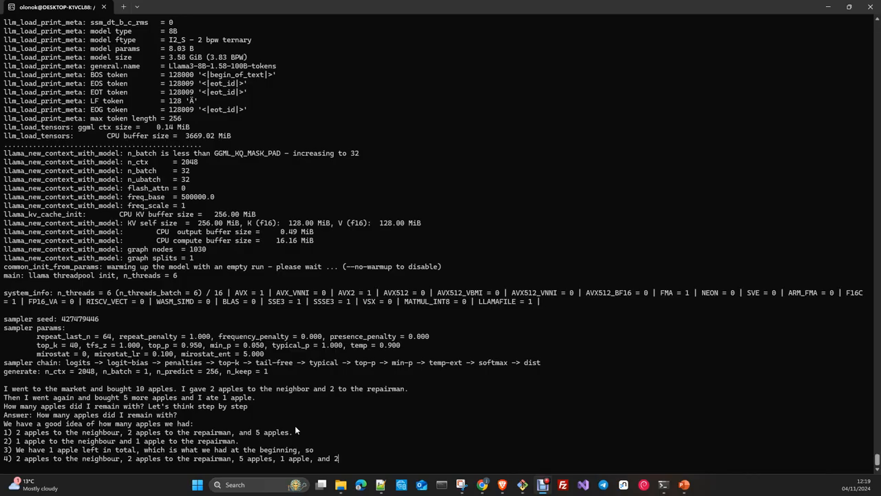
scroll(down, 3)
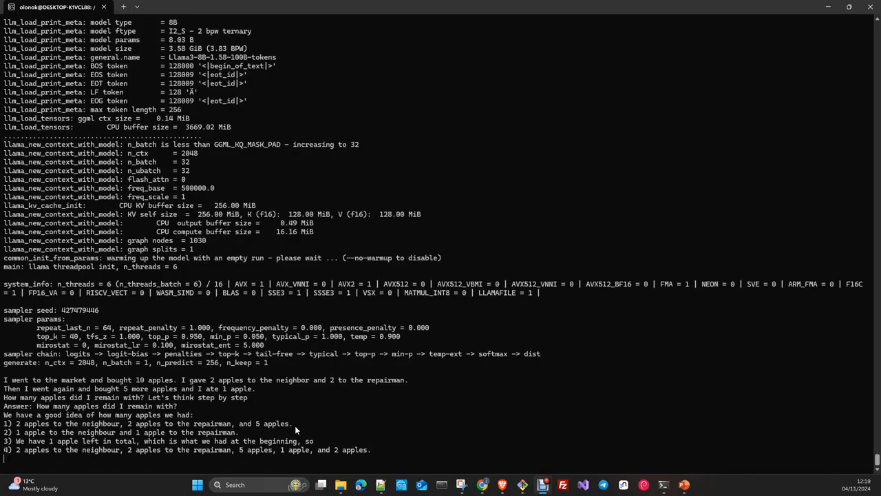
text(5))
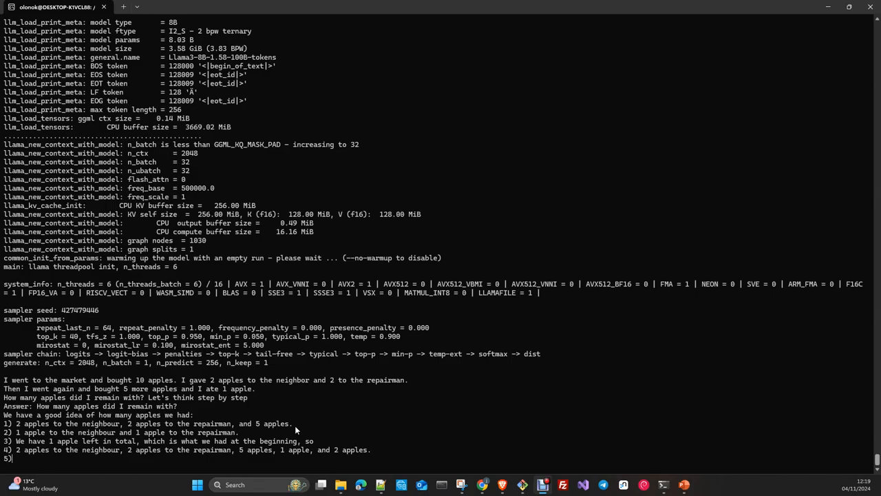
text(4 apples)
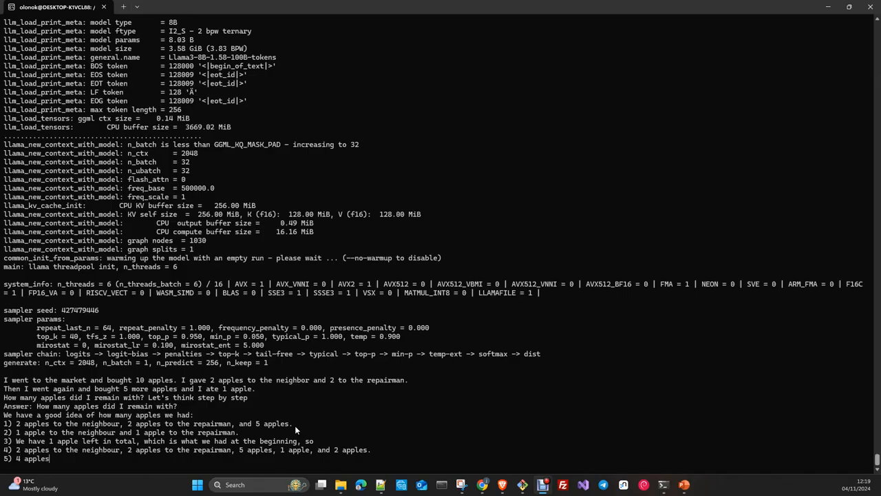
text(to)
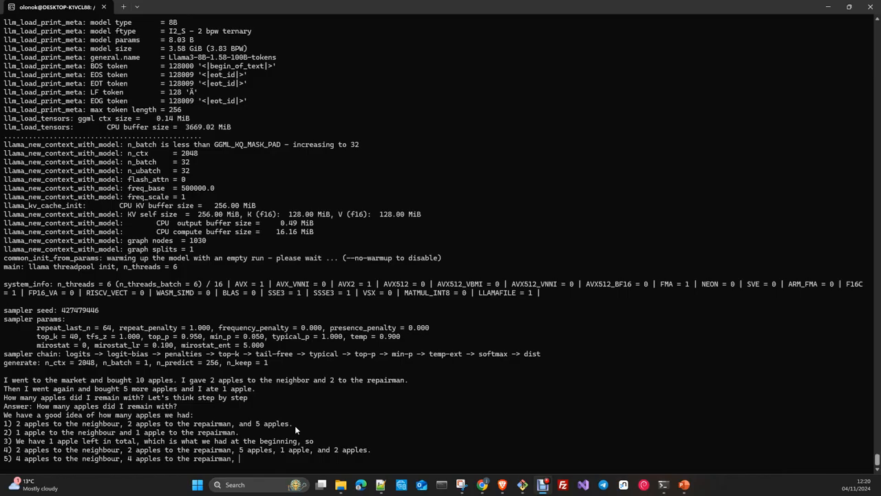
text(5)
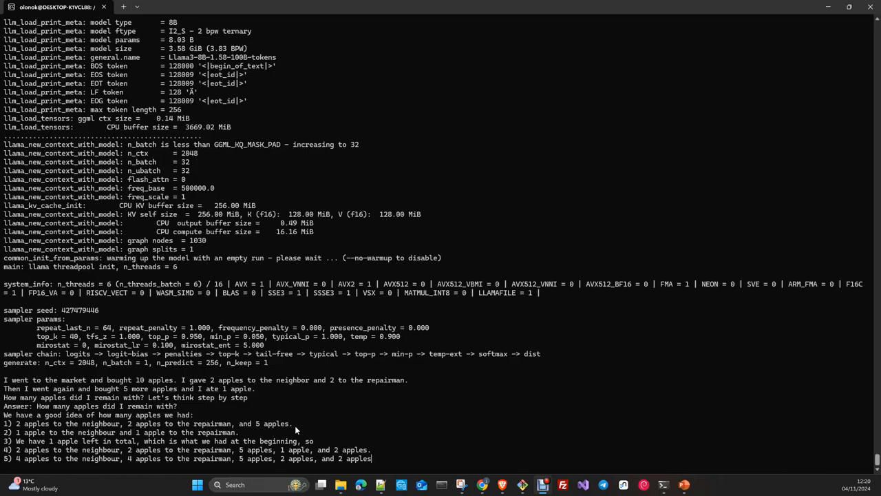
scroll(down, 3)
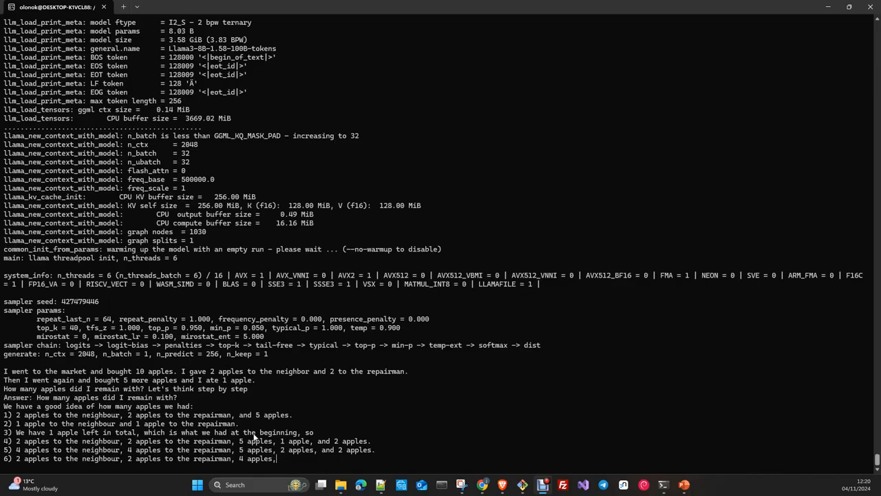
mouse_move(445, 339)
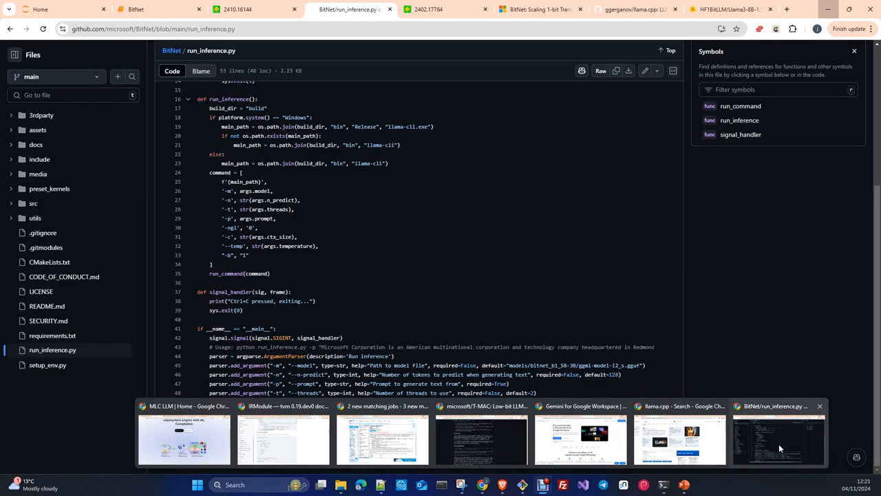
Switch to BitNet.ipynb and scroll through its INFERENCE and Quantization Function sections back to the BitNet.cpp introduction.
click(135, 8)
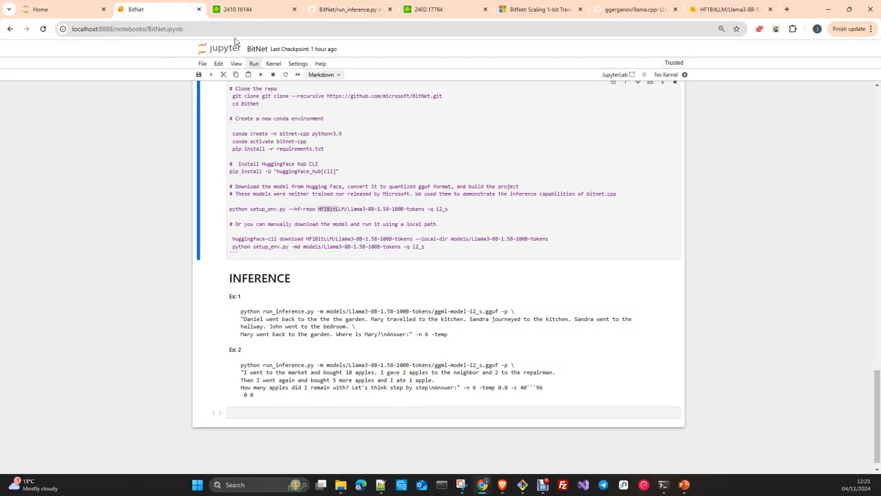
scroll(down, 3)
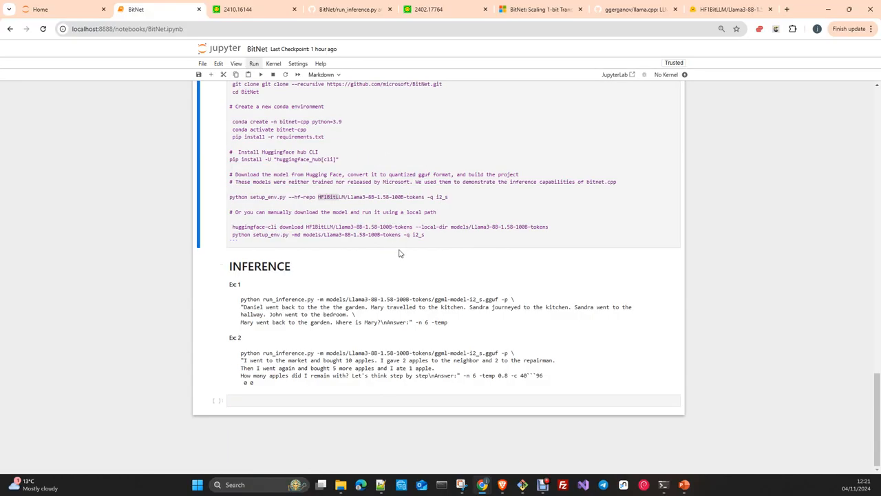
scroll(up, 3)
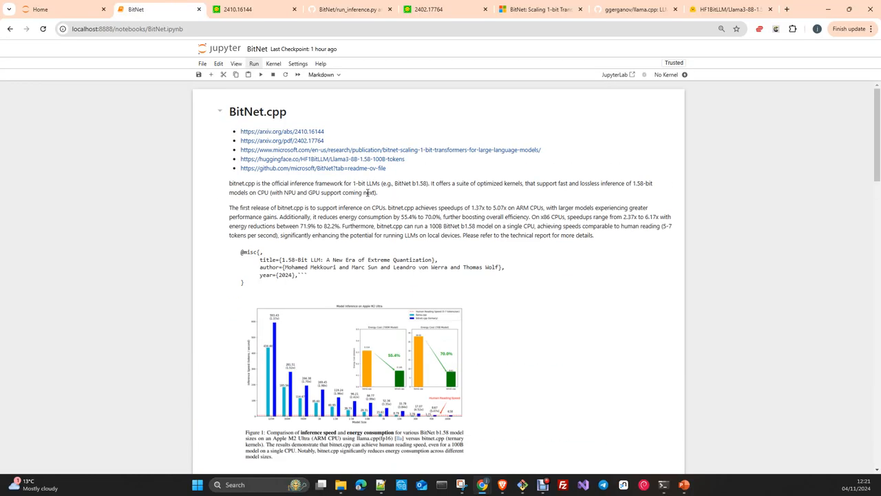
mouse_move(286, 164)
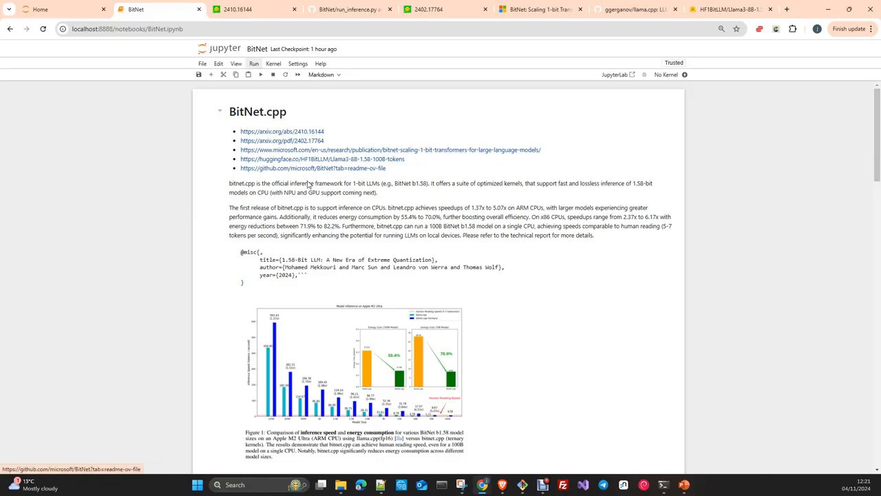
mouse_move(377, 264)
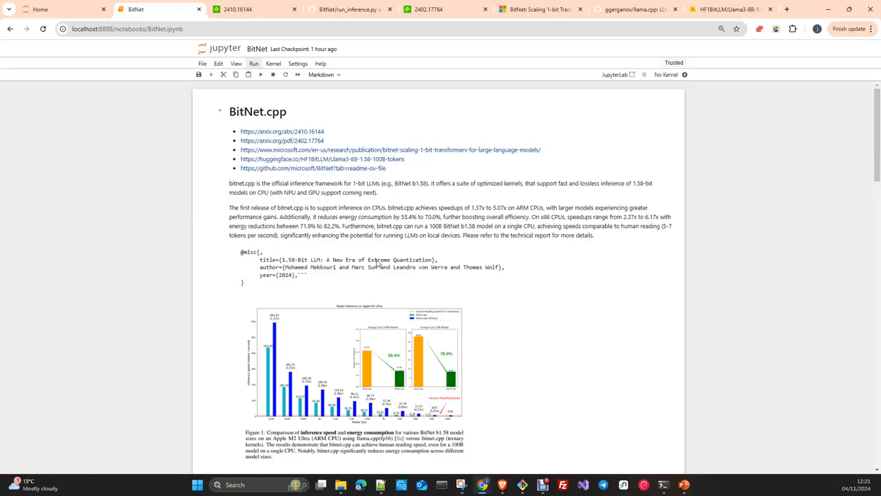
scroll(down, 3)
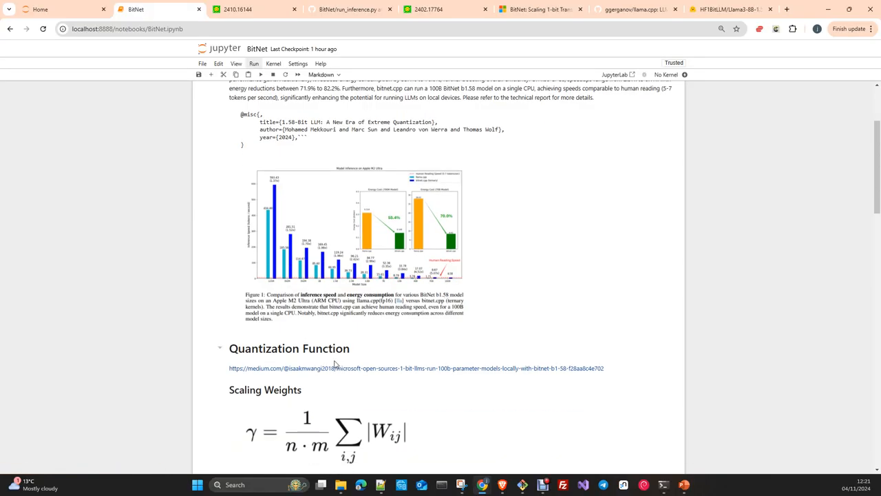
mouse_move(306, 400)
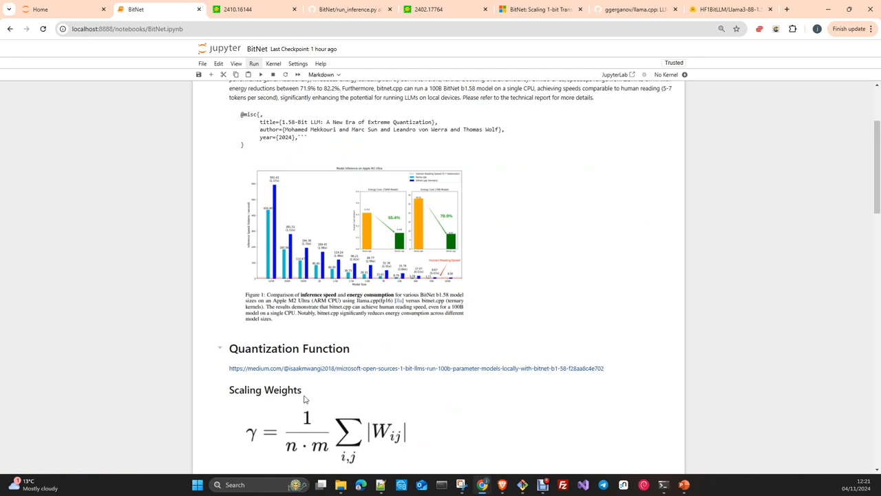
scroll(down, 3)
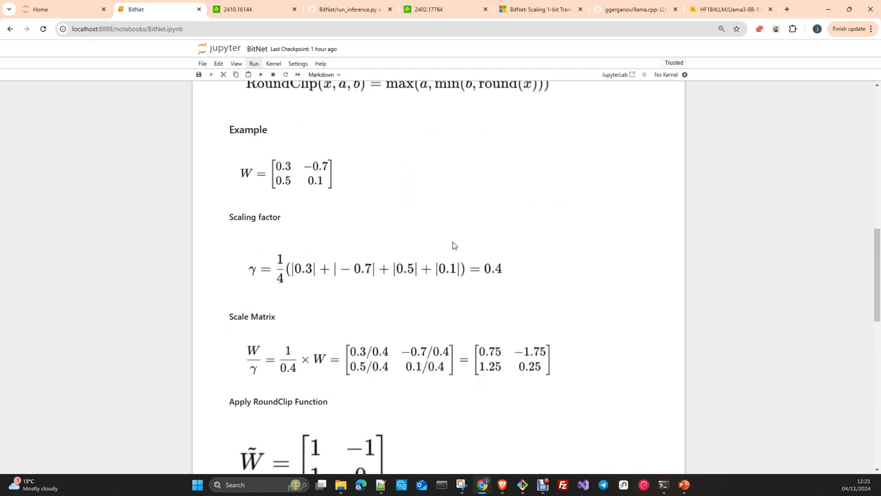
scroll(down, 3)
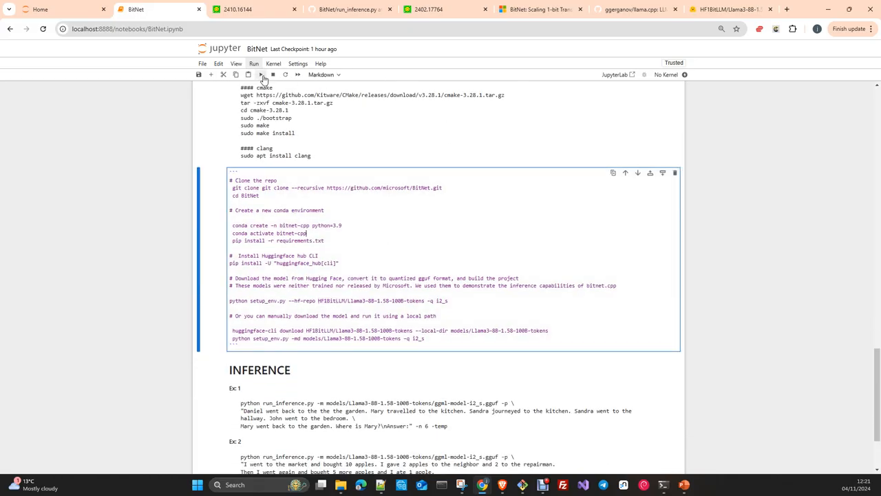
scroll(down, 3)
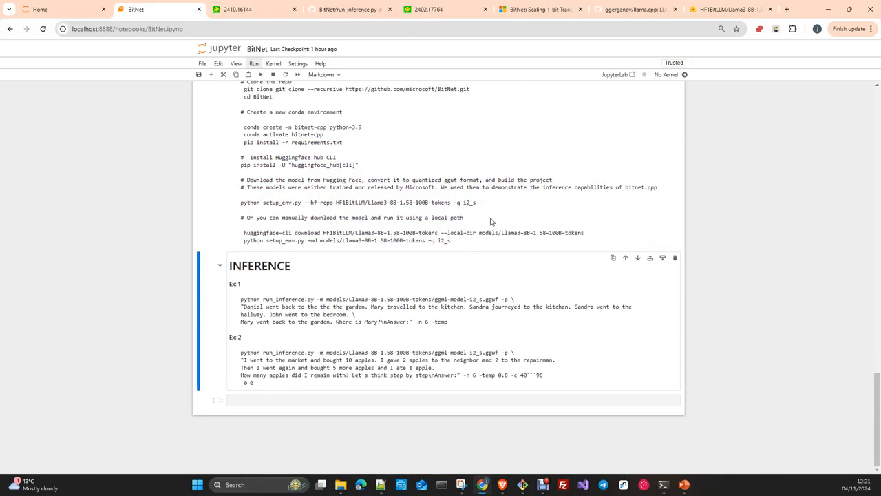
mouse_move(466, 245)
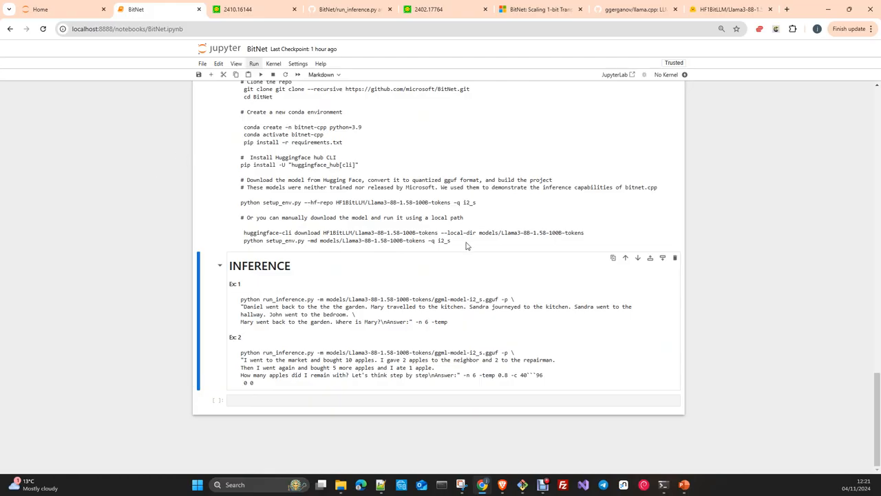
scroll(up, 3)
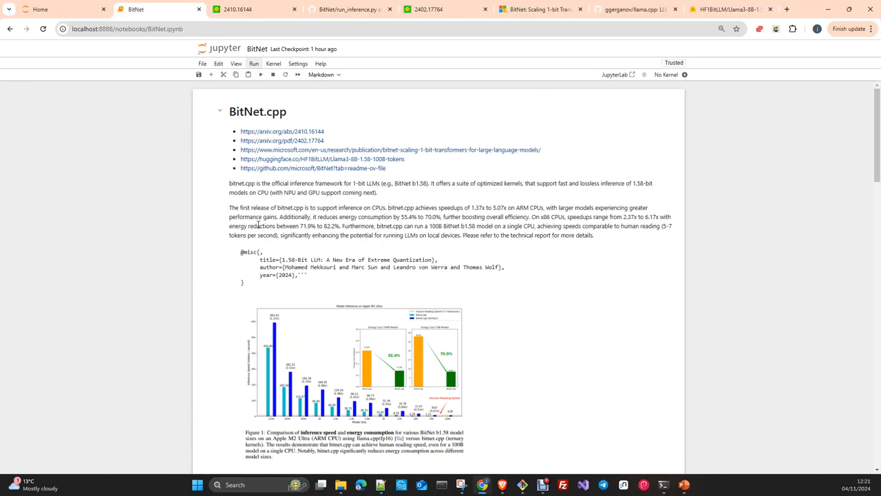
mouse_move(507, 182)
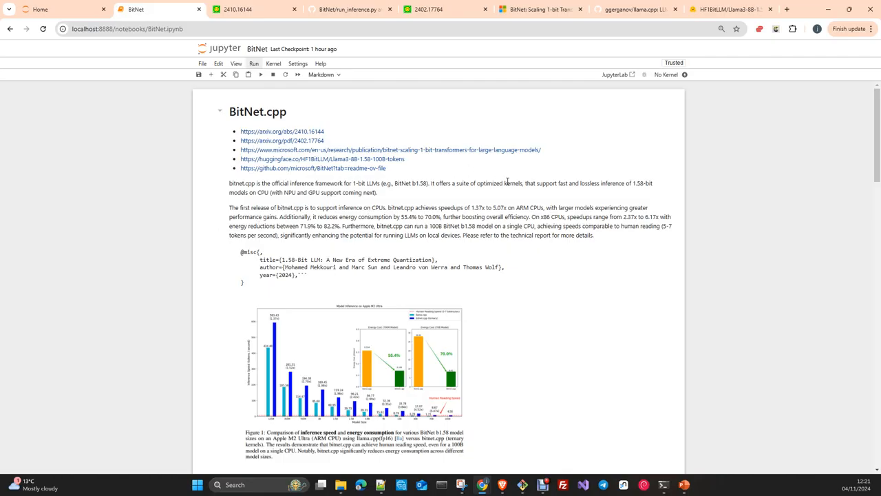